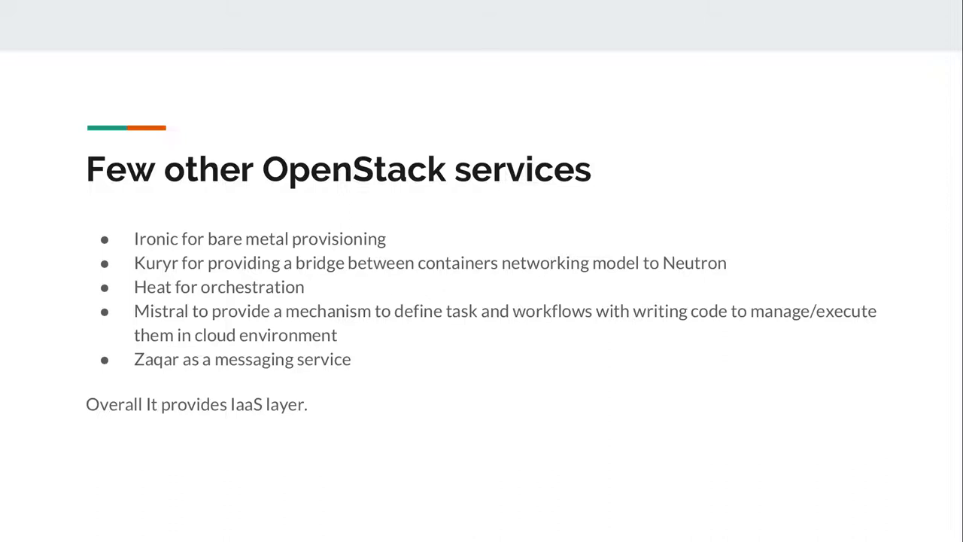
# - Advance the deck past OpenStack services and OpenShift to the 'What is TripleO?' slide
pyautogui.press('Right')
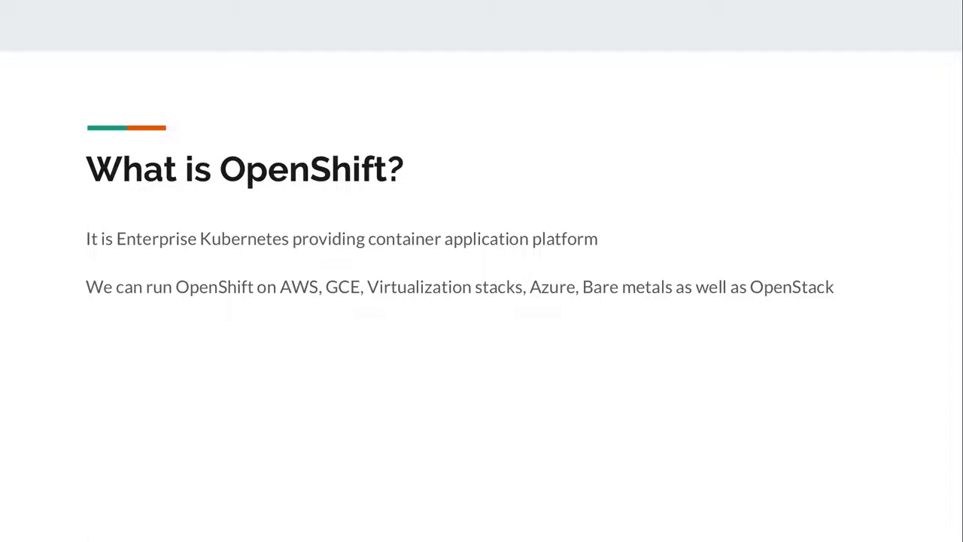
pyautogui.press('Right')
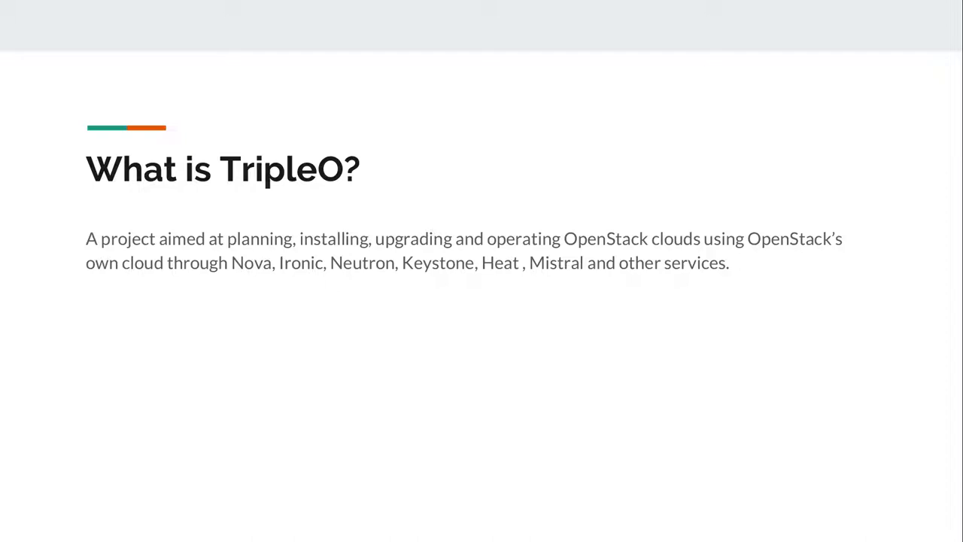
pyautogui.press('Right')
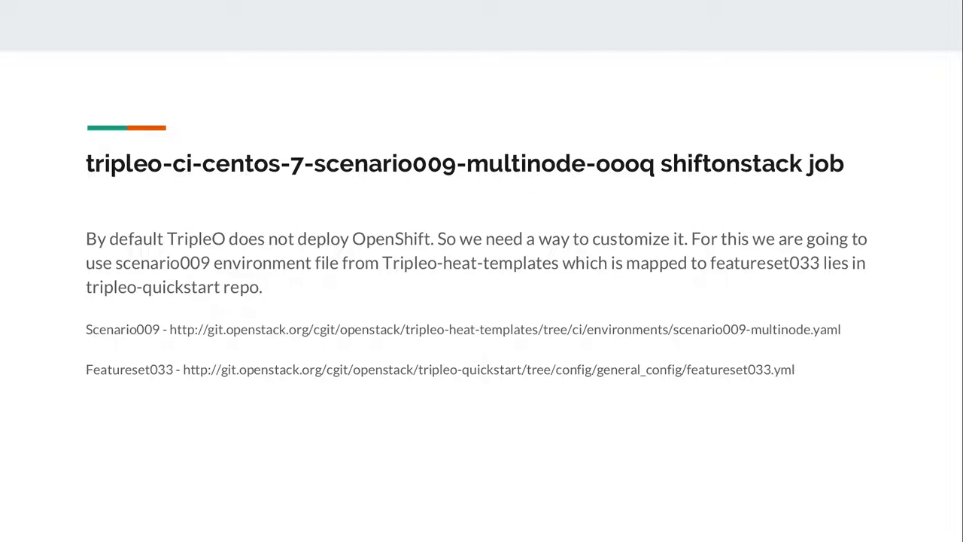
pyautogui.moveTo(255, 108)
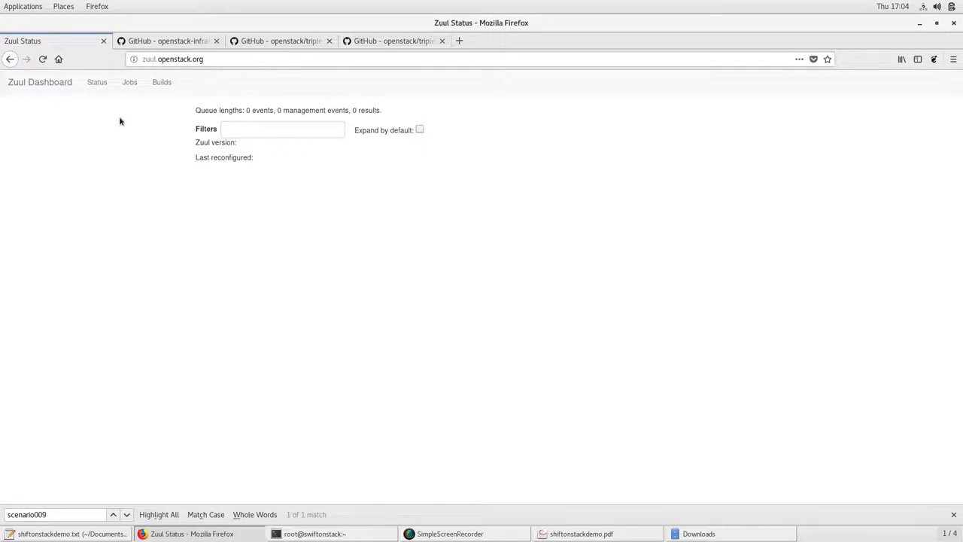
# - Show the full Zuul jobs list and find 'scenario009' in it with a page search
pyautogui.click(130, 82)
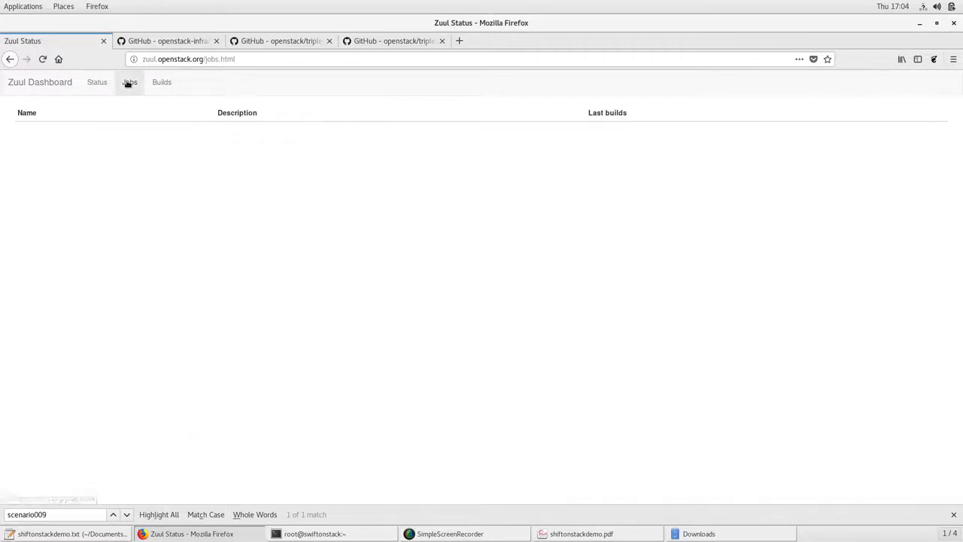
pyautogui.click(129, 81)
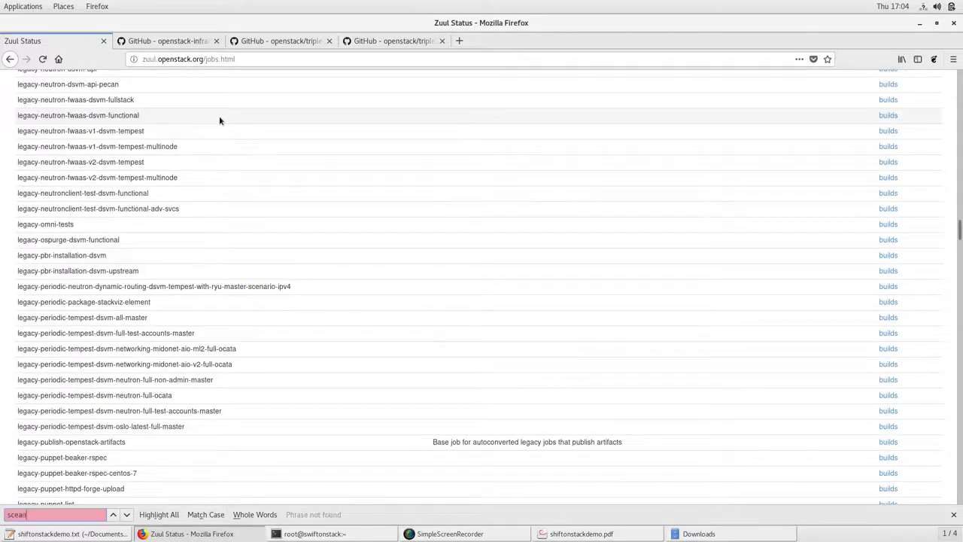
pyautogui.press('BackSpace')
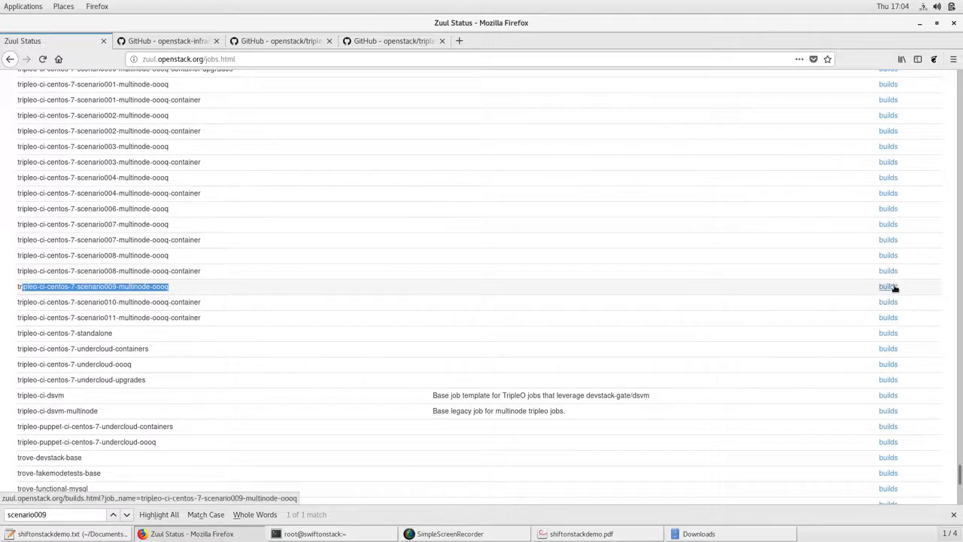
# - Show the scenario009 job's build history filtered to the experimental pipeline
pyautogui.click(887, 286)
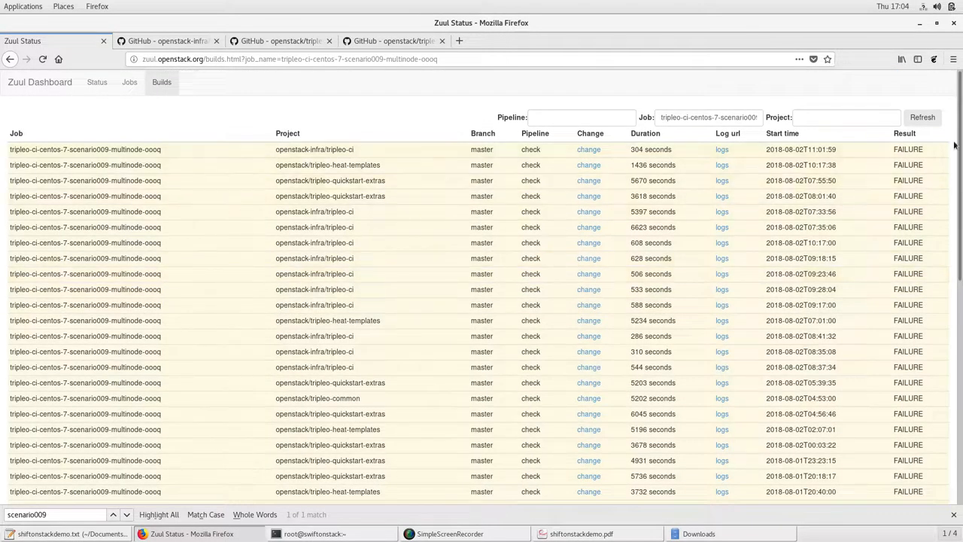
pyautogui.scroll(-3)
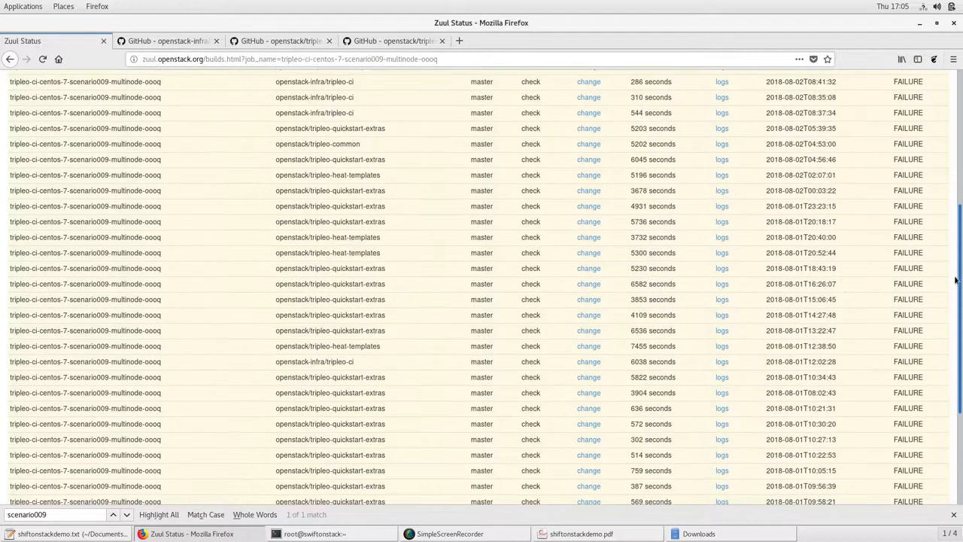
pyautogui.scroll(3)
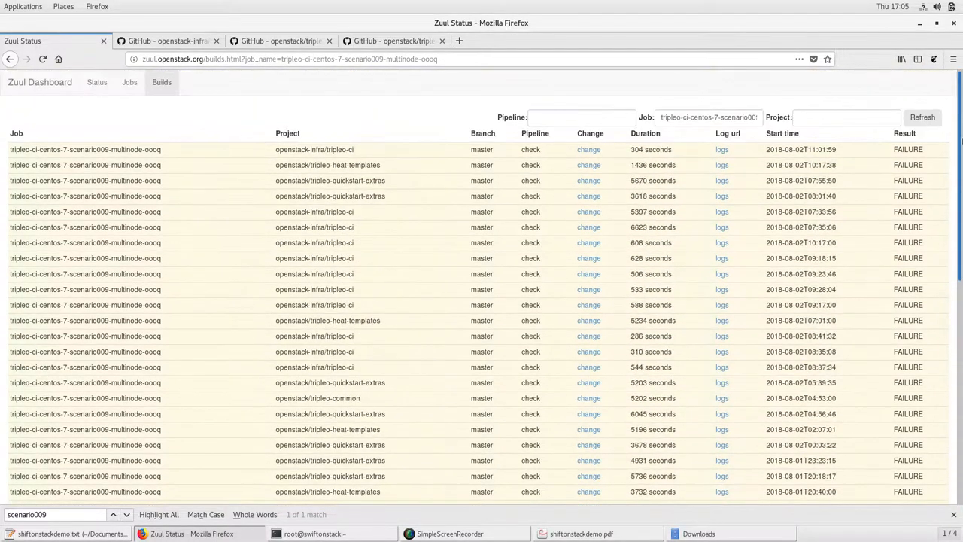
pyautogui.click(581, 118)
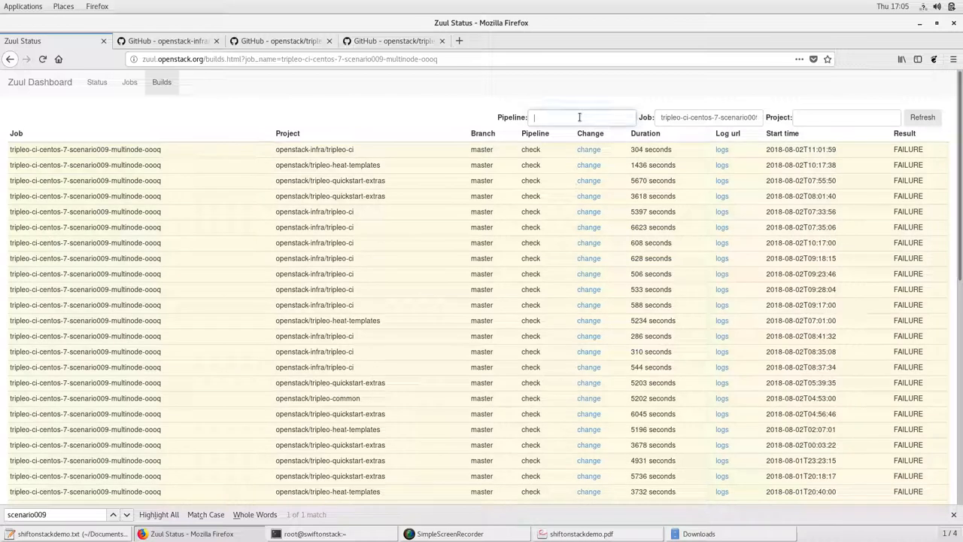
pyautogui.write('experimental')
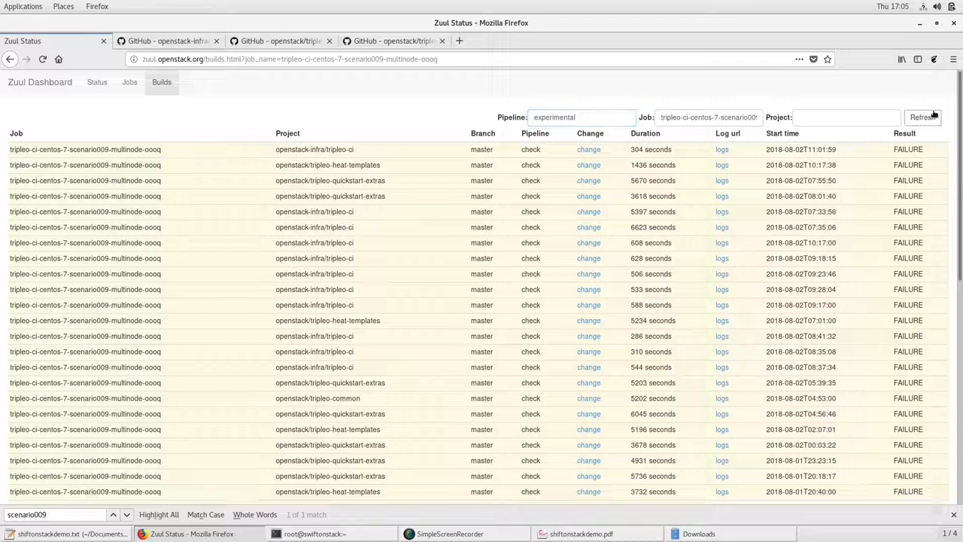
pyautogui.click(922, 118)
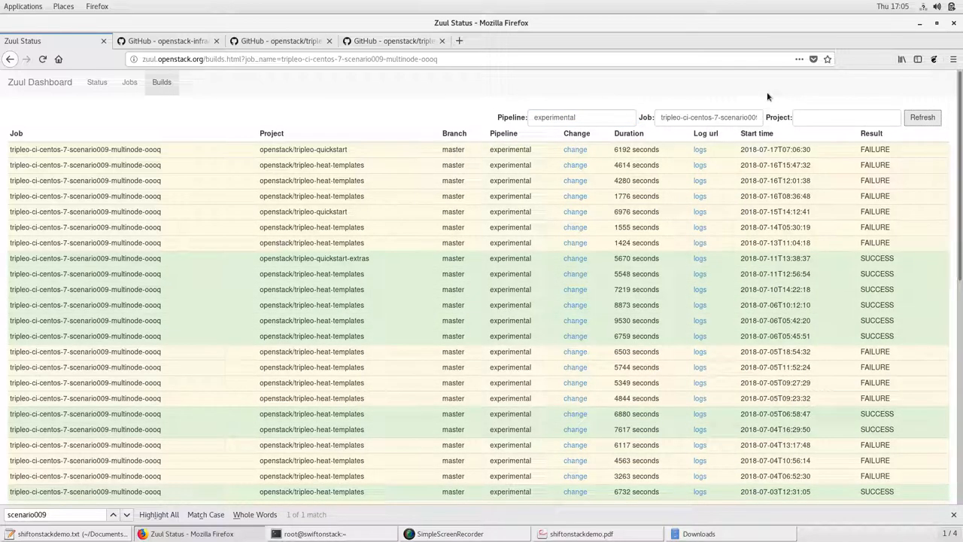
pyautogui.moveTo(797, 147)
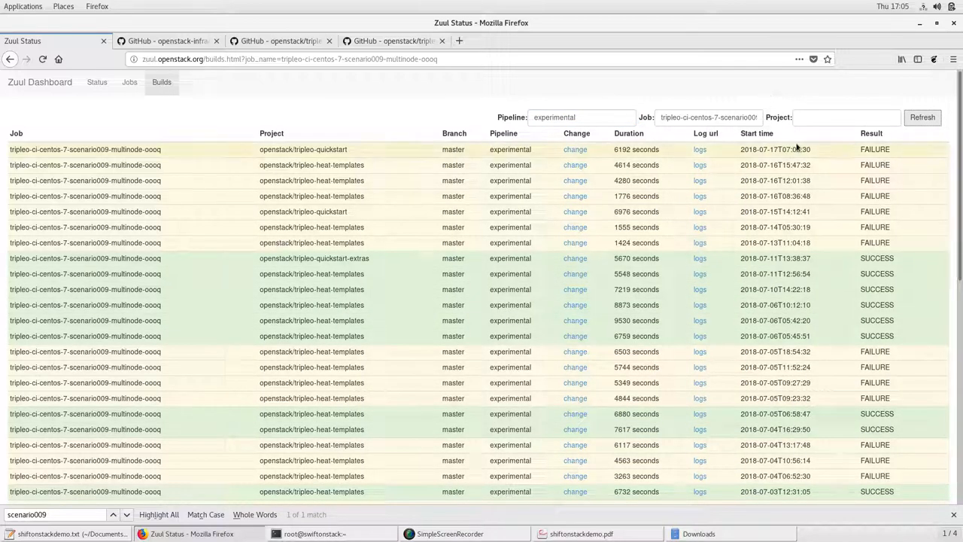
pyautogui.moveTo(857, 134)
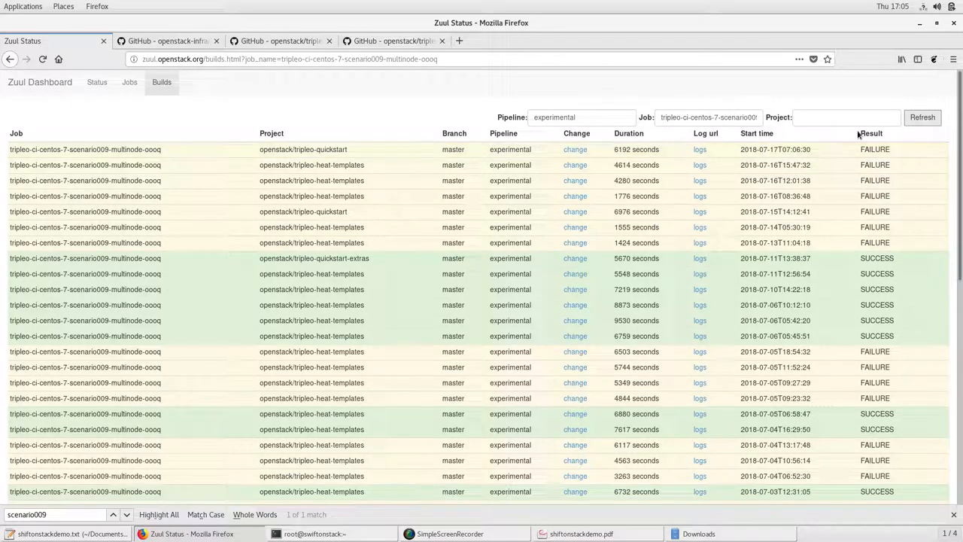
pyautogui.doubleClick(869, 133)
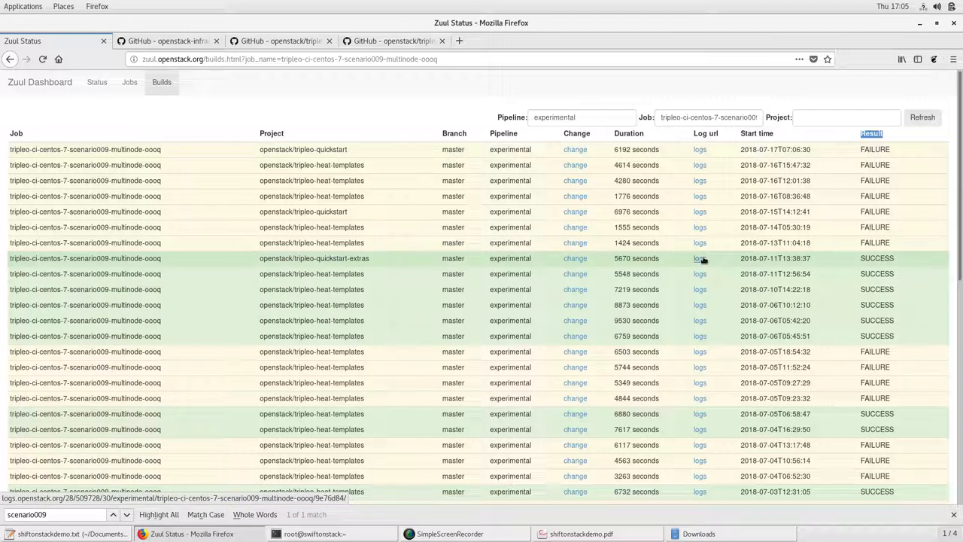
# - From a successful experimental build's logs/ folder, view reproducer-quickstart.sh
pyautogui.click(699, 259)
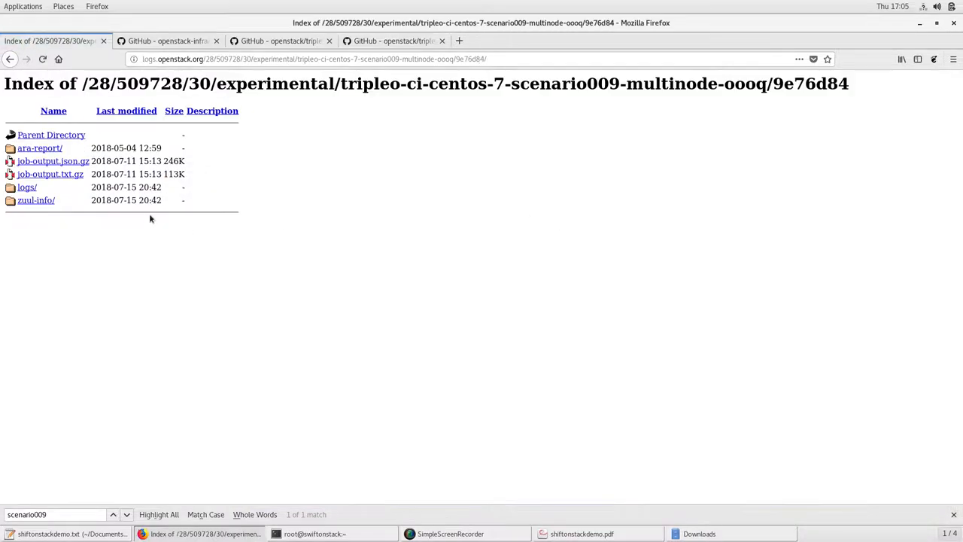
pyautogui.click(27, 187)
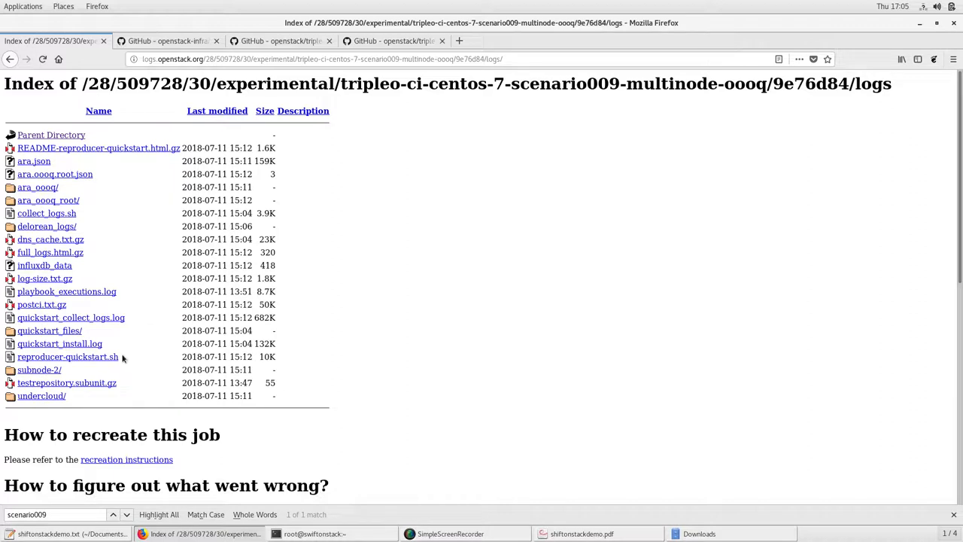
pyautogui.doubleClick(67, 355)
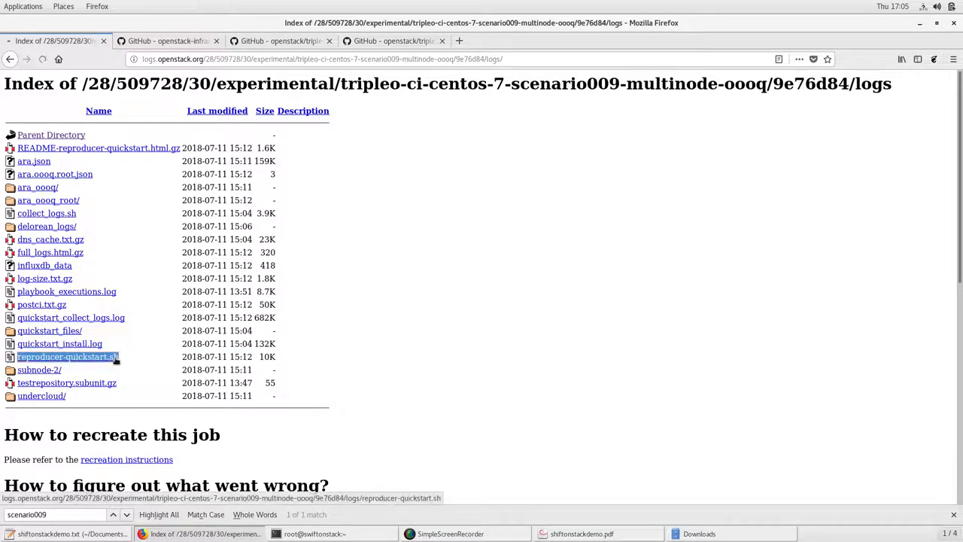
pyautogui.click(66, 355)
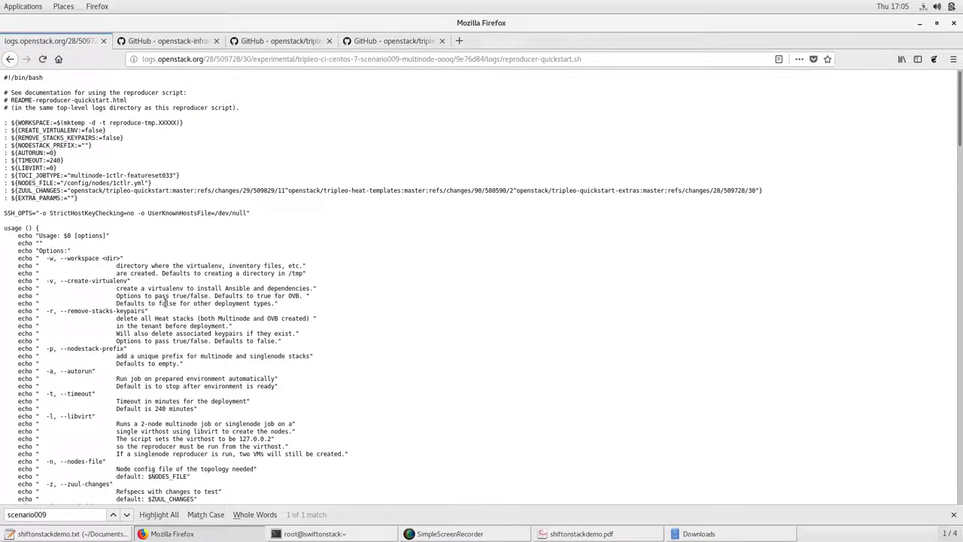
pyautogui.moveTo(194, 234)
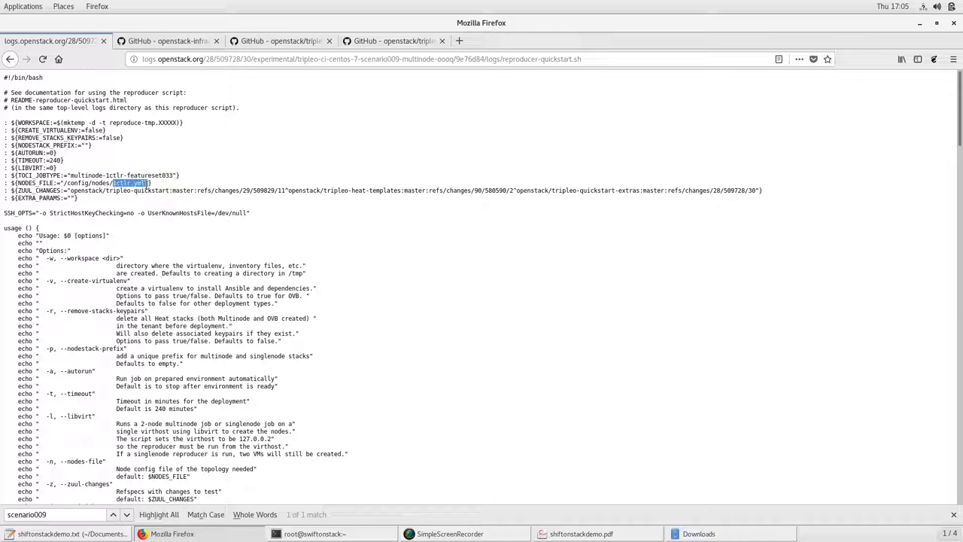
pyautogui.moveTo(200, 93)
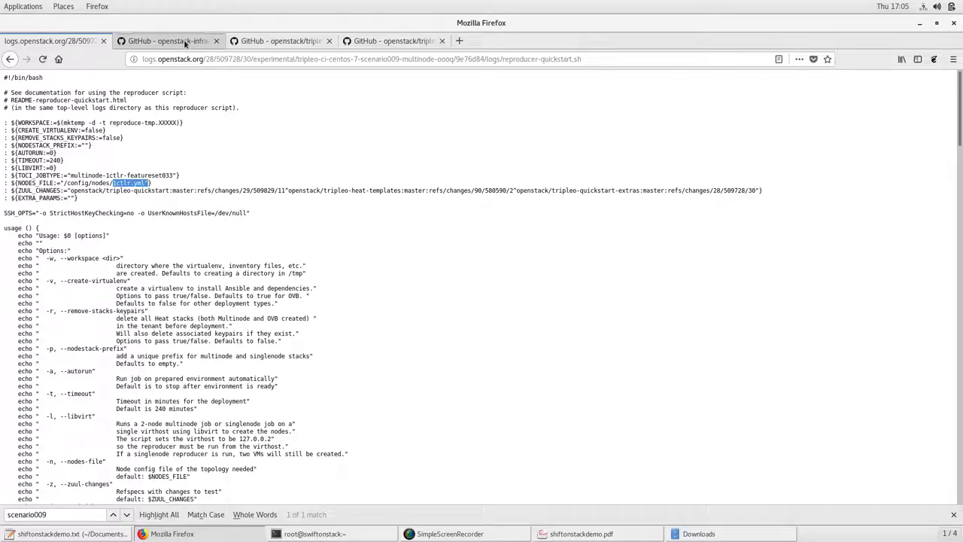
# - Switch to the GitHub tripleo-ci repository and look through its top-level file list
pyautogui.click(167, 41)
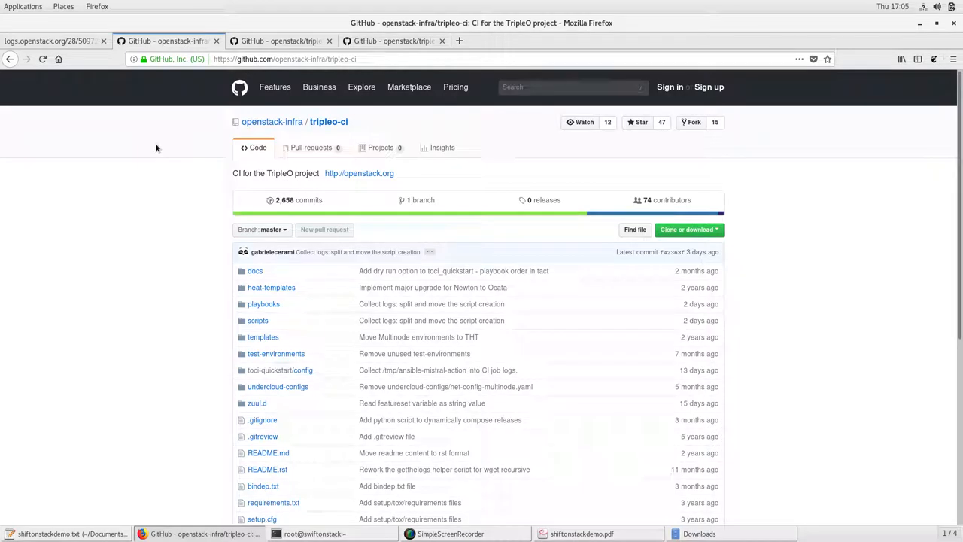
pyautogui.moveTo(162, 244)
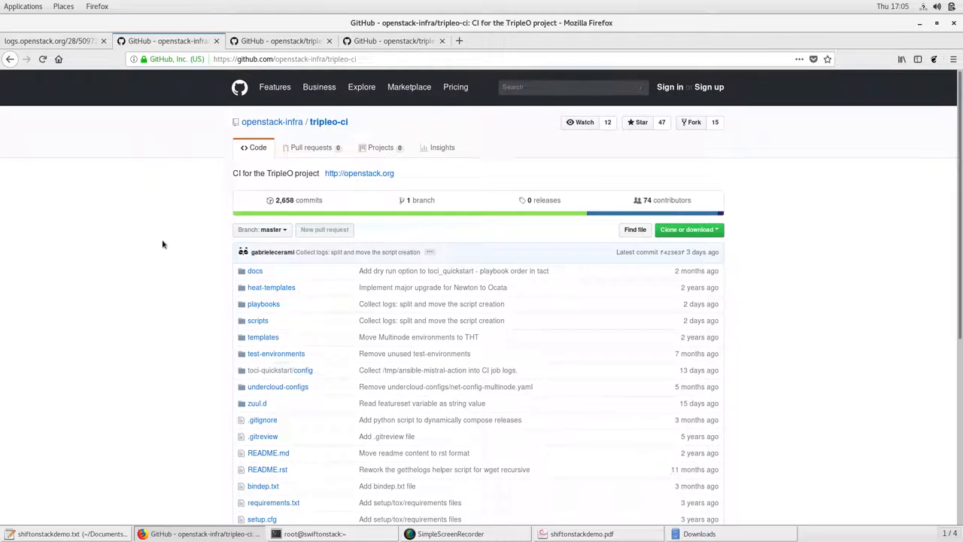
pyautogui.scroll(-3)
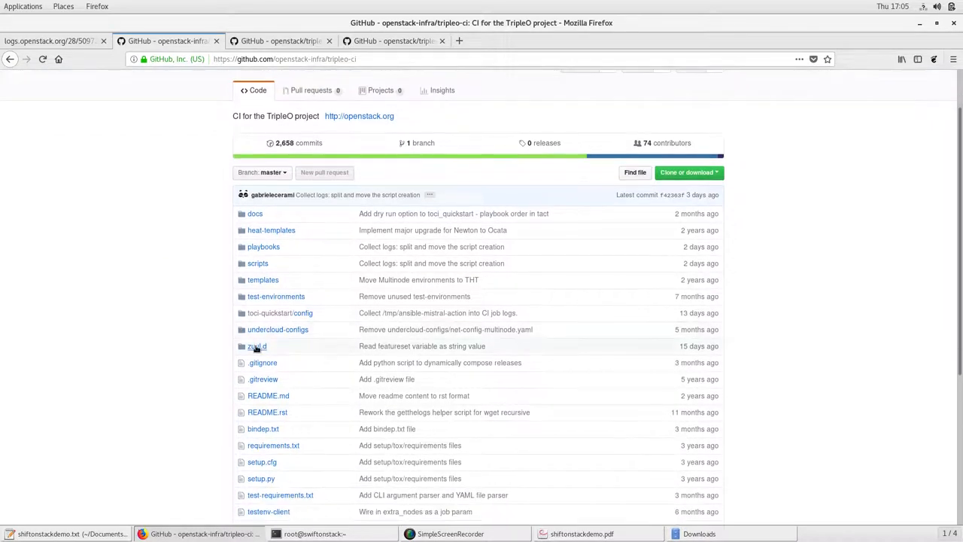
# - View zuul.d/multinode-jobs.yaml at the scenario009-multinode-oooq job definition
pyautogui.click(256, 344)
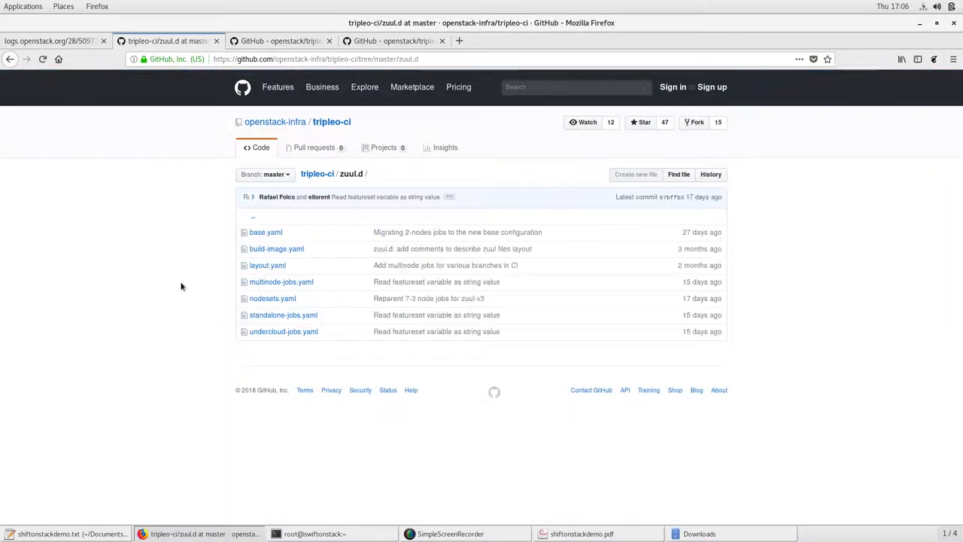
pyautogui.moveTo(282, 281)
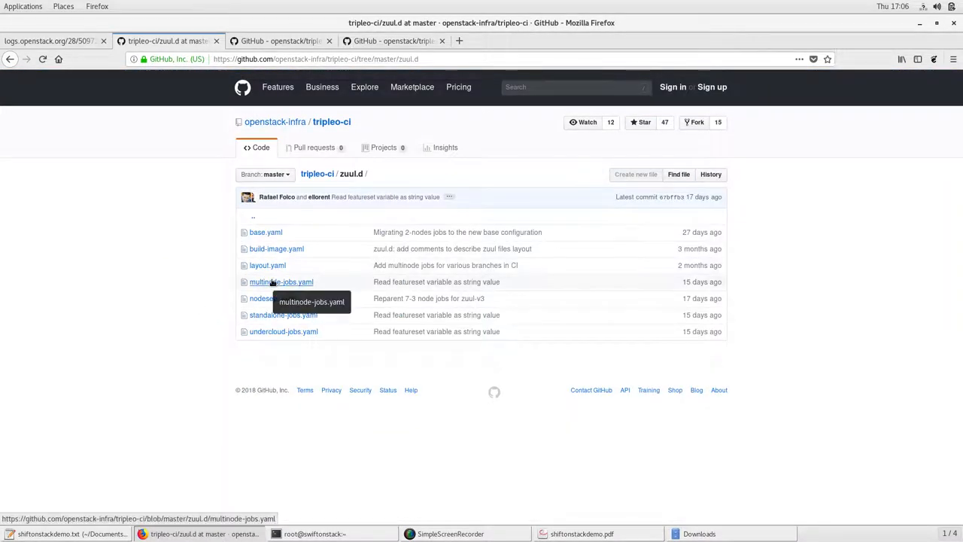
pyautogui.click(281, 281)
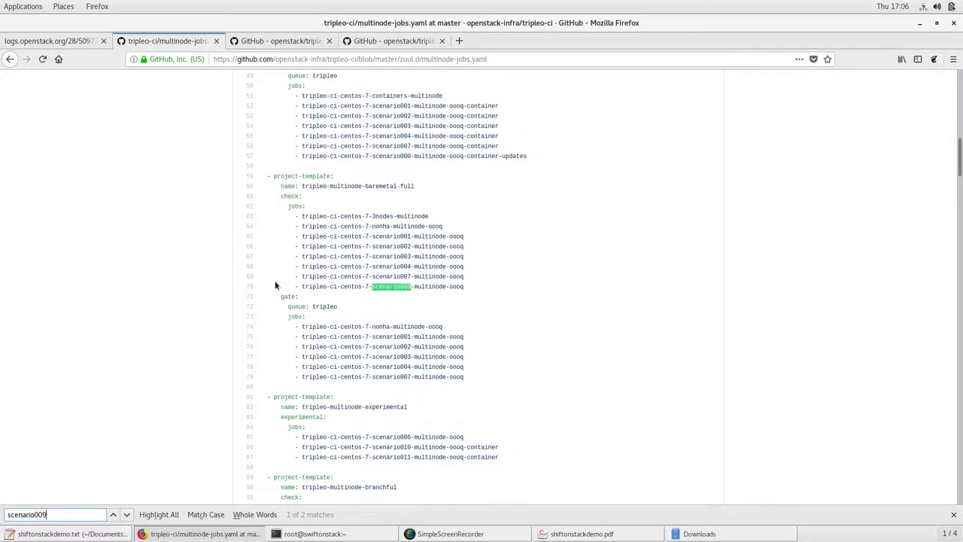
pyautogui.click(113, 514)
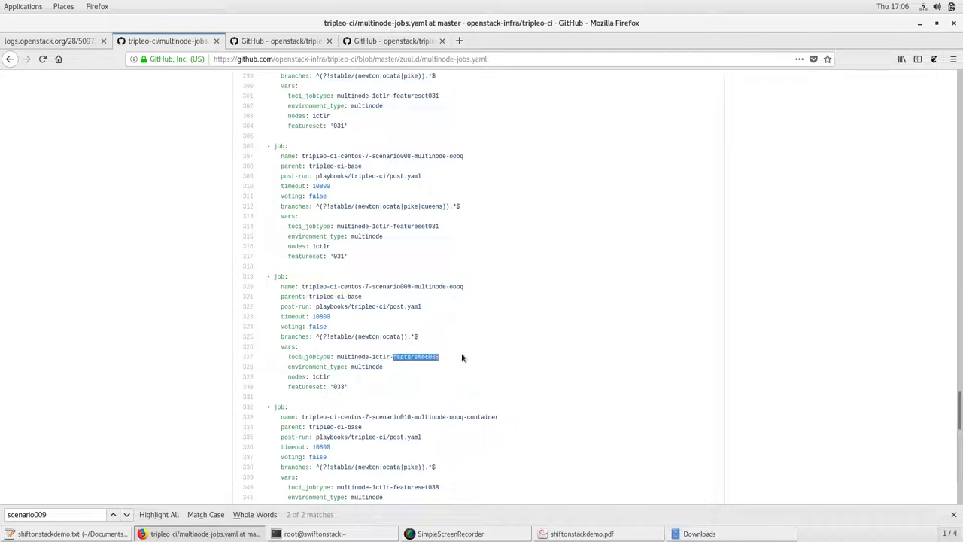
pyautogui.moveTo(433, 324)
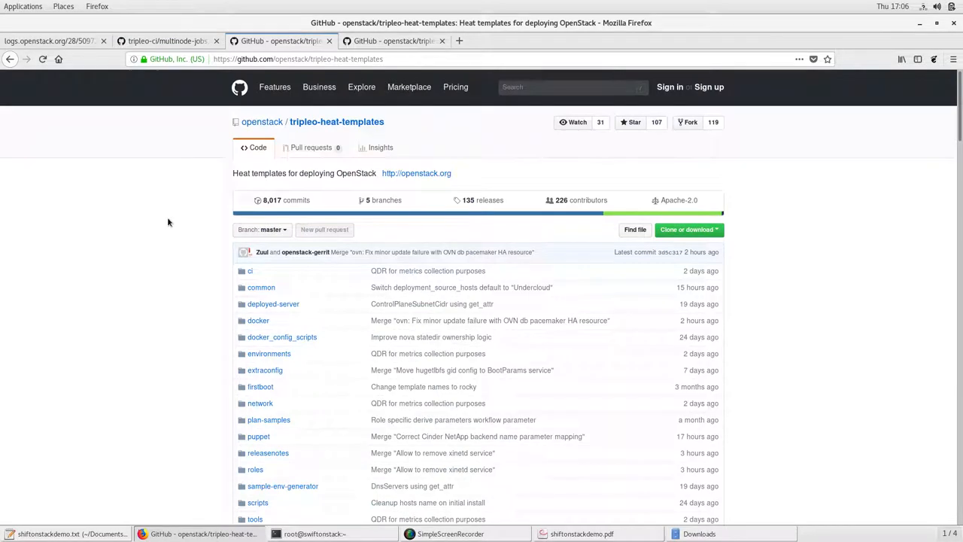
# - View ci/environments/scenario009-multinode.yaml in tripleo-heat-templates
pyautogui.scroll(-3)
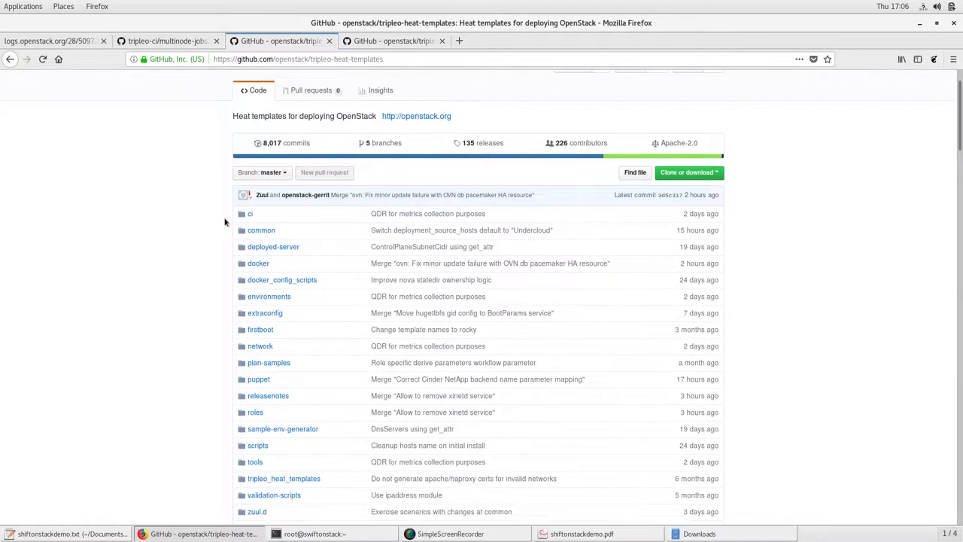
pyautogui.moveTo(249, 214)
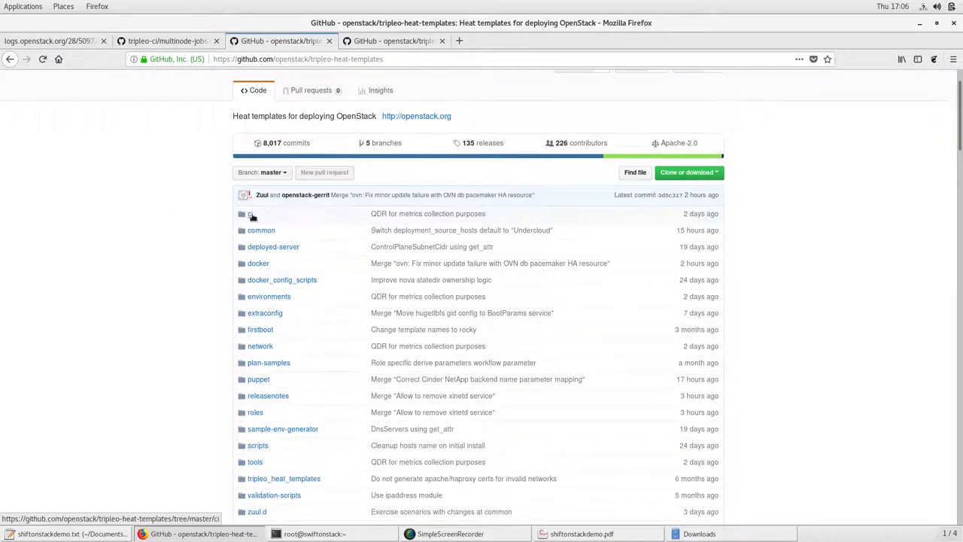
pyautogui.click(250, 214)
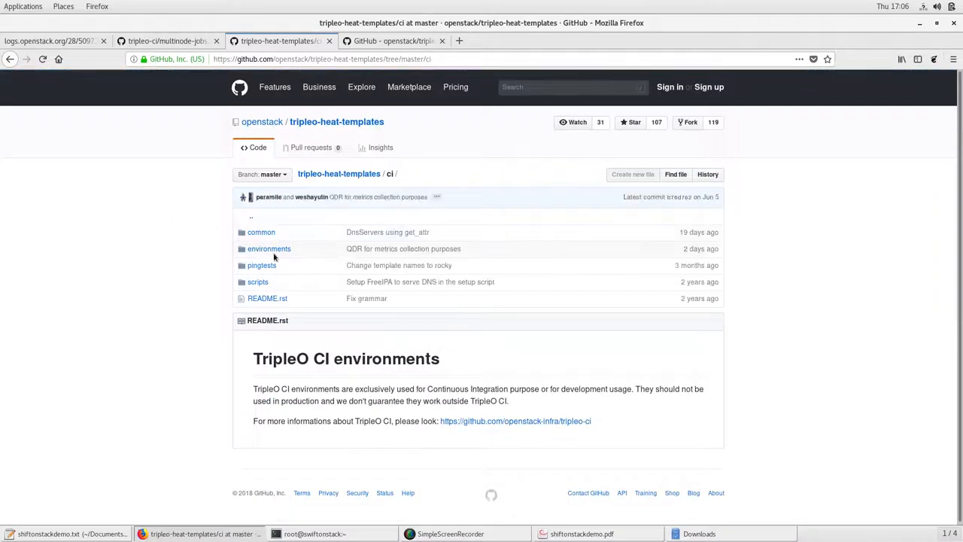
pyautogui.click(267, 248)
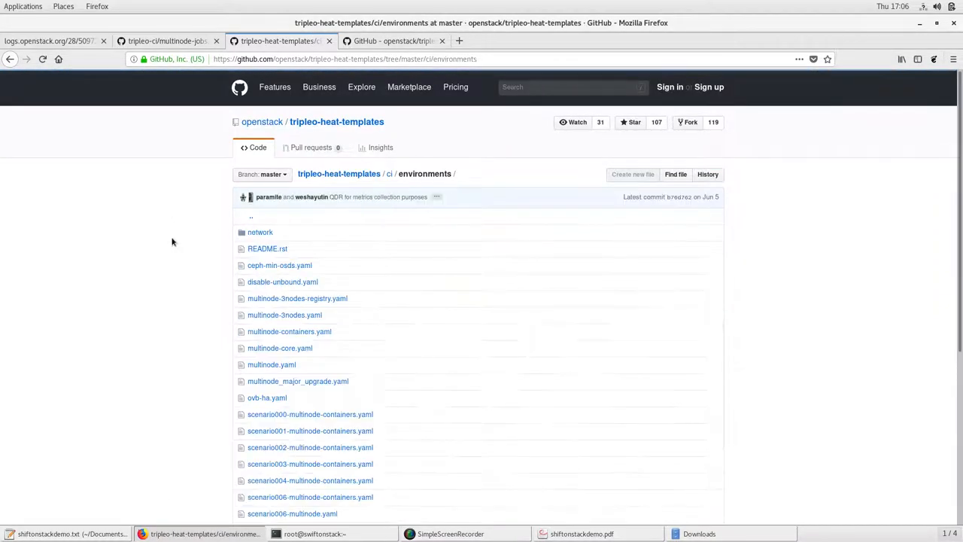
pyautogui.scroll(-3)
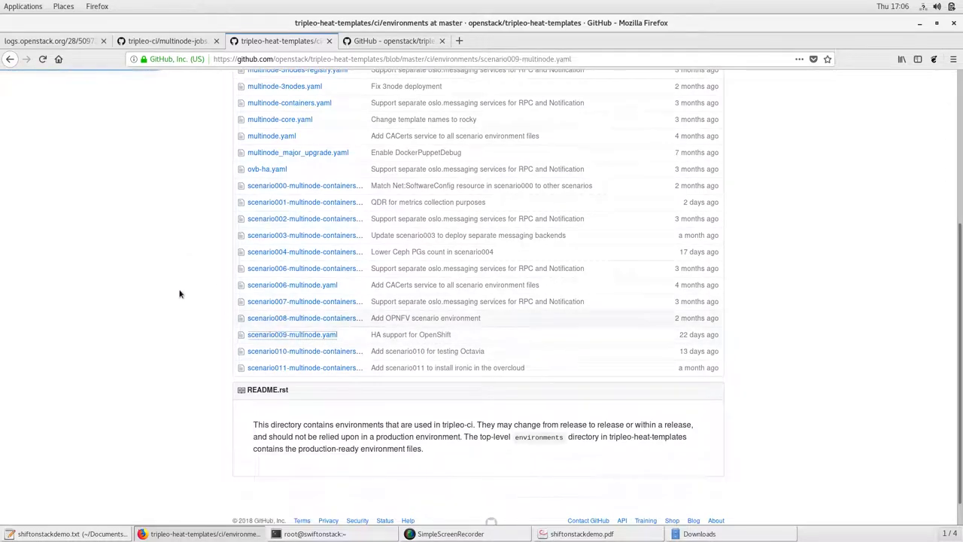
pyautogui.click(292, 334)
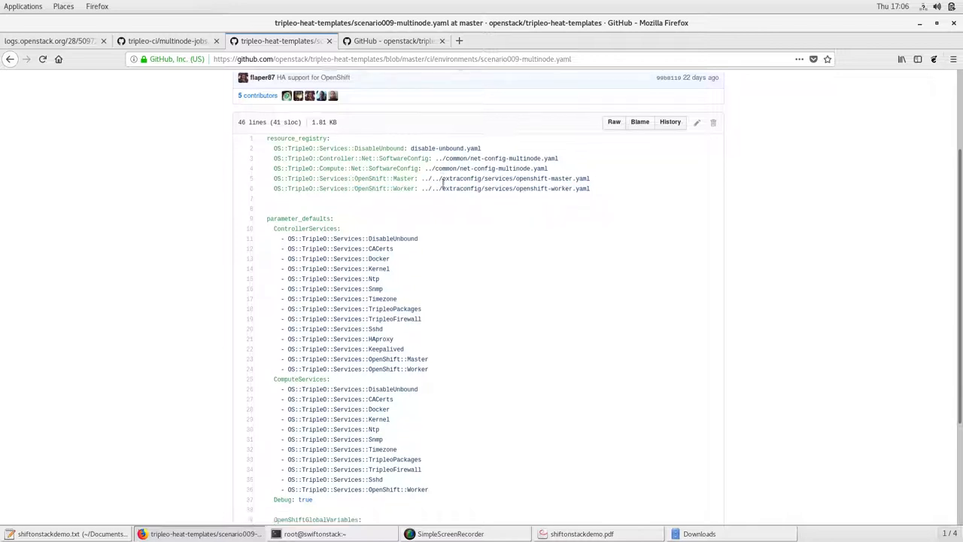
pyautogui.scroll(-3)
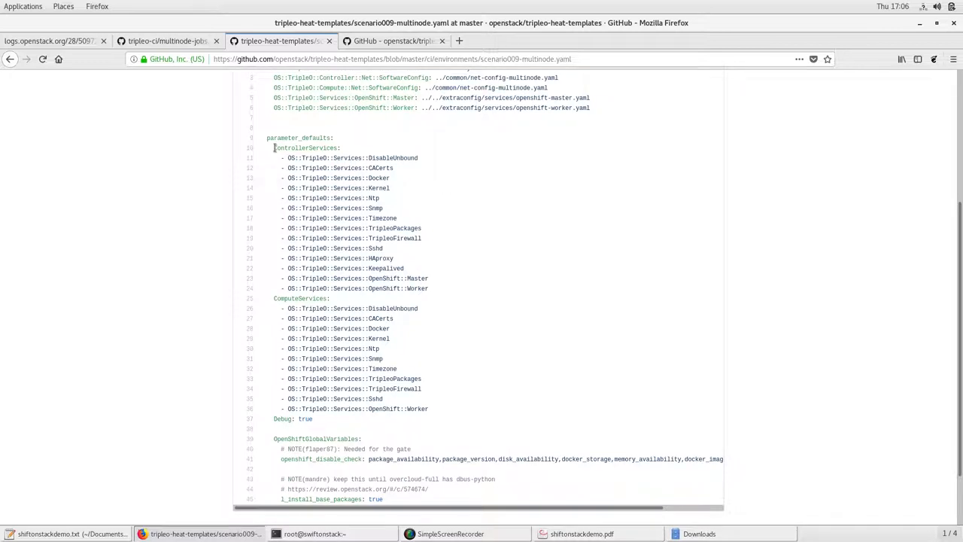
pyautogui.moveTo(430, 234)
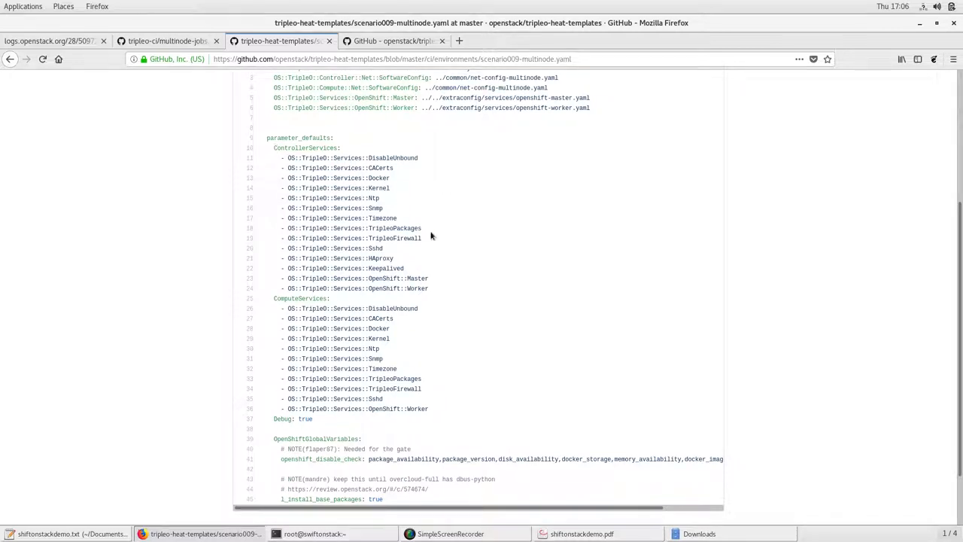
pyautogui.scroll(-3)
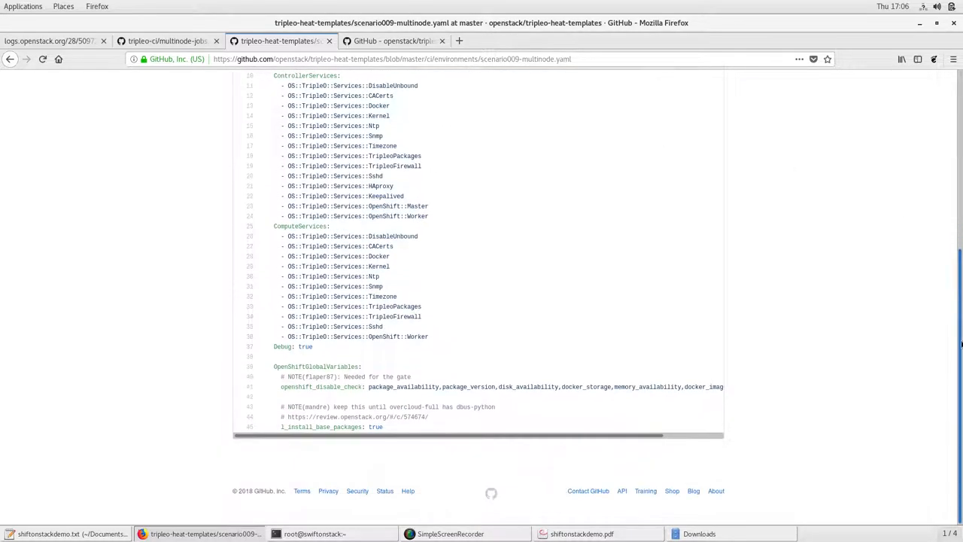
pyautogui.scroll(3)
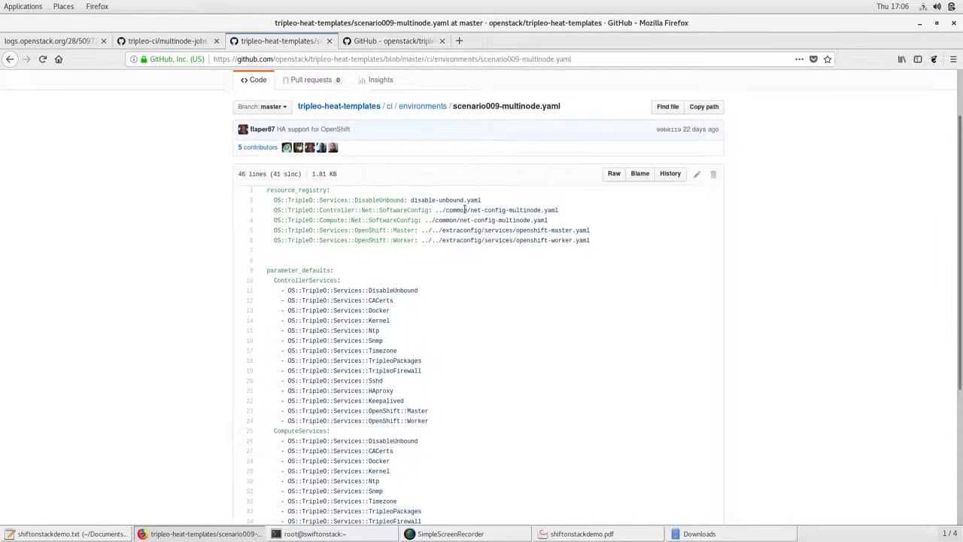
# - In tripleo-quickstart, view config/general_config/featureset033.yml
pyautogui.click(392, 40)
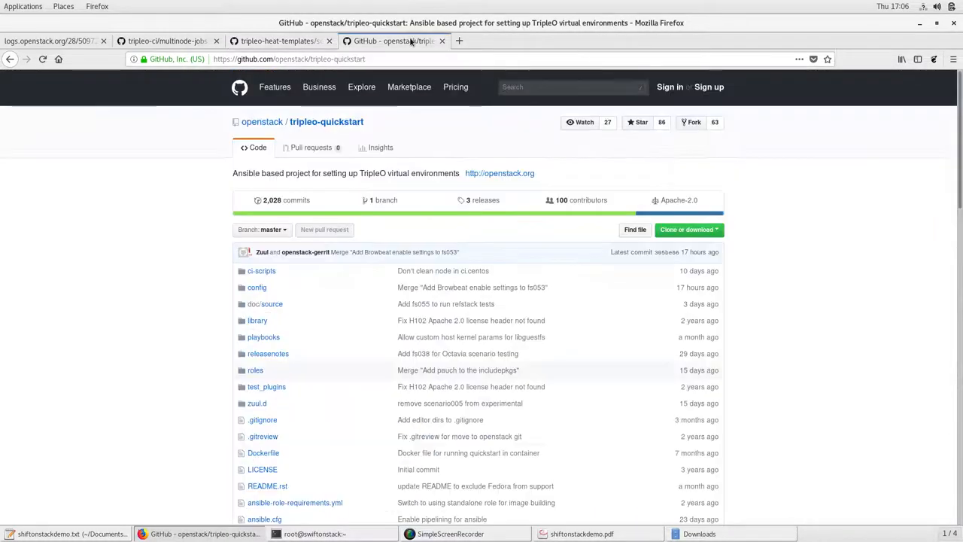
pyautogui.moveTo(145, 307)
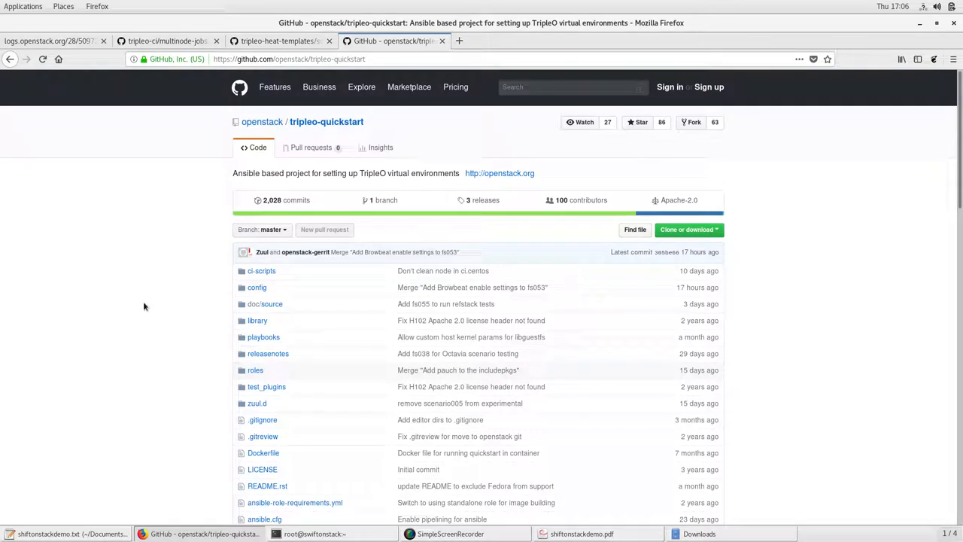
pyautogui.moveTo(211, 284)
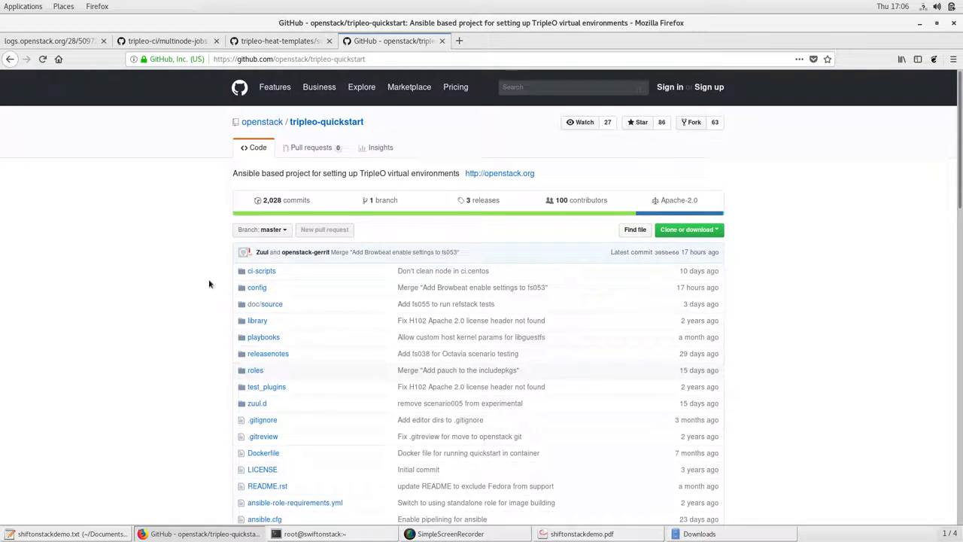
pyautogui.moveTo(388, 84)
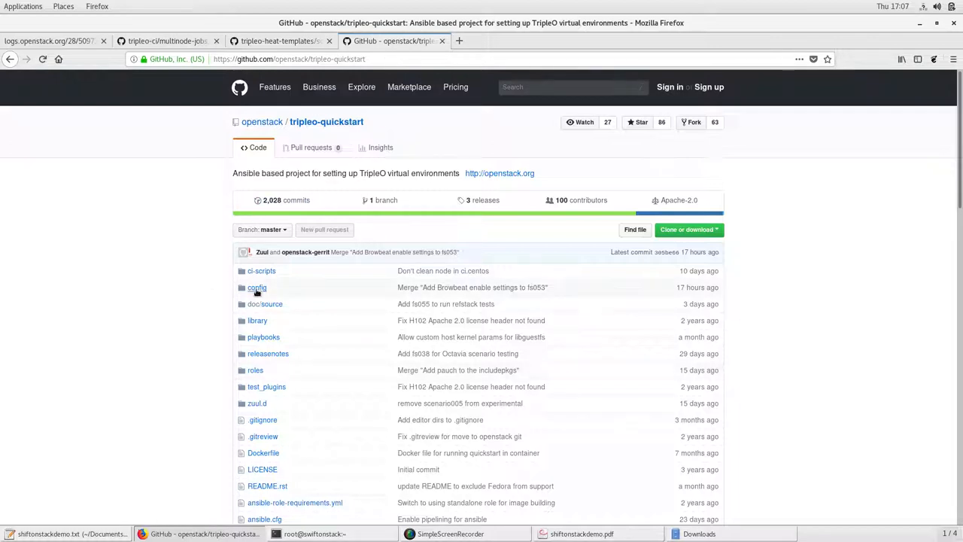
pyautogui.click(256, 286)
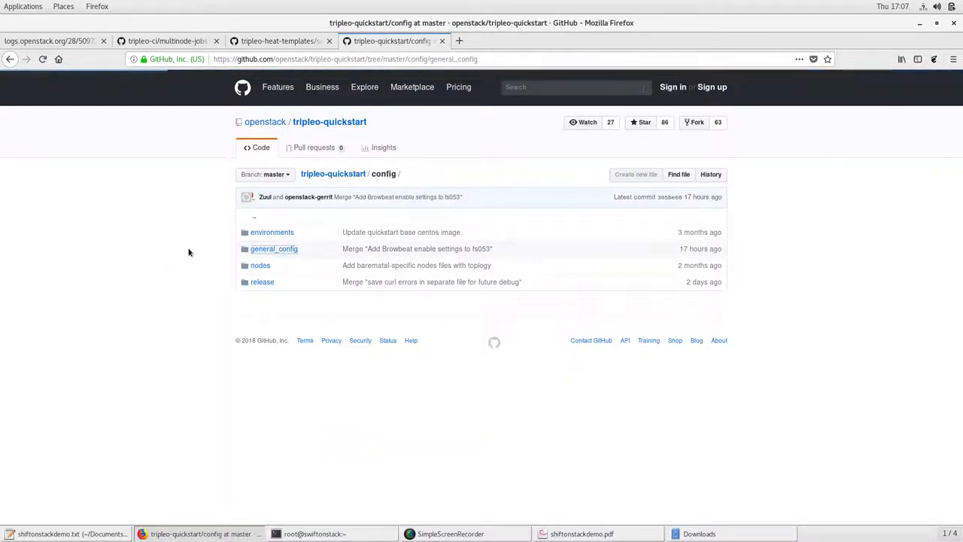
pyautogui.click(273, 248)
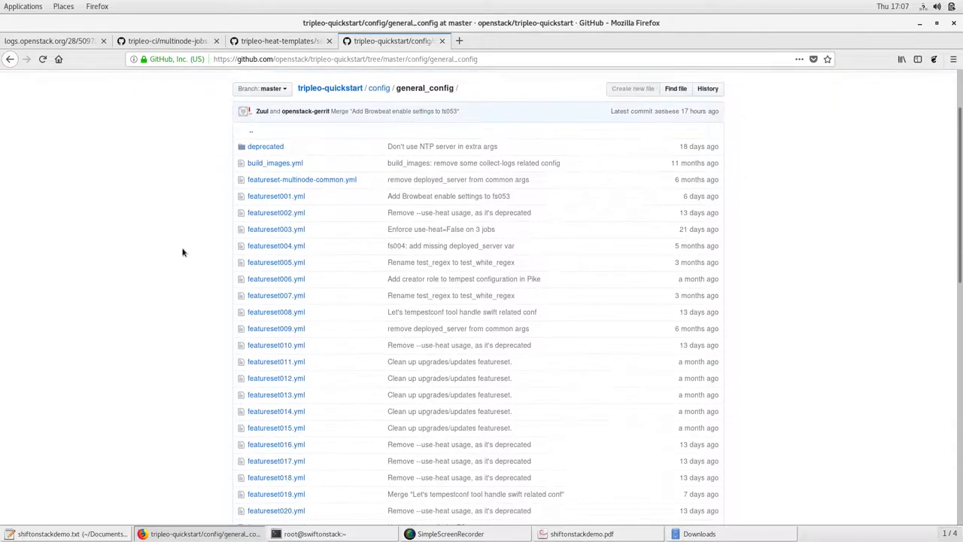
pyautogui.scroll(-3)
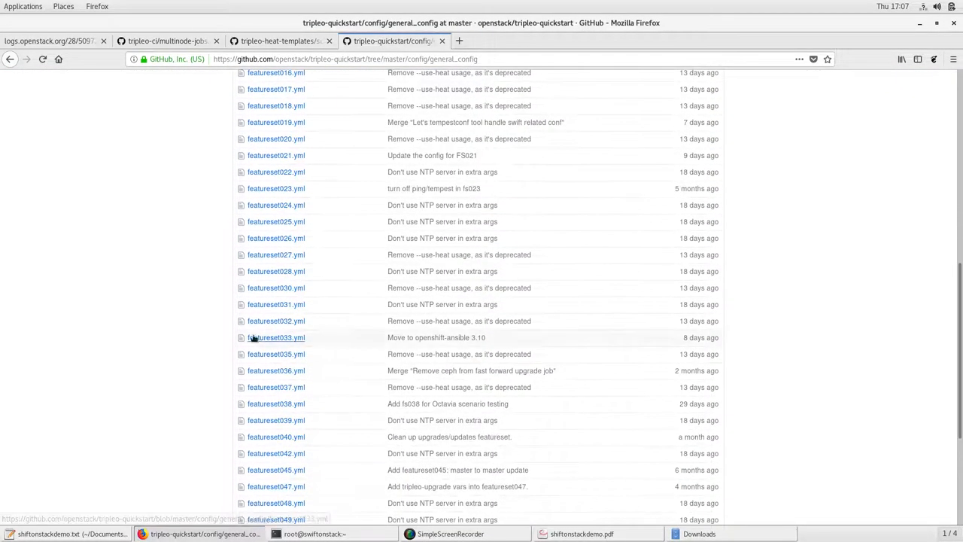
pyautogui.click(275, 337)
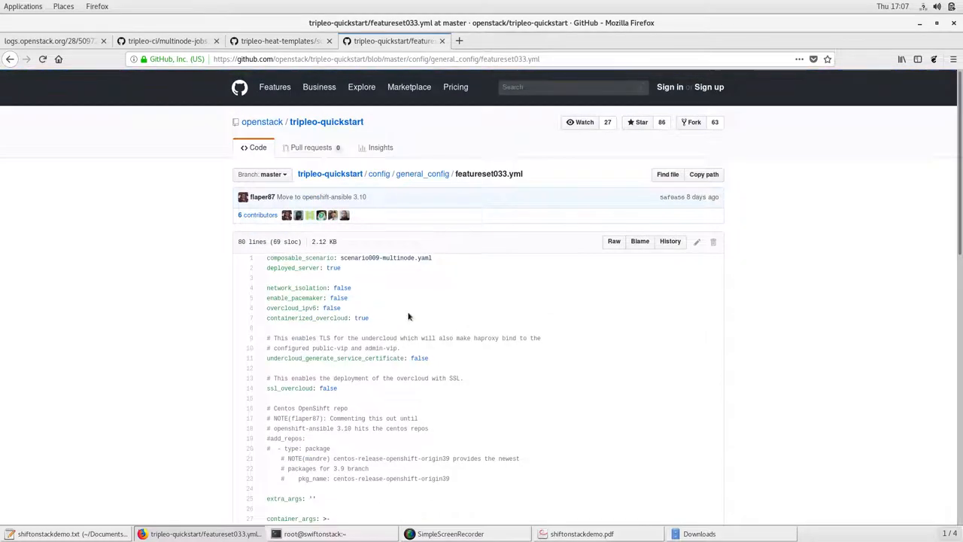
# - Highlight its scenario009-multinode.yaml composable scenario and read down to the repo setup and overcloud roles
pyautogui.scroll(-3)
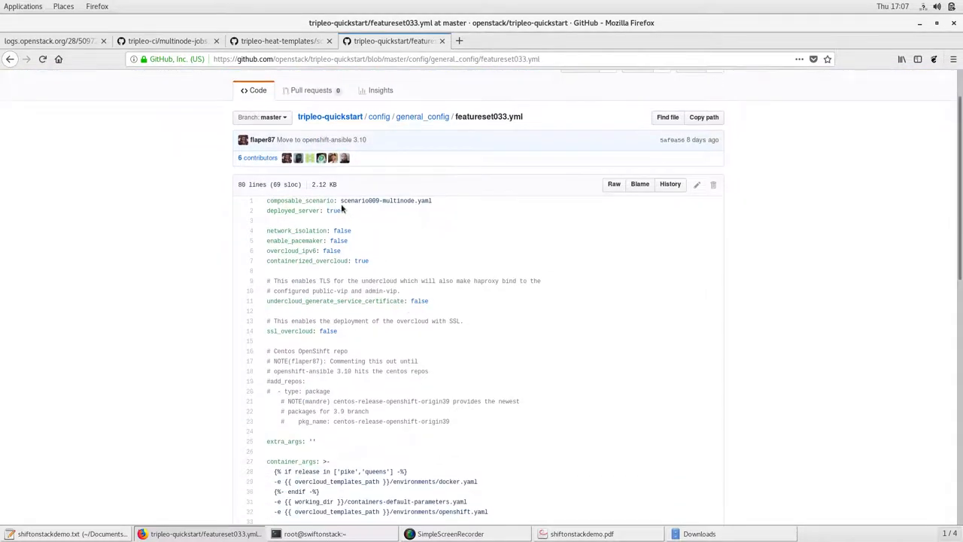
pyautogui.doubleClick(385, 200)
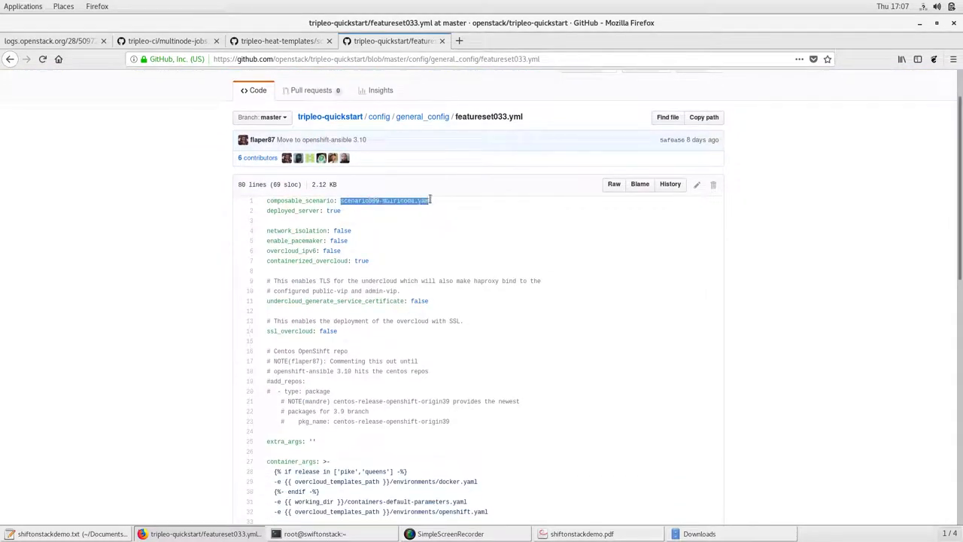
pyautogui.click(415, 201)
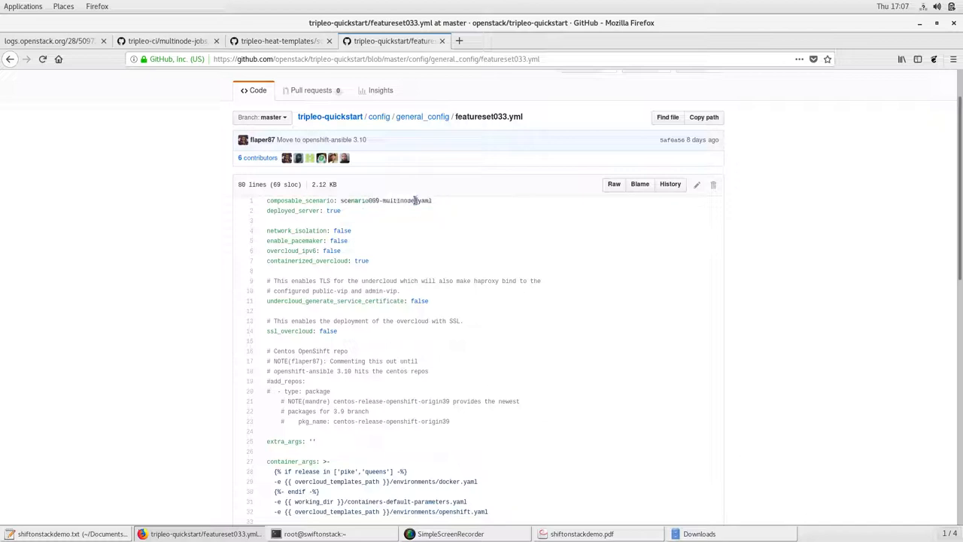
pyautogui.scroll(-3)
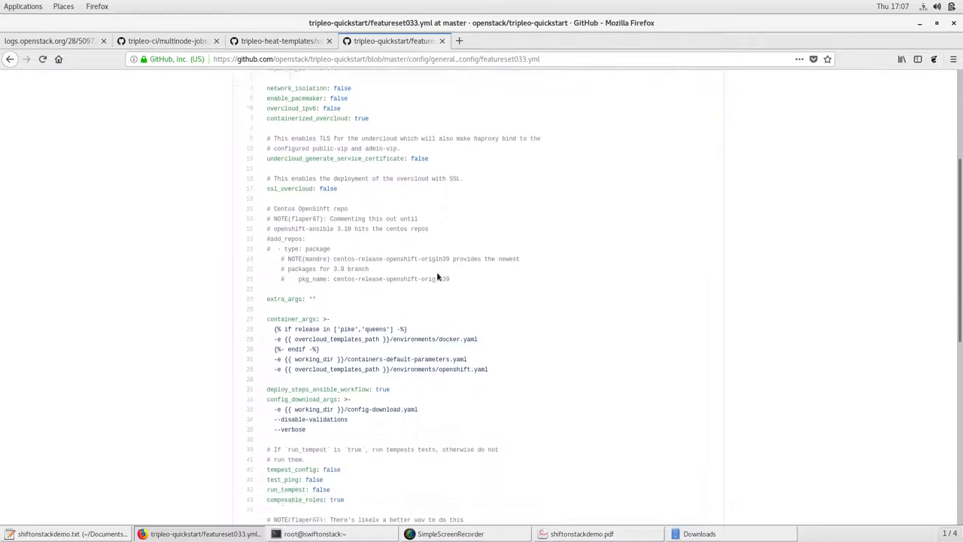
pyautogui.scroll(-3)
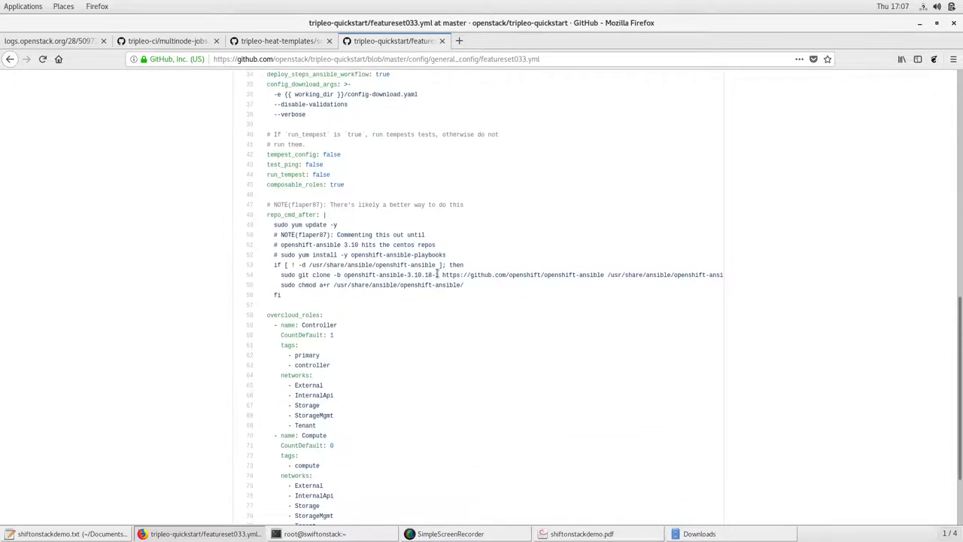
pyautogui.scroll(-3)
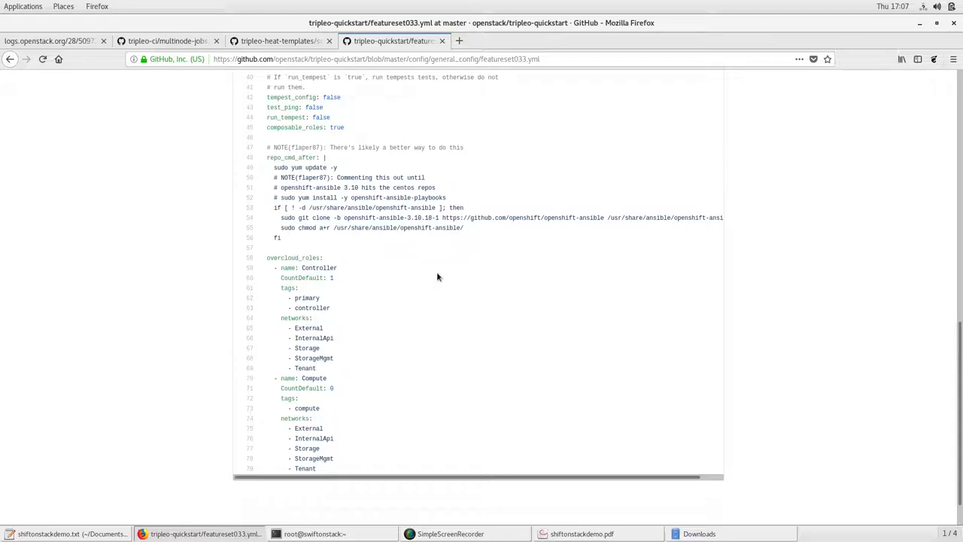
pyautogui.moveTo(72, 99)
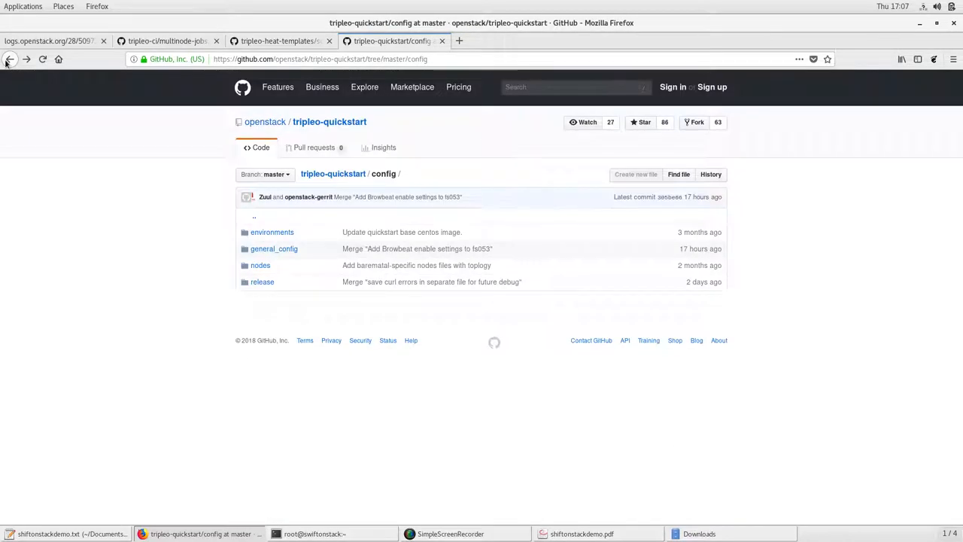
pyautogui.moveTo(336, 148)
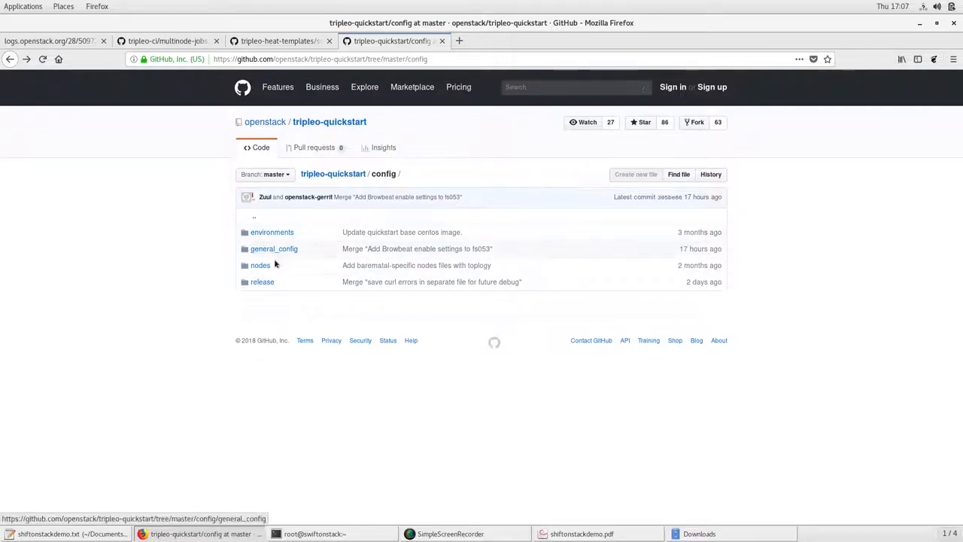
# - View 1ctlr_1comp.yml from tripleo-quickstart's config/nodes folder
pyautogui.click(260, 265)
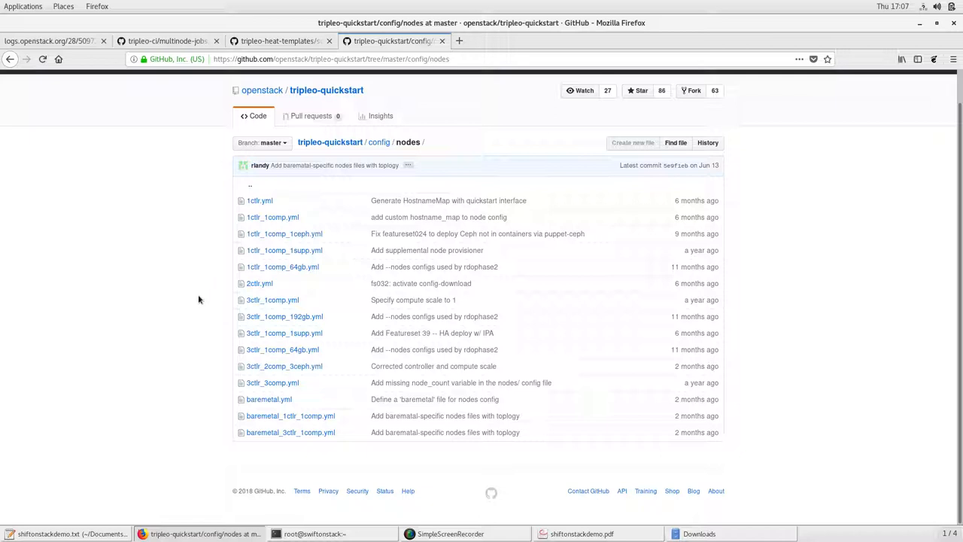
pyautogui.click(272, 217)
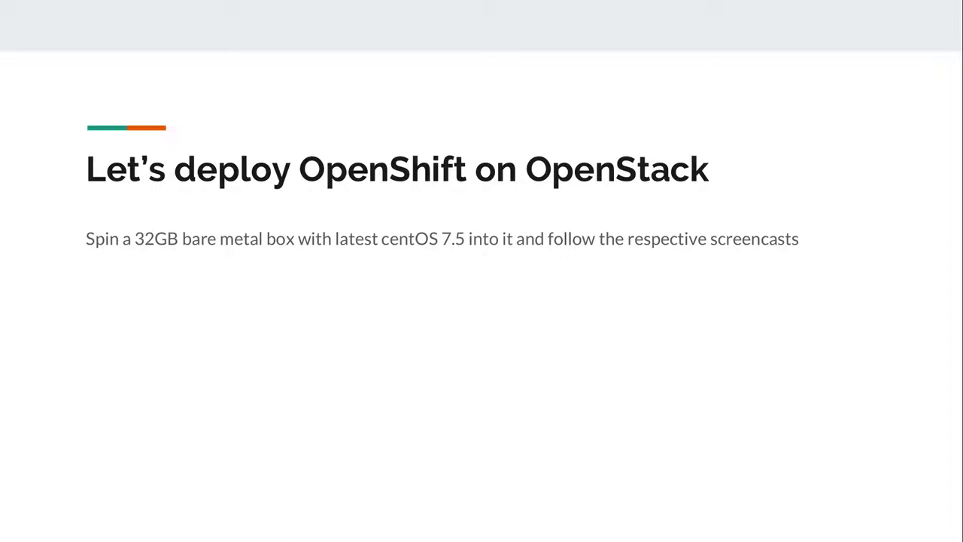
pyautogui.moveTo(284, 271)
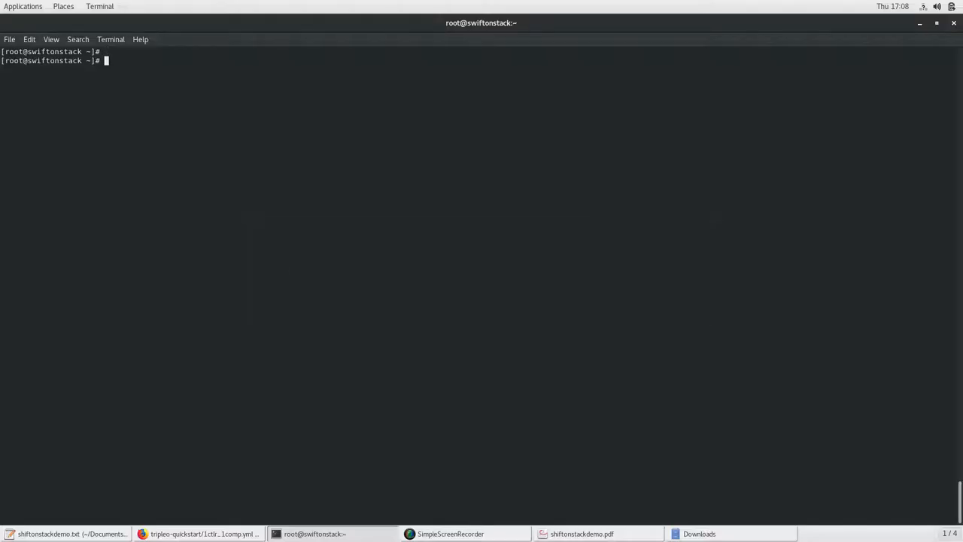
# - Run free and ls at the root prompt in the terminal
pyautogui.write('free')
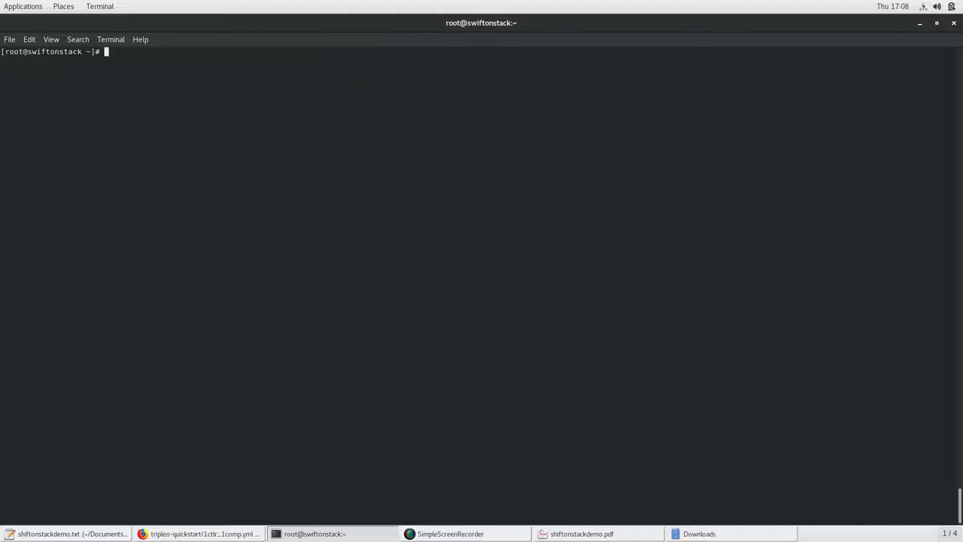
pyautogui.write('ls')
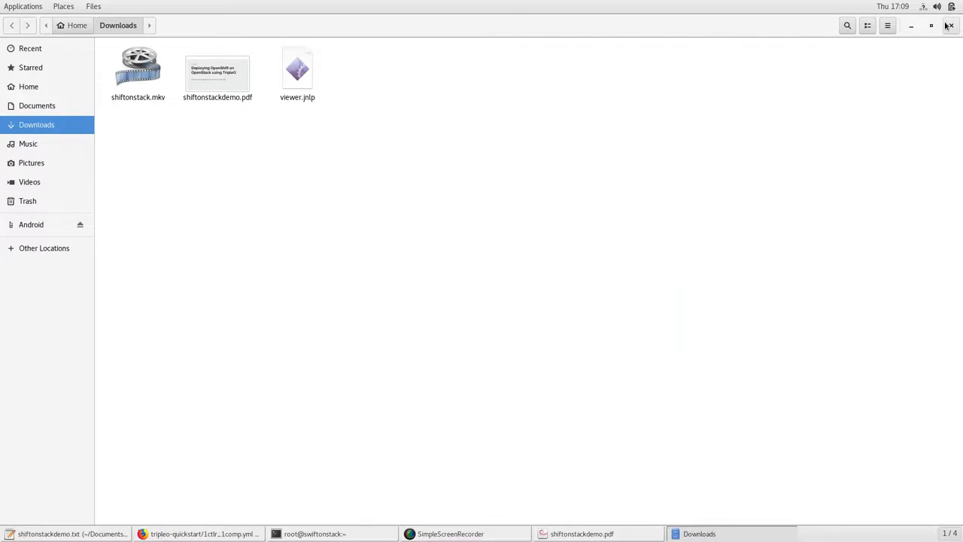
pyautogui.click(66, 533)
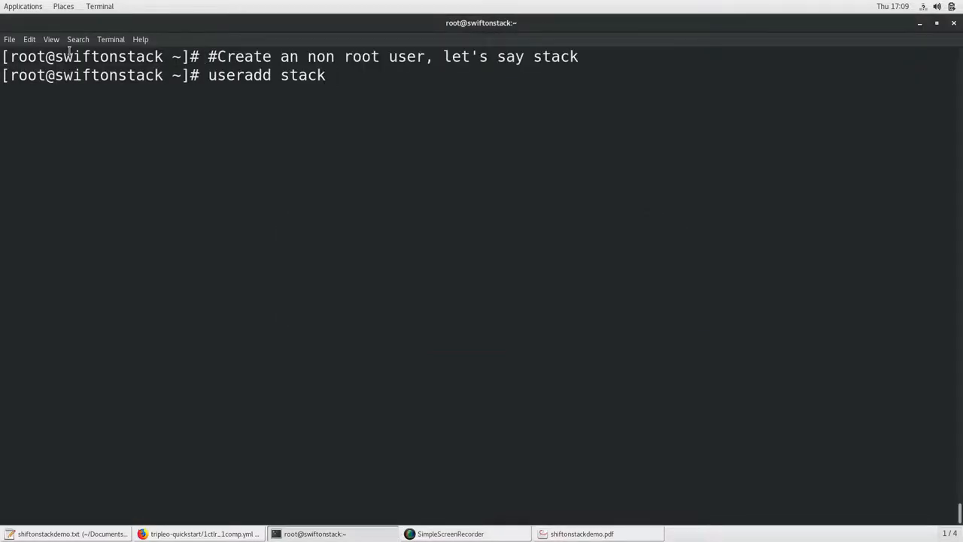
# - Create the stack user with useradd and set its password via passwd, entering it twice
pyautogui.press('Return')
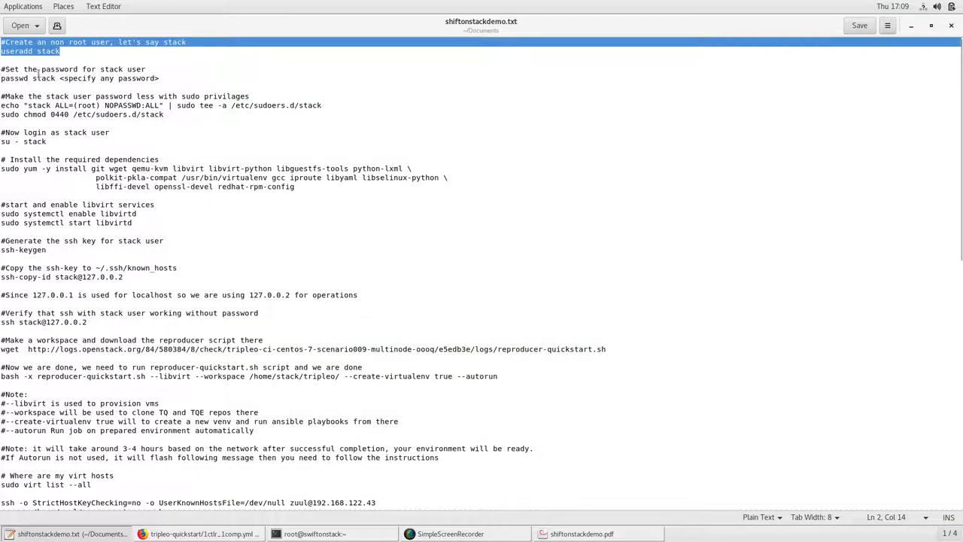
pyautogui.click(57, 78)
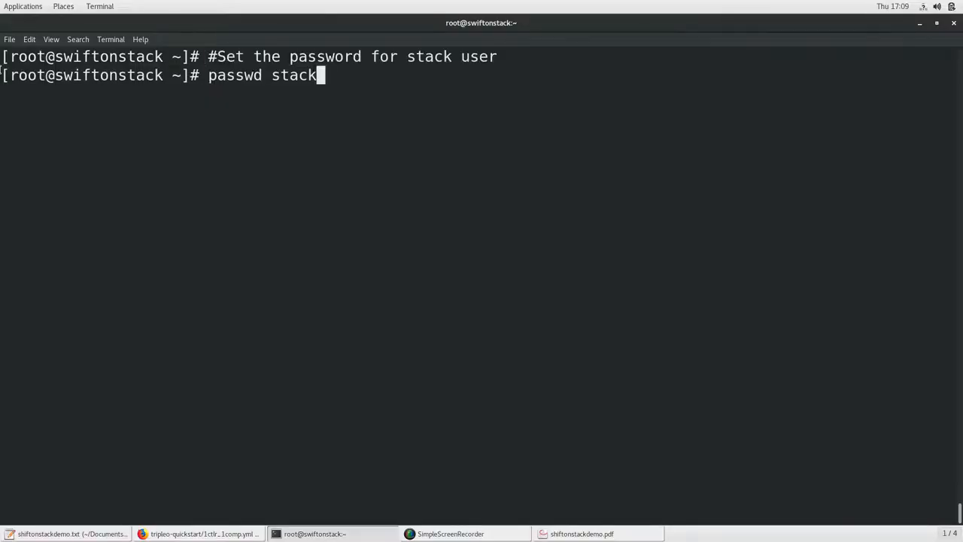
pyautogui.press('Return')
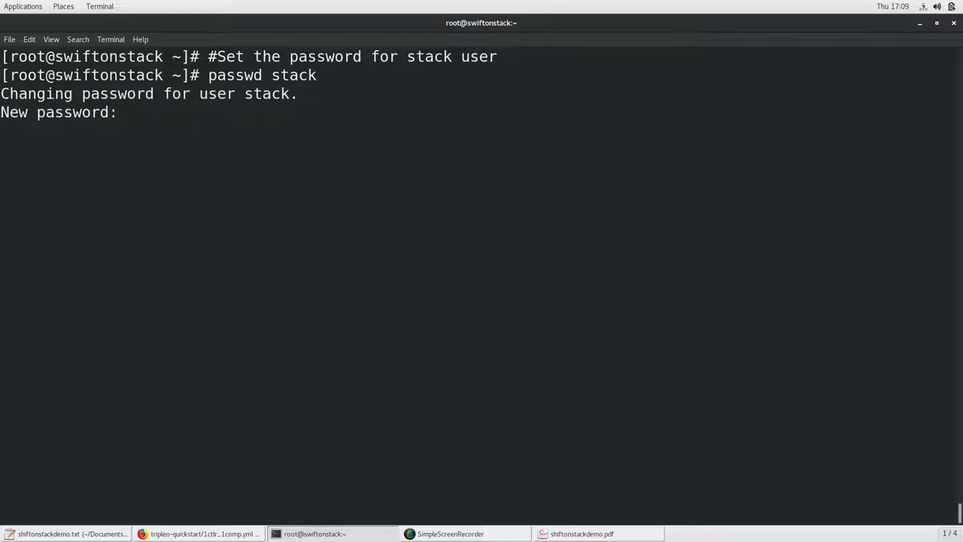
pyautogui.press('Return')
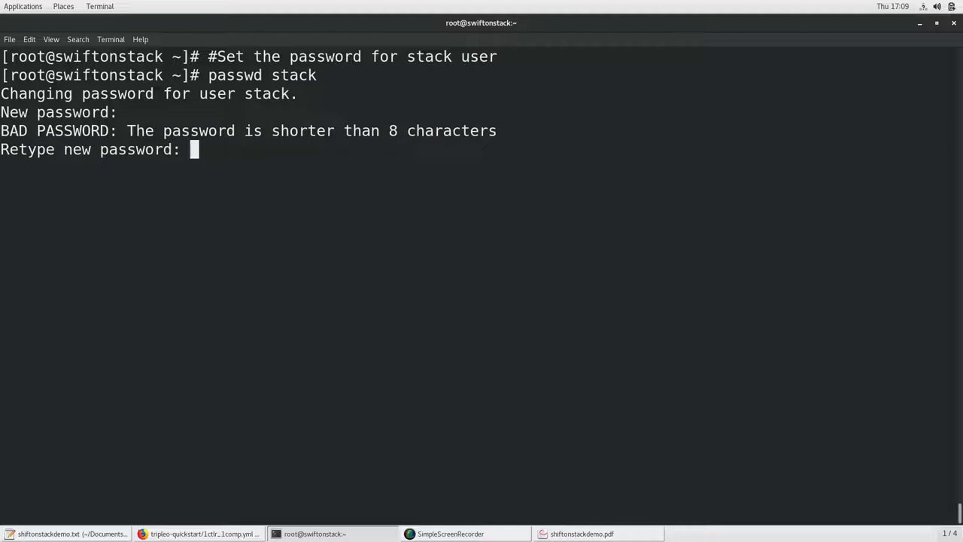
pyautogui.press('Return')
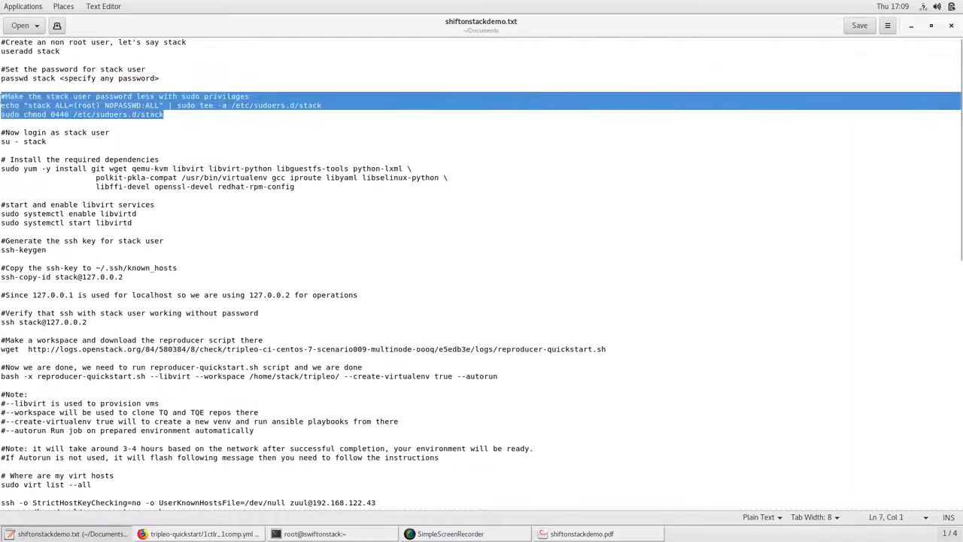
# - Grant stack passwordless sudo in /etc/sudoers.d/stack and chmod that file to 0440
pyautogui.click(314, 533)
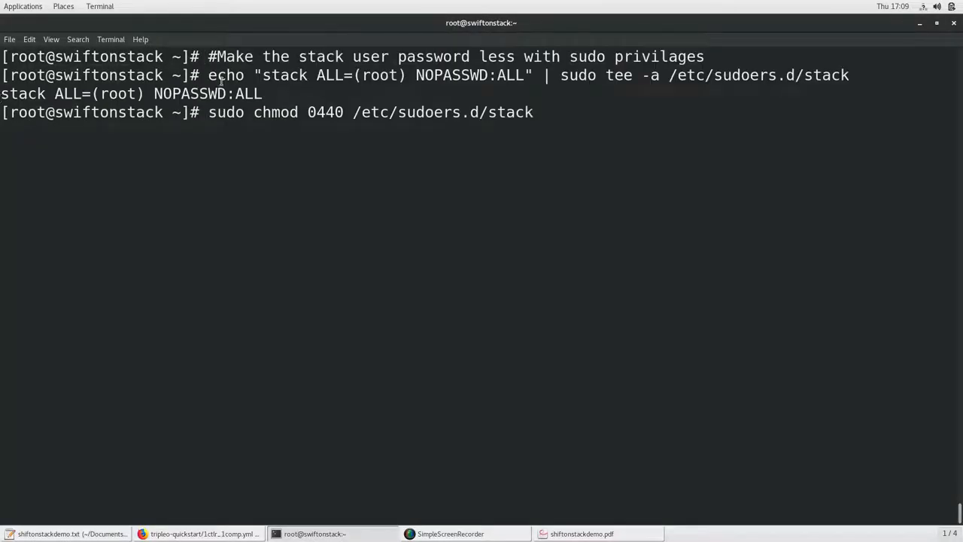
pyautogui.moveTo(436, 94)
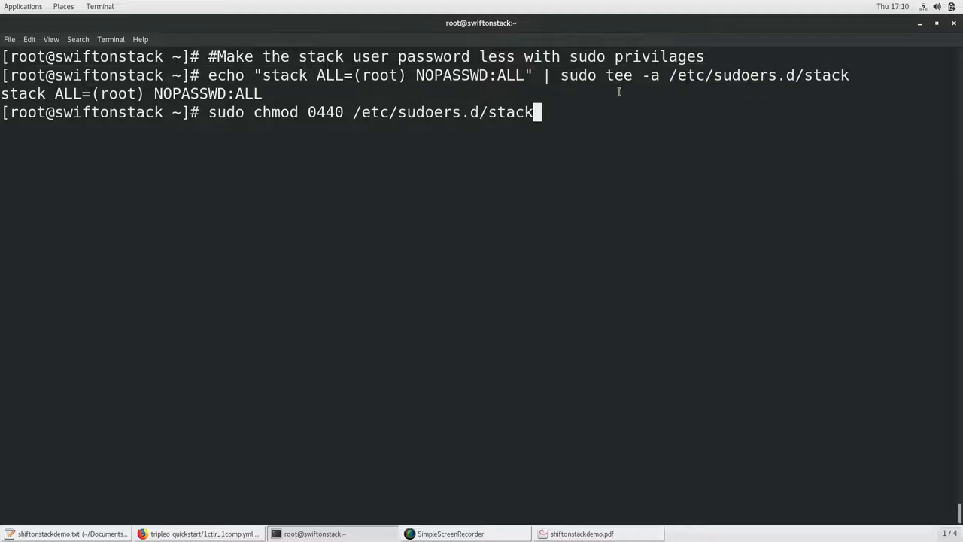
pyautogui.moveTo(602, 97)
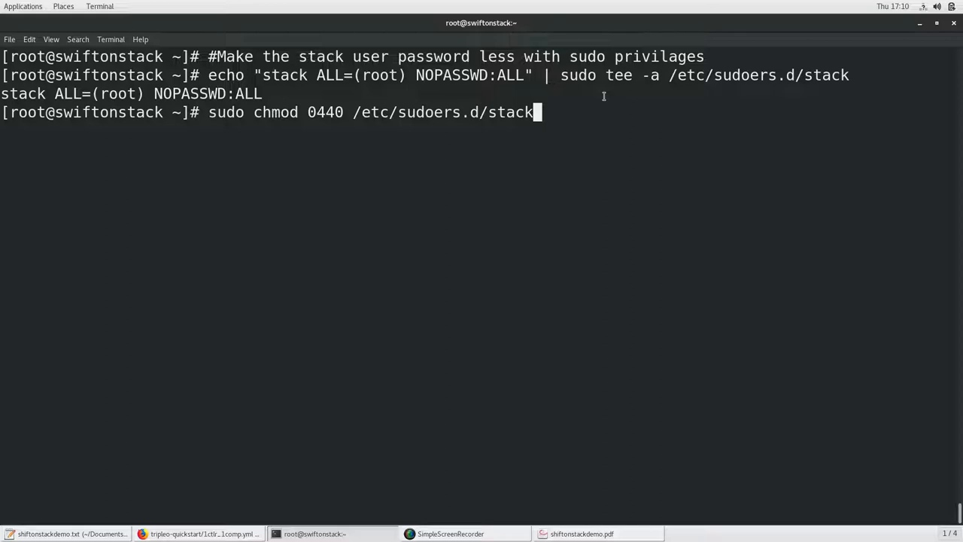
pyautogui.press('Return')
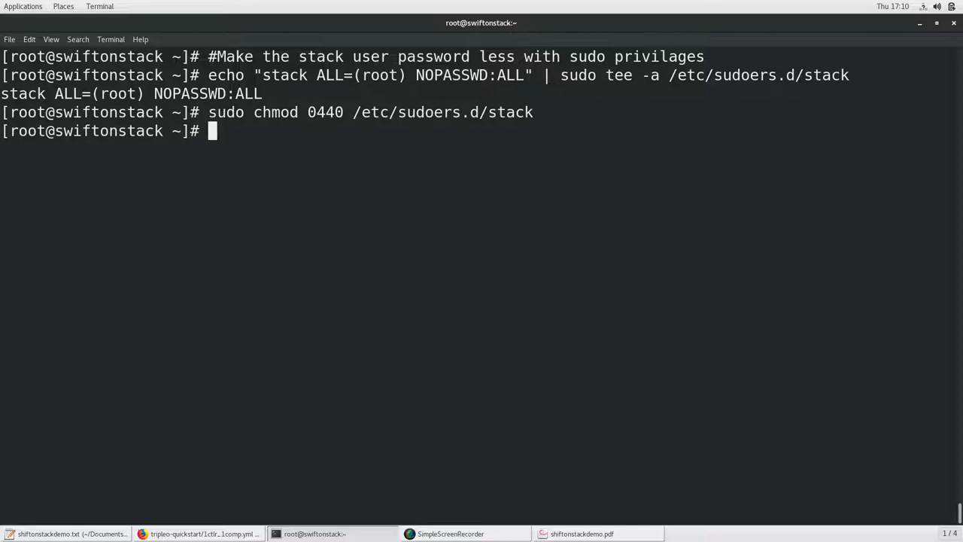
pyautogui.click(68, 532)
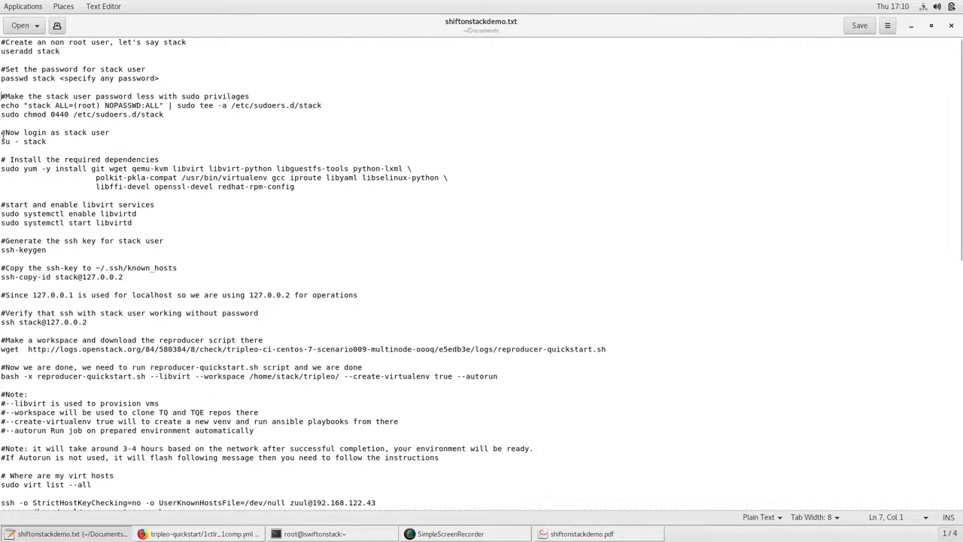
# - Log in as stack with 'su - stack', list the empty home directory and clear the screen
pyautogui.moveTo(0, 132); pyautogui.dragTo(48, 142)
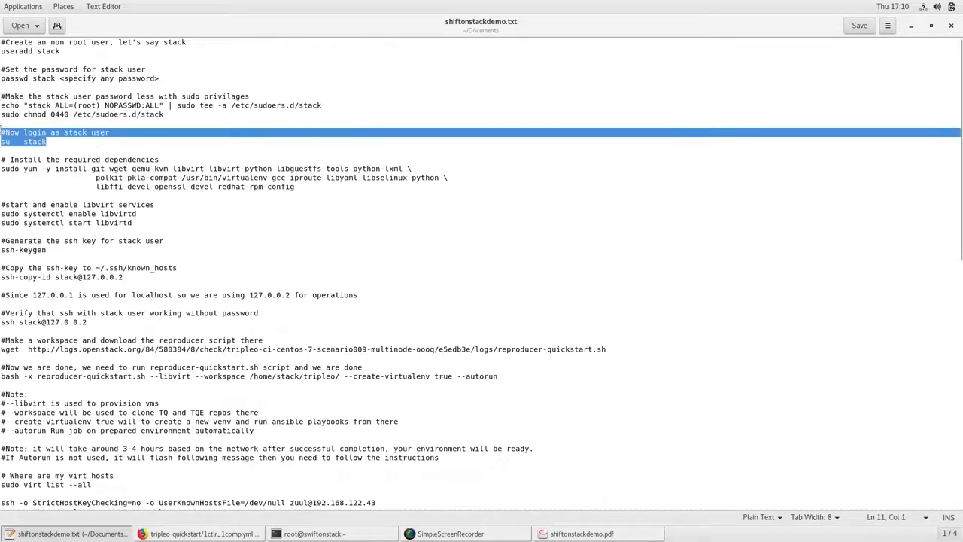
pyautogui.click(331, 532)
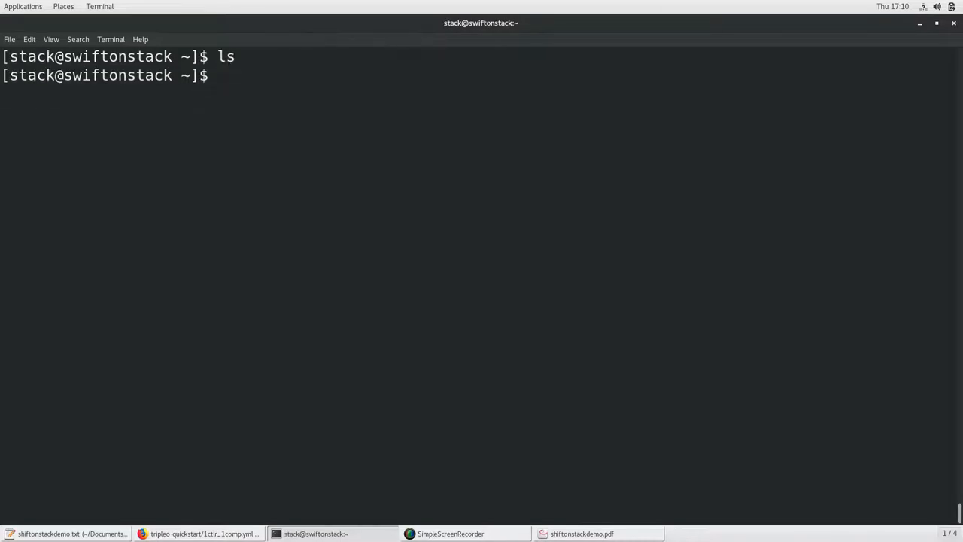
pyautogui.press('ctrl+l')
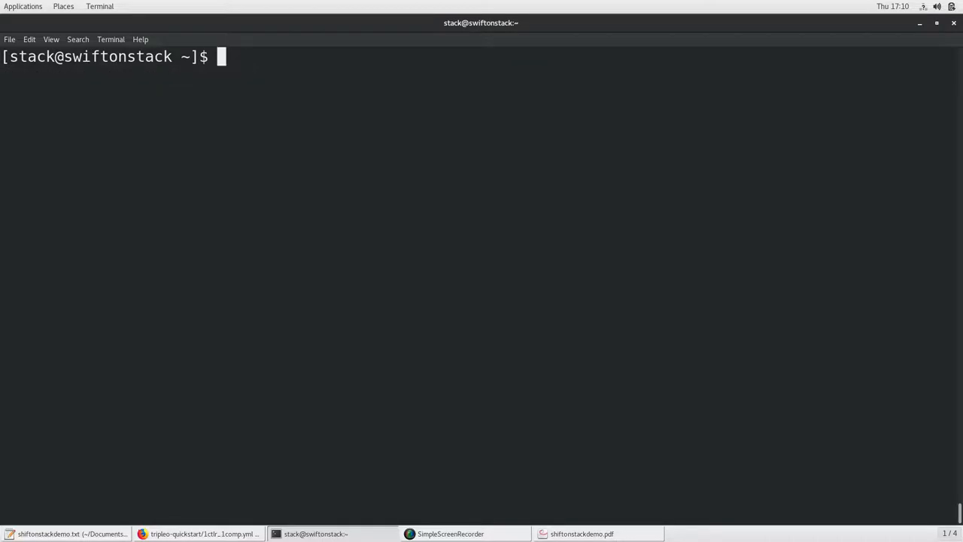
pyautogui.click(67, 532)
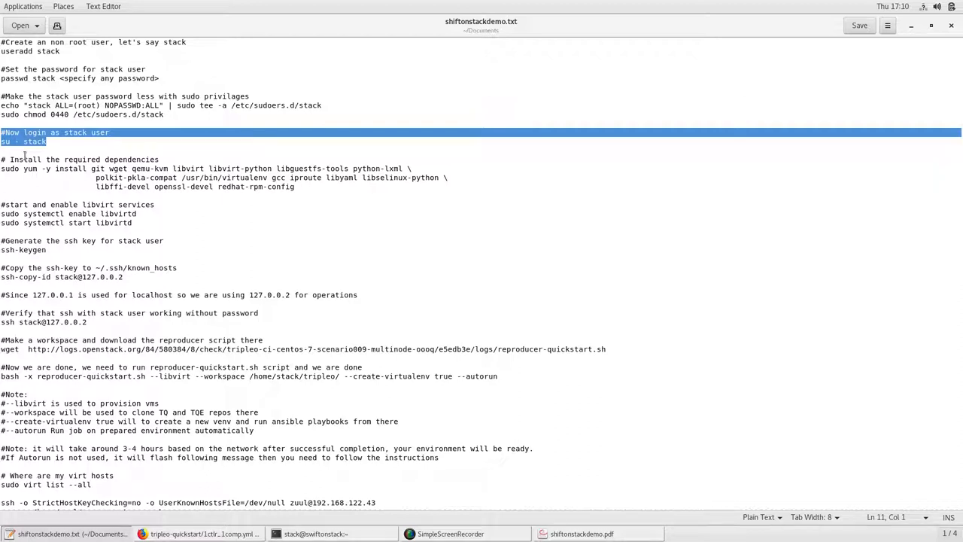
pyautogui.moveTo(295, 191)
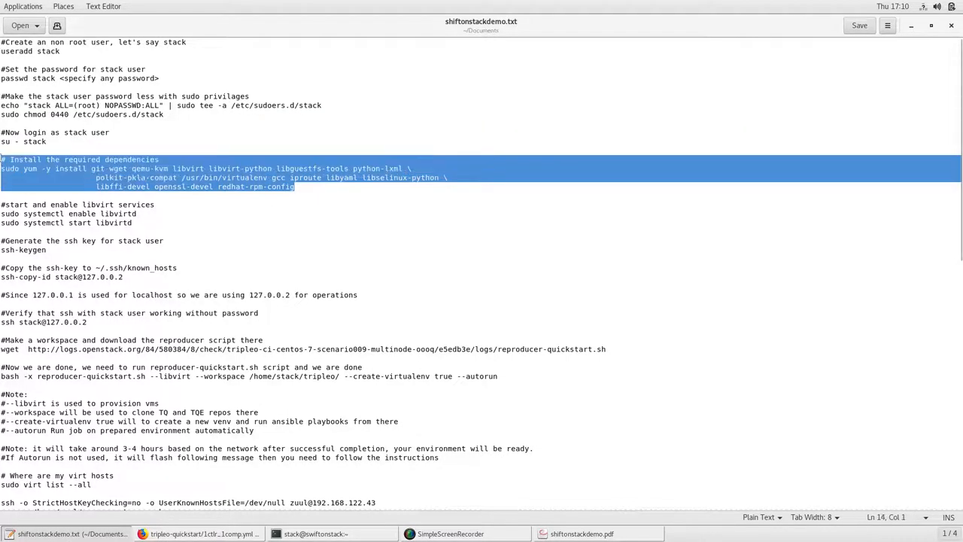
# - Run the sudo yum -y install of git, wget, qemu-kvm, libvirt and other dependencies, then clear the prompt
pyautogui.click(316, 532)
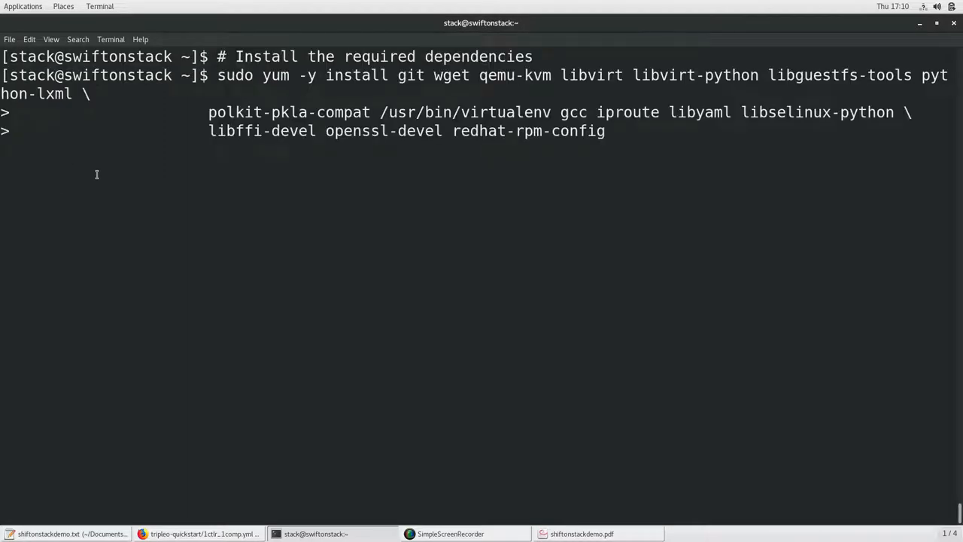
pyautogui.press('Return')
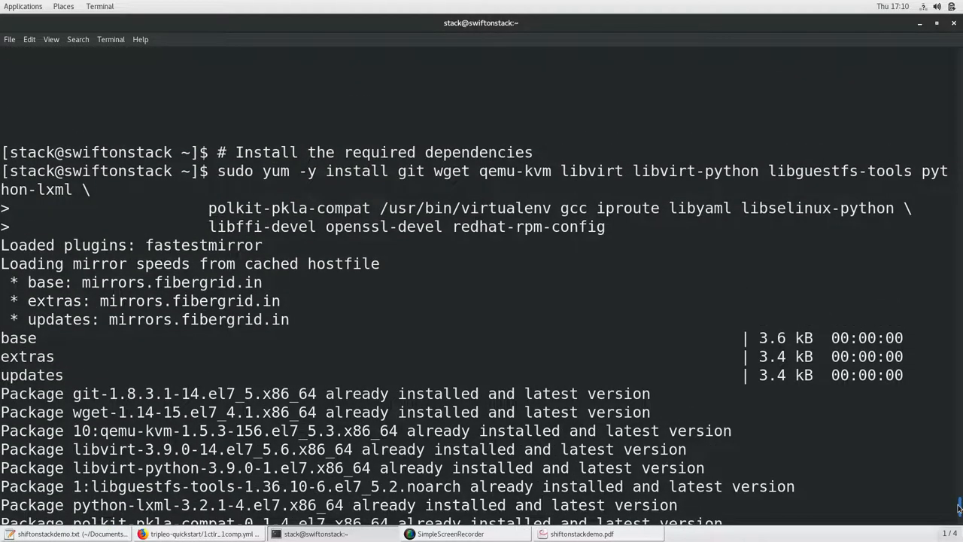
pyautogui.scroll(-3)
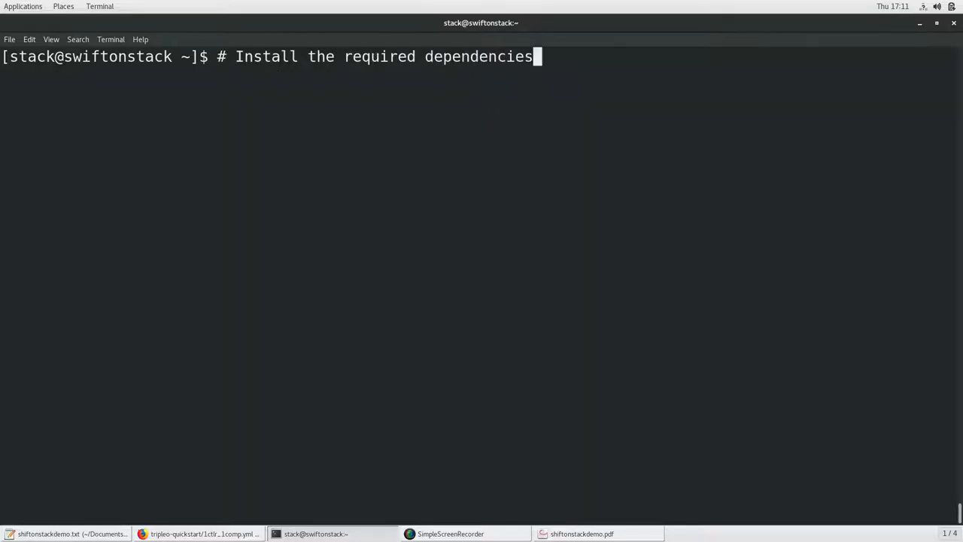
pyautogui.press('Return')
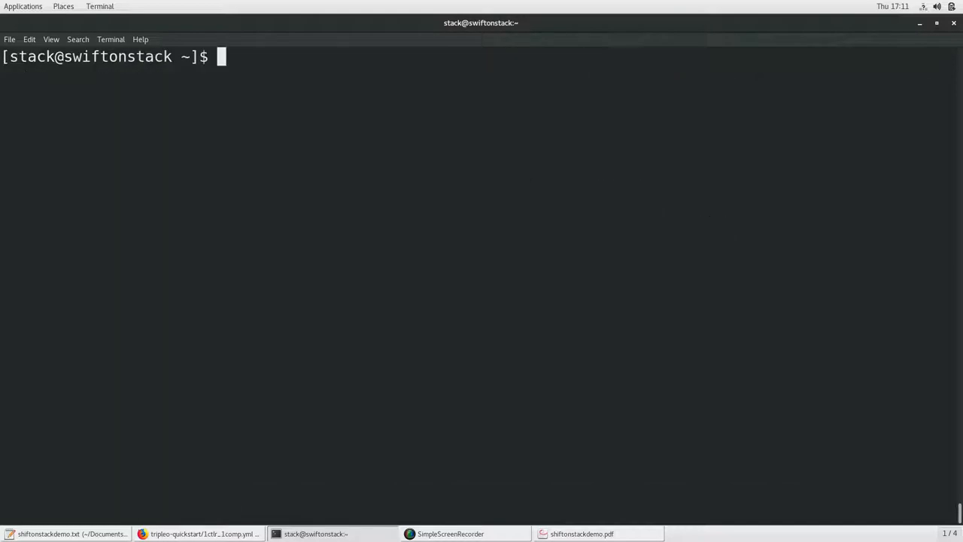
# - Re-enter the full sudo yum dependency install command as a single line and submit it
pyautogui.click(67, 532)
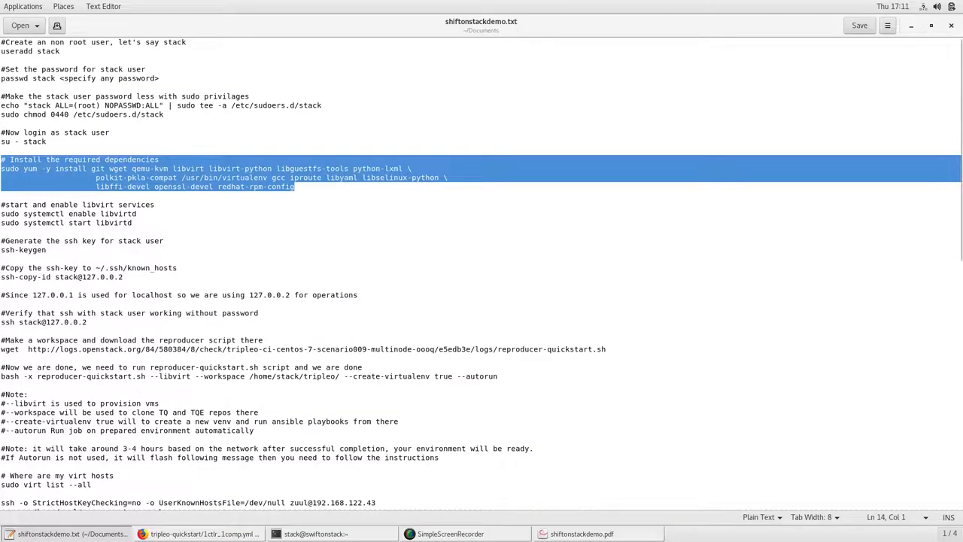
pyautogui.click(316, 533)
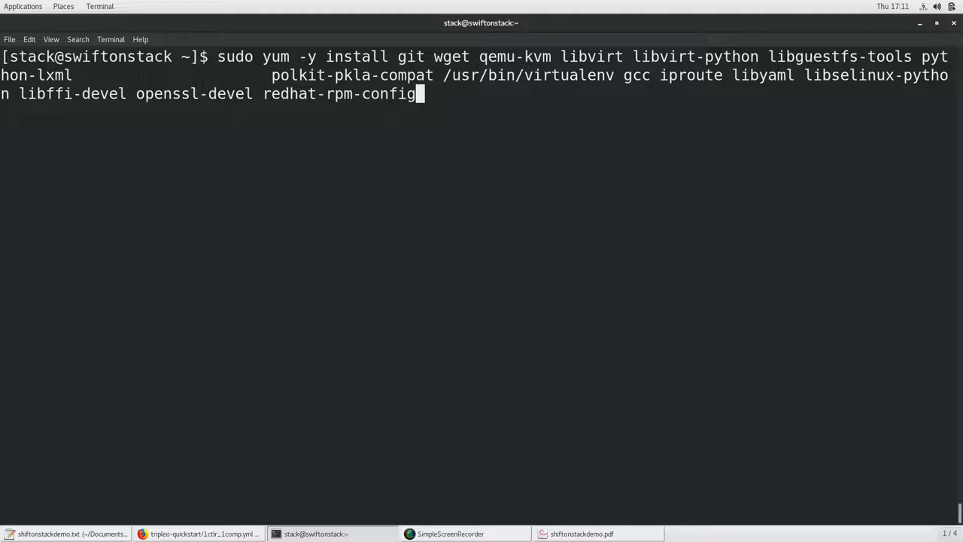
pyautogui.press('Return')
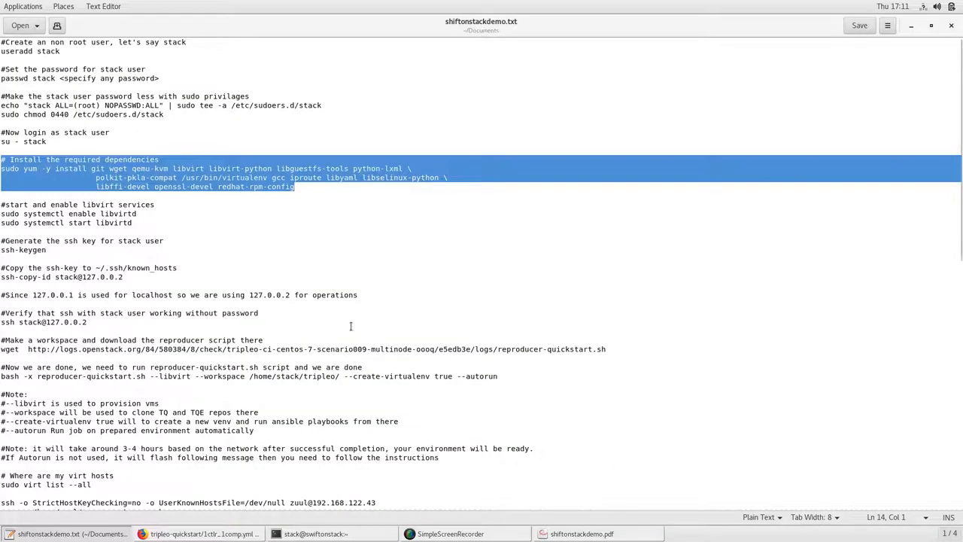
pyautogui.moveTo(156, 218)
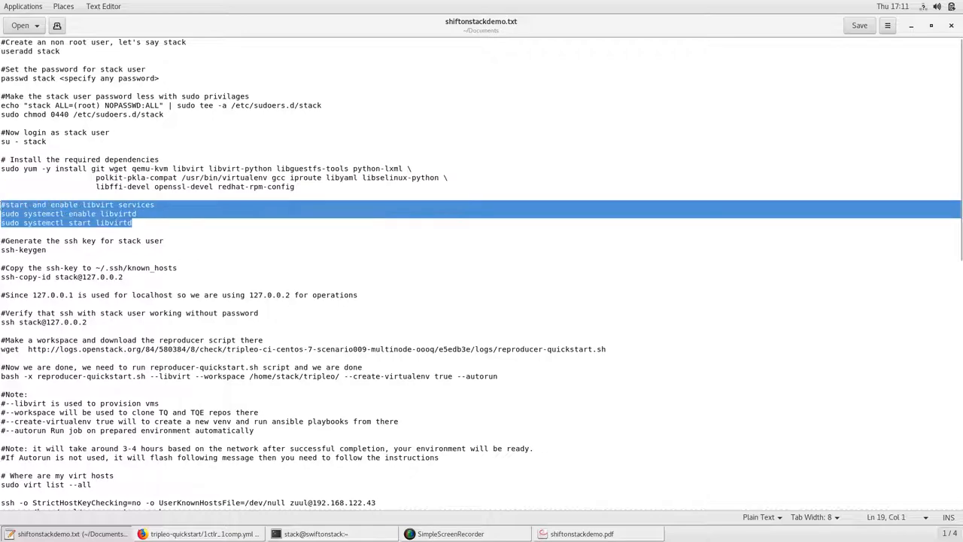
# - Enable and start the libvirtd service with sudo systemctl, then clear the screen
pyautogui.click(316, 533)
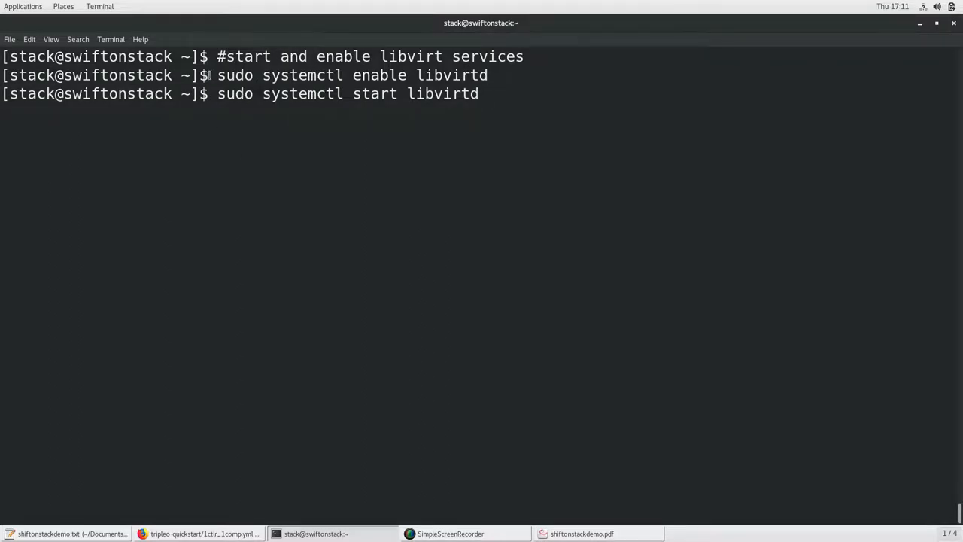
pyautogui.doubleClick(352, 76)
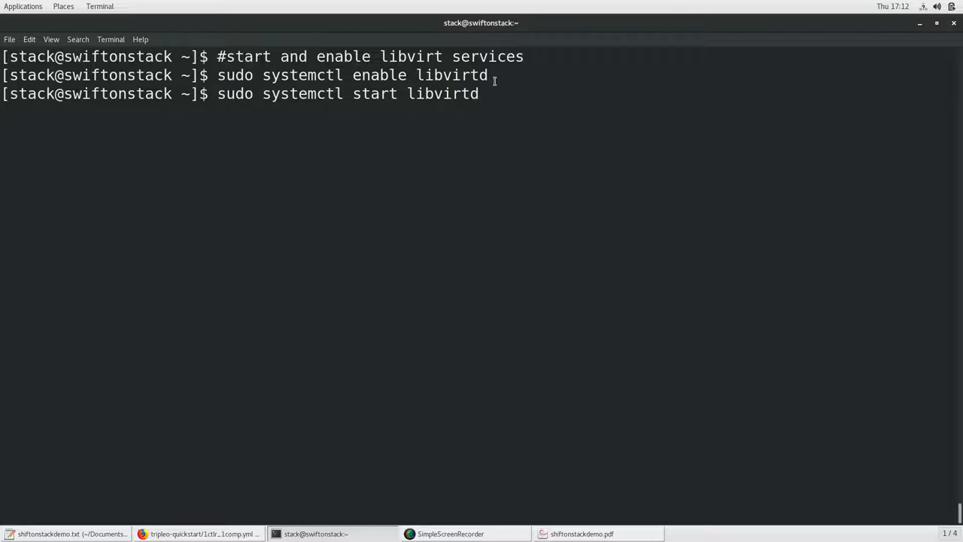
pyautogui.press('Return')
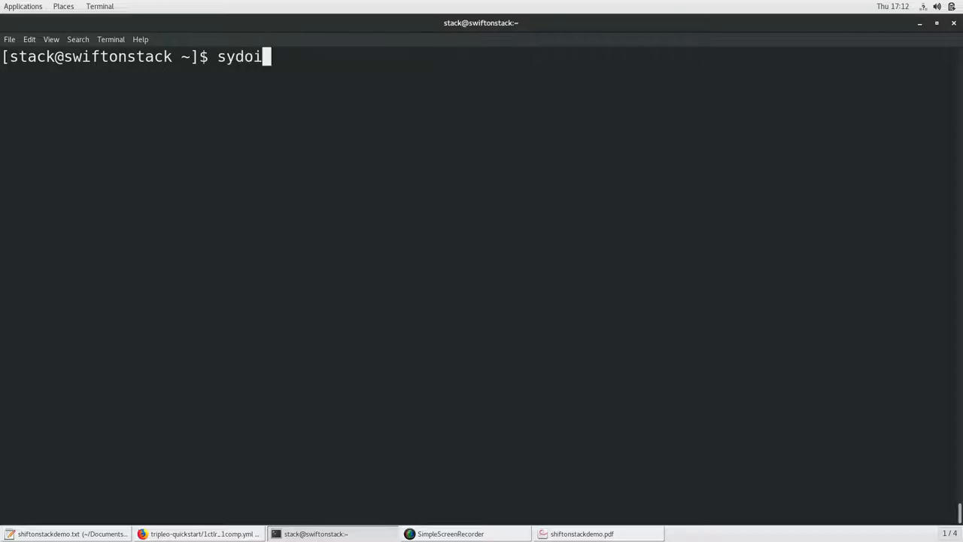
# - Check libvirtd status with sudo systemctl, correcting the 'systemclt' typo, showing it active (running)
pyautogui.write('sudo sys')
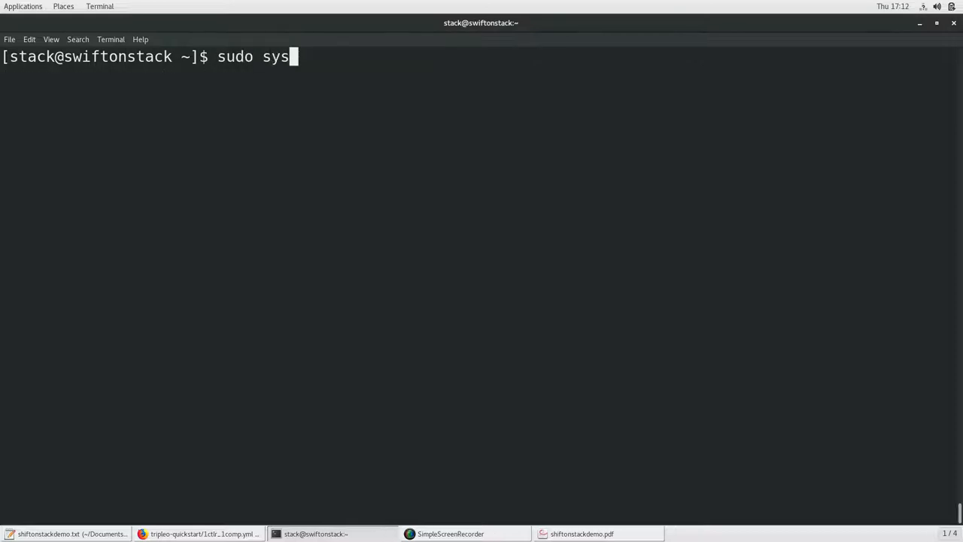
pyautogui.write('temclt')
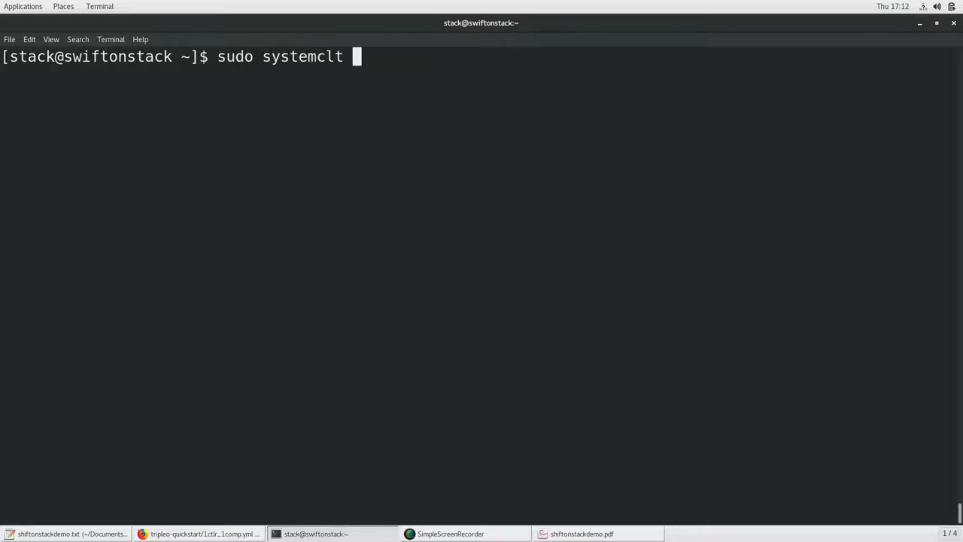
pyautogui.write('status li')
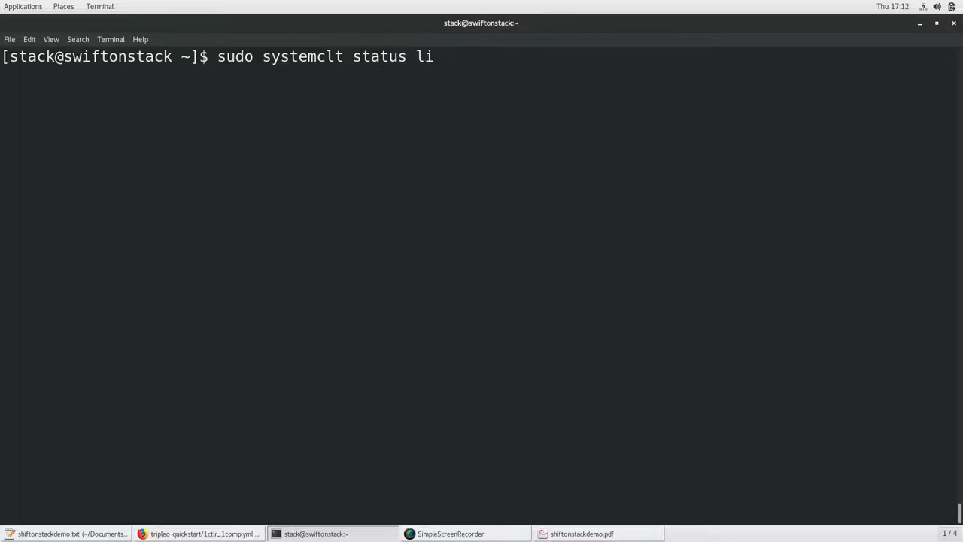
pyautogui.press('Return')
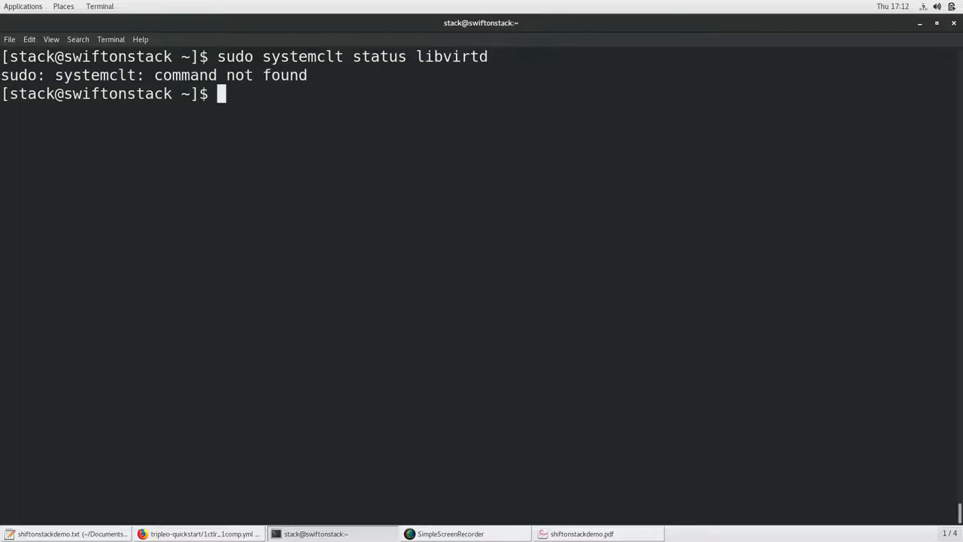
pyautogui.press('Up')
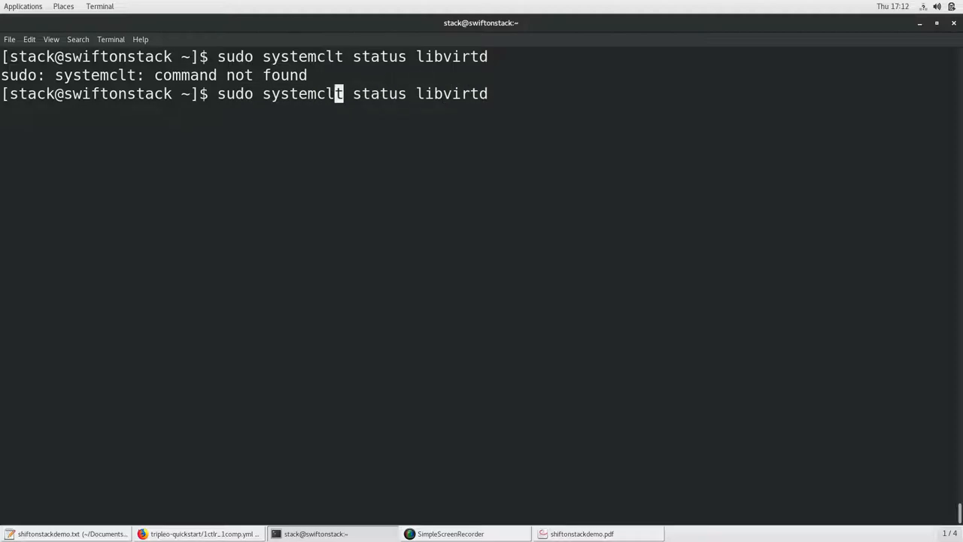
pyautogui.press('Return')
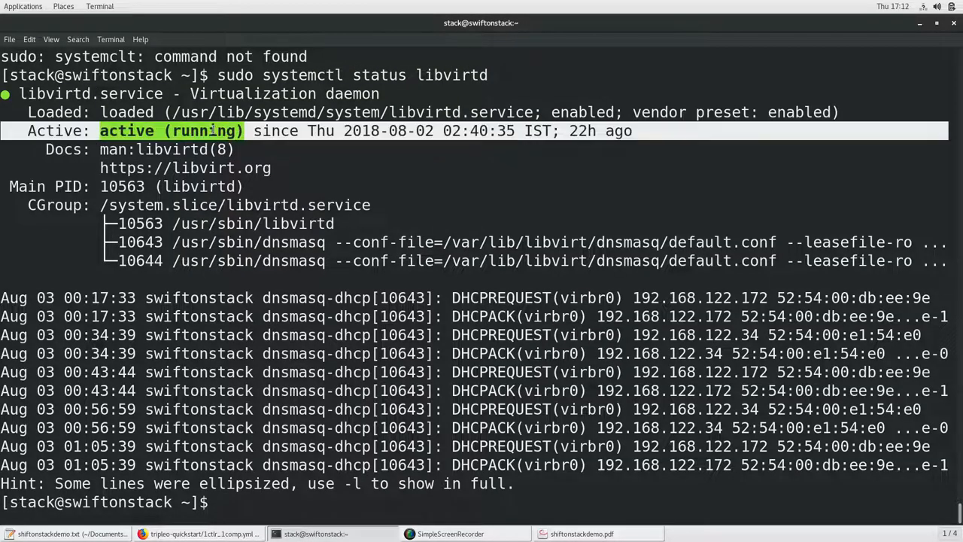
pyautogui.click(72, 533)
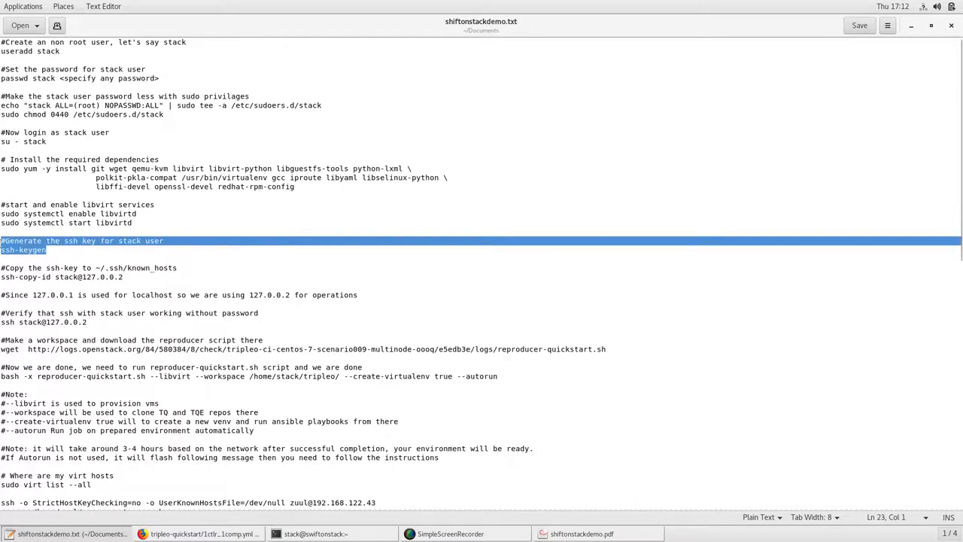
# - Generate the stack user's RSA key pair with ssh-keygen defaults and list ~/.ssh with ls -l
pyautogui.click(316, 533)
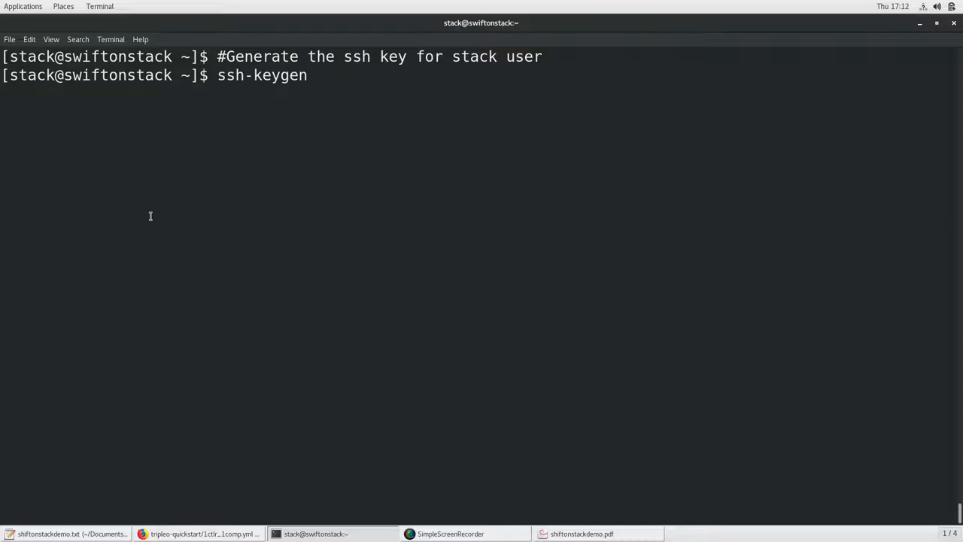
pyautogui.press('Return')
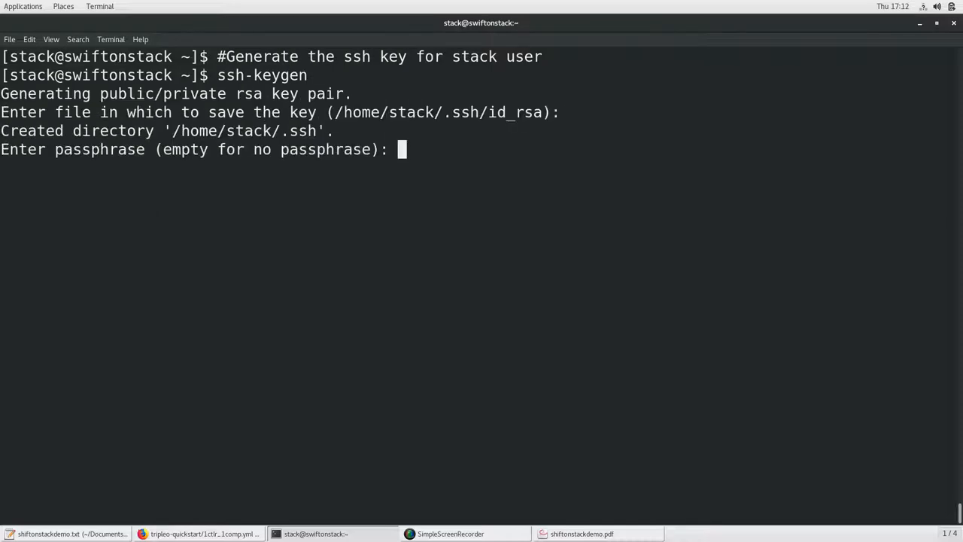
pyautogui.press('Return')
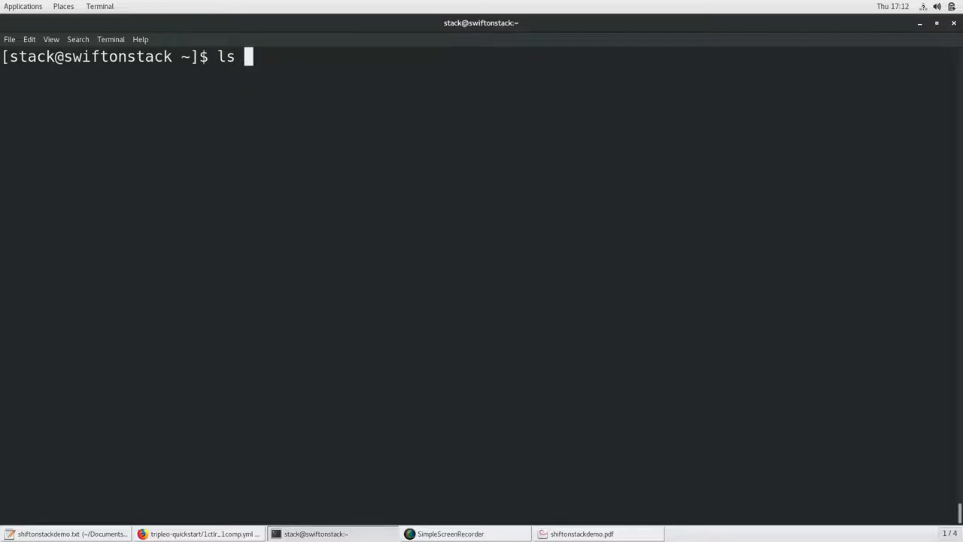
pyautogui.write('-l ~/.ss')
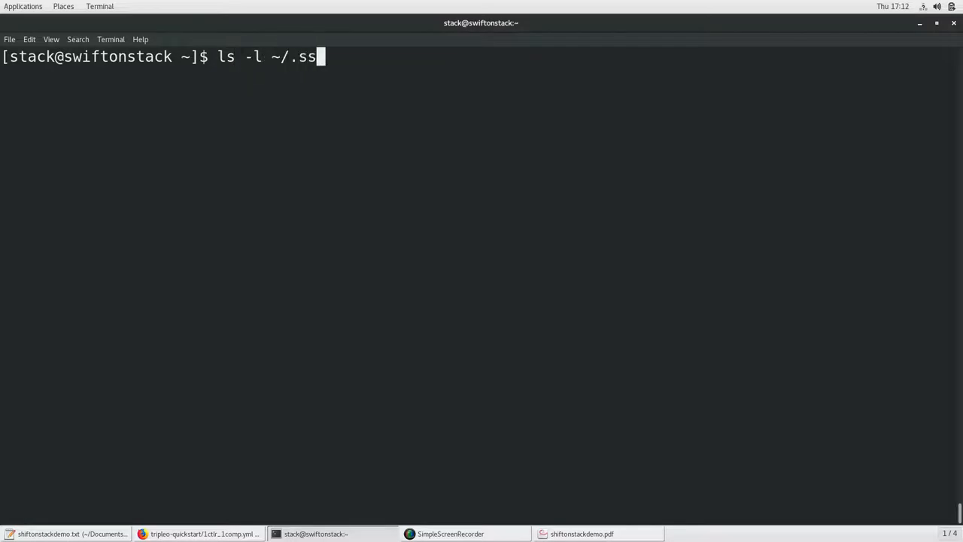
pyautogui.press('Return')
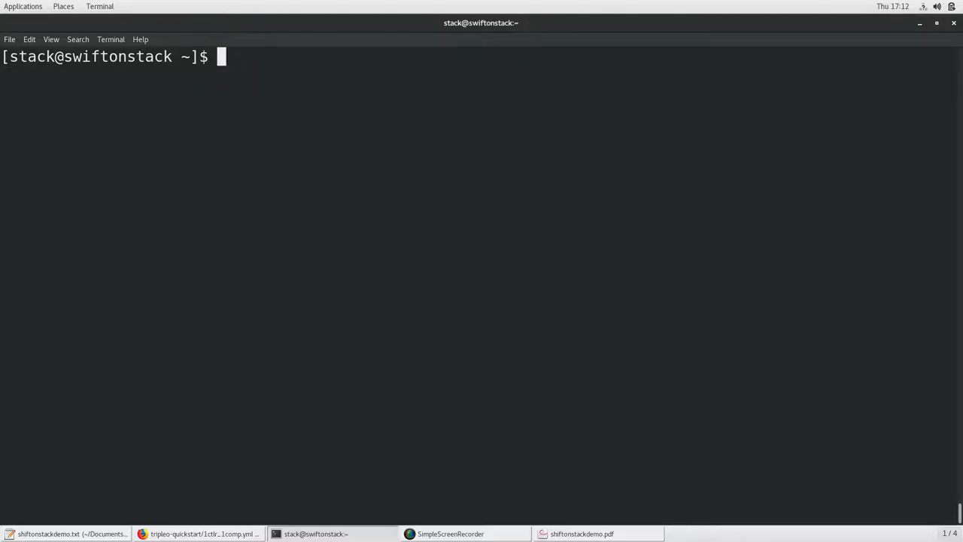
pyautogui.click(68, 532)
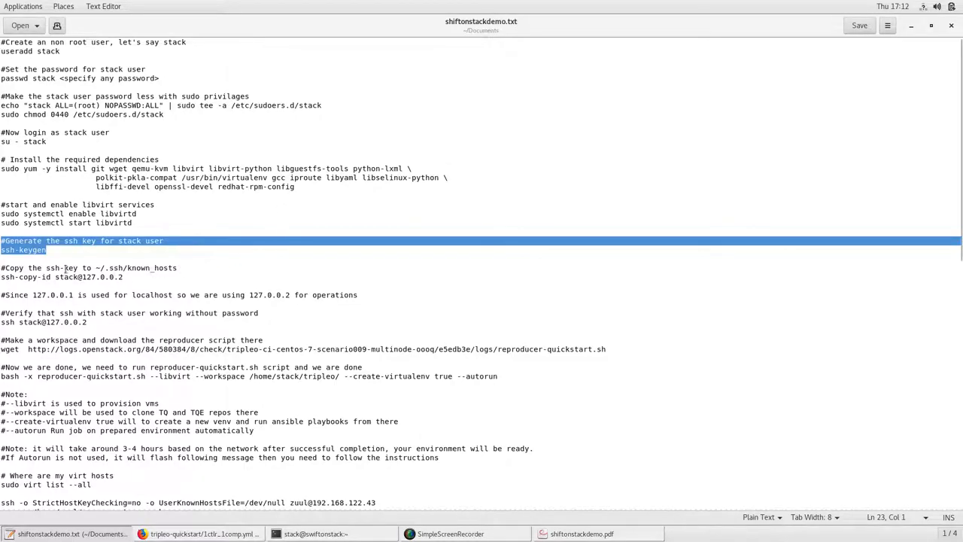
# - Install the stack key on 127.0.0.2 with ssh-copy-id, answering yes to the host prompt
pyautogui.click(1, 268)
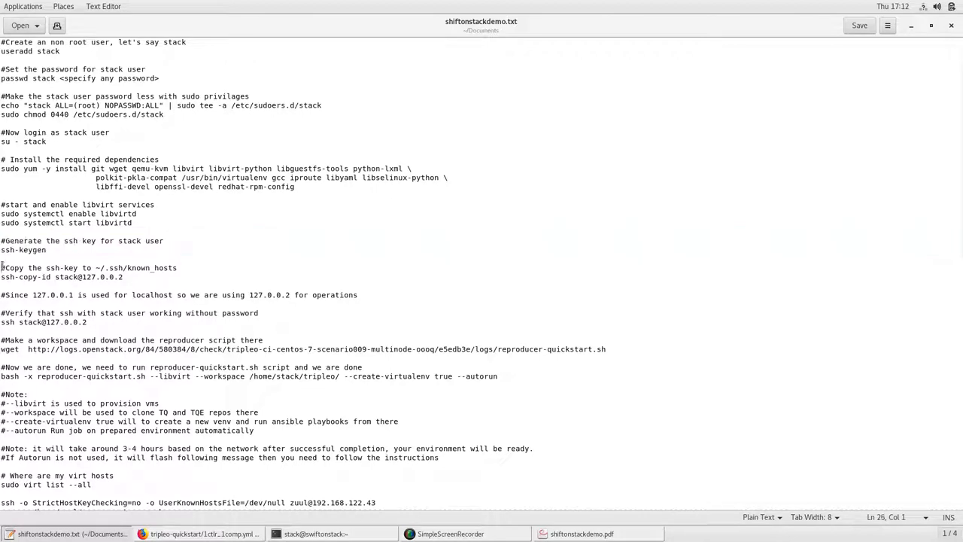
pyautogui.moveTo(0, 268); pyautogui.dragTo(124, 277)
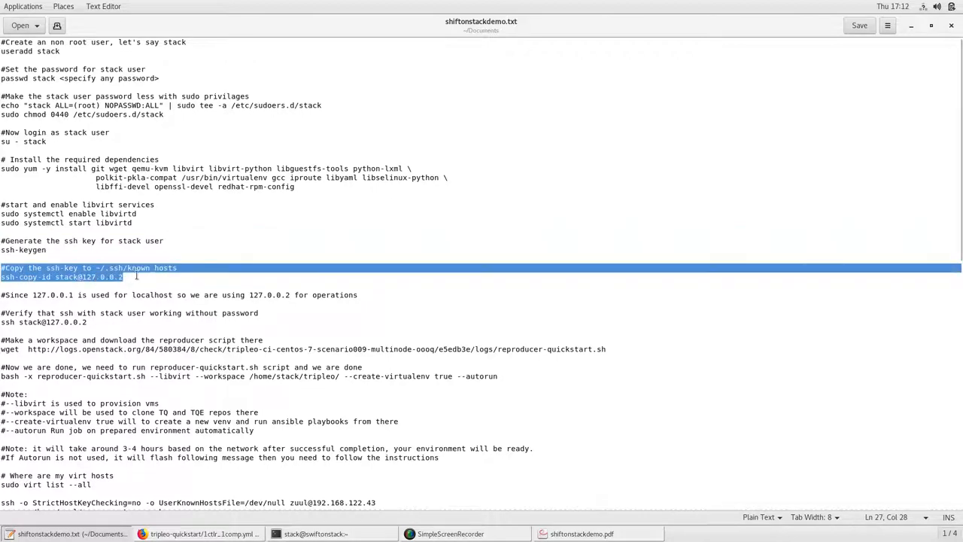
pyautogui.click(316, 532)
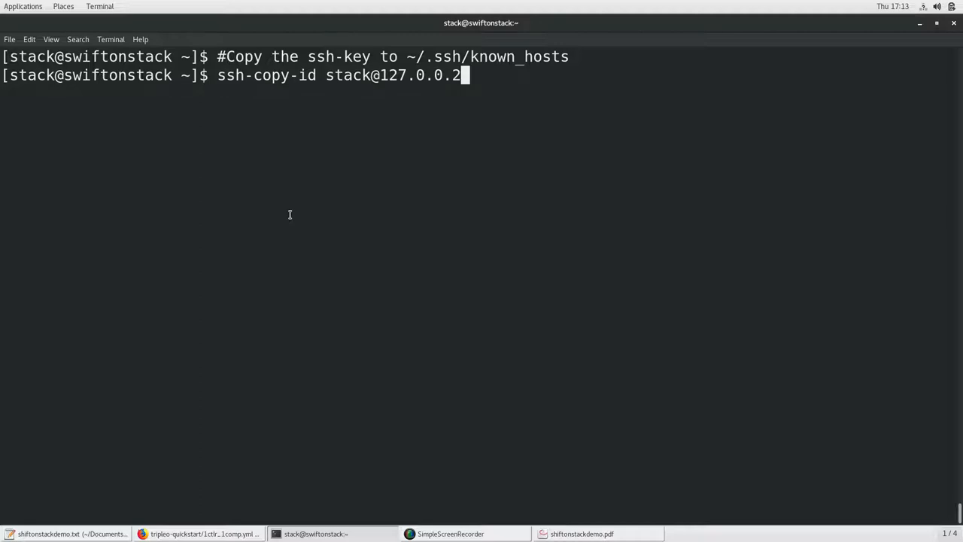
pyautogui.press('Return')
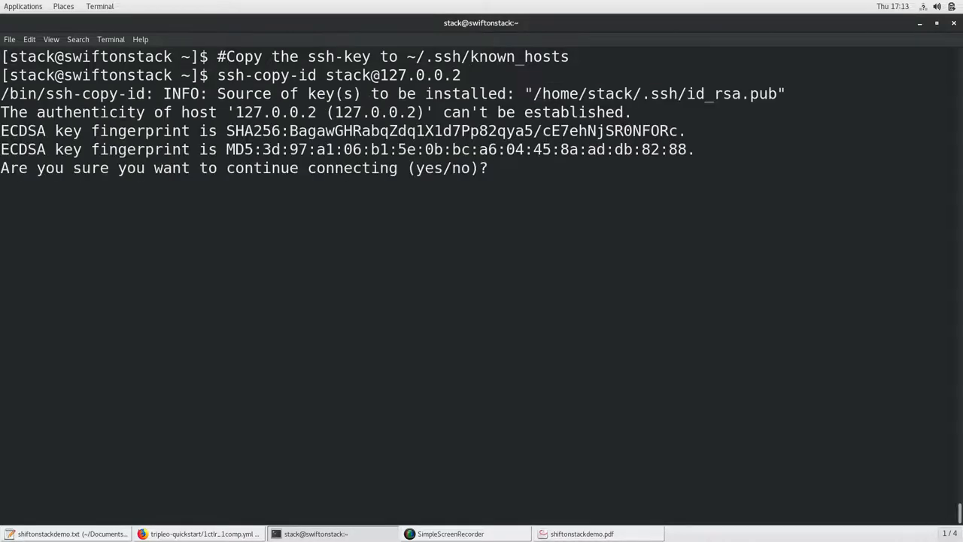
pyautogui.write('yes')
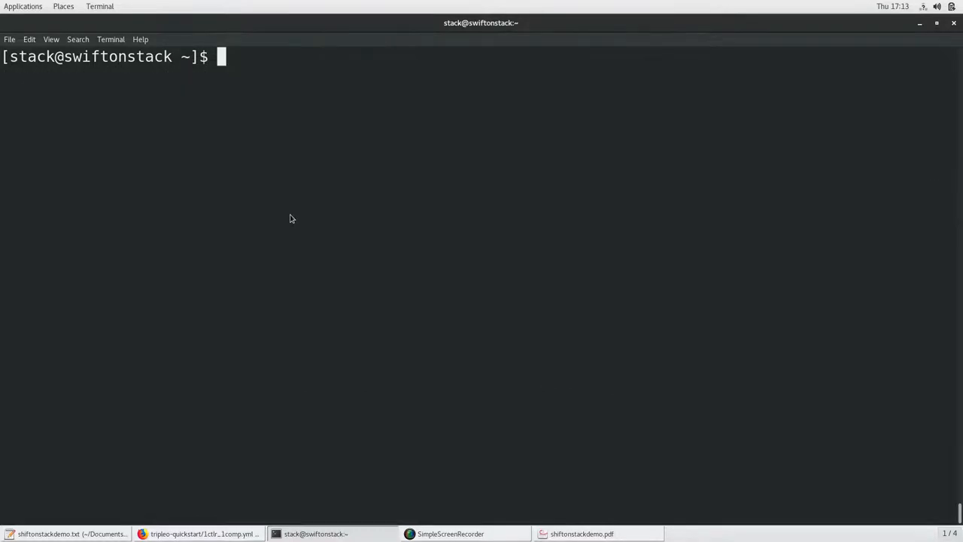
pyautogui.click(72, 533)
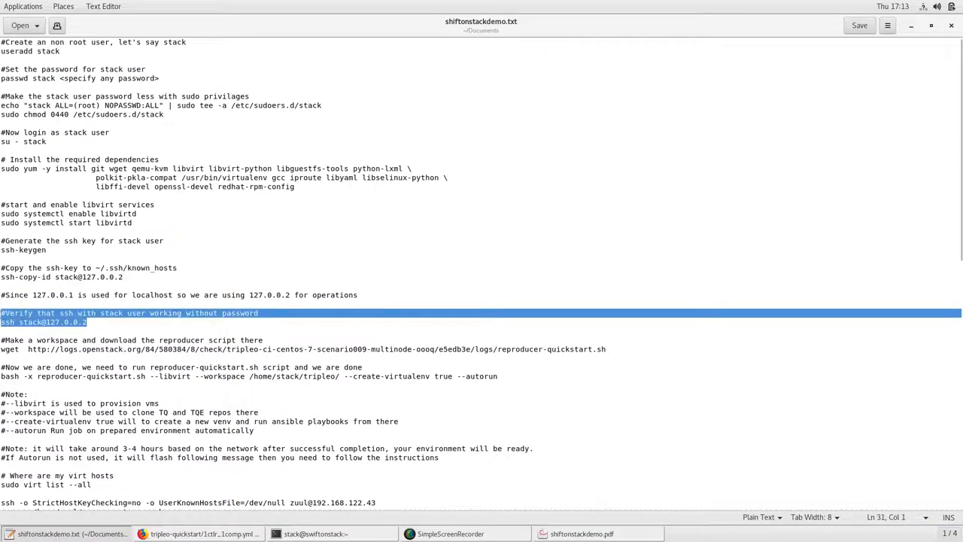
pyautogui.click(316, 533)
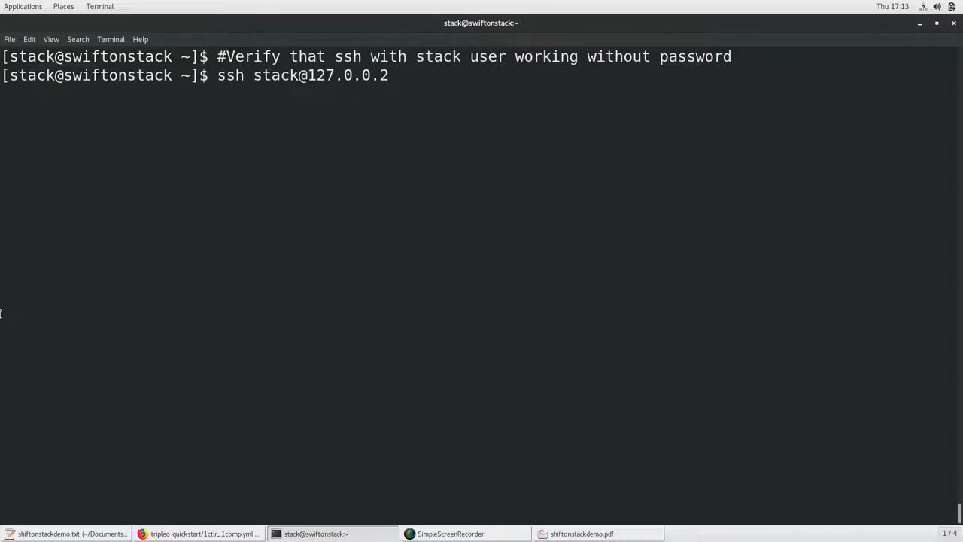
pyautogui.press('Return')
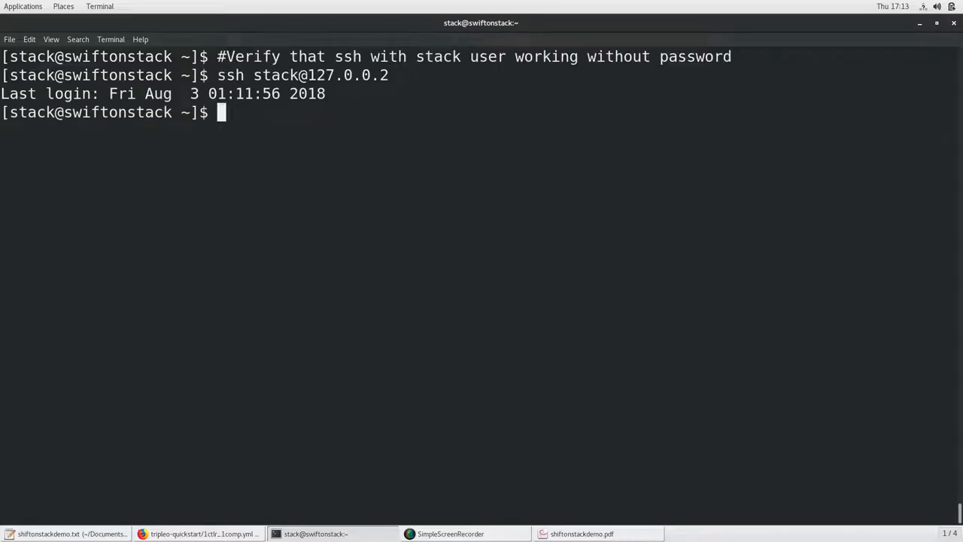
pyautogui.click(68, 533)
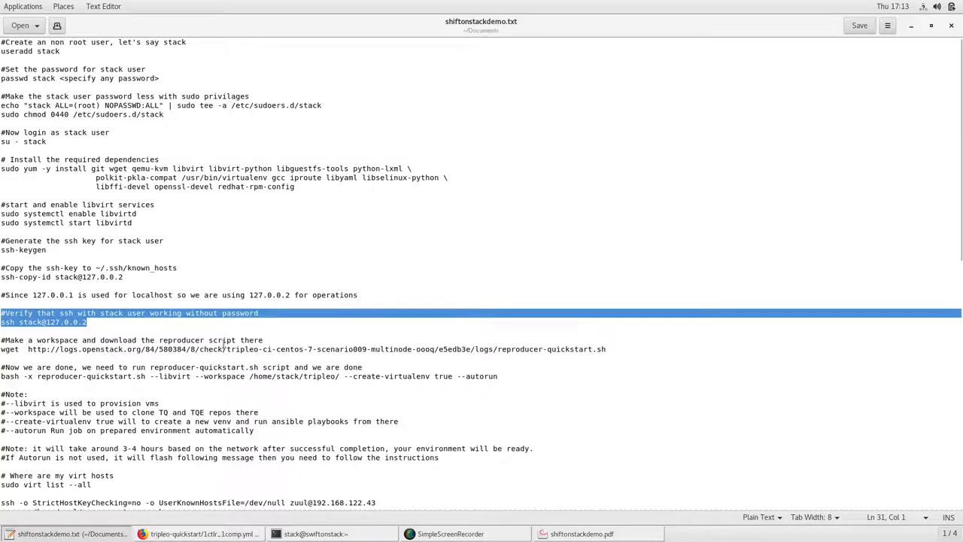
pyautogui.click(316, 532)
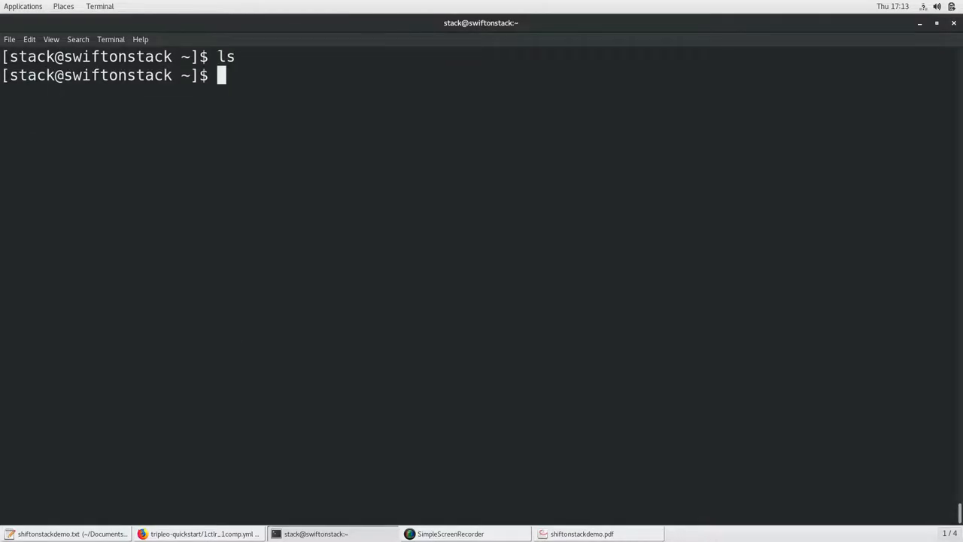
# - Take the reproducer-quickstart.sh URL from Firefox and prepare a wget command for it at the stack prompt
pyautogui.click(199, 532)
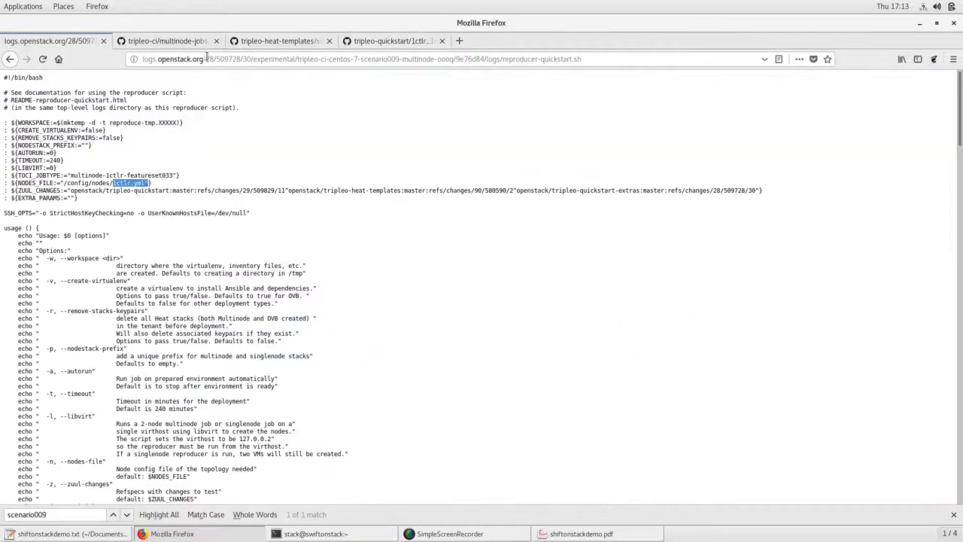
pyautogui.click(48, 532)
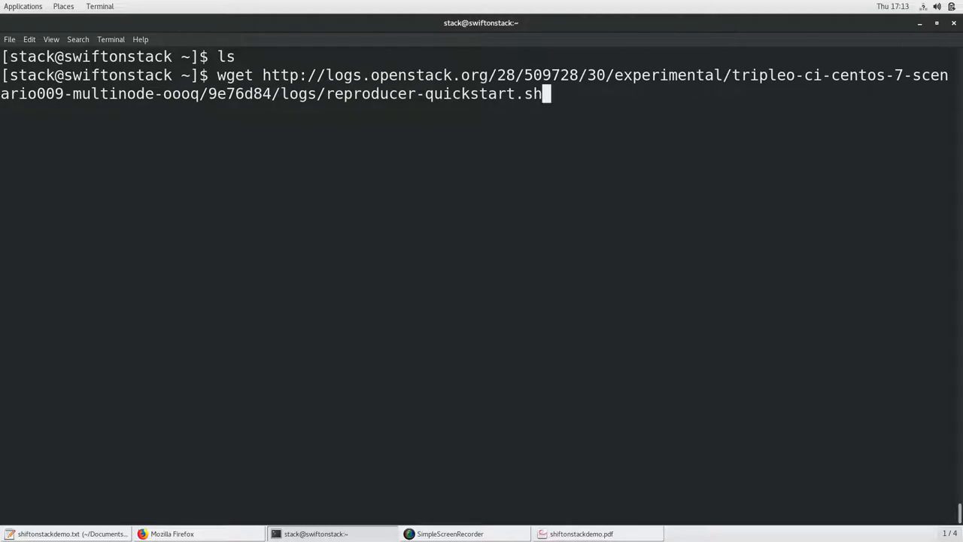
# - Download reproducer-quickstart.sh with wget and display its --help usage options
pyautogui.press('Return')
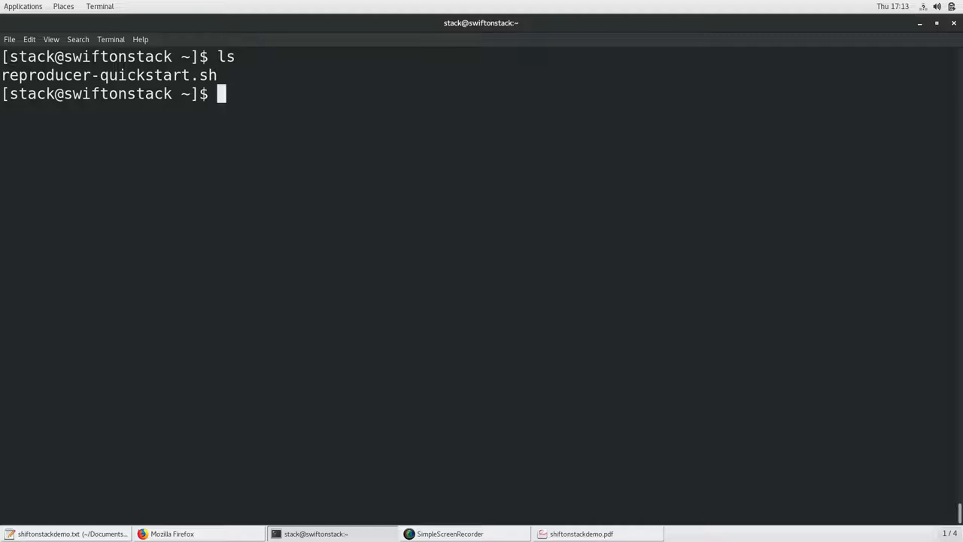
pyautogui.write('bash reproducer-quickstart.sh --')
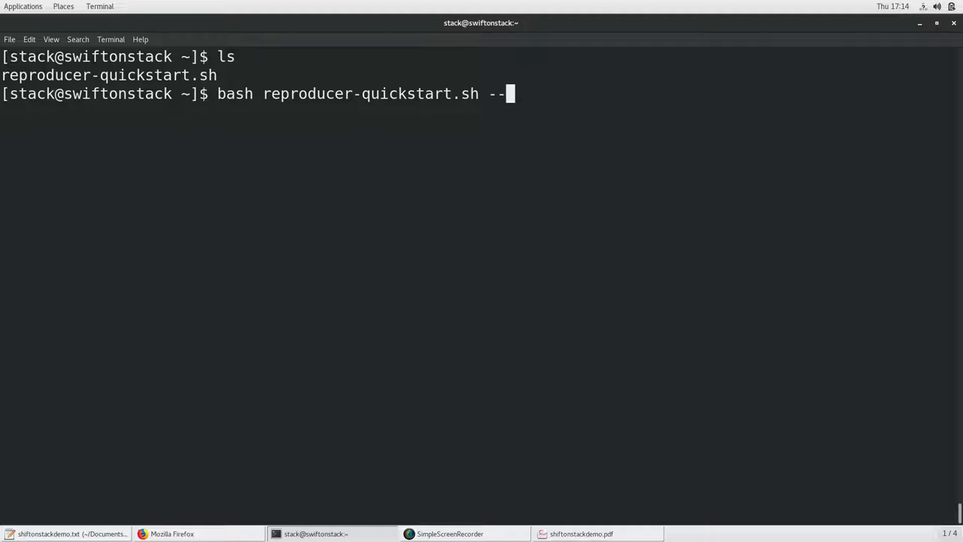
pyautogui.write('help')
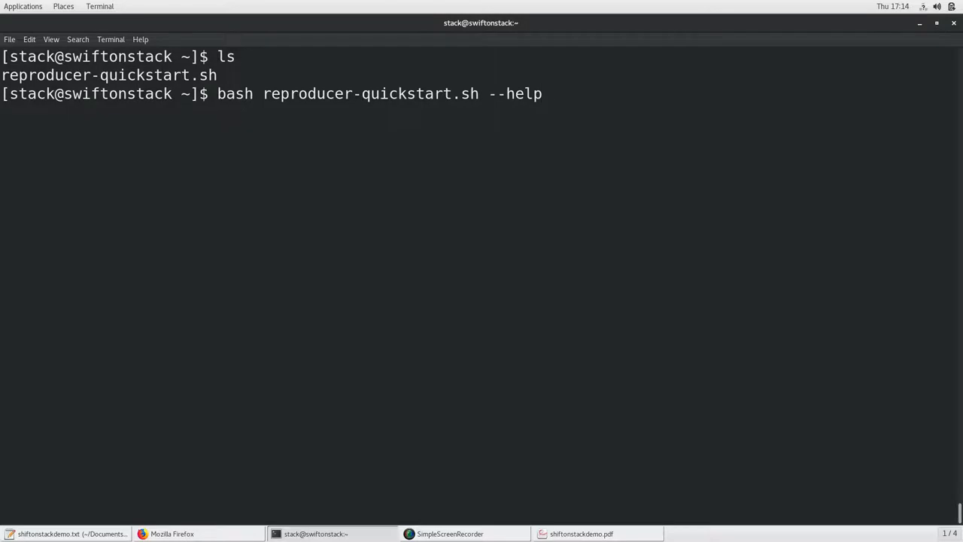
pyautogui.press('Return')
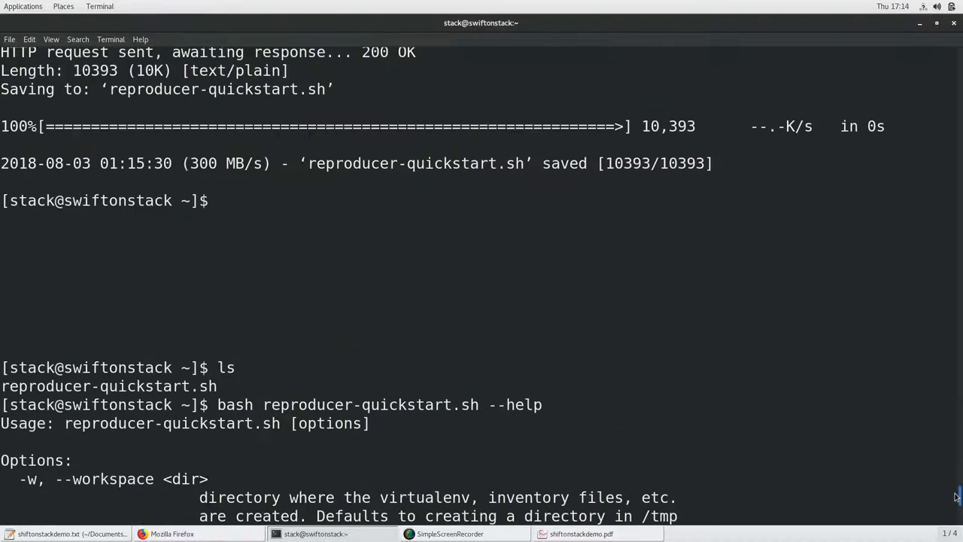
pyautogui.scroll(-3)
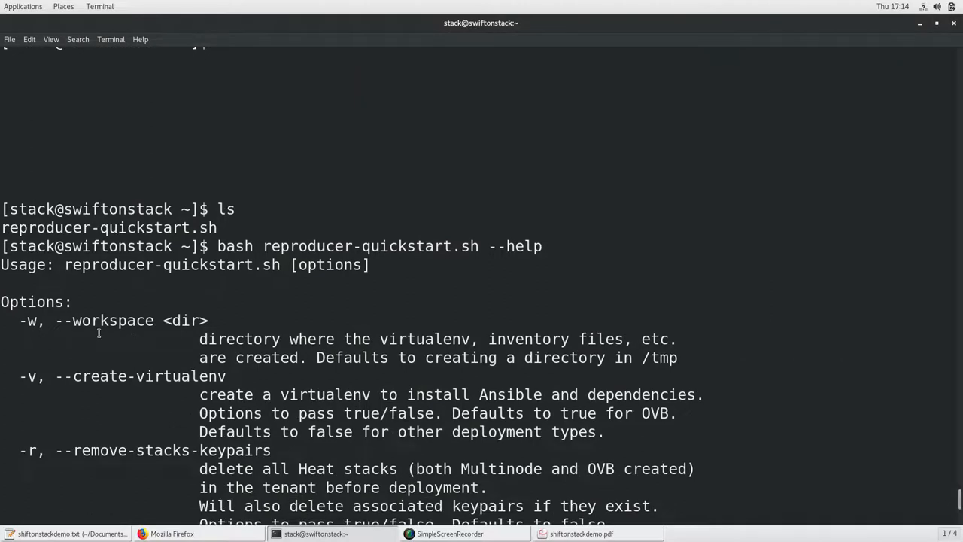
pyautogui.moveTo(108, 361)
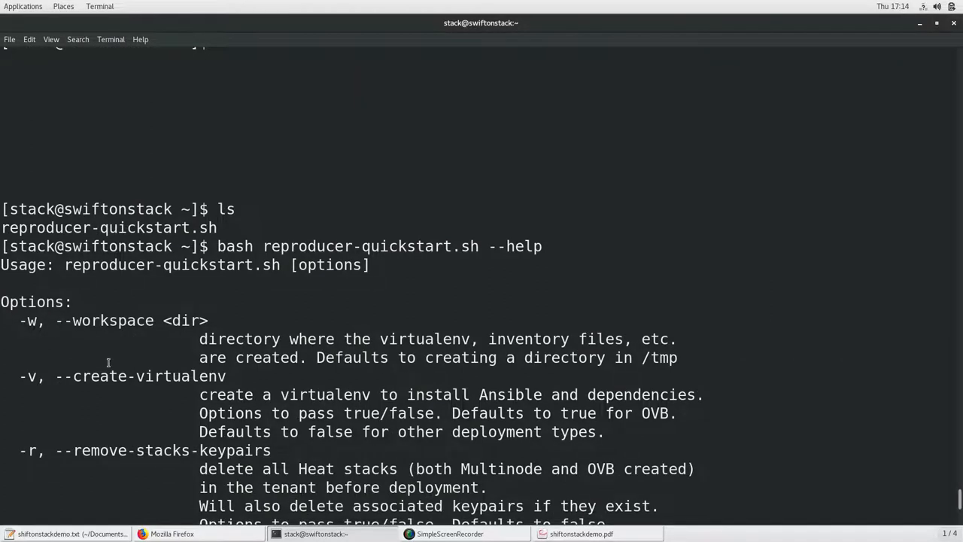
pyautogui.moveTo(177, 379)
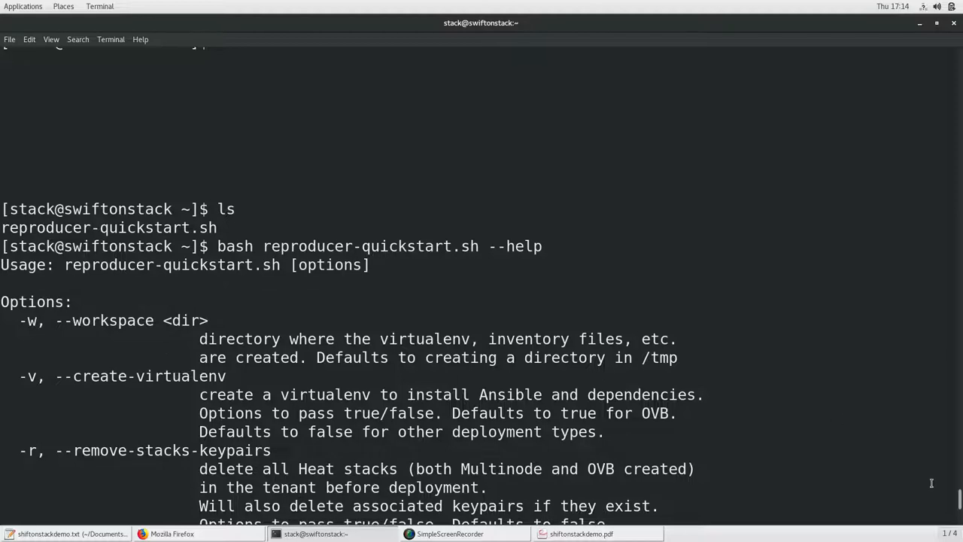
pyautogui.scroll(-3)
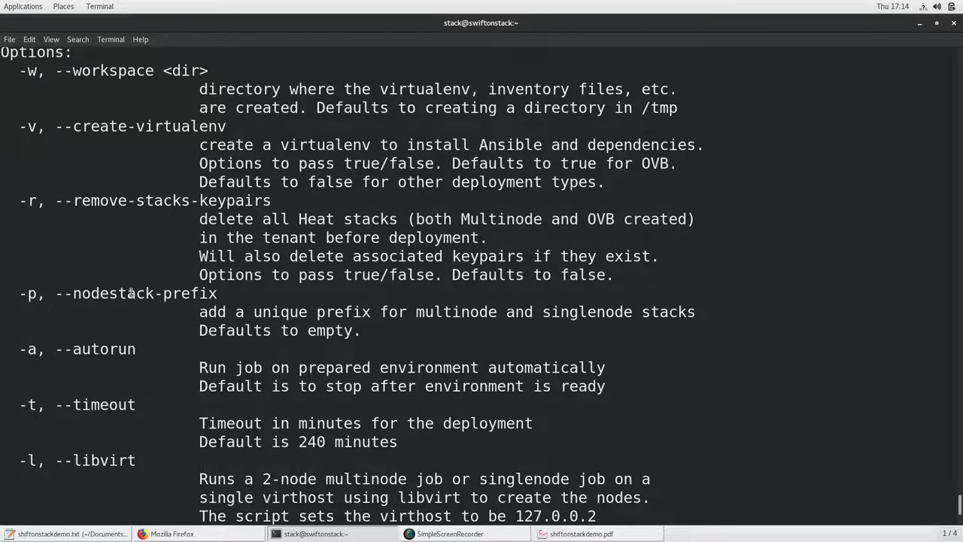
pyautogui.moveTo(122, 414)
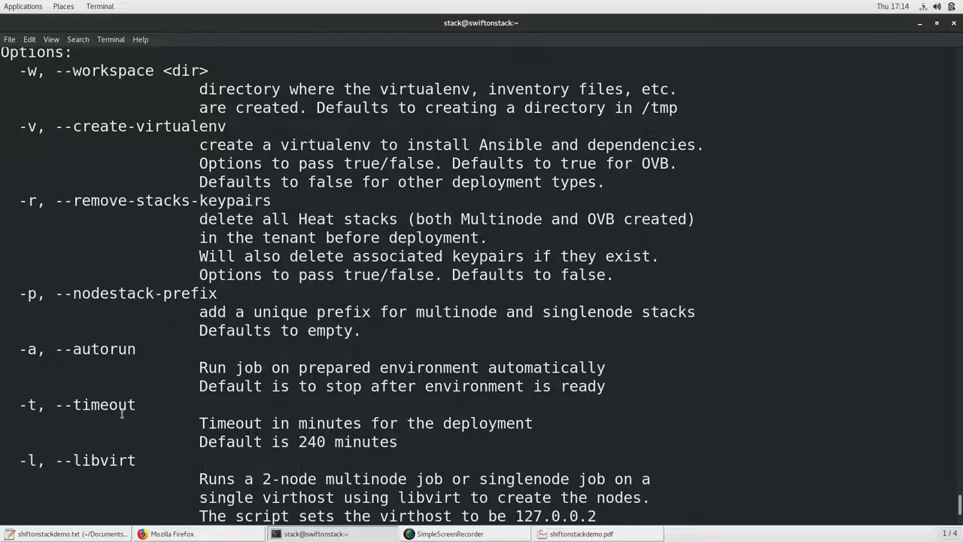
pyautogui.moveTo(174, 301)
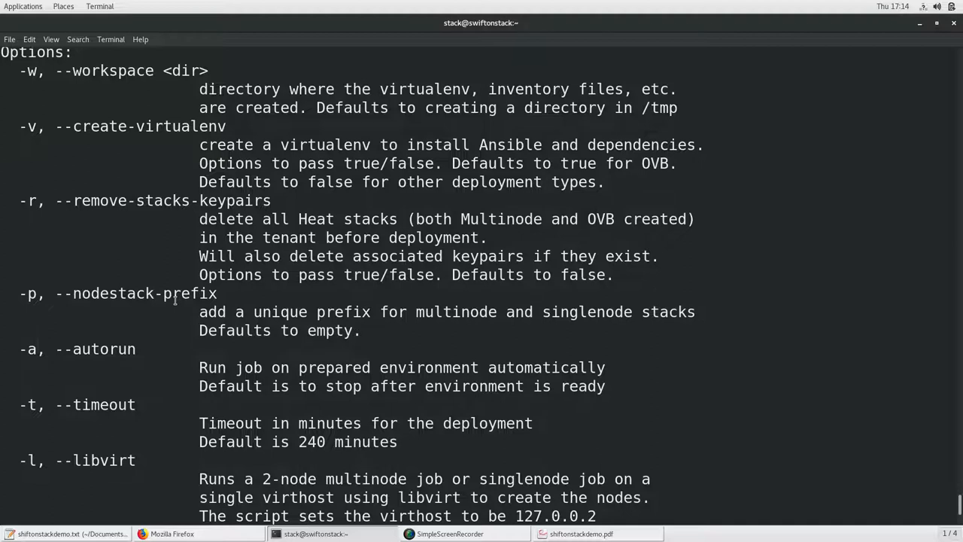
pyautogui.moveTo(89, 460)
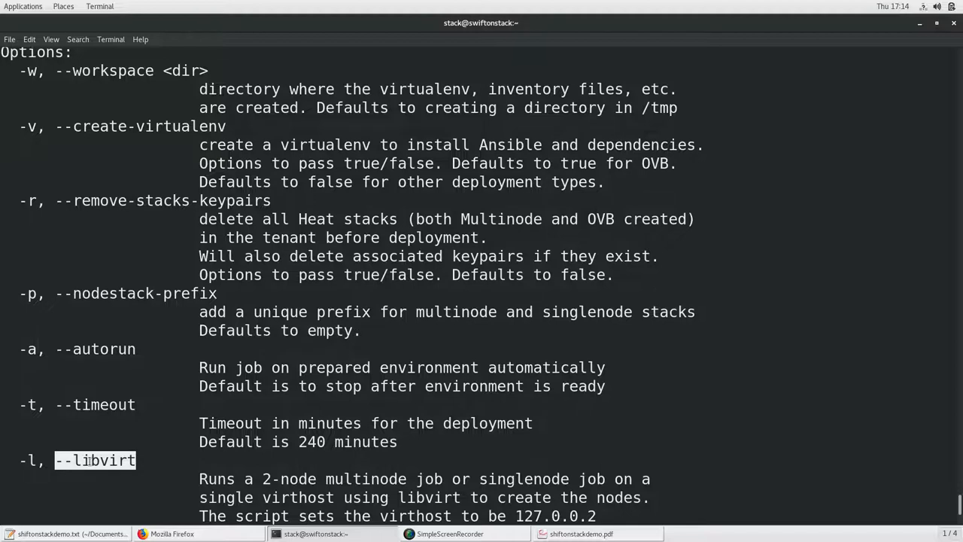
pyautogui.doubleClick(95, 349)
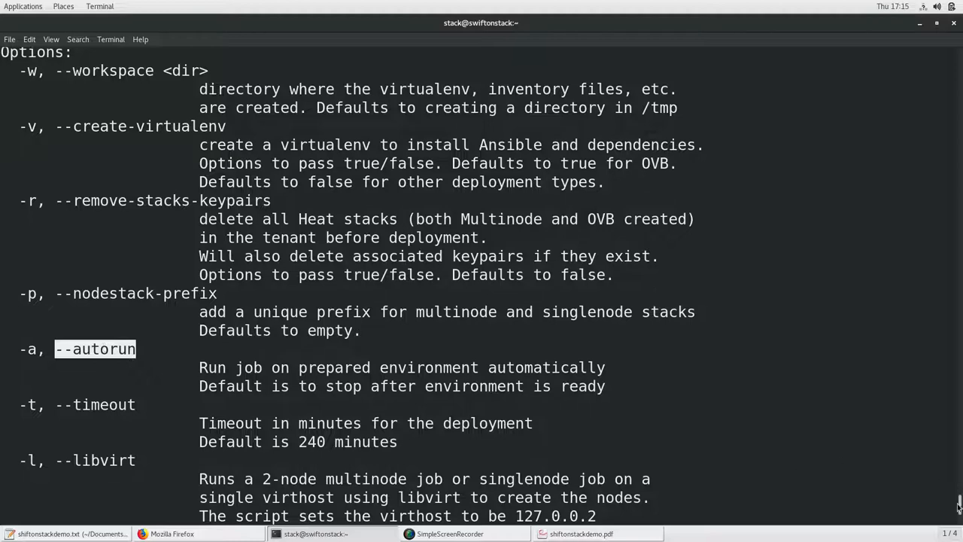
# - Select the bash -x reproducer-quickstart.sh run command in the shiftonstackdemo.txt notes for copying
pyautogui.scroll(-3)
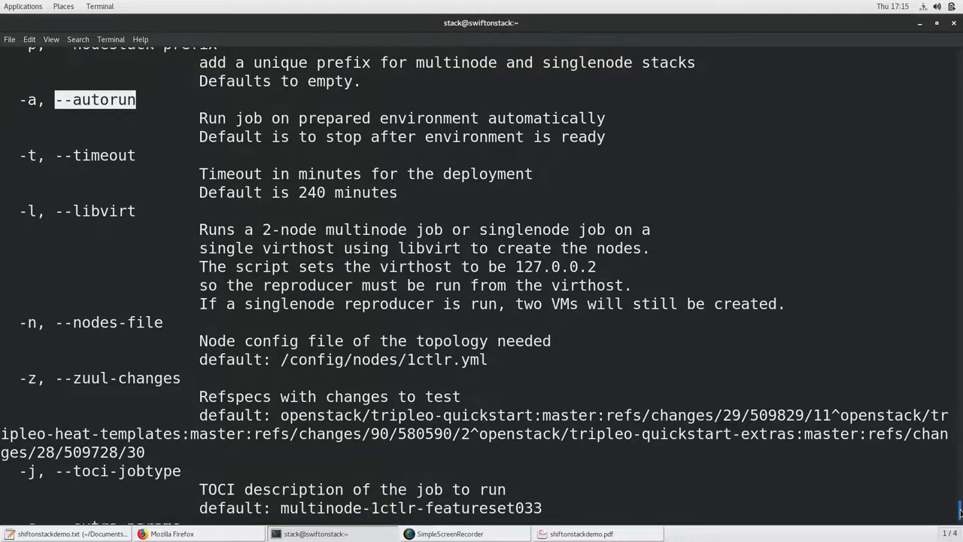
pyautogui.scroll(-3)
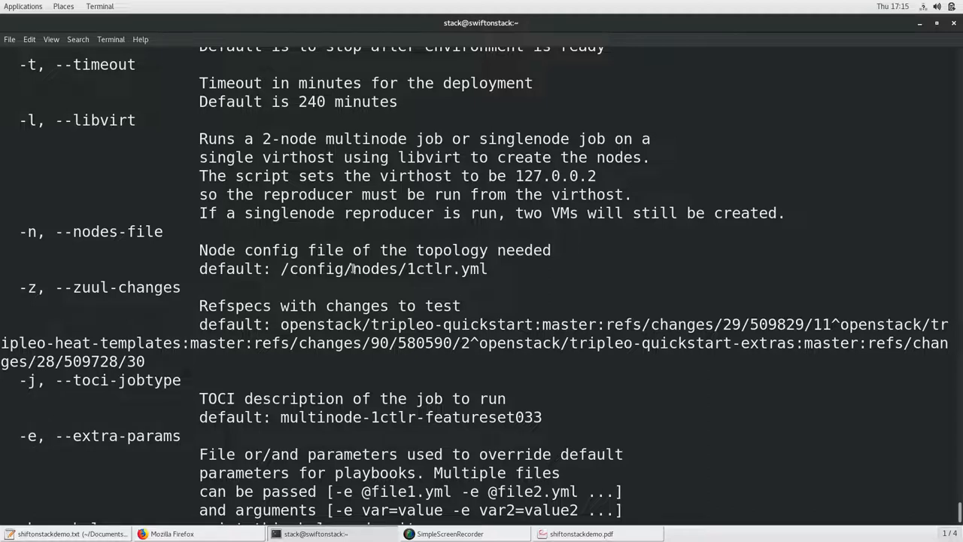
pyautogui.moveTo(135, 422)
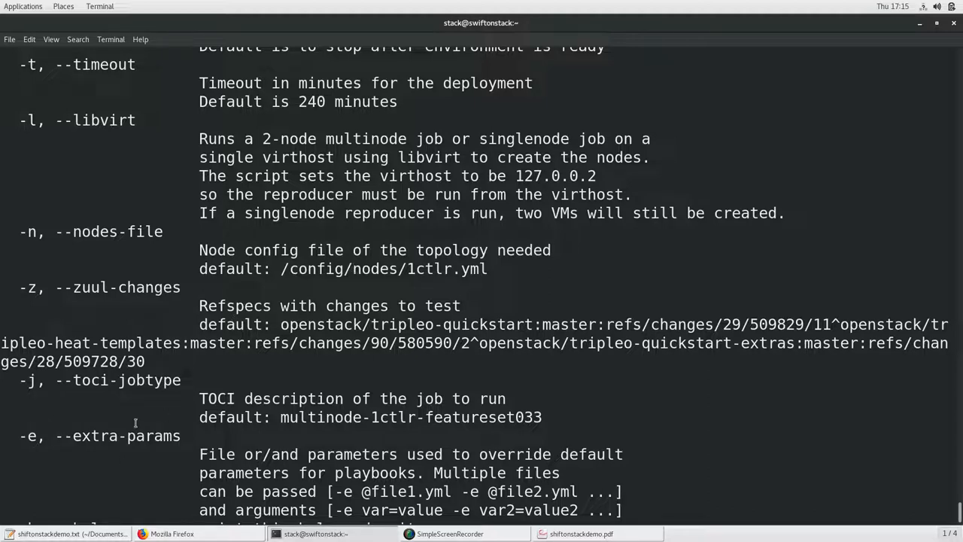
pyautogui.moveTo(775, 424)
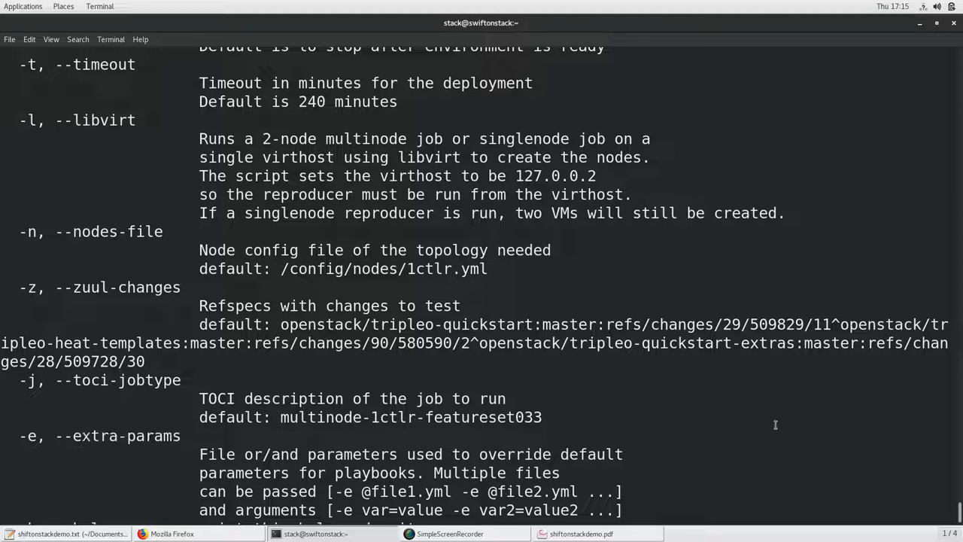
pyautogui.scroll(-3)
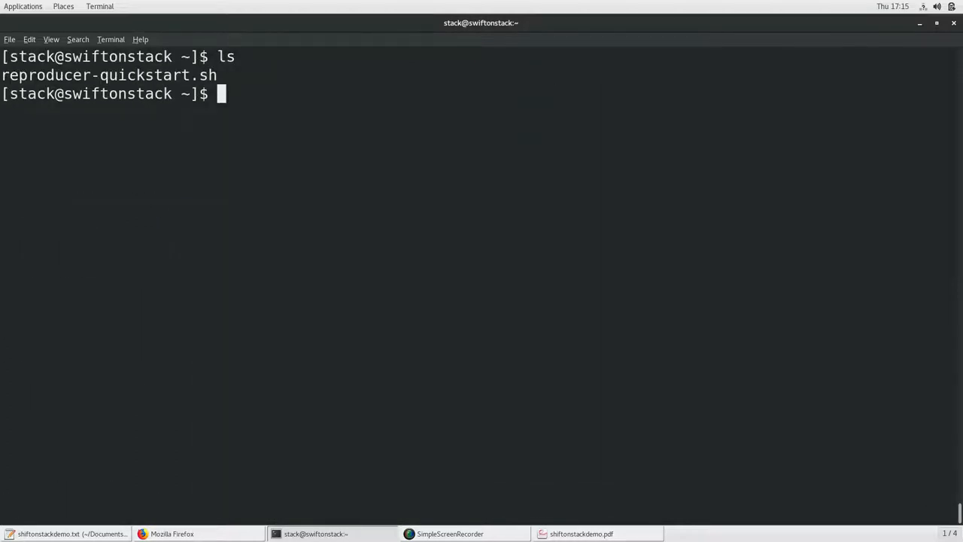
pyautogui.click(68, 533)
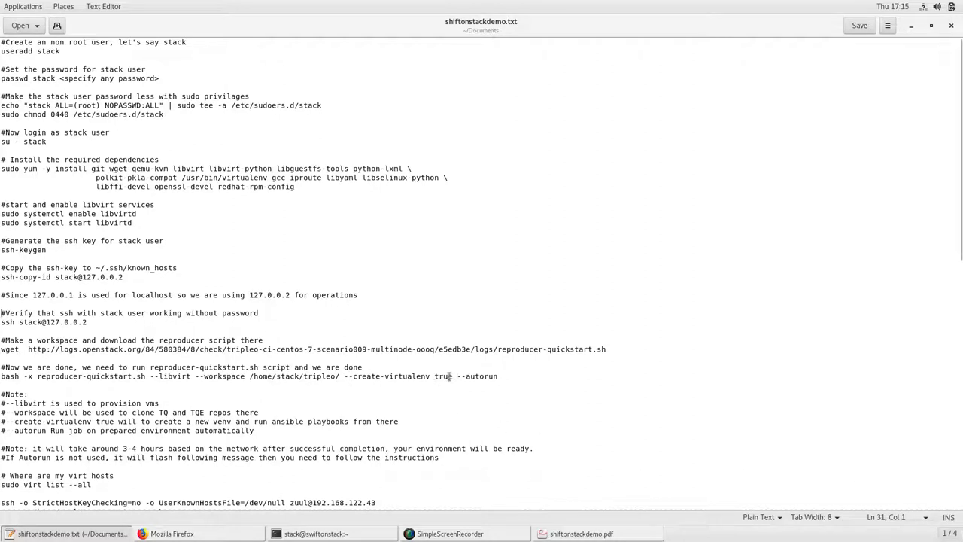
pyautogui.moveTo(45, 376); pyautogui.dragTo(451, 376)
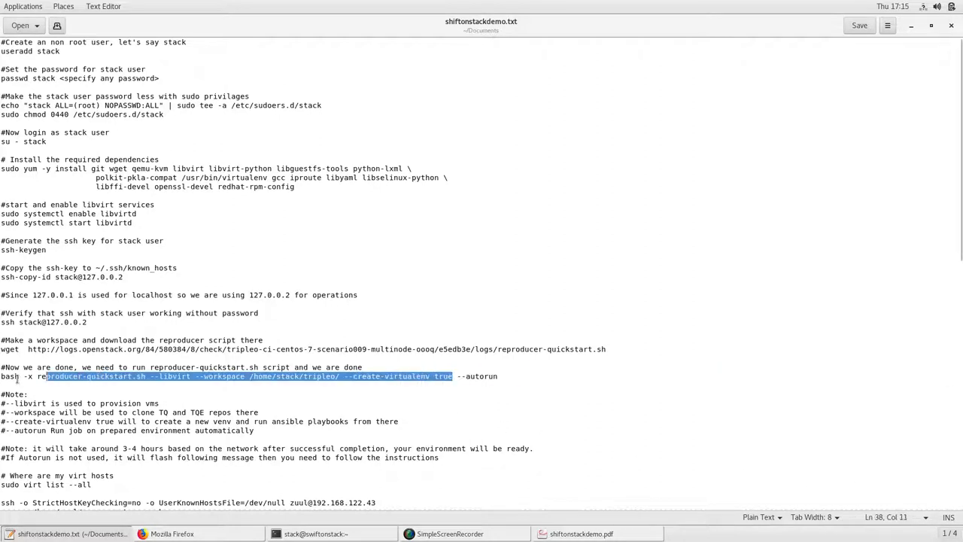
# - Paste the reproducer-quickstart.sh command with --libvirt, --workspace /home/stack/tripleo/ and --create-virtualenv at the prompt
pyautogui.click(314, 533)
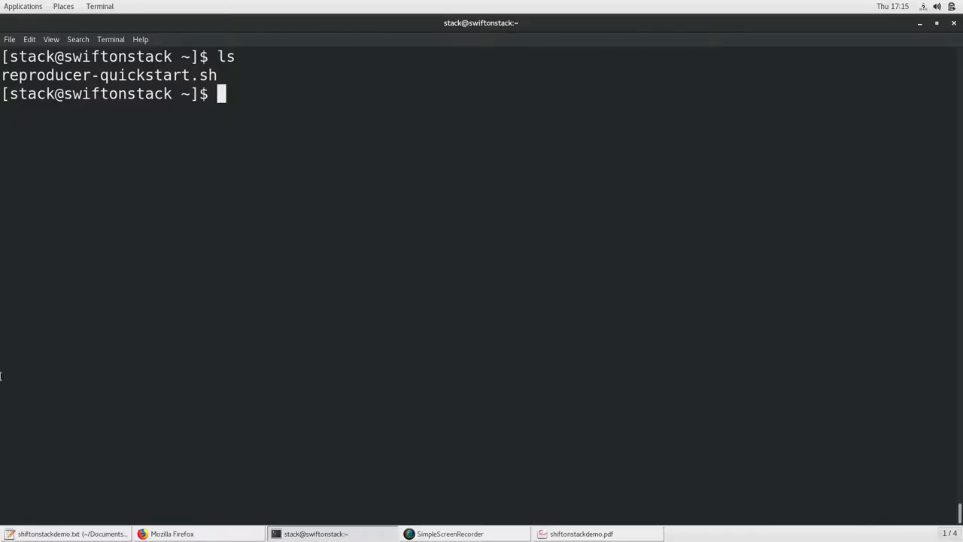
pyautogui.write('bash -x reproducer-quickstart.sh --libvirt --workspace /home/stack/tripleo/ --create-virtualenv true')
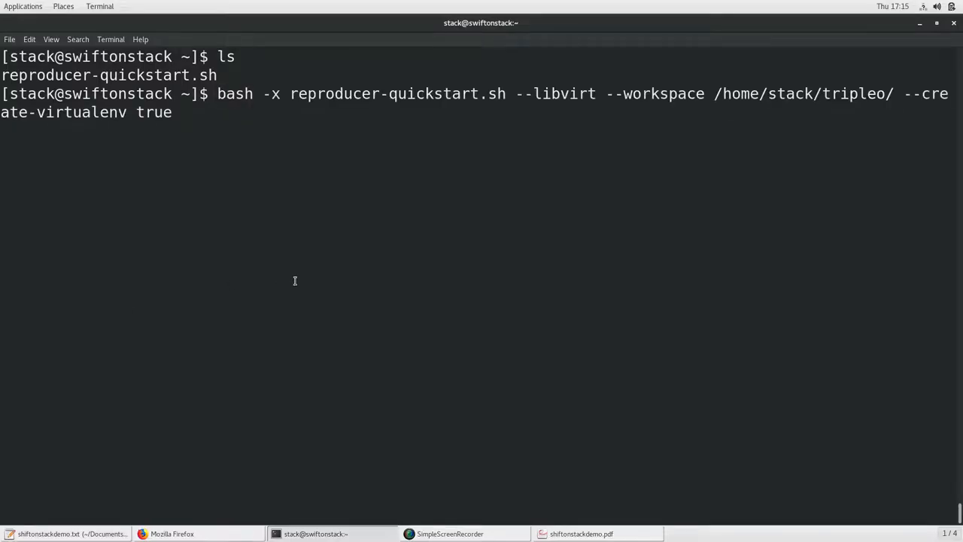
pyautogui.moveTo(260, 99)
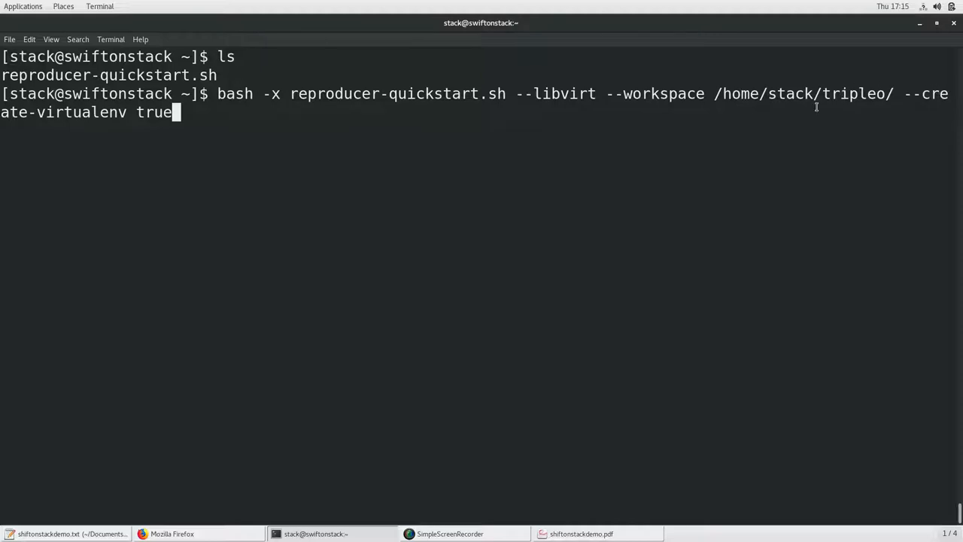
pyautogui.moveTo(499, 117)
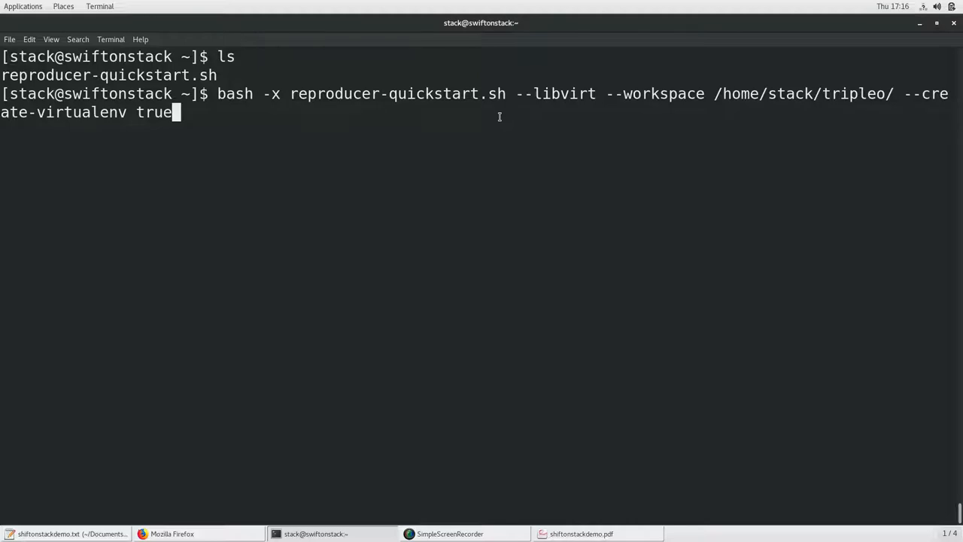
# - Run the reproducer-quickstart.sh command and follow the git clones and virtualenv setup output
pyautogui.press('Return')
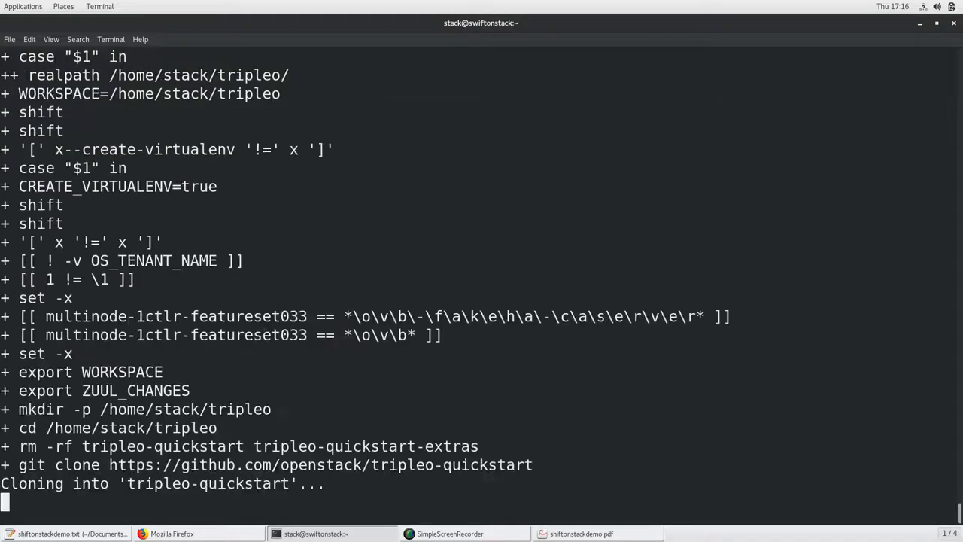
pyautogui.moveTo(478, 130)
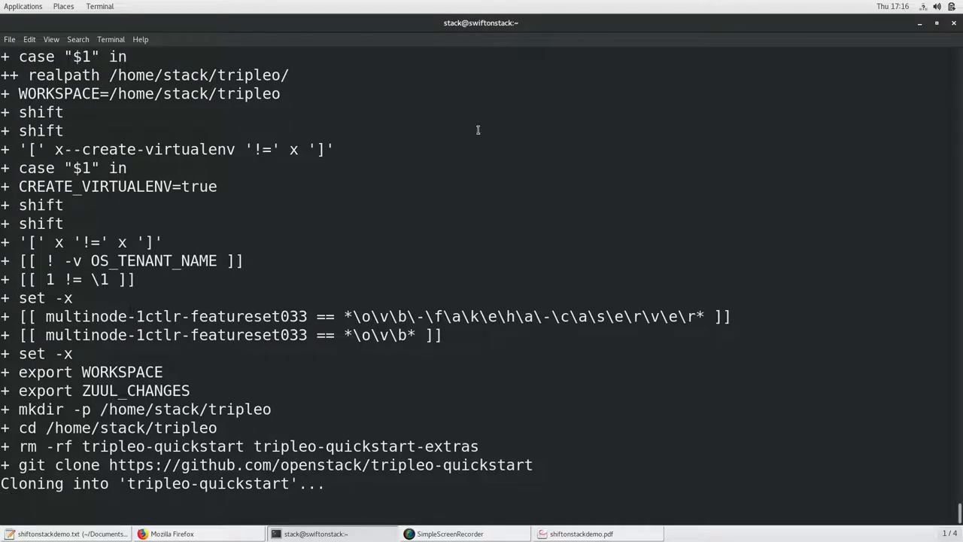
pyautogui.scroll(-3)
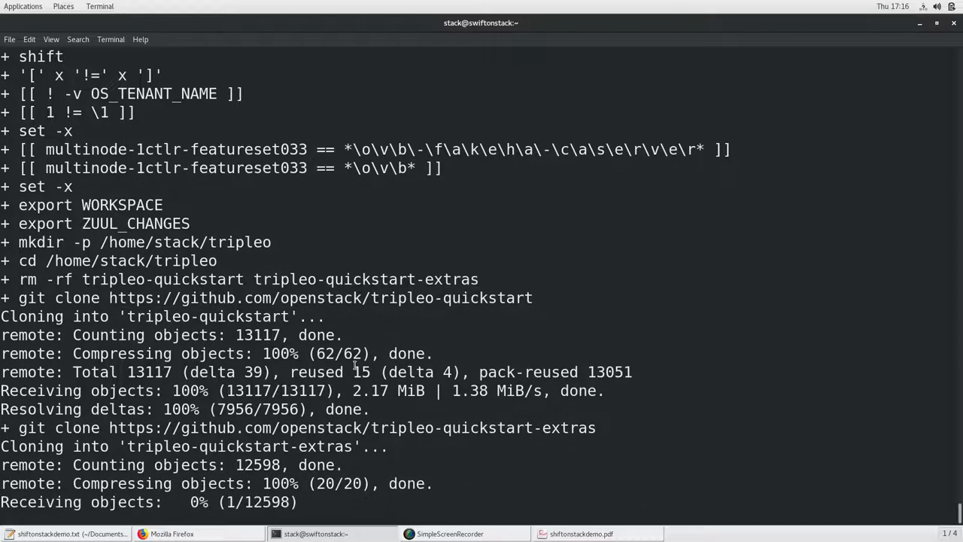
pyautogui.scroll(-3)
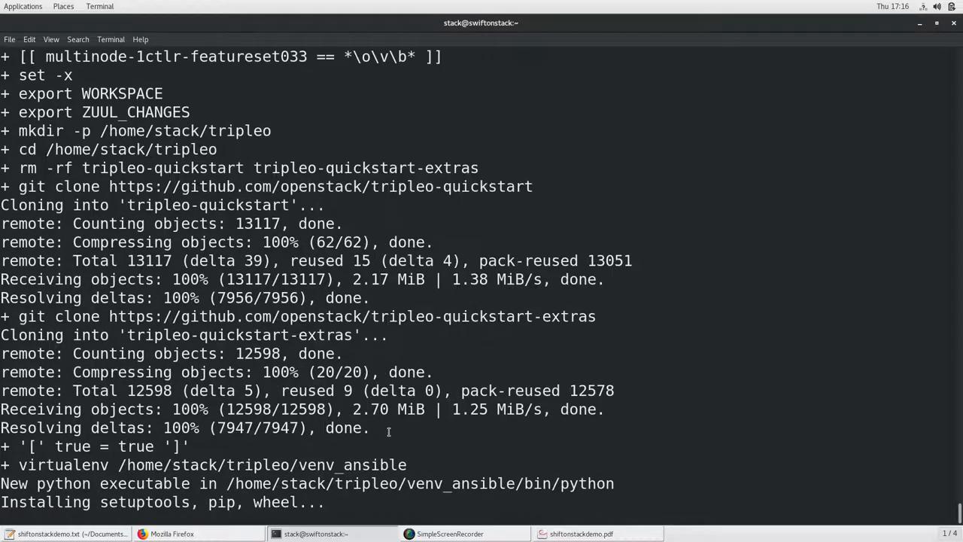
pyautogui.scroll(-3)
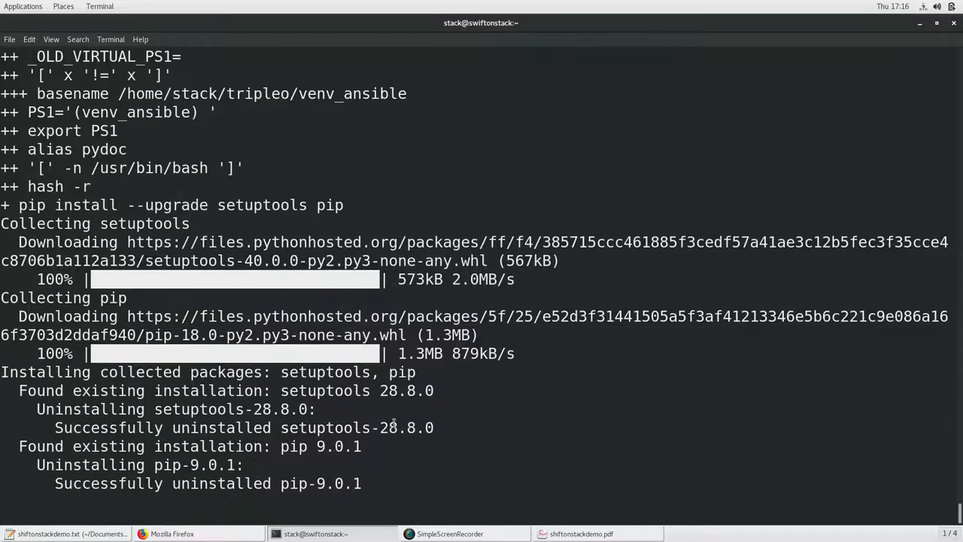
pyautogui.scroll(-3)
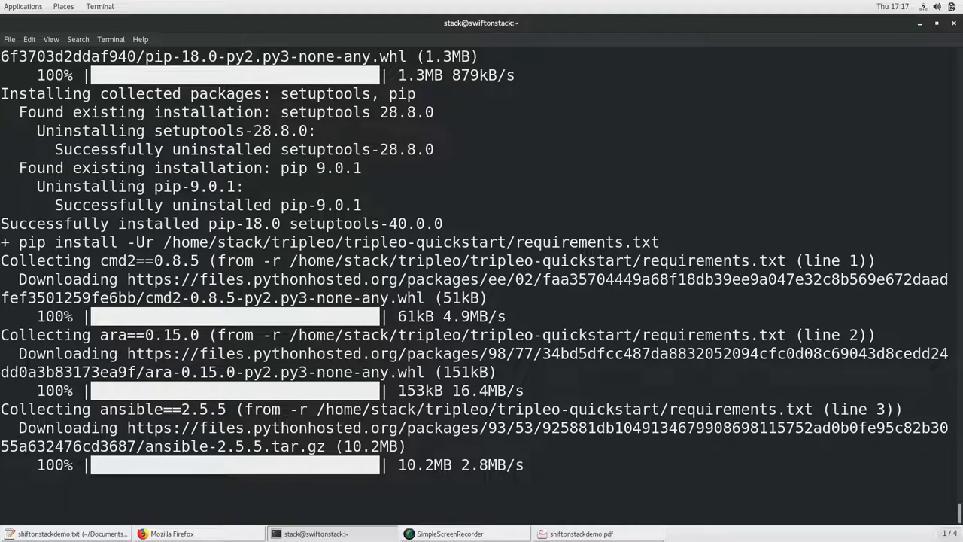
# - Scroll the output while pip installs the tripleo-quickstart requirements, including ansible, into the virtualenv
pyautogui.scroll(-3)
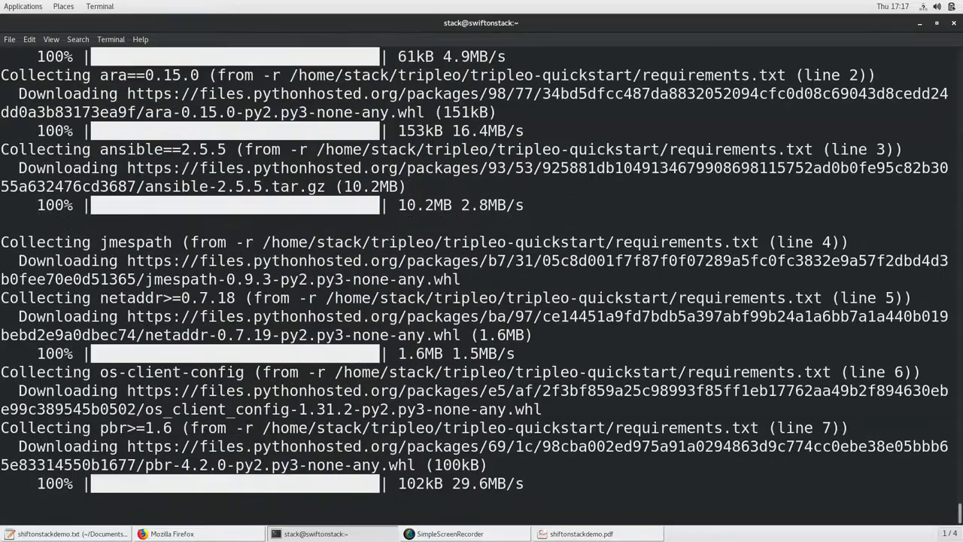
pyautogui.scroll(-3)
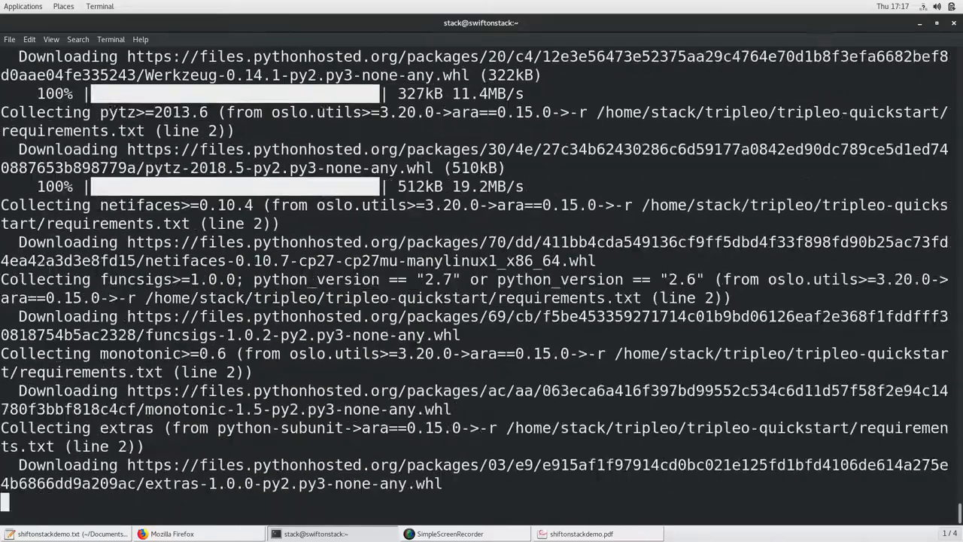
pyautogui.scroll(-3)
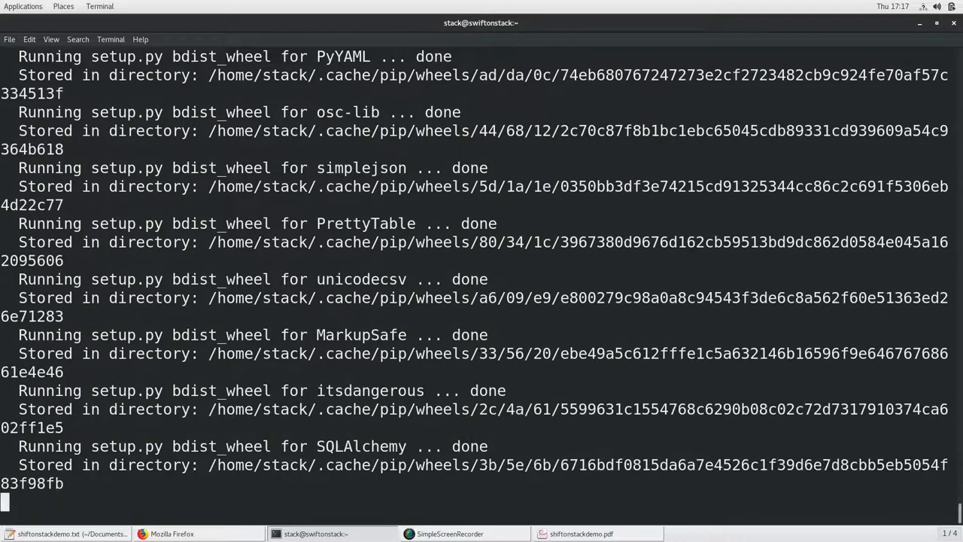
pyautogui.scroll(-3)
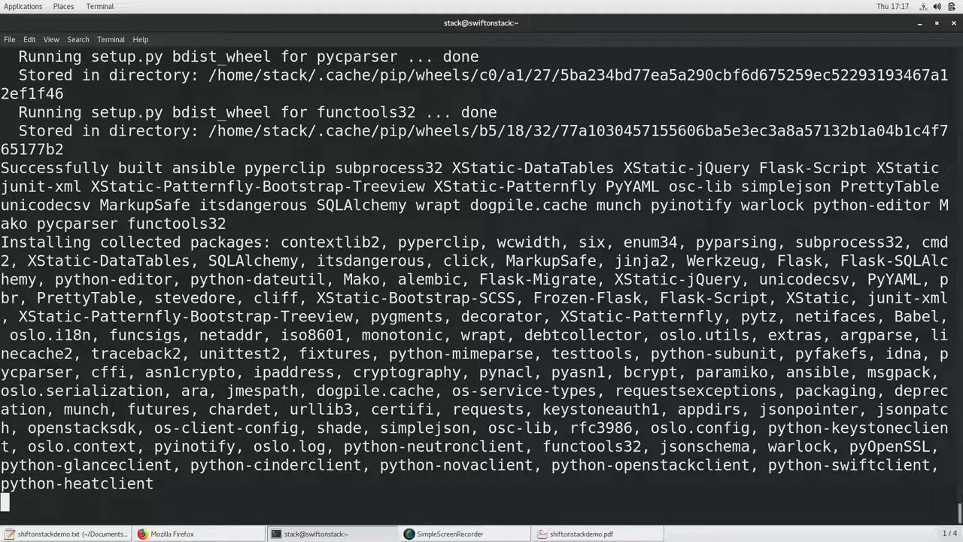
pyautogui.scroll(-3)
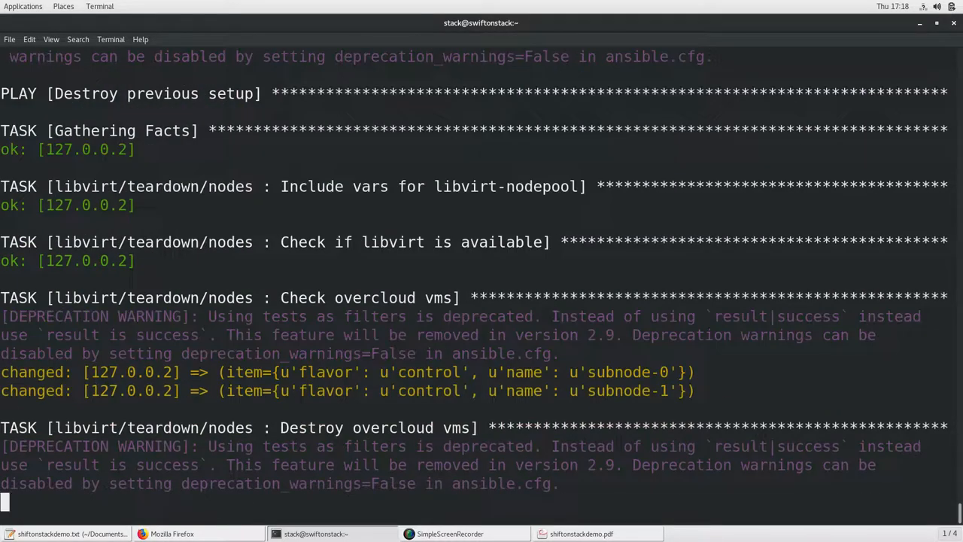
# - Scroll the Ansible output tearing down the old libvirt setup and configuring undercloud and baremetal VMs and networks
pyautogui.scroll(-3)
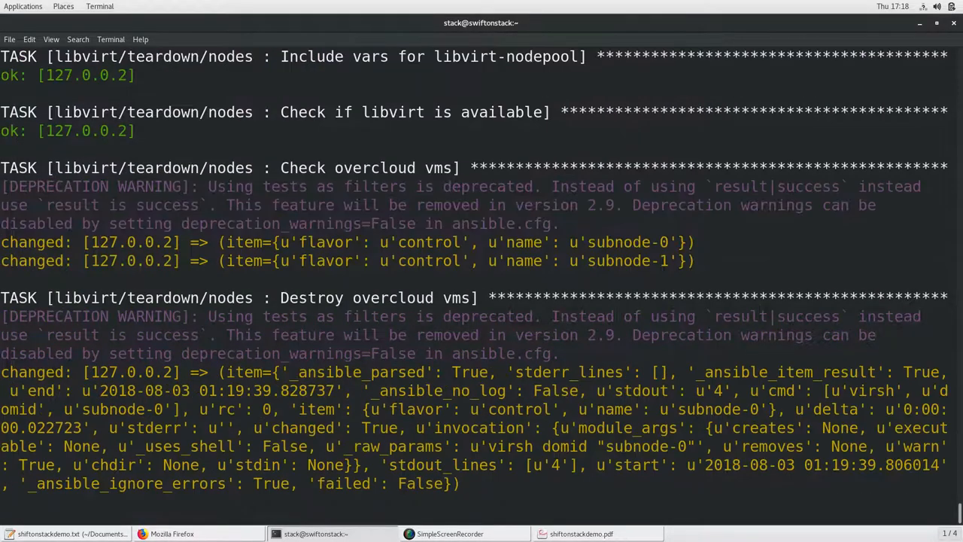
pyautogui.scroll(-3)
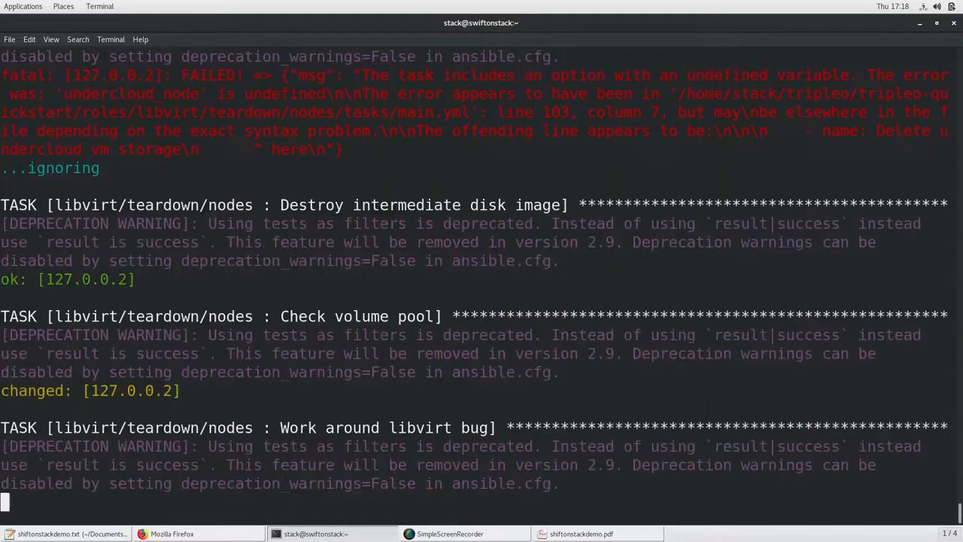
pyautogui.scroll(-3)
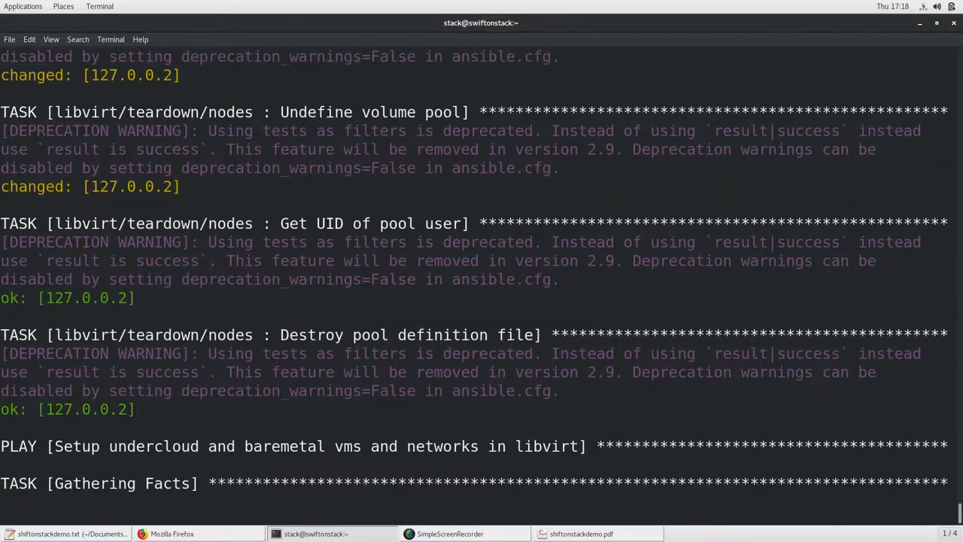
pyautogui.scroll(-3)
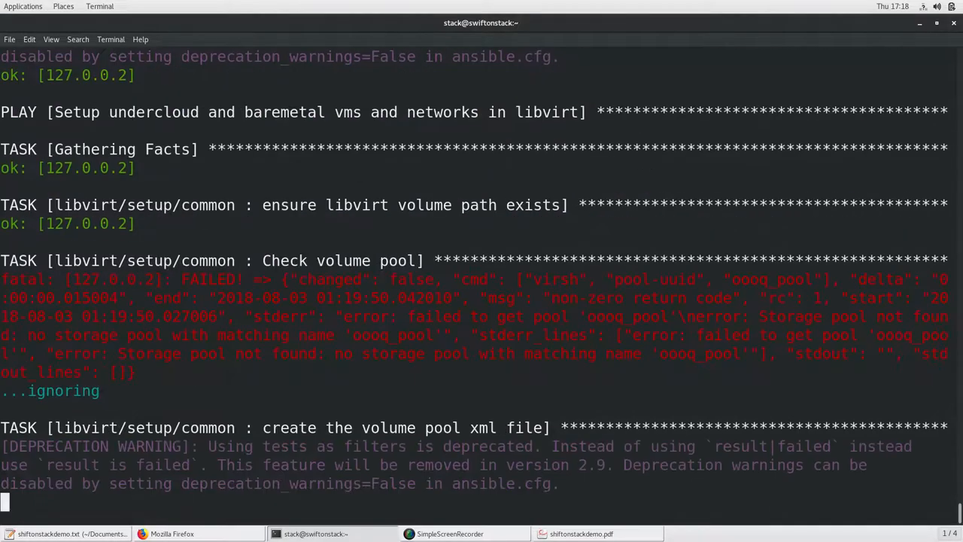
pyautogui.scroll(-3)
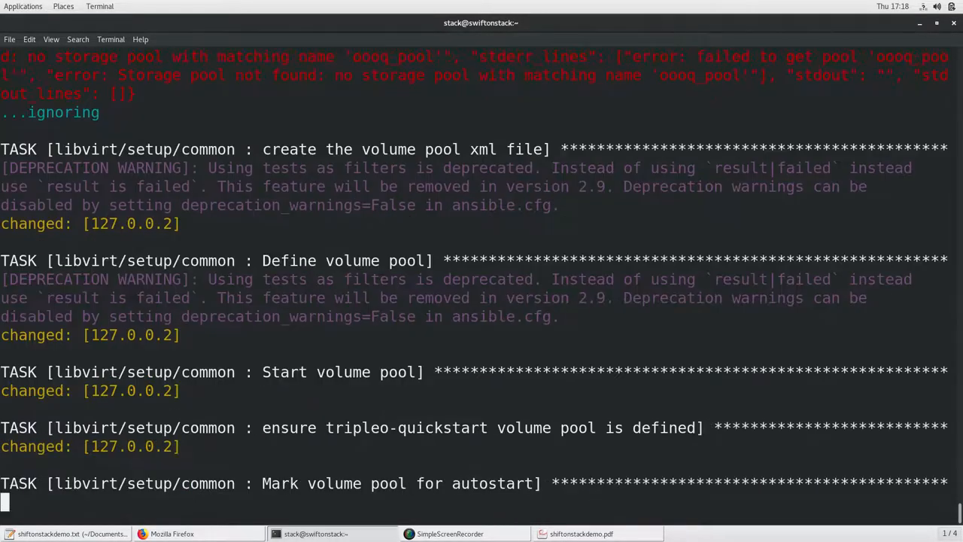
pyautogui.scroll(-3)
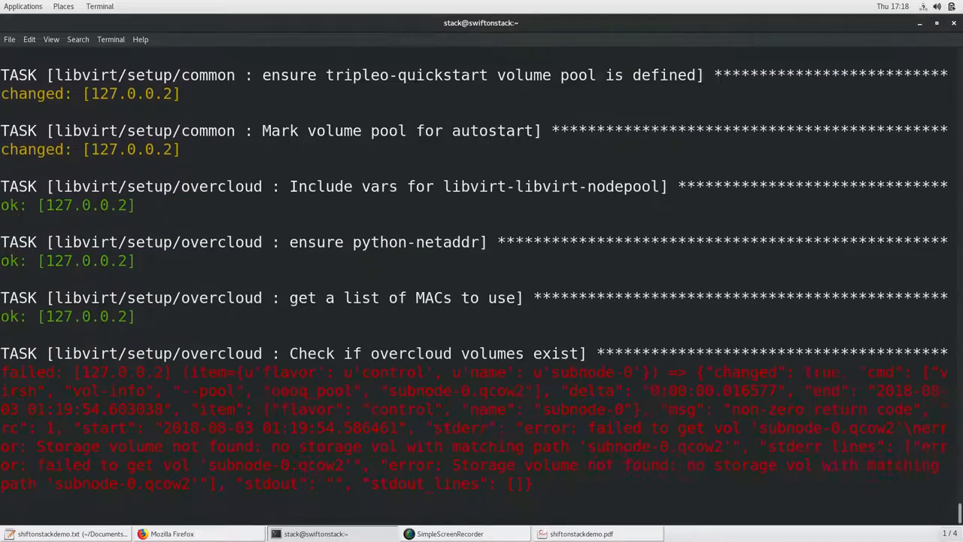
pyautogui.scroll(-3)
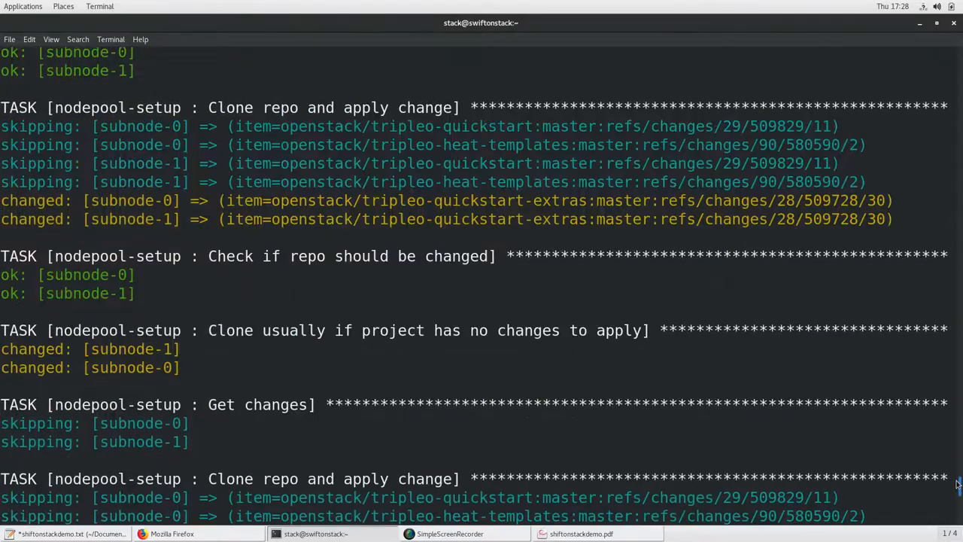
# - Scroll the nodepool-setup playbook output until the PLAY RECAP shows zero failed tasks for subnode-0 and subnode-1
pyautogui.scroll(-3)
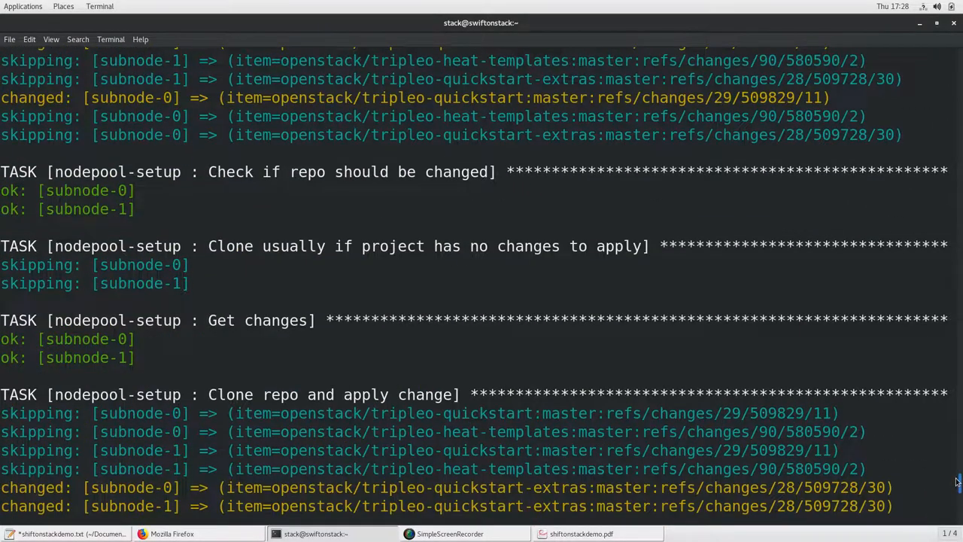
pyautogui.scroll(-3)
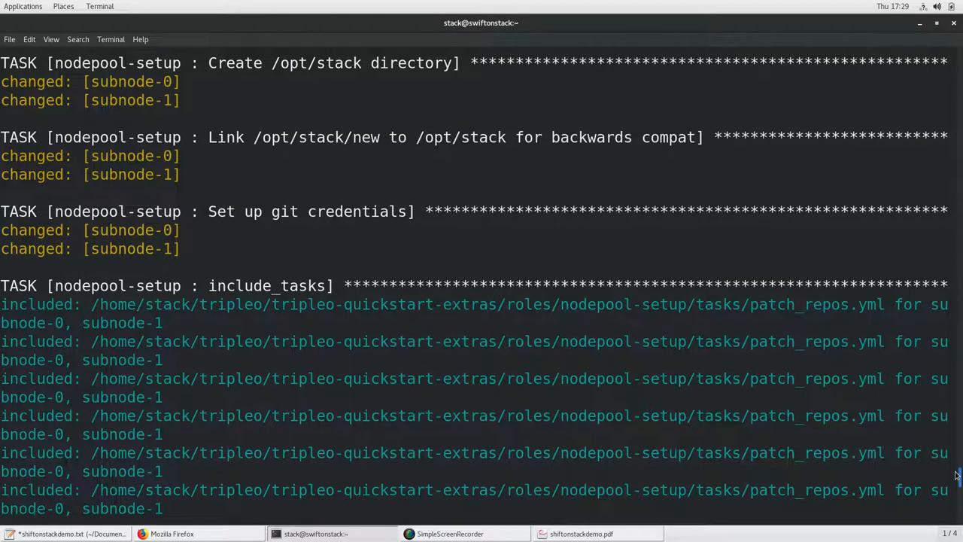
pyautogui.scroll(-3)
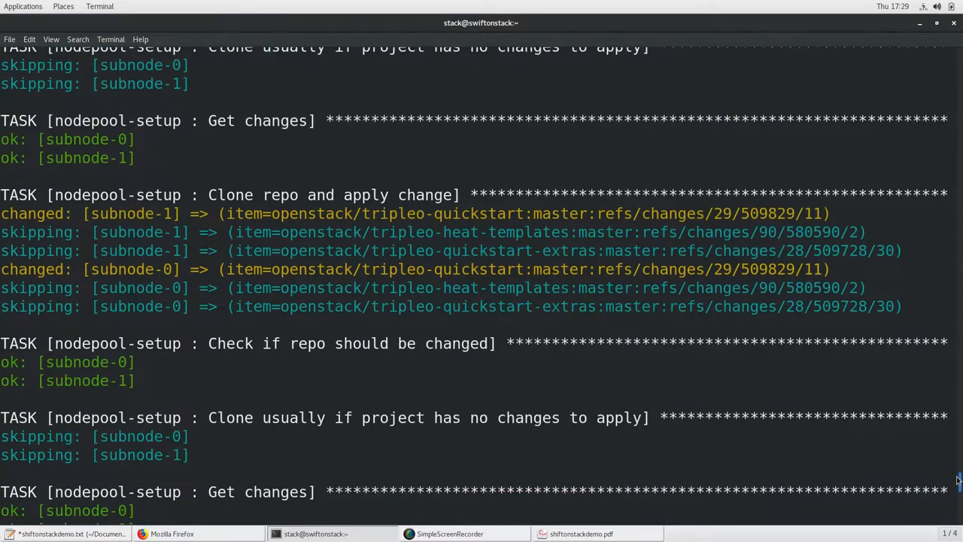
pyautogui.scroll(-3)
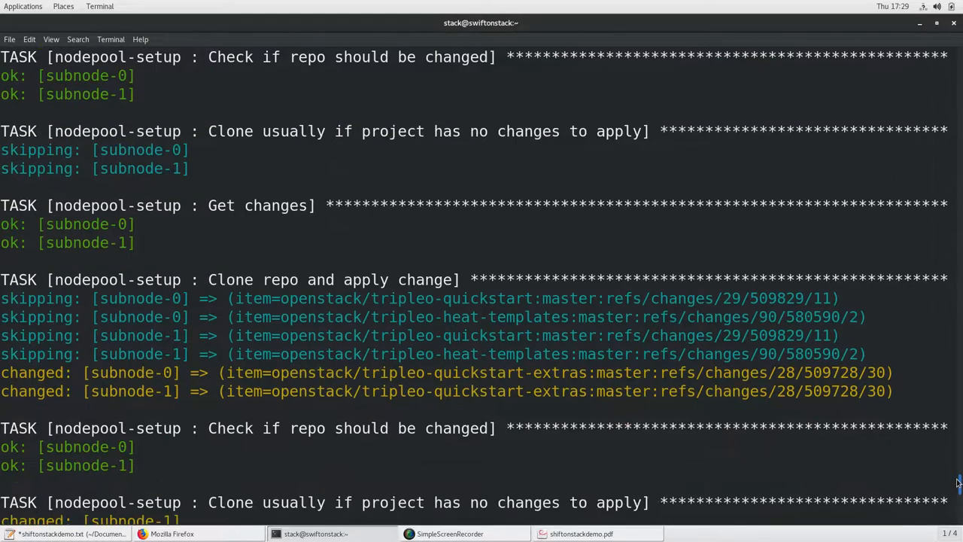
pyautogui.scroll(-3)
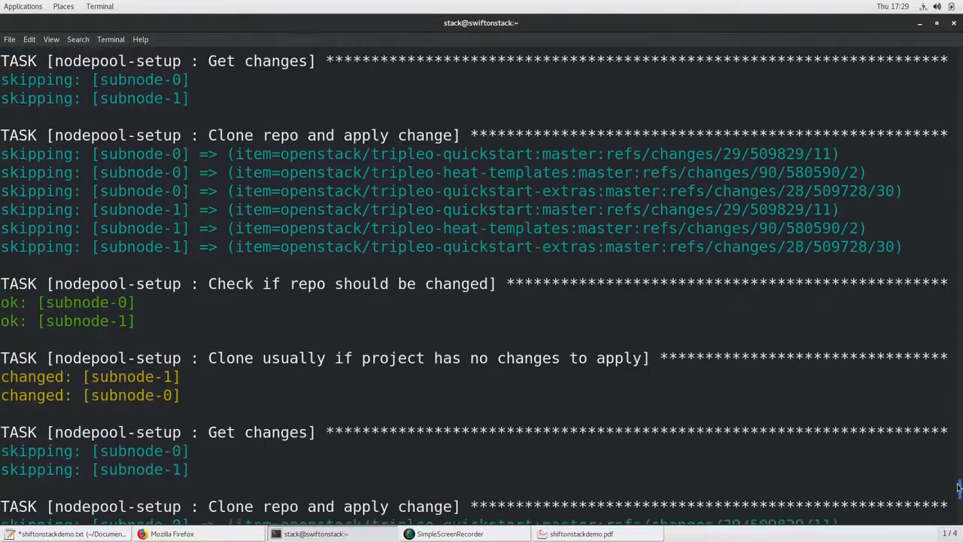
pyautogui.scroll(-3)
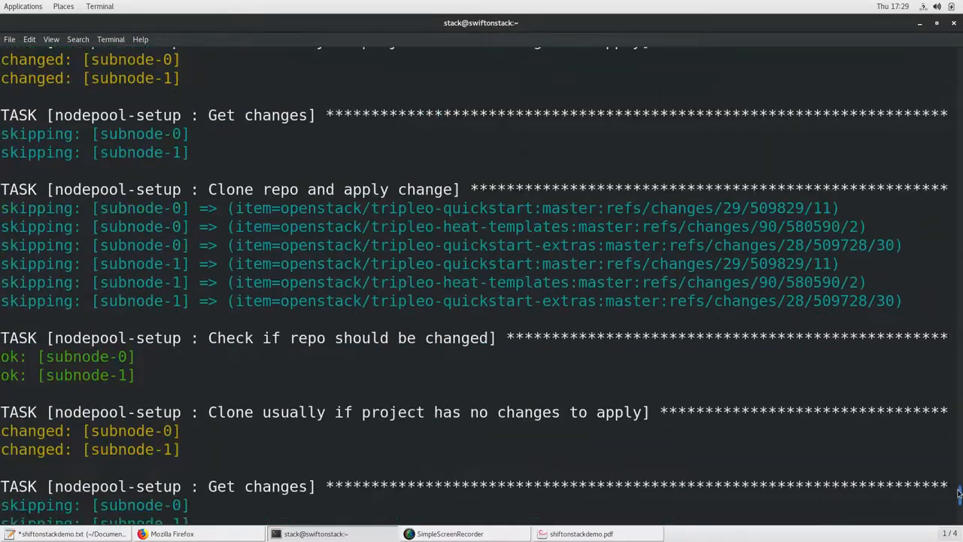
pyautogui.scroll(-3)
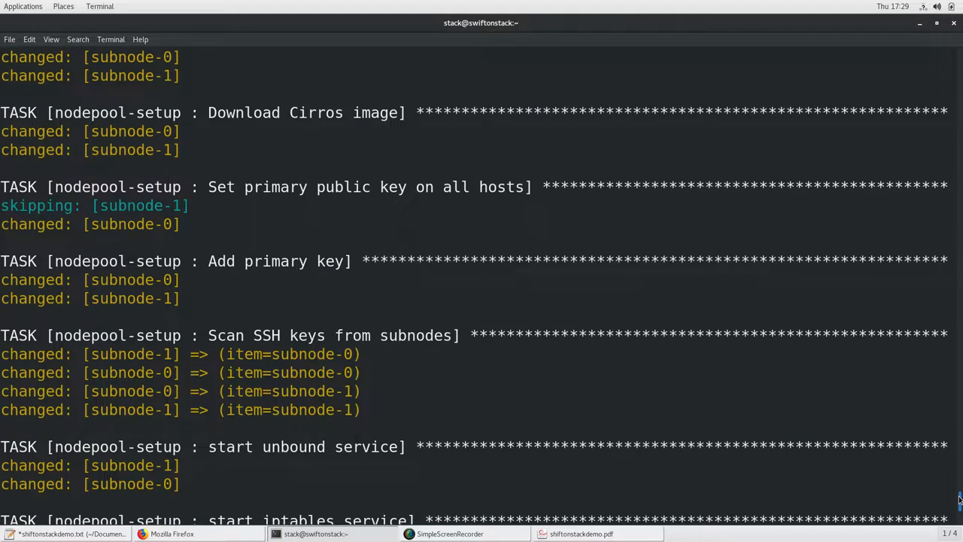
pyautogui.scroll(-3)
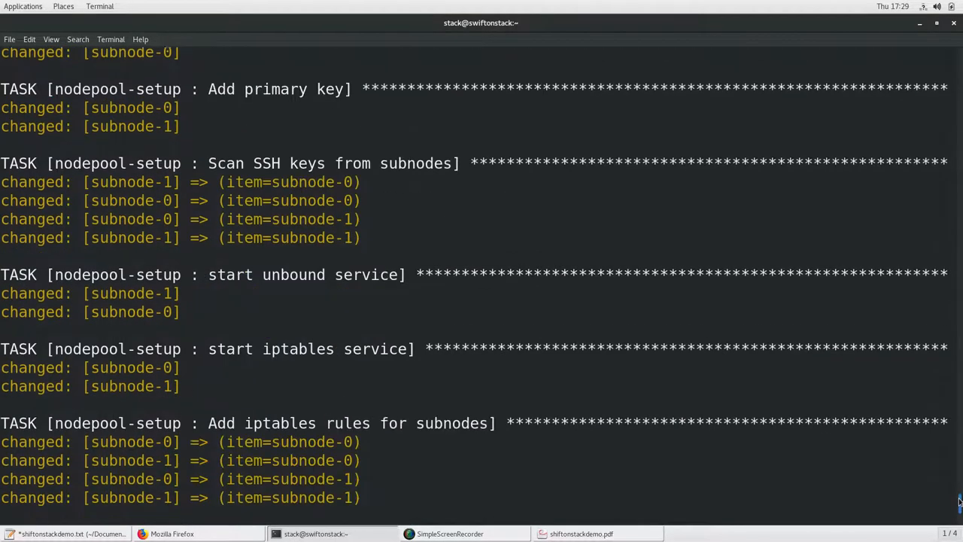
pyautogui.scroll(-3)
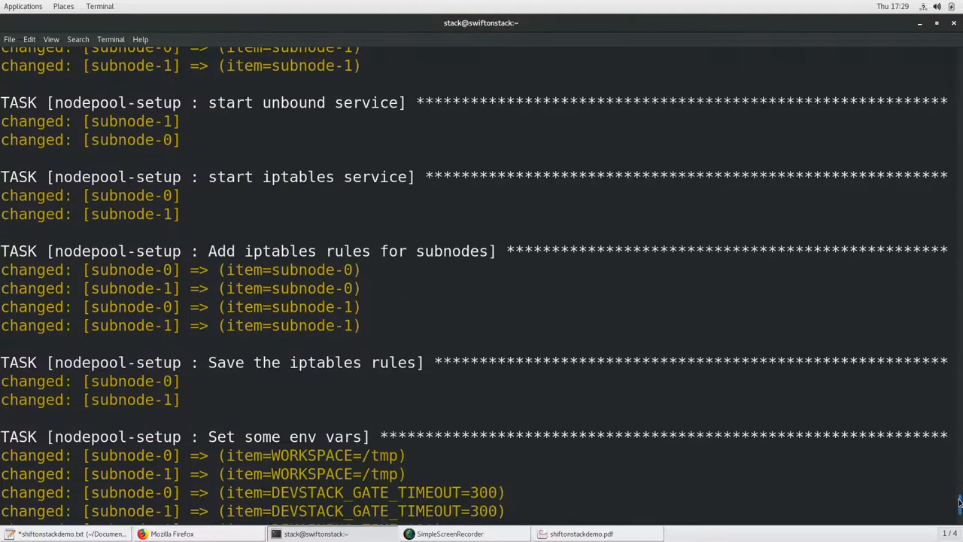
pyautogui.scroll(-3)
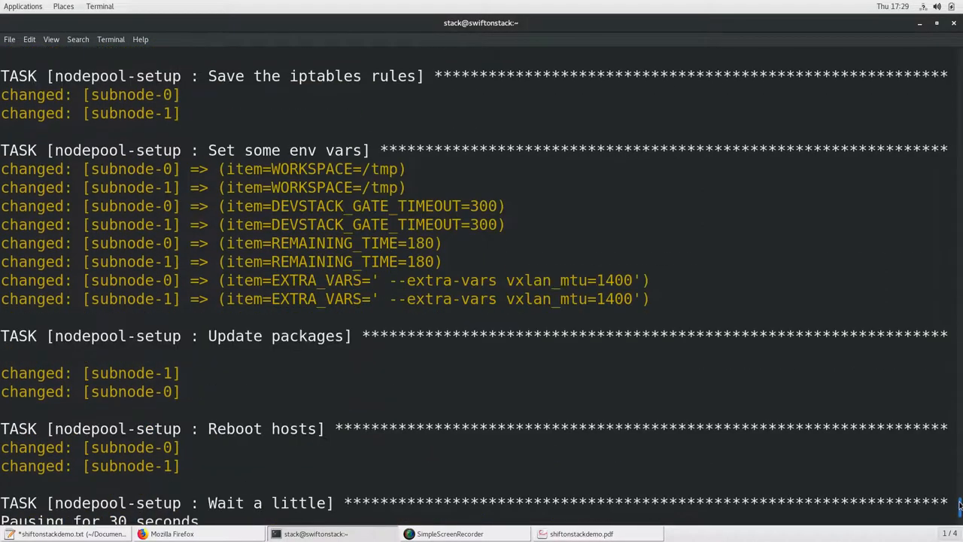
pyautogui.scroll(-3)
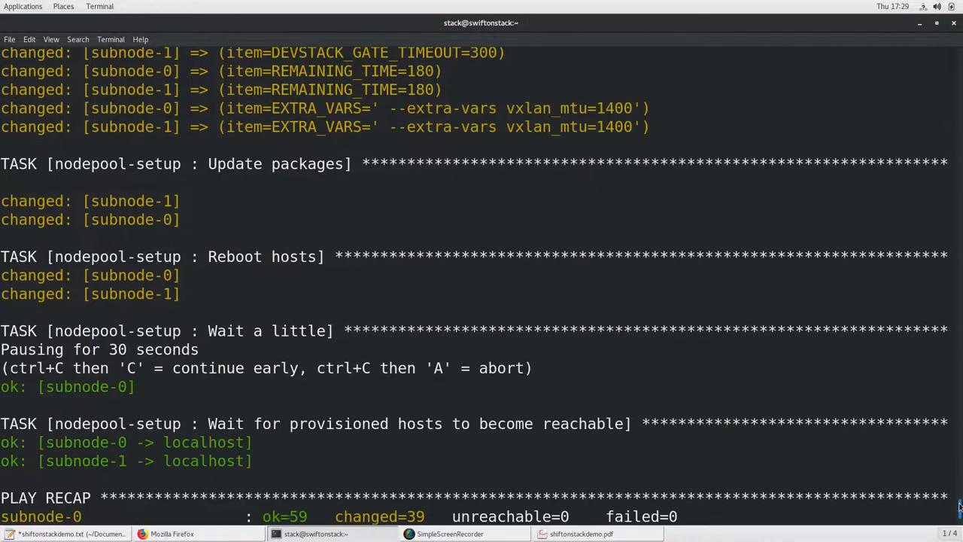
pyautogui.scroll(-3)
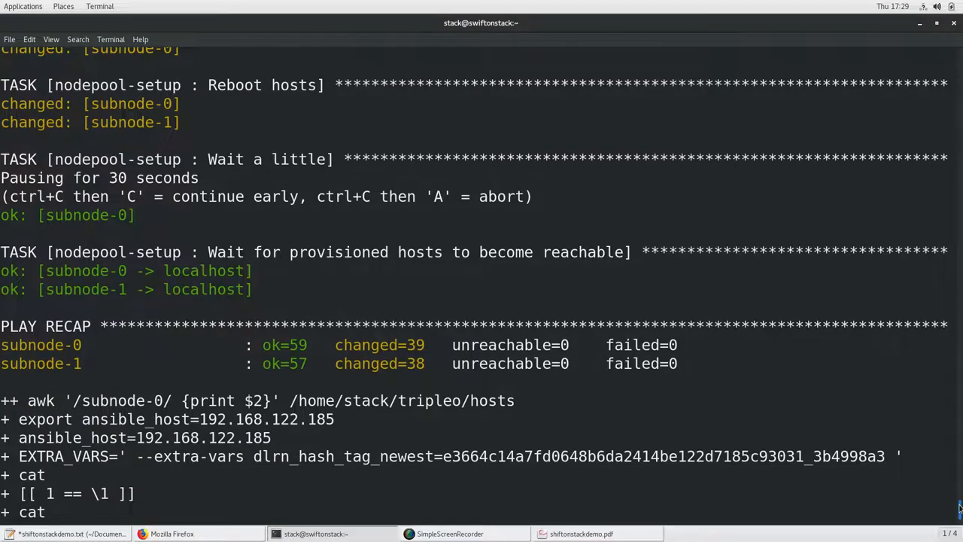
pyautogui.scroll(-3)
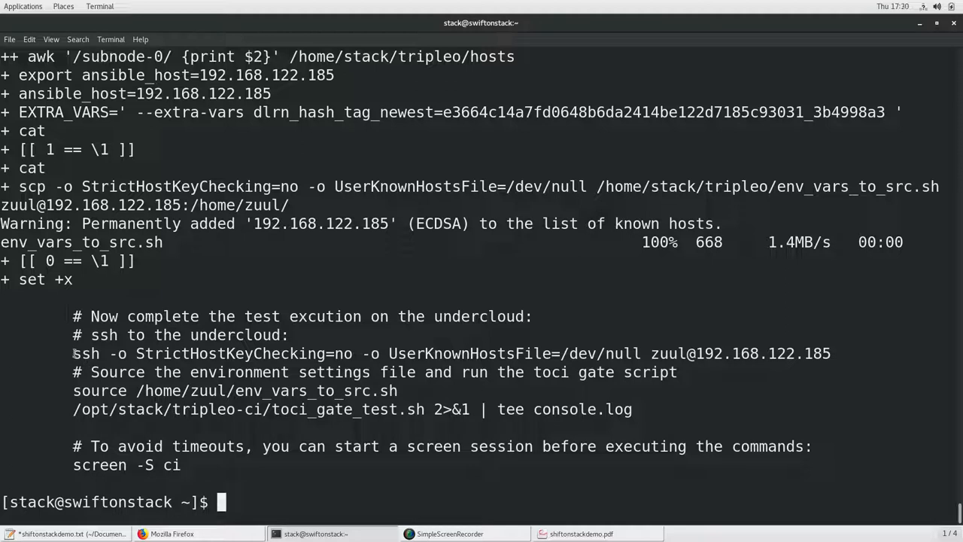
# - SSH into the undercloud at 192.168.122.185 and try 'sudo virsh list --all', which reports virsh not found
pyautogui.tripleClick(451, 352)
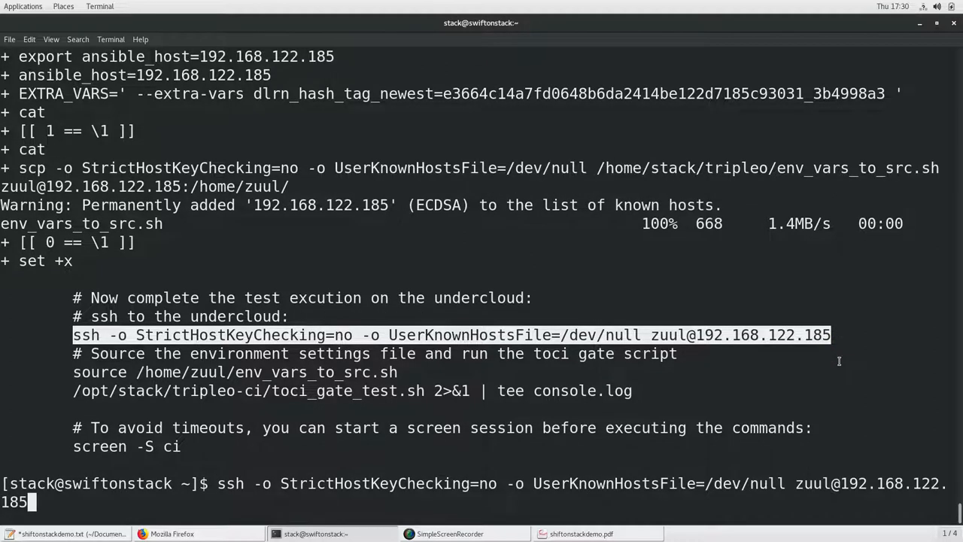
pyautogui.press('Return')
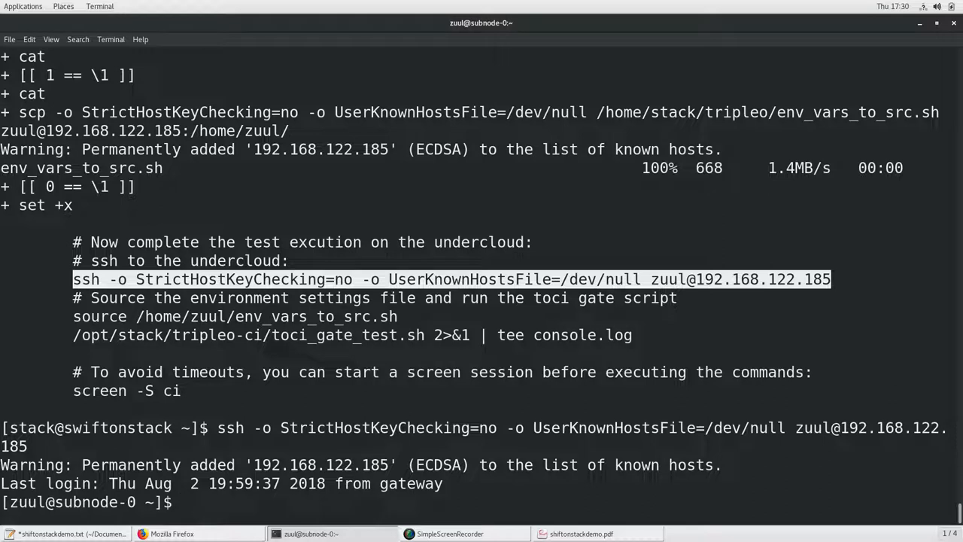
pyautogui.write('sudo')
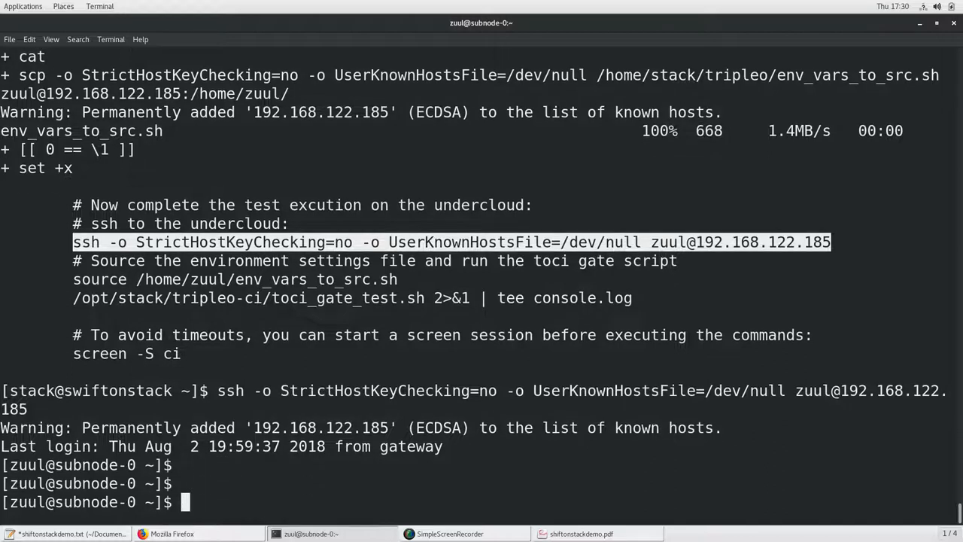
pyautogui.write('sudo vi')
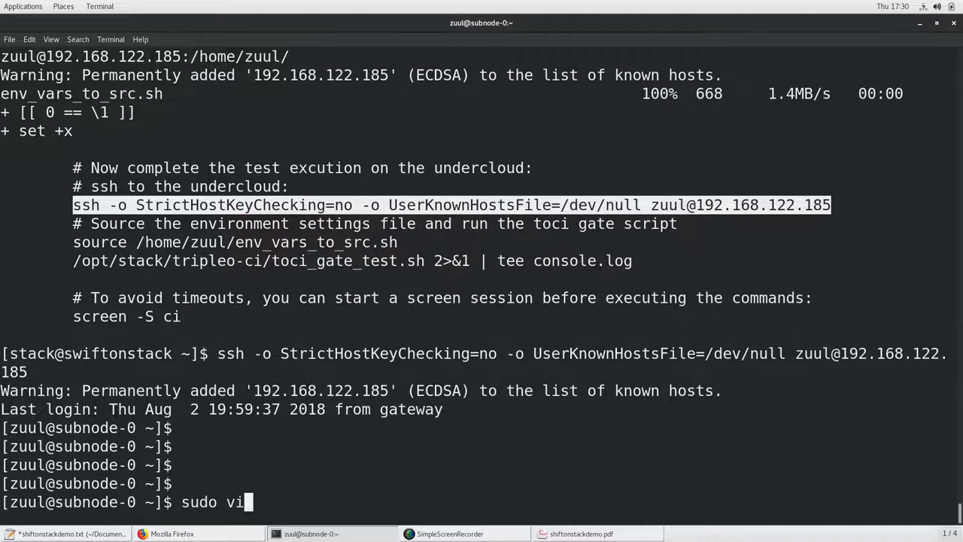
pyautogui.write('rsh')
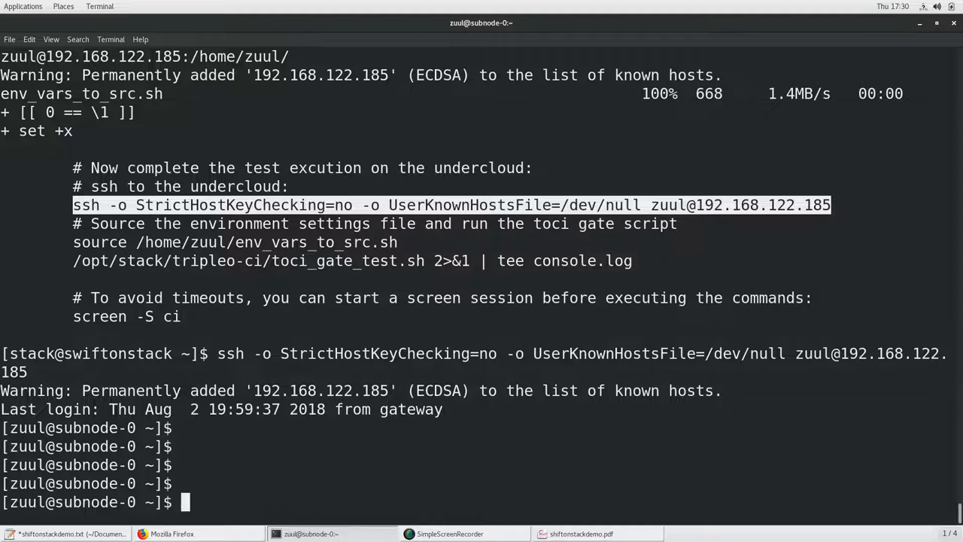
pyautogui.write('sudo virsh')
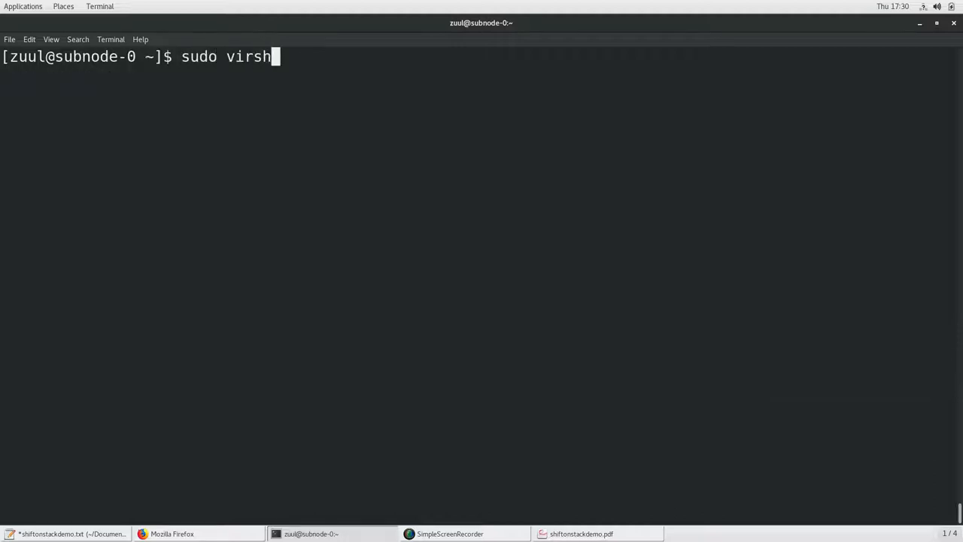
pyautogui.write('list --all')
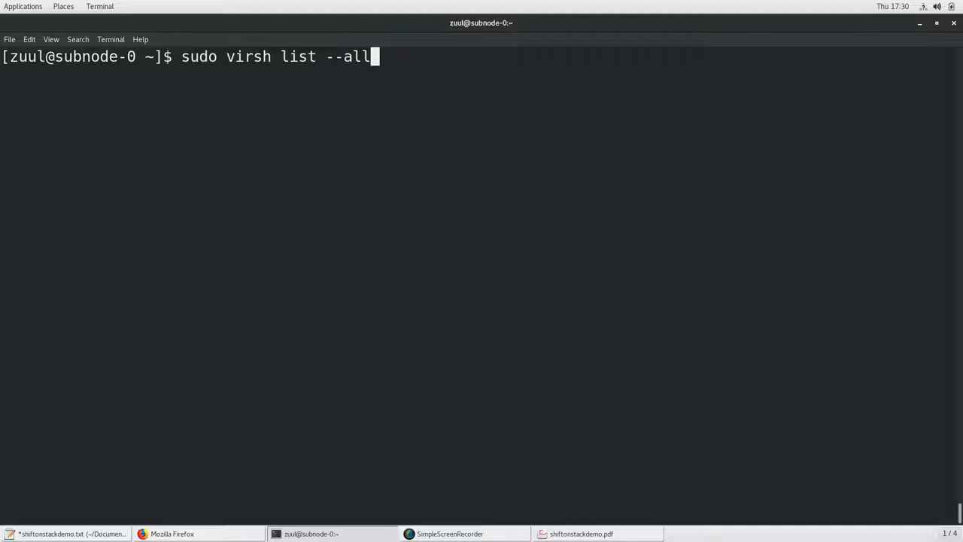
pyautogui.press('Return')
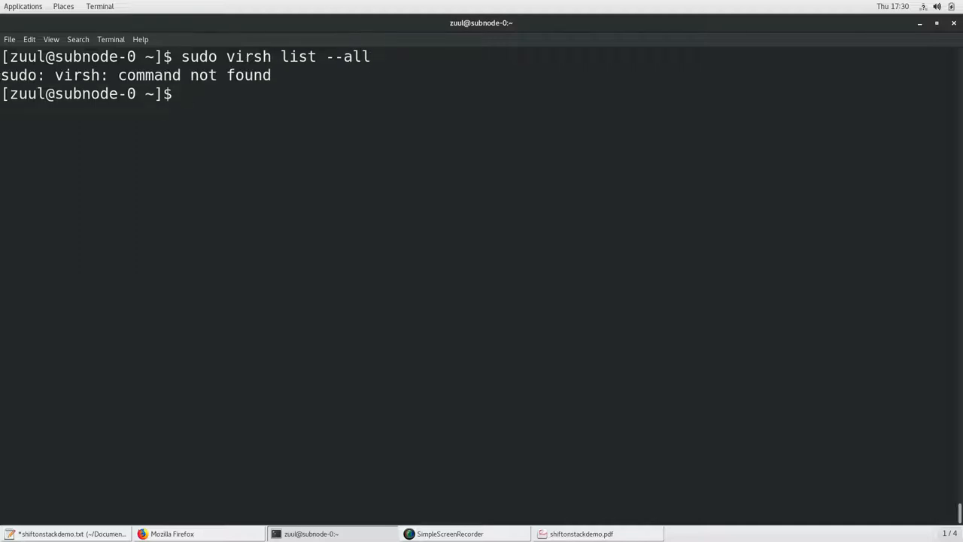
# - Exit the undercloud SSH session, returning to the local stack prompt
pyautogui.press('Up')
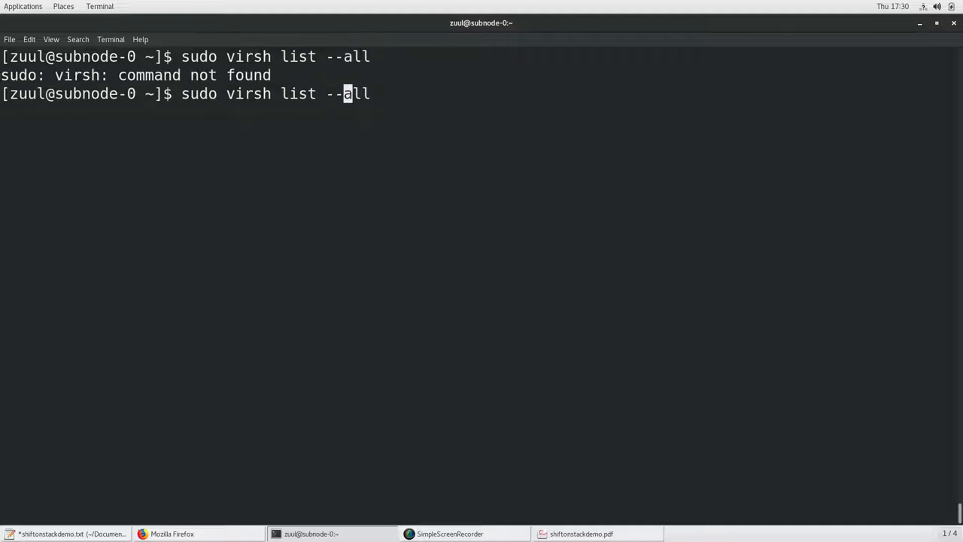
pyautogui.press('End')
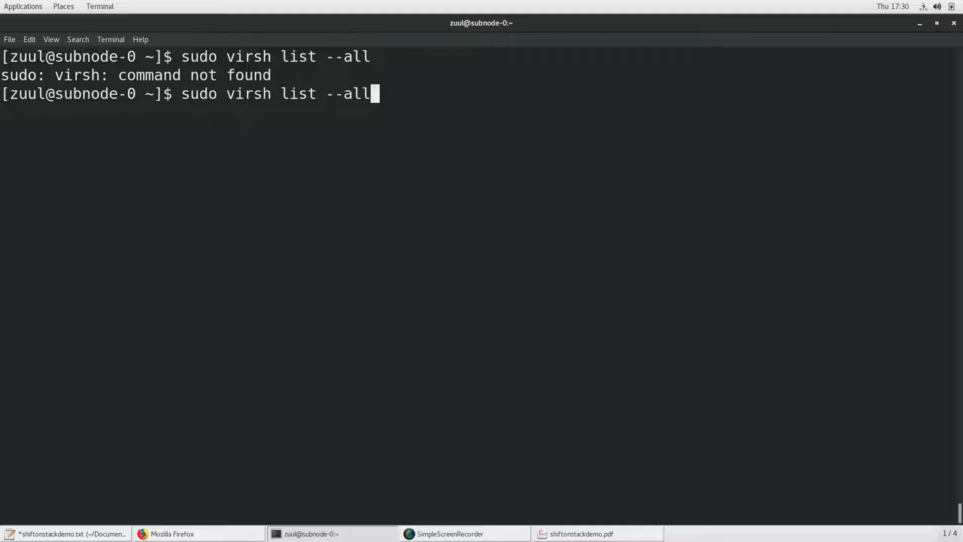
pyautogui.write('ex')
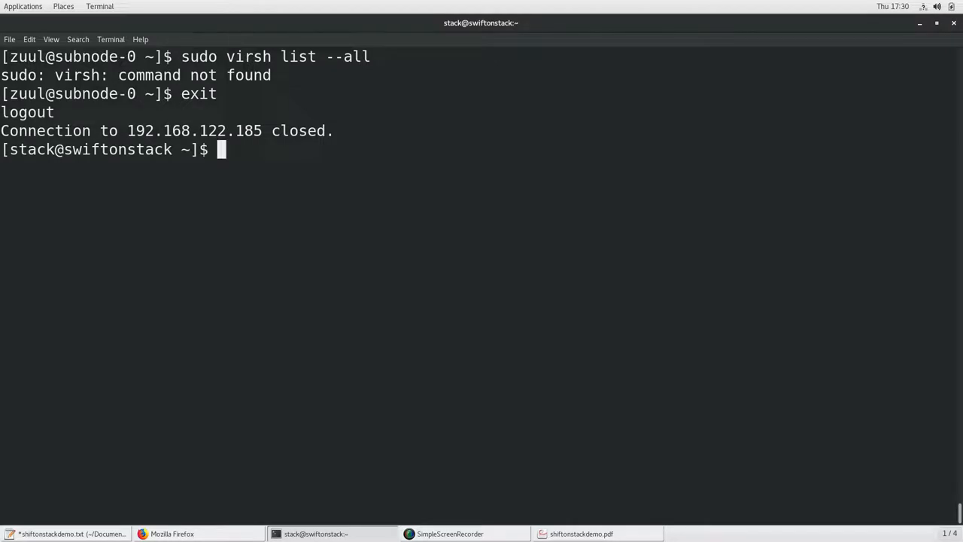
# - List host VMs with 'sudo virsh list --all' showing subnode-0 and subnode-1, then SSH to the undercloud
pyautogui.write('sudo vi')
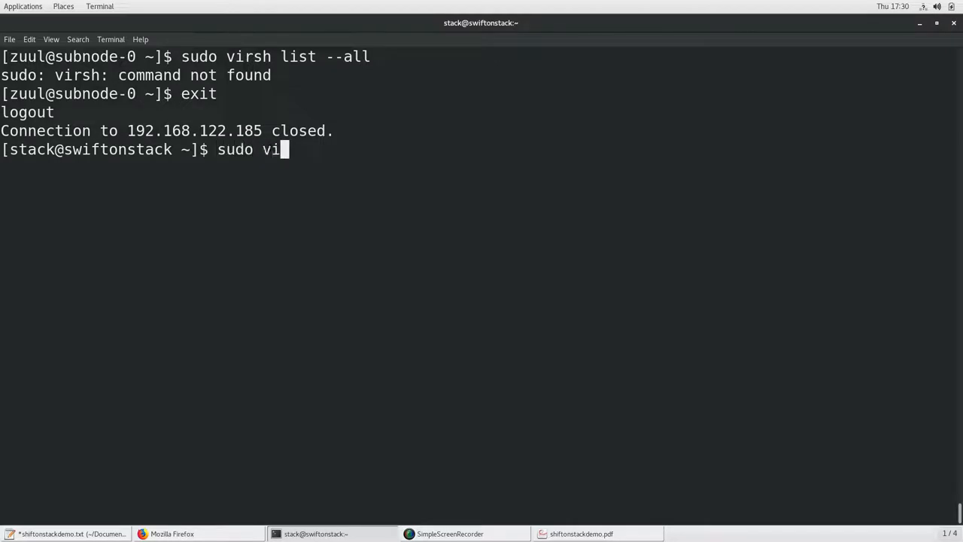
pyautogui.write('rsh list -')
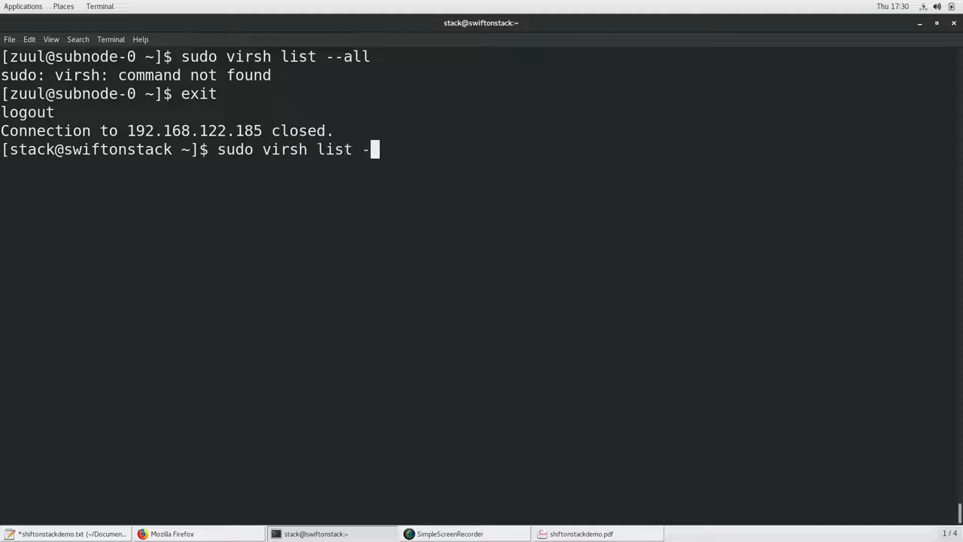
pyautogui.press('Return')
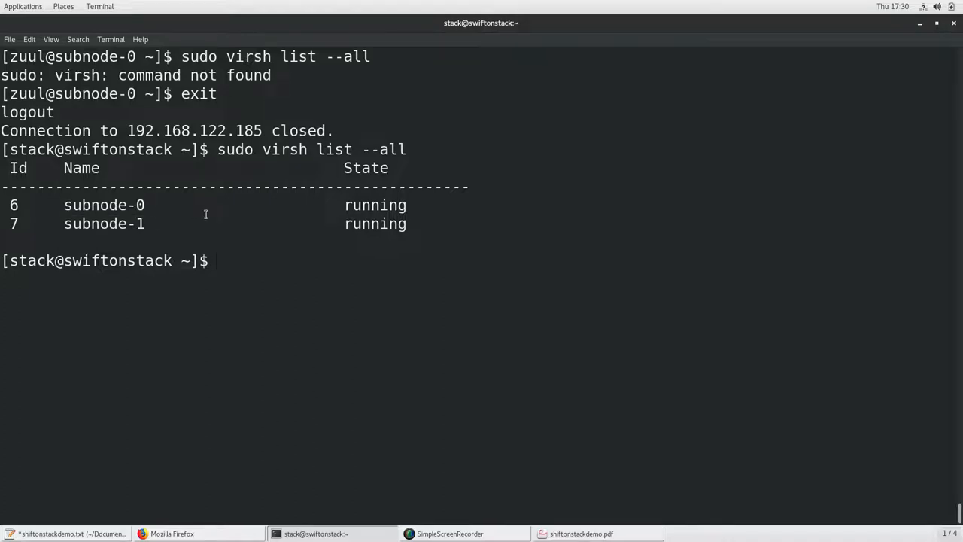
pyautogui.doubleClick(374, 205)
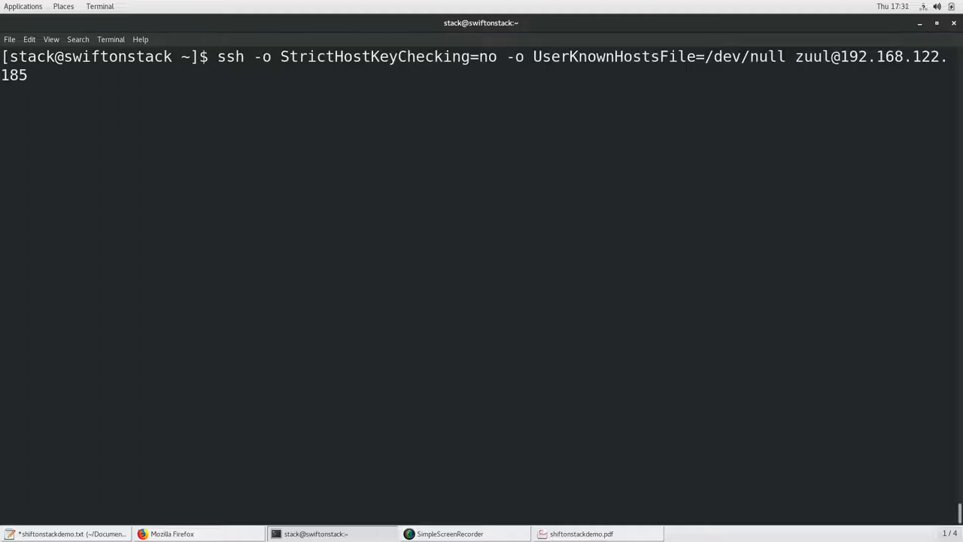
pyautogui.press('Return')
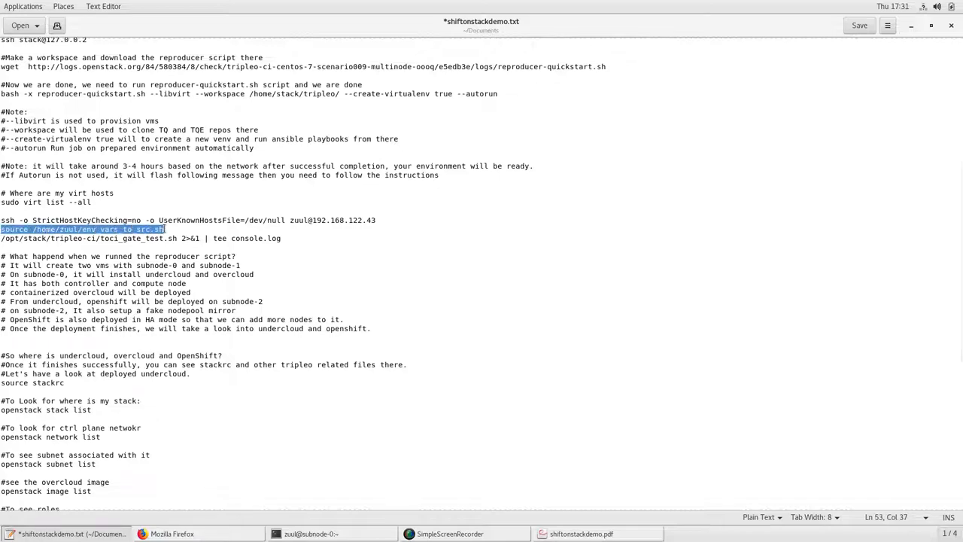
# - Enter the commented toci_gate_test.sh | tee console.log line from the notes into the undercloud terminal
pyautogui.click(310, 533)
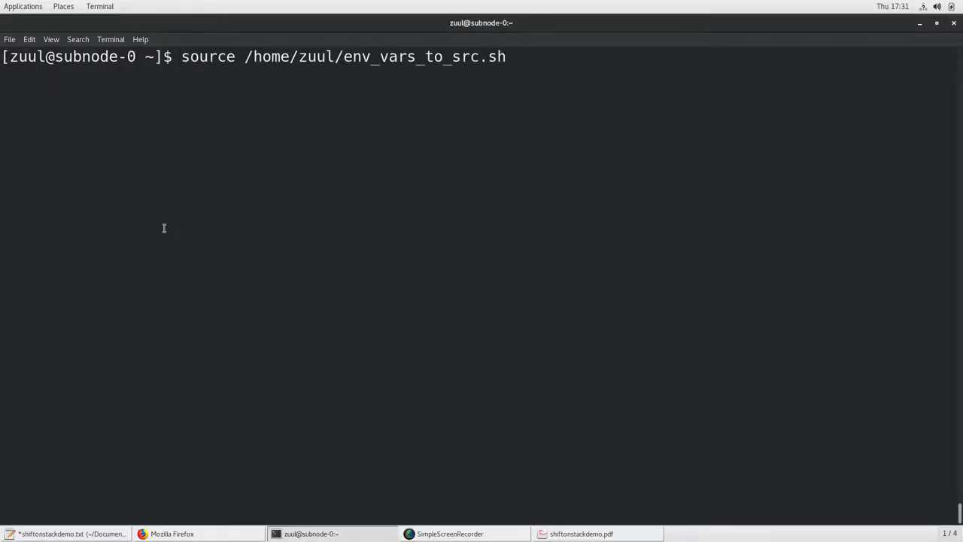
pyautogui.click(67, 532)
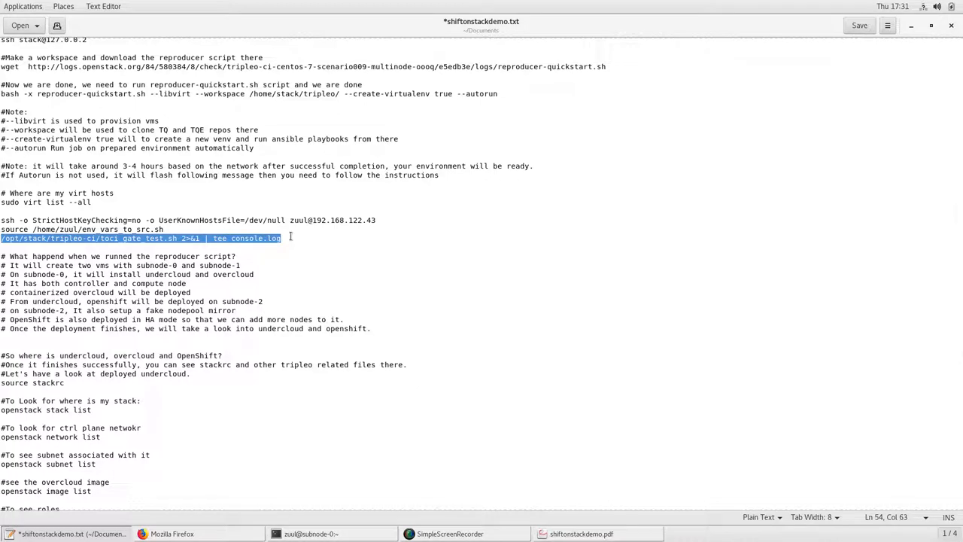
pyautogui.moveTo(373, 331)
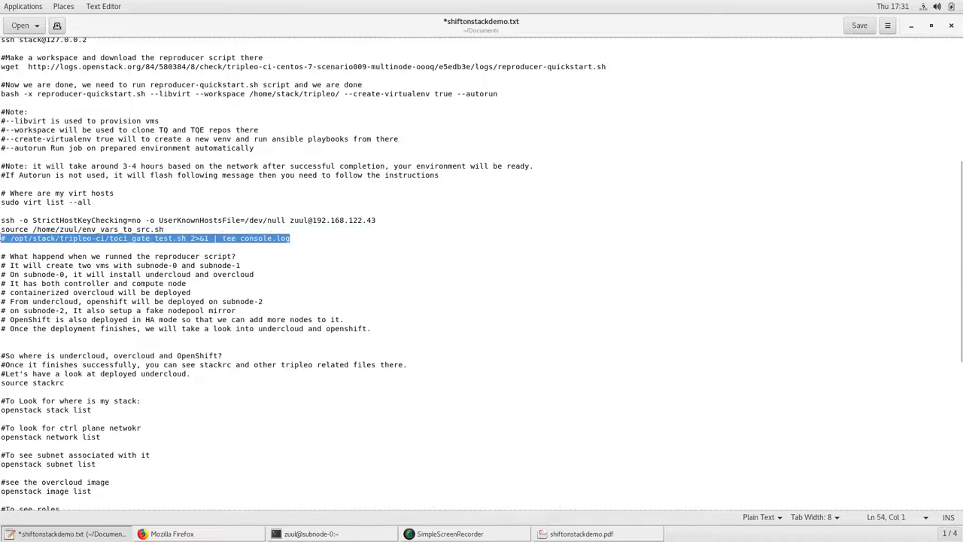
pyautogui.click(310, 532)
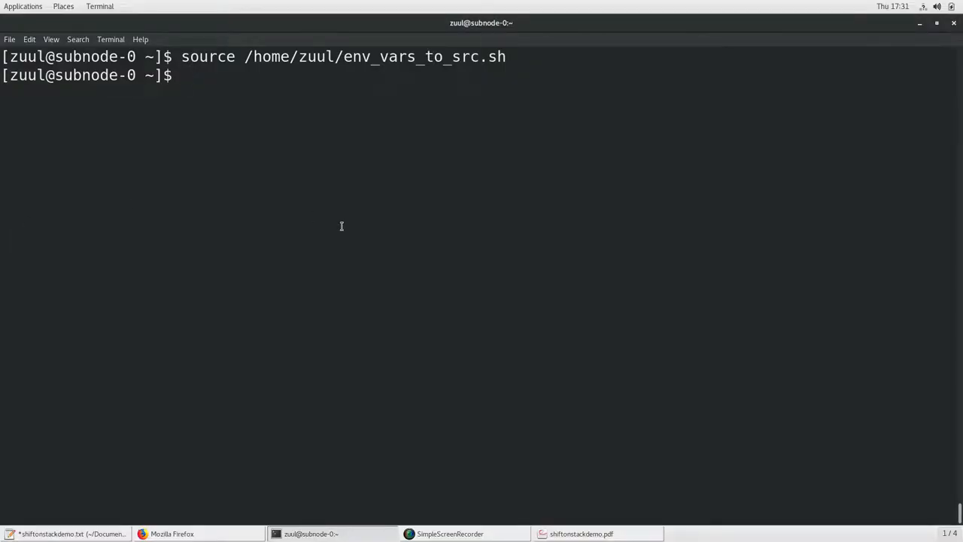
pyautogui.write('# /opt/stack/tripleo-ci/toci_gate_test.sh 2>&1 | tee console.log')
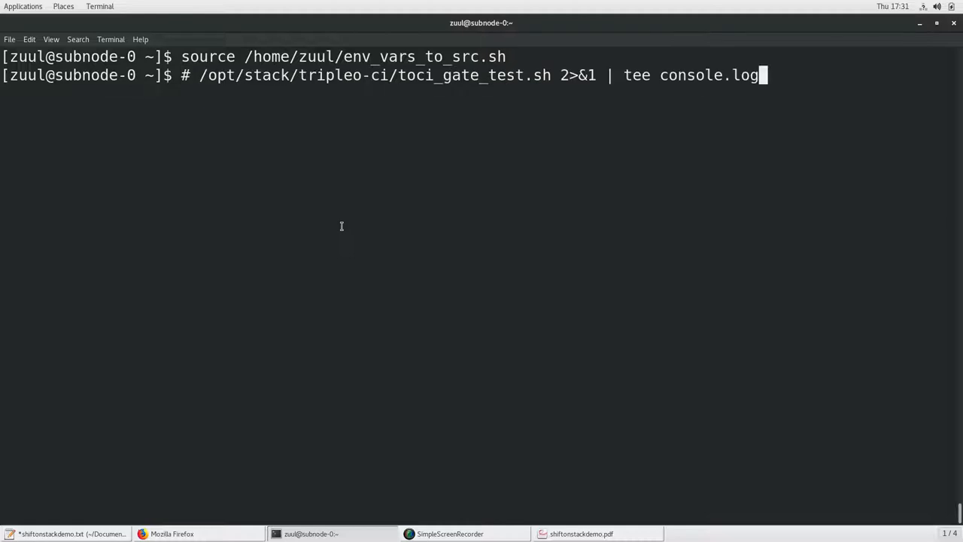
pyautogui.press('Return')
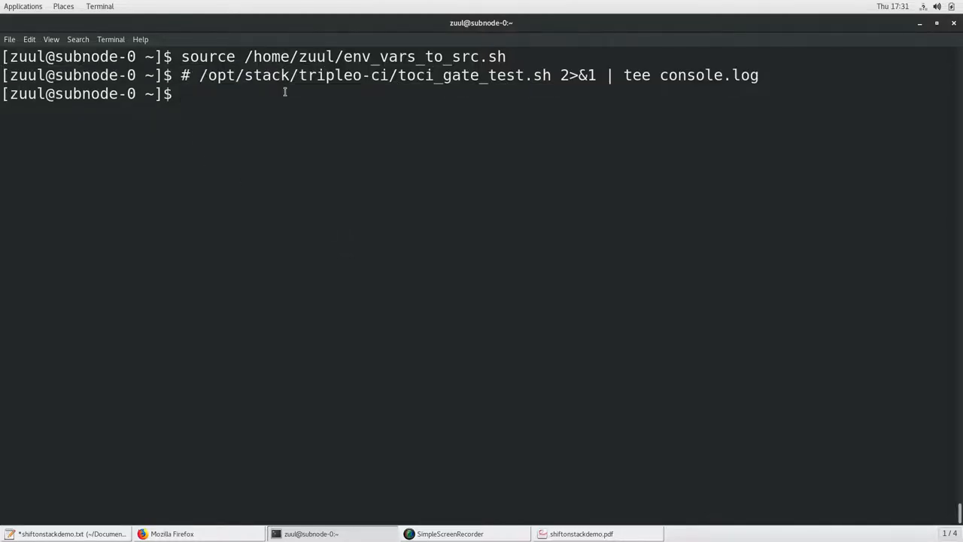
pyautogui.click(68, 532)
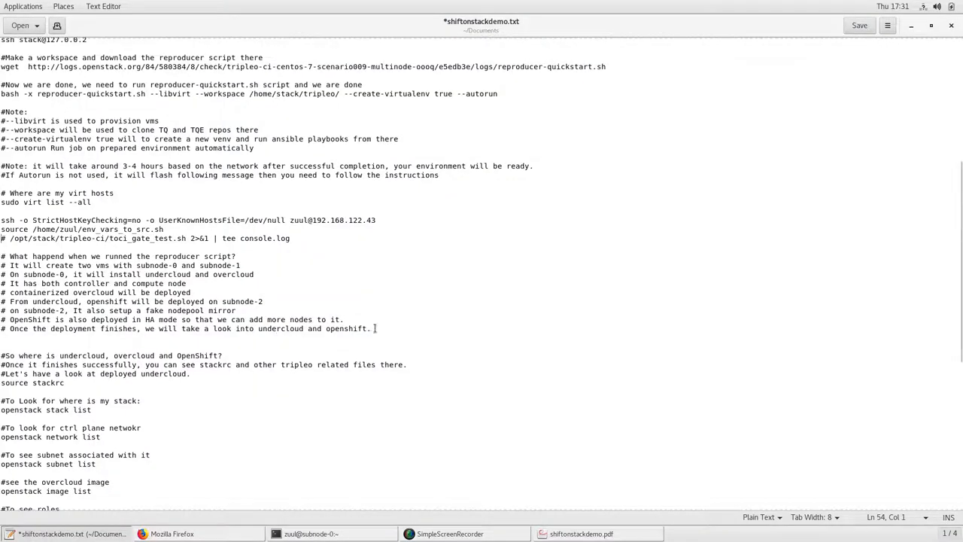
# - Paste the 'What happend' reproducer explanation from the gedit notes into the subnode-0 terminal as comments
pyautogui.moveTo(1, 256); pyautogui.dragTo(370, 328)
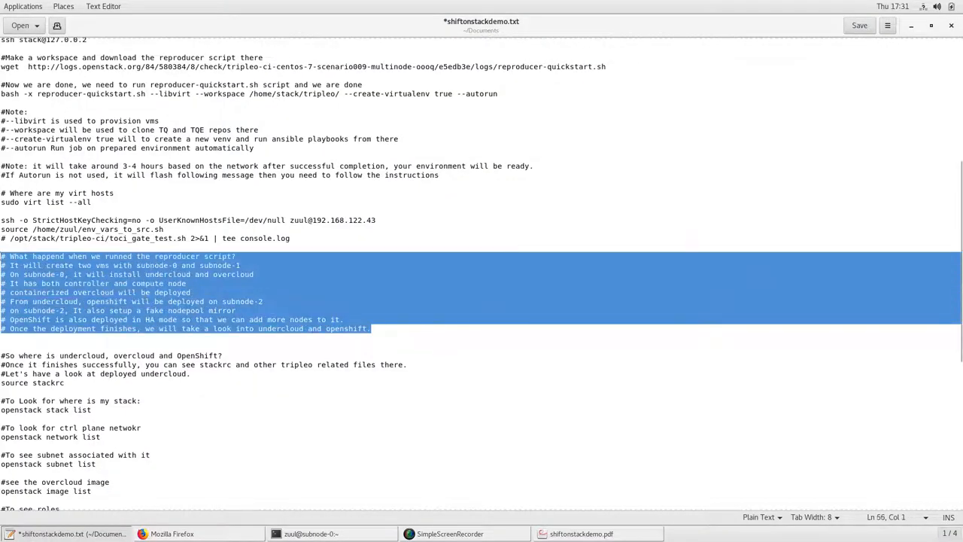
pyautogui.click(309, 532)
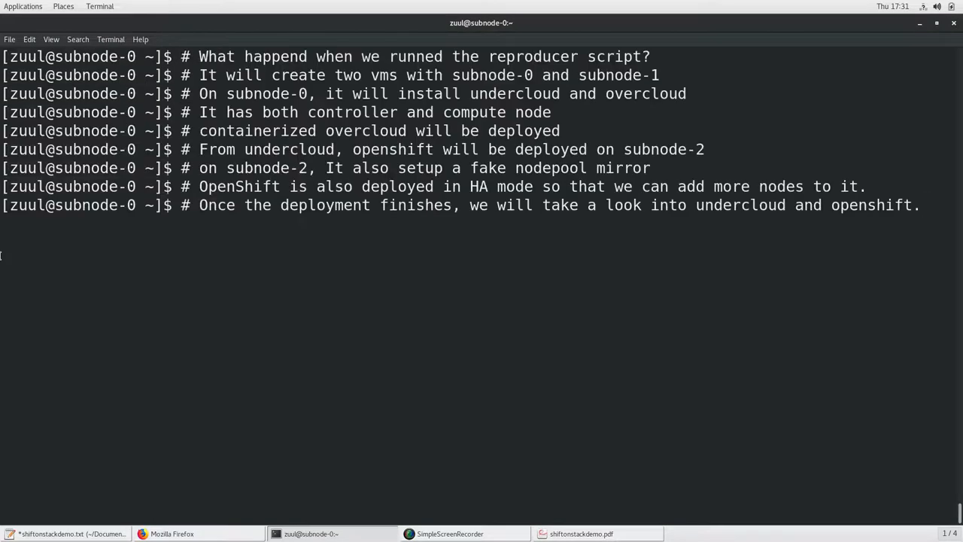
pyautogui.press('Return')
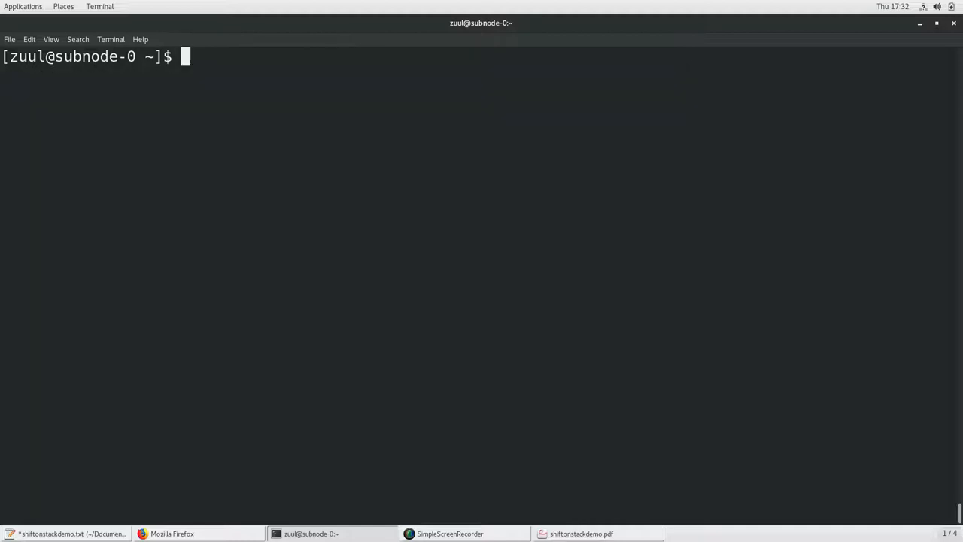
# - Start the toci_gate_test.sh deployment run with output teed to console.log
pyautogui.write('# It will create two vms with subnode-0 and subnode-1')
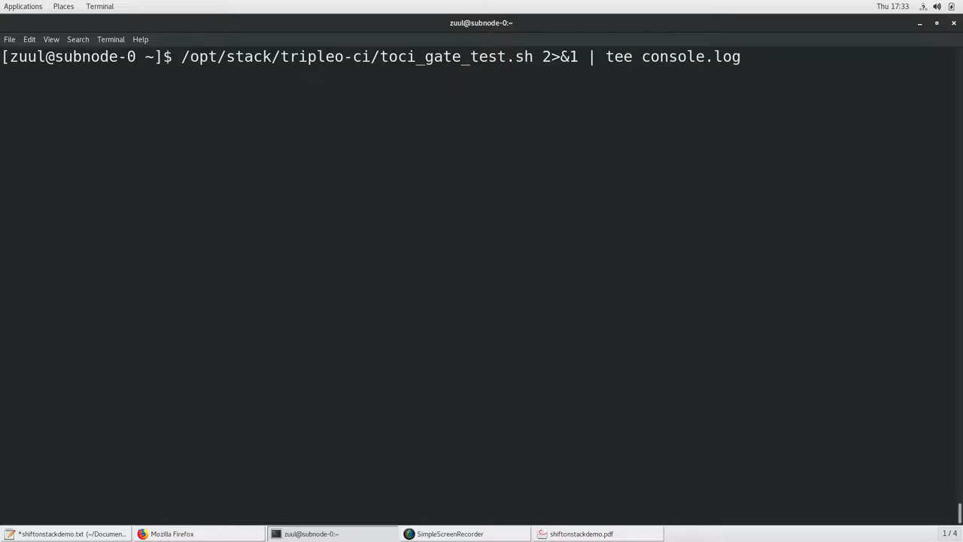
pyautogui.press('Return')
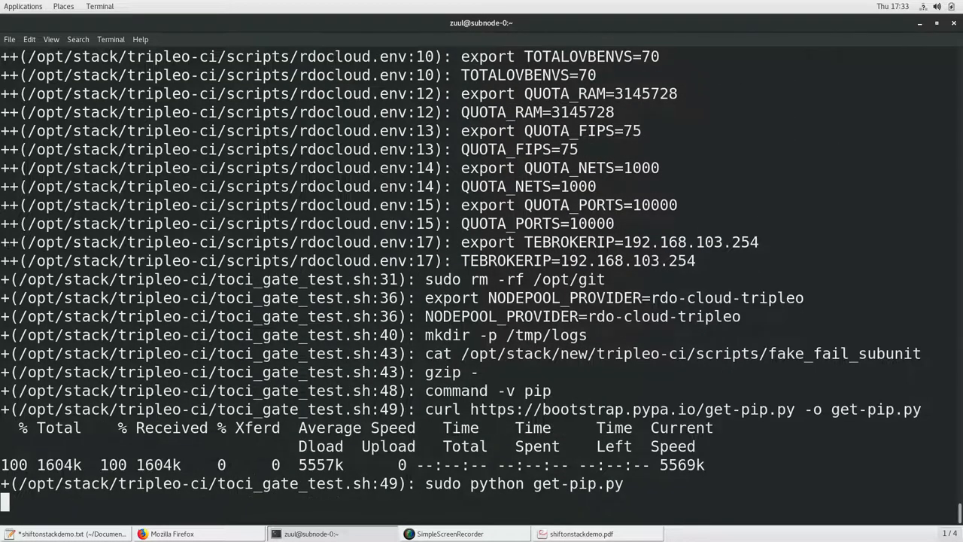
# - Follow the CI job output as it installs pip and bootstraps the subnode repositories
pyautogui.scroll(-3)
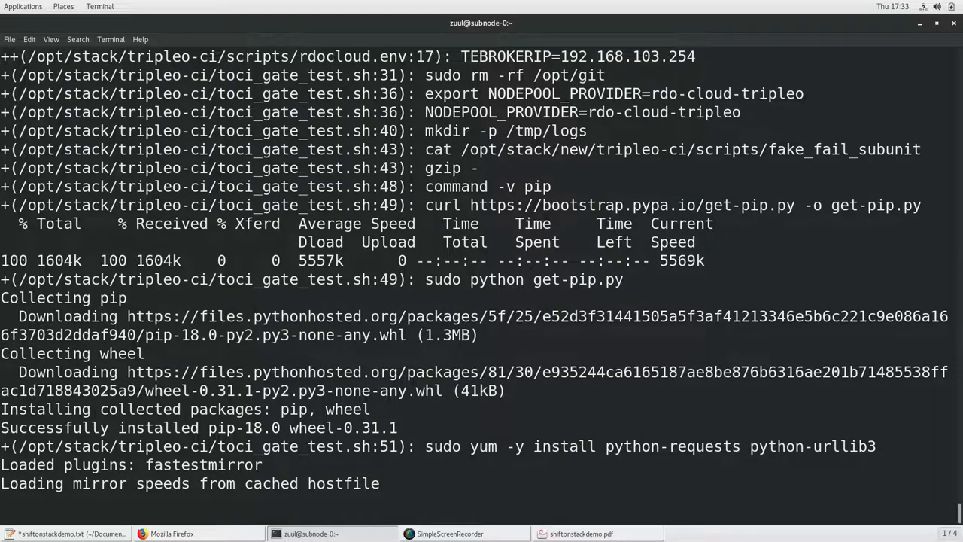
pyautogui.scroll(-3)
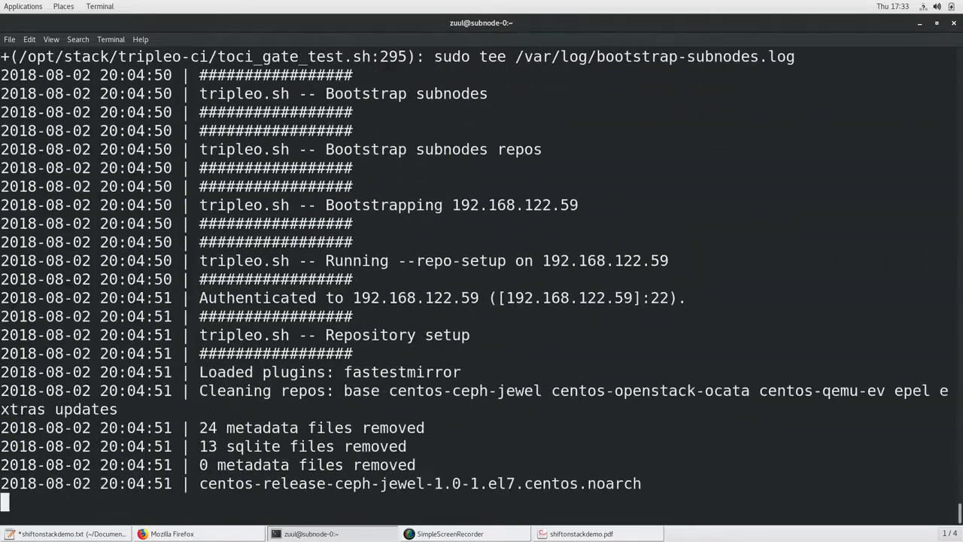
pyautogui.scroll(-3)
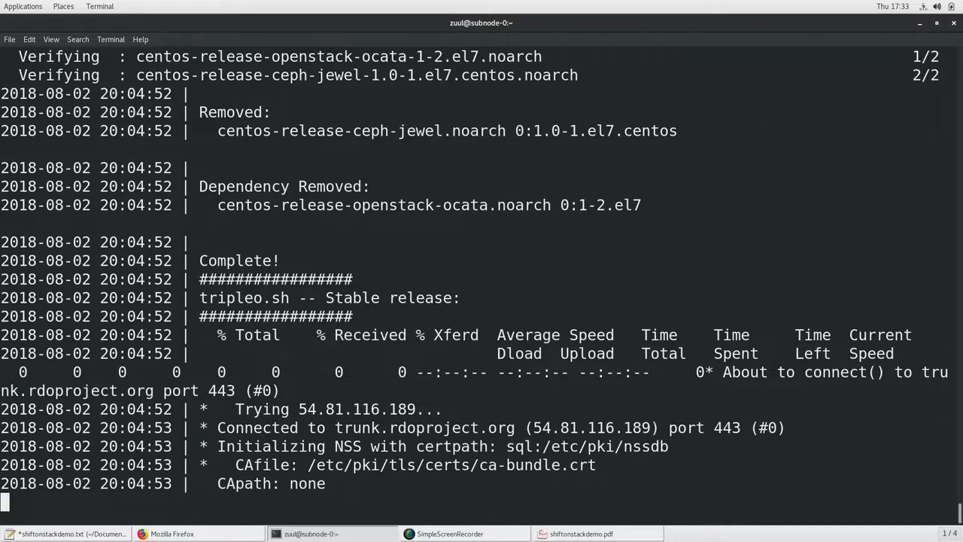
pyautogui.scroll(-3)
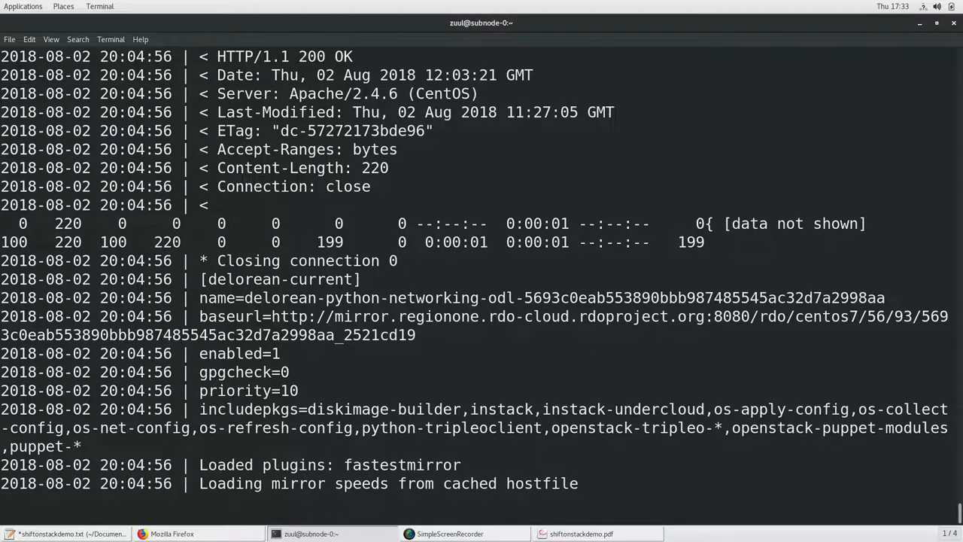
pyautogui.scroll(-3)
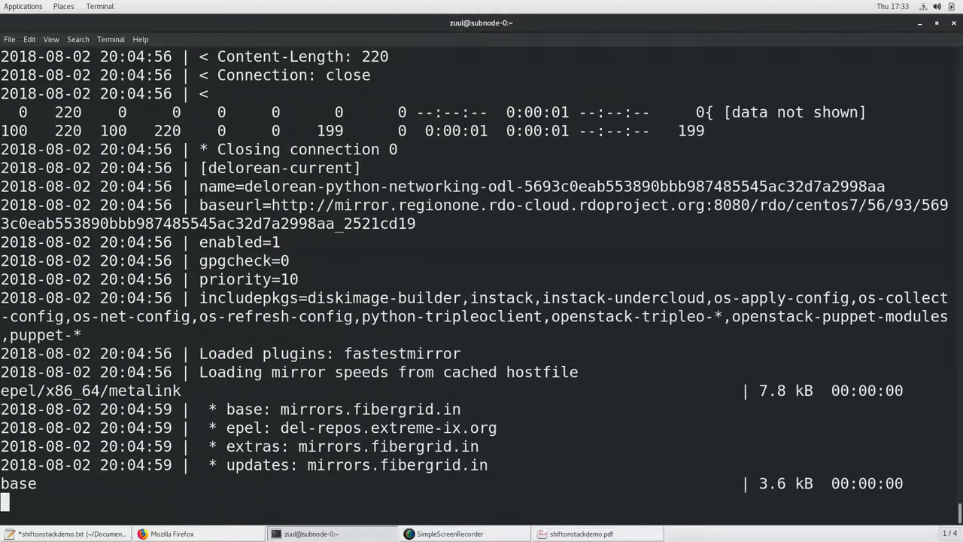
pyautogui.scroll(-3)
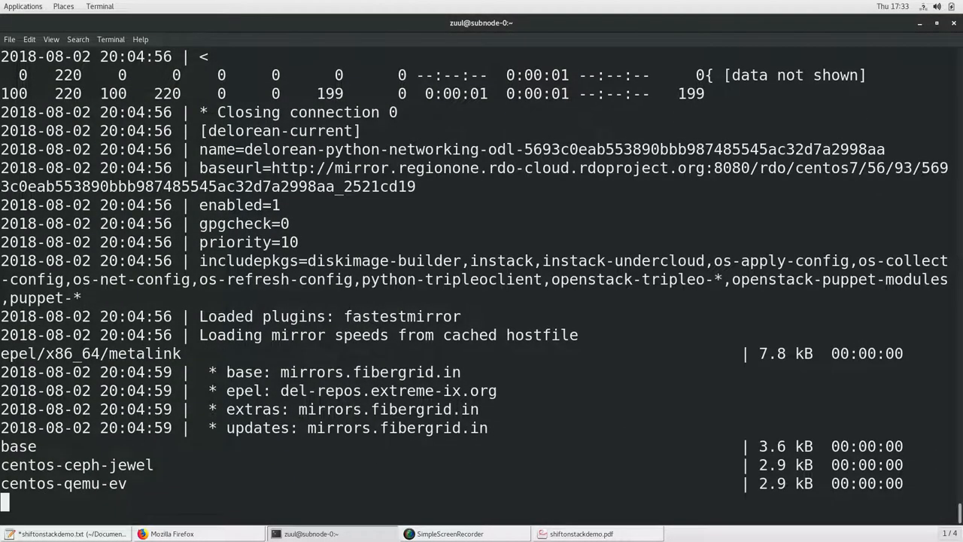
pyautogui.scroll(-3)
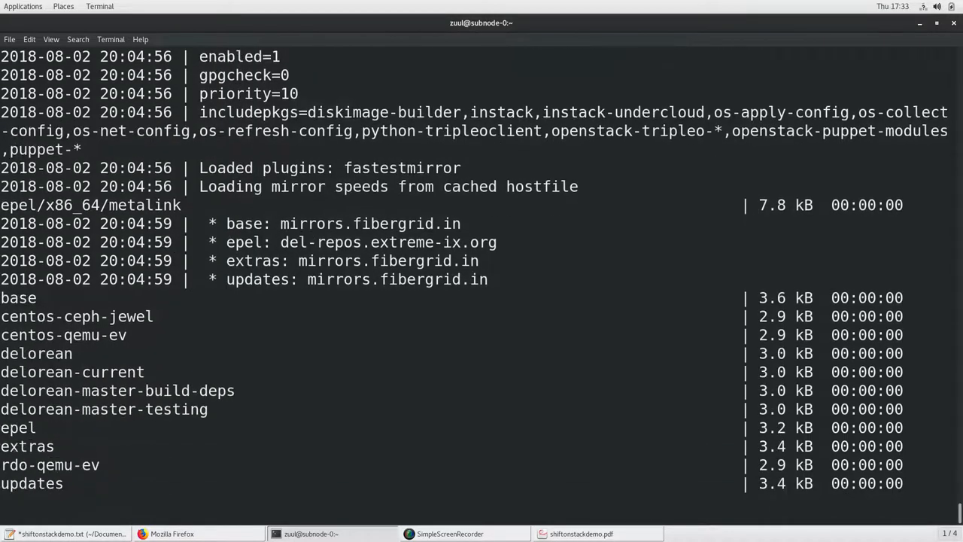
pyautogui.scroll(-3)
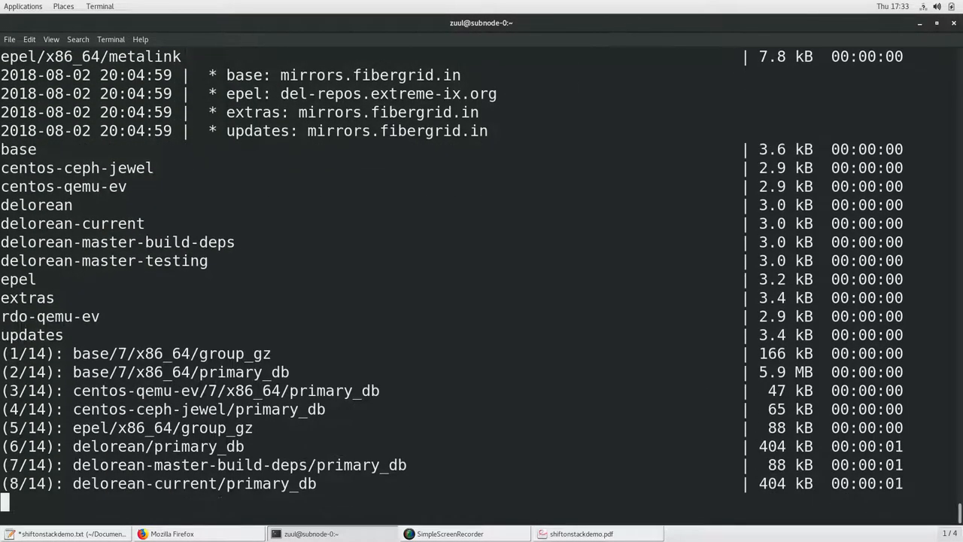
pyautogui.scroll(-3)
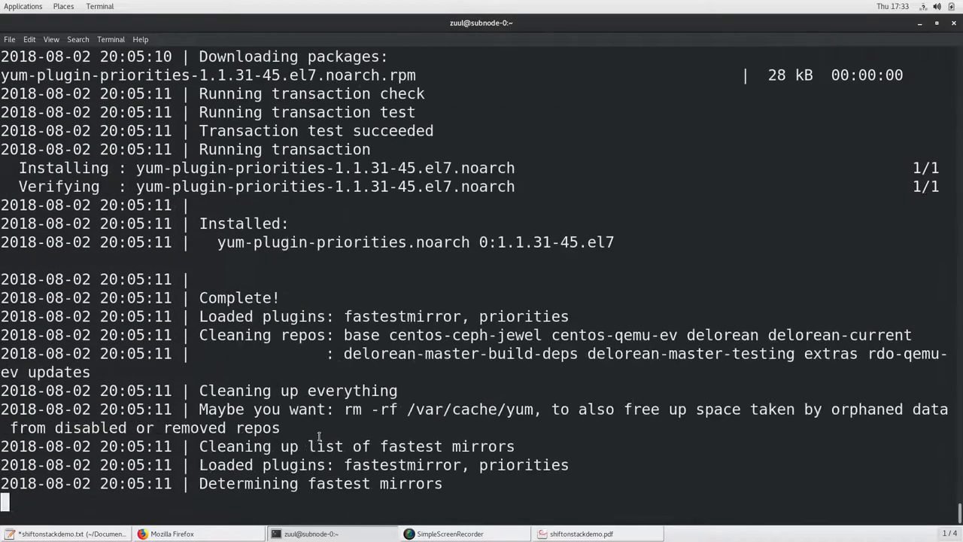
pyautogui.scroll(-3)
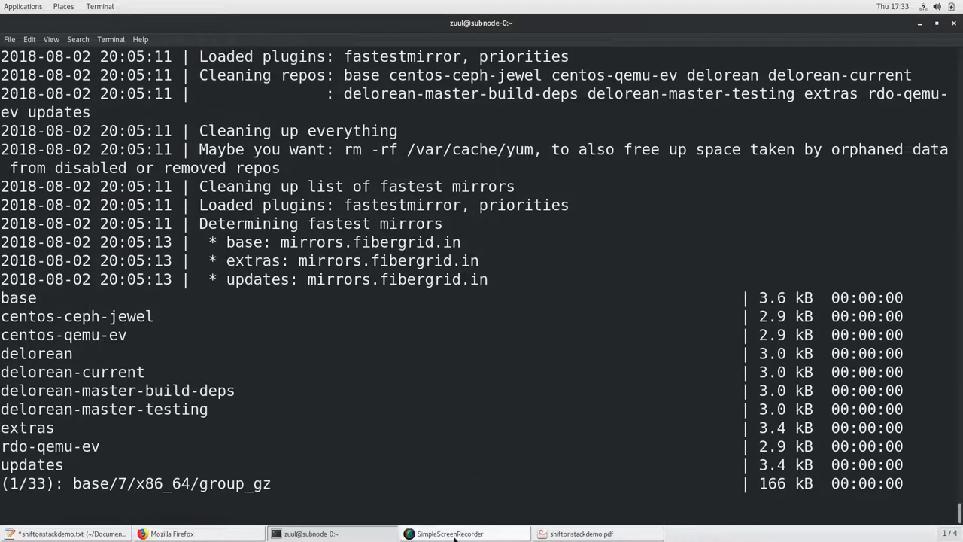
pyautogui.click(449, 532)
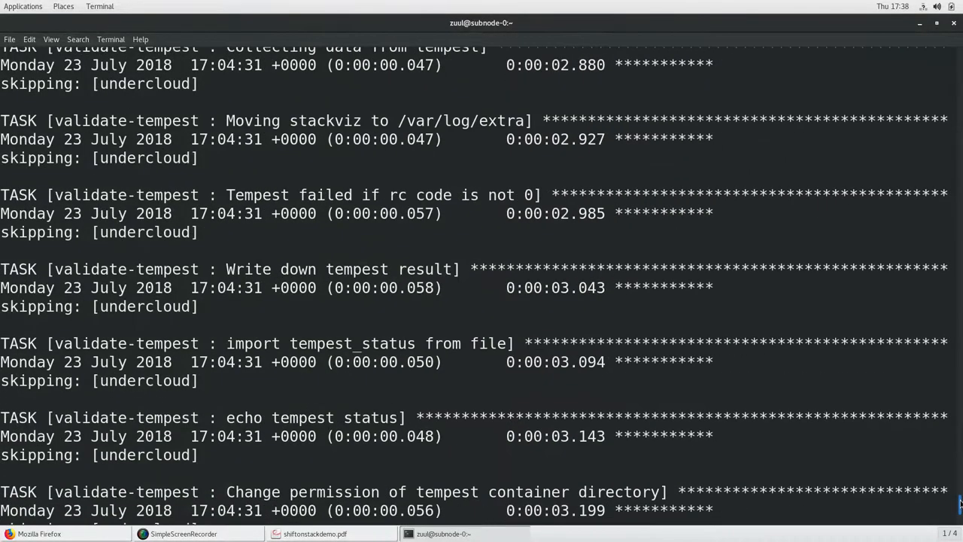
# - Scroll through the finished deployment log's playbook results and overcloud-deploy timings
pyautogui.scroll(-3)
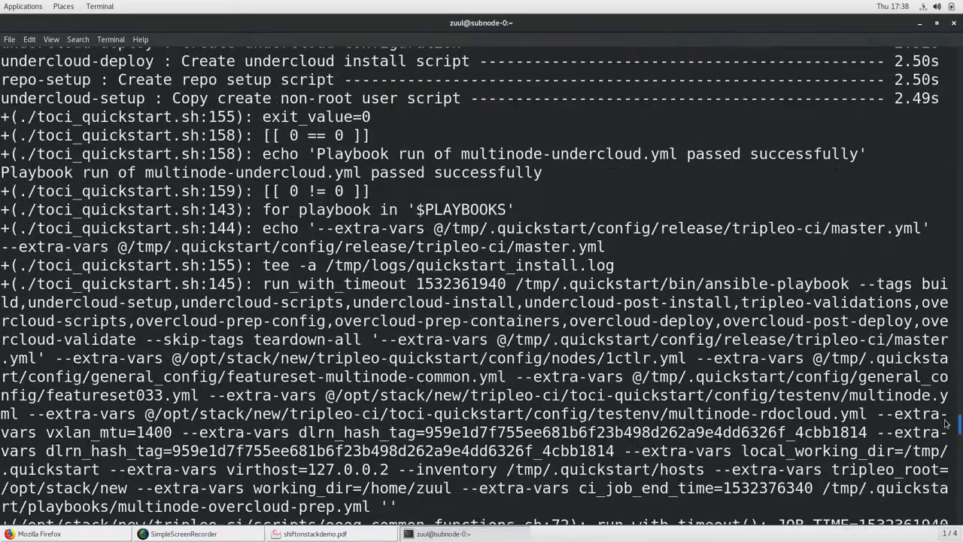
pyautogui.scroll(-3)
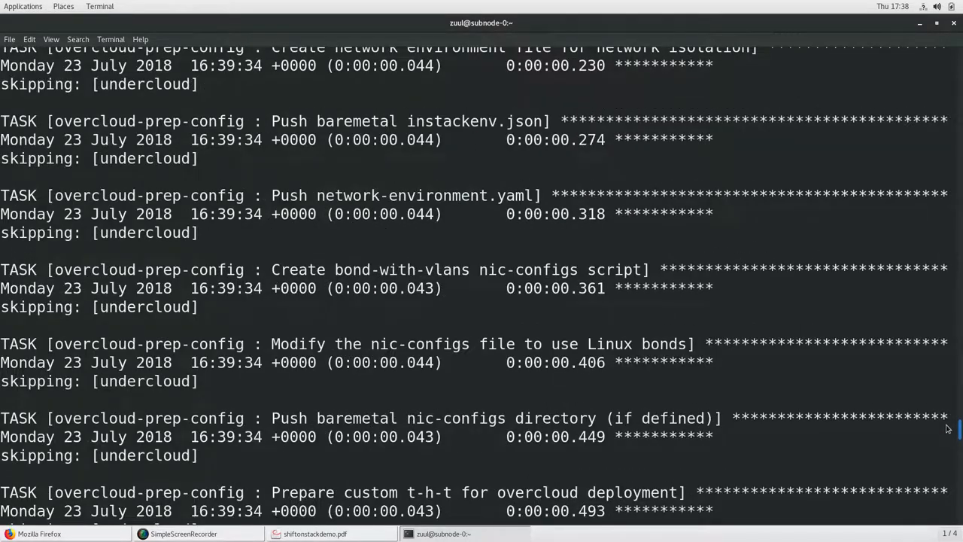
pyautogui.scroll(-3)
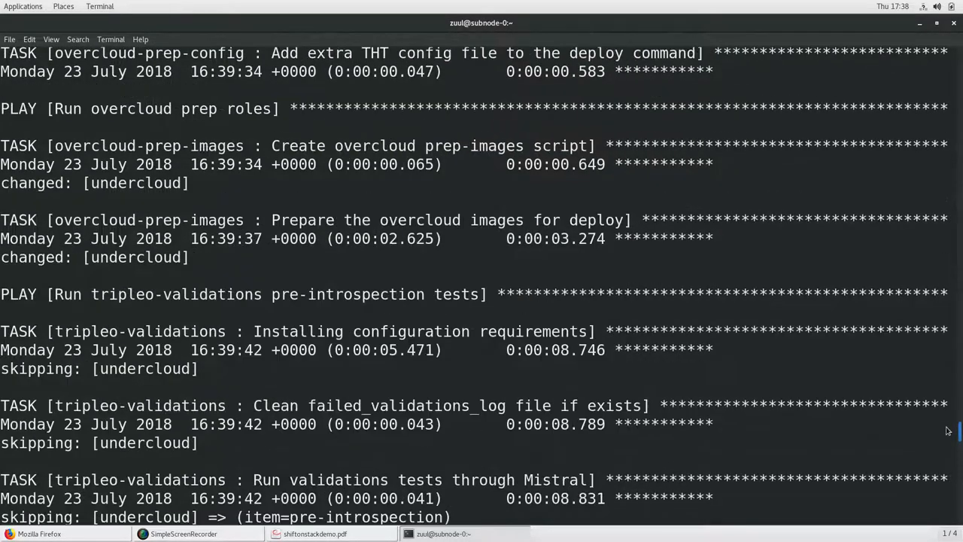
pyautogui.scroll(-3)
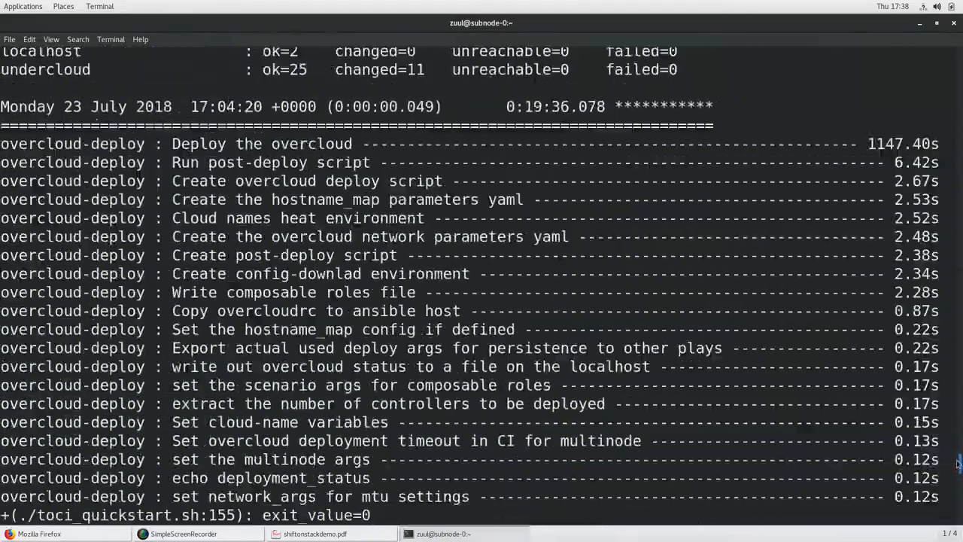
pyautogui.scroll(-3)
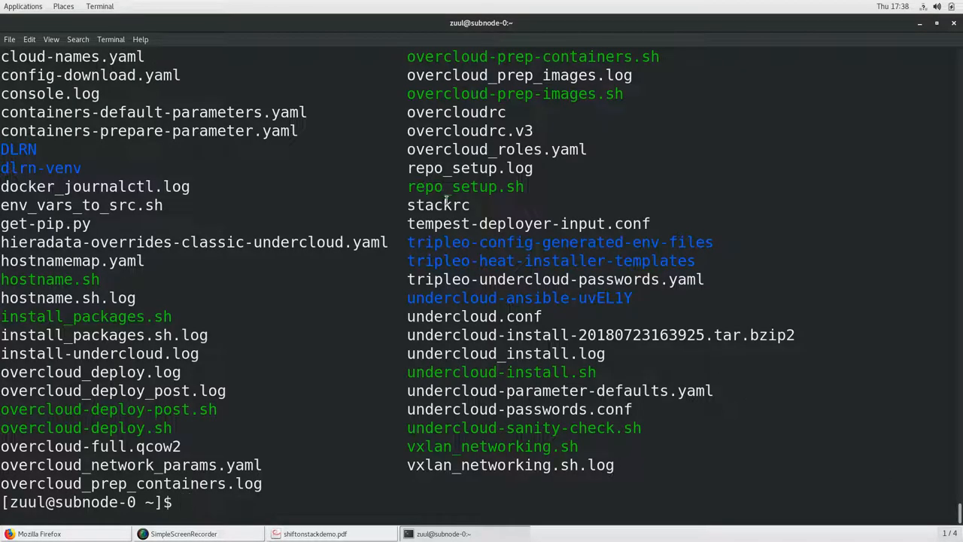
# - Source stackrc on subnode-0 so the prompt becomes undercloud-tagged
pyautogui.doubleClick(438, 205)
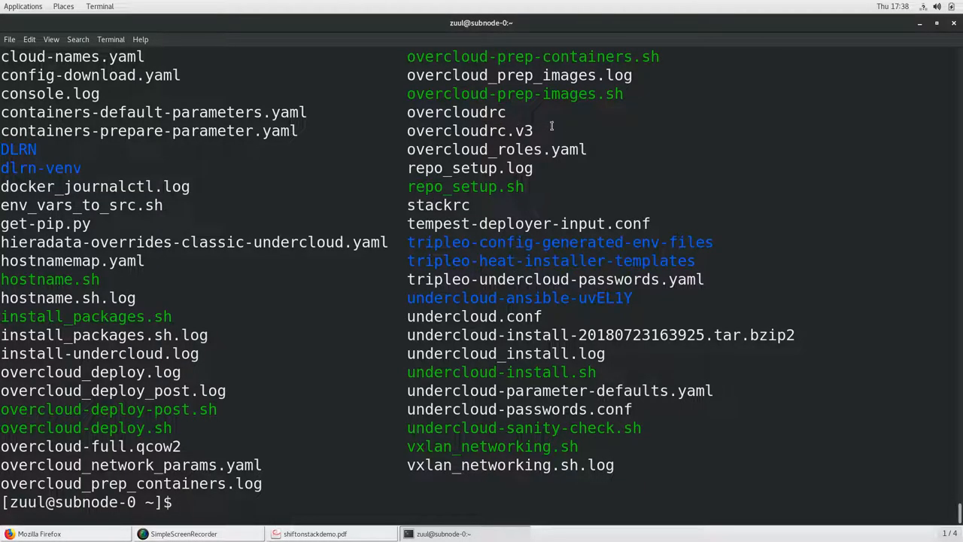
pyautogui.moveTo(398, 273)
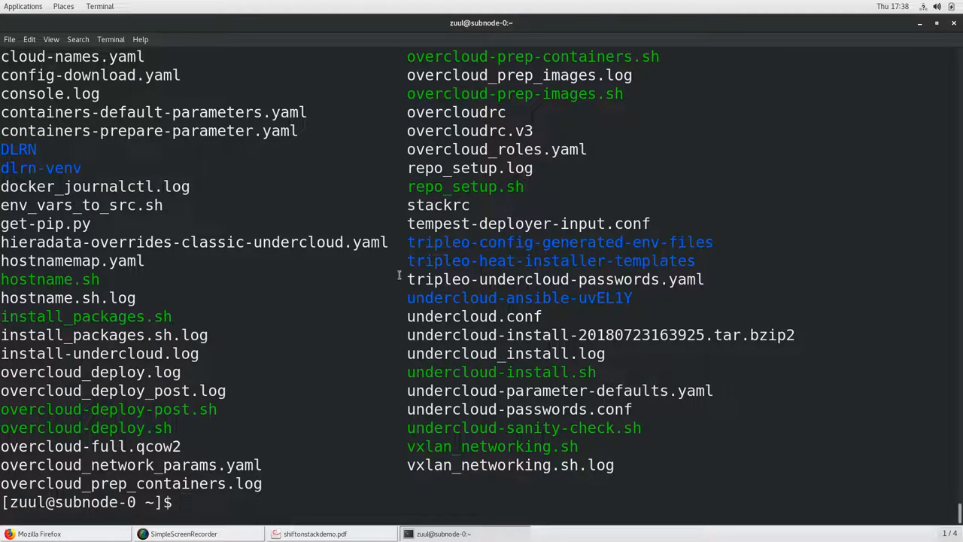
pyautogui.doubleClick(86, 427)
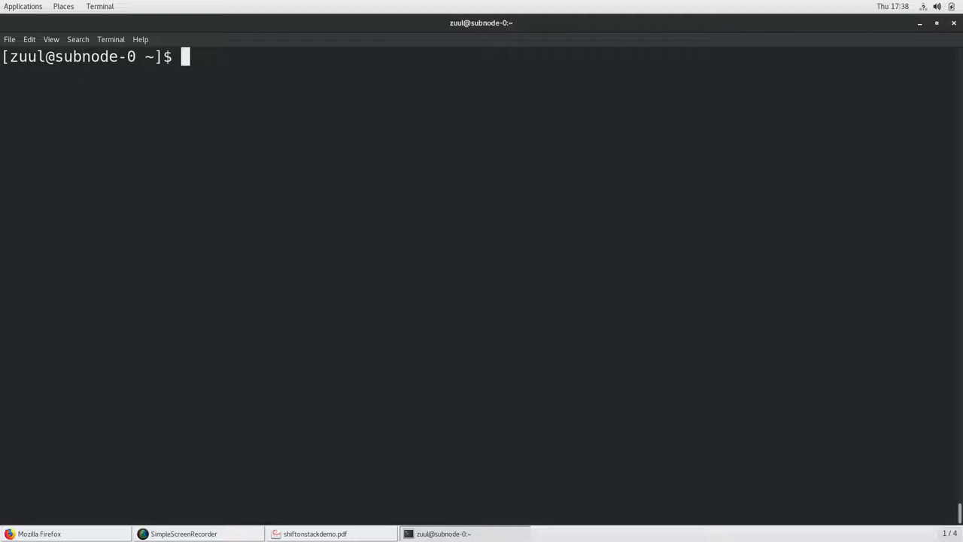
pyautogui.write('source stackr')
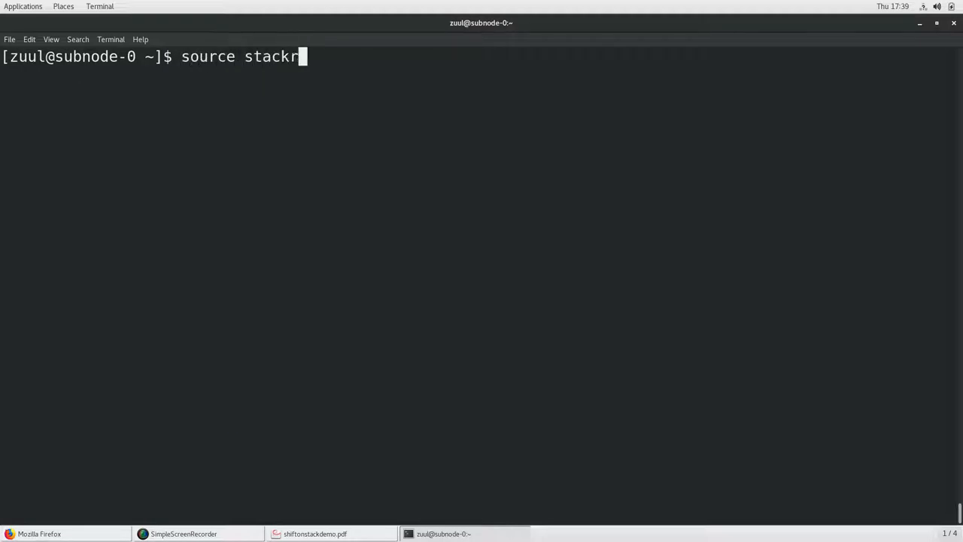
pyautogui.press('Return')
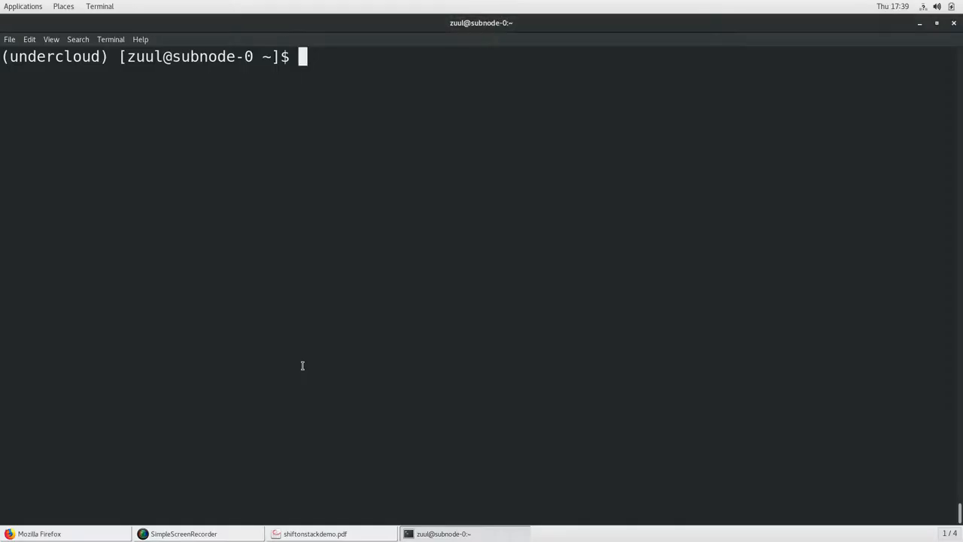
pyautogui.press('super')
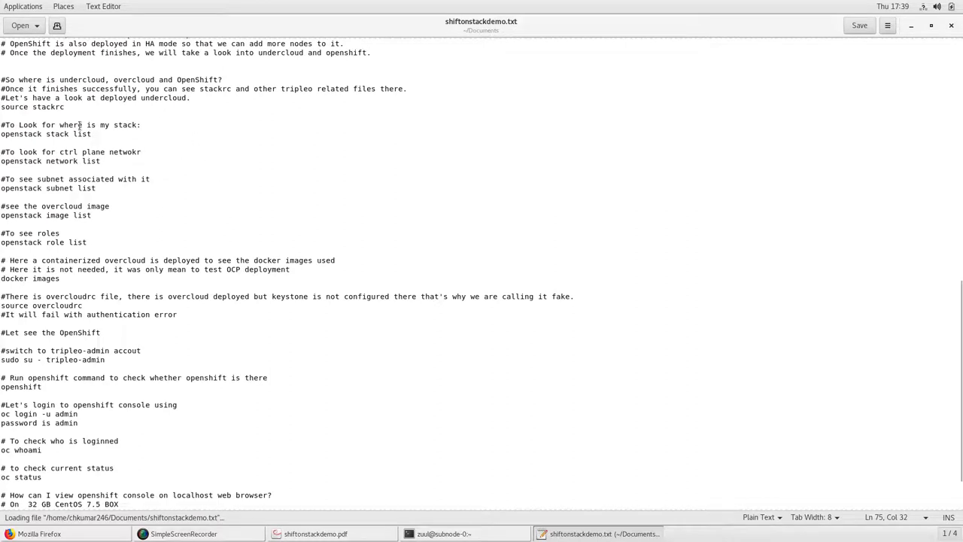
# - Run openstack stack list from the notes, showing the overcloud stack as CREATE_COMPLETE
pyautogui.click(91, 134)
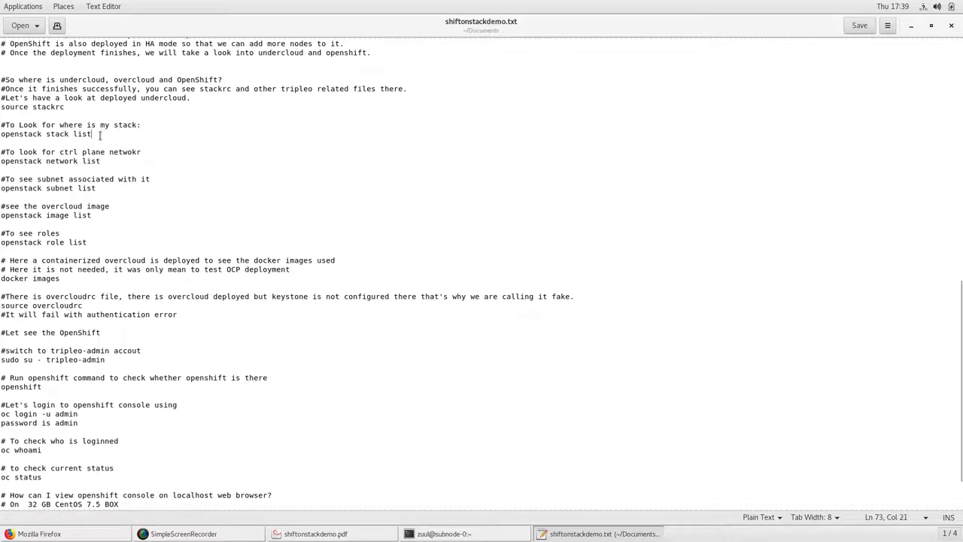
pyautogui.click(443, 532)
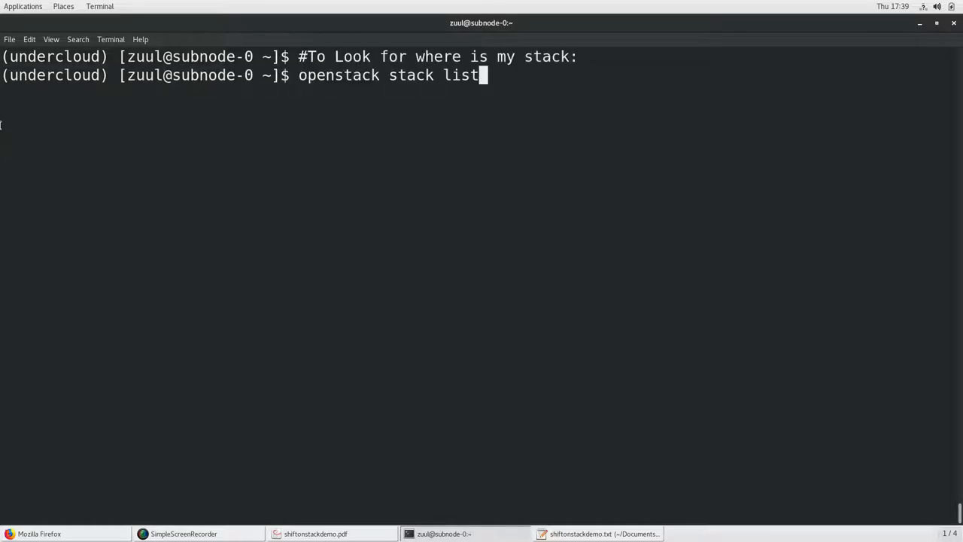
pyautogui.press('Return')
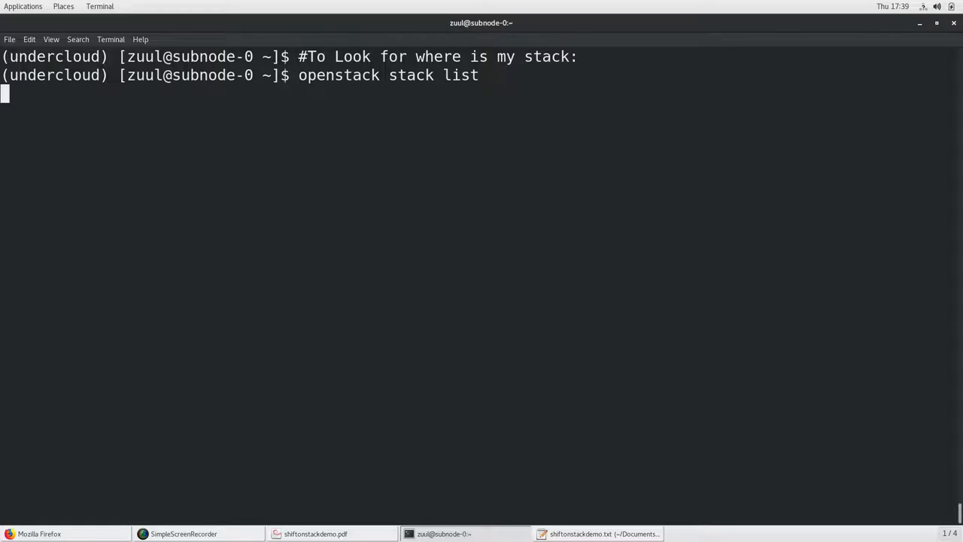
pyautogui.press('Return')
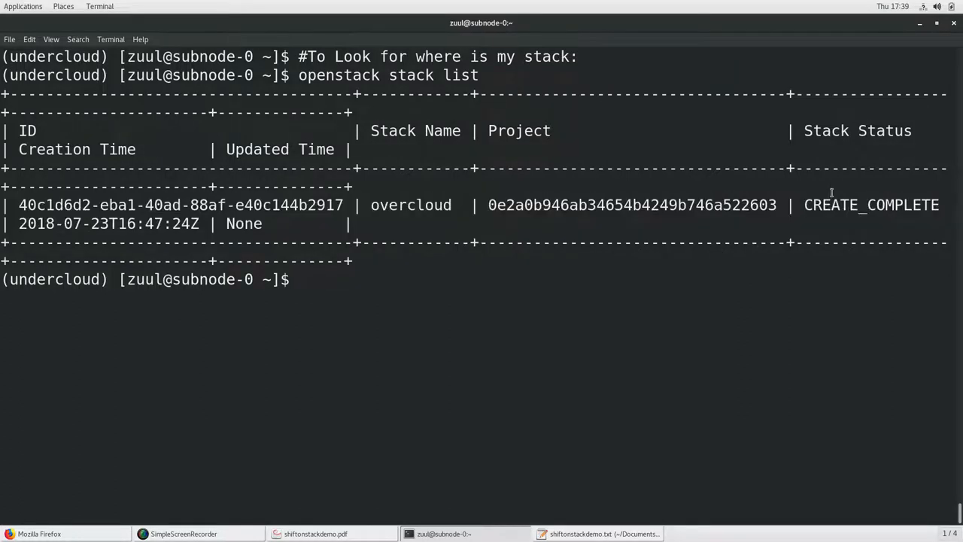
pyautogui.click(599, 533)
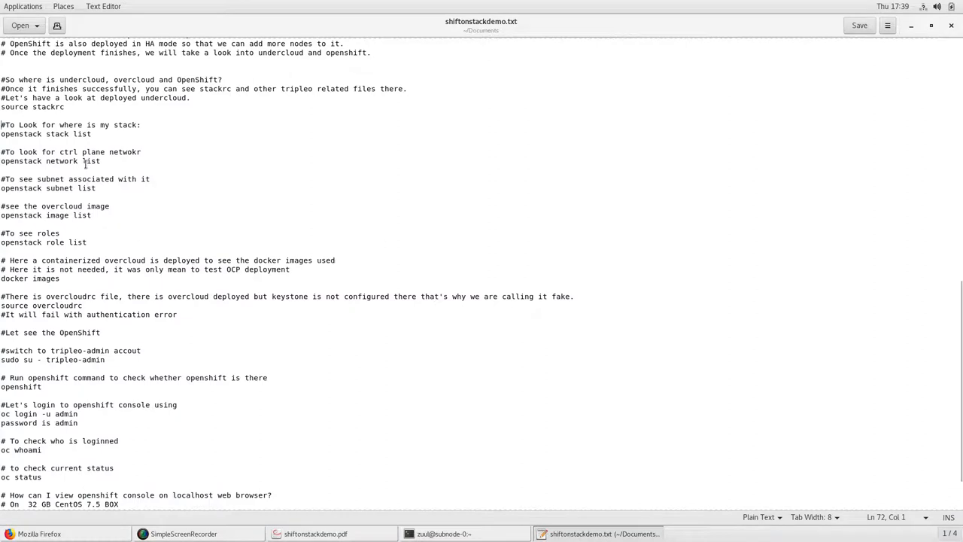
# - Run openstack network list from the notes, showing the single ctlplane network and its subnet ID
pyautogui.moveTo(0, 151); pyautogui.dragTo(103, 161)
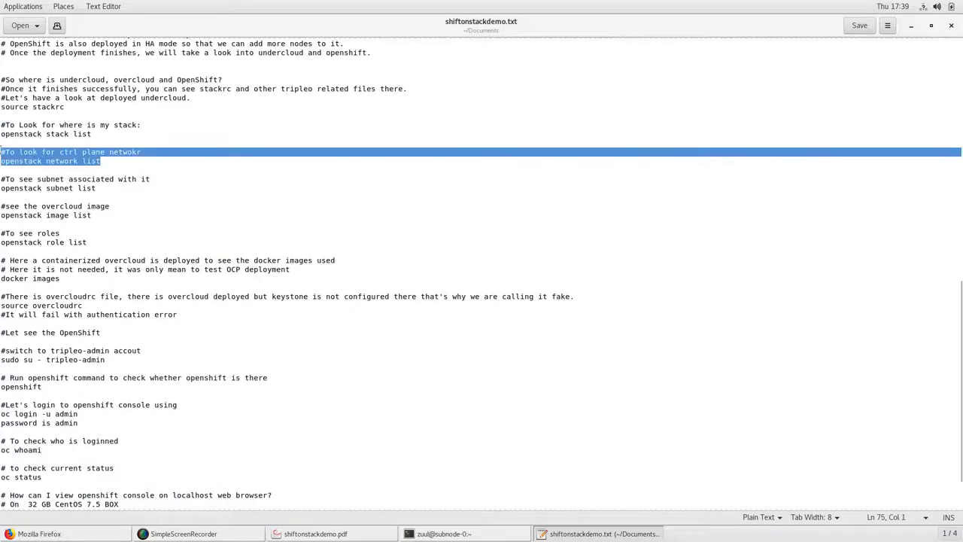
pyautogui.click(442, 532)
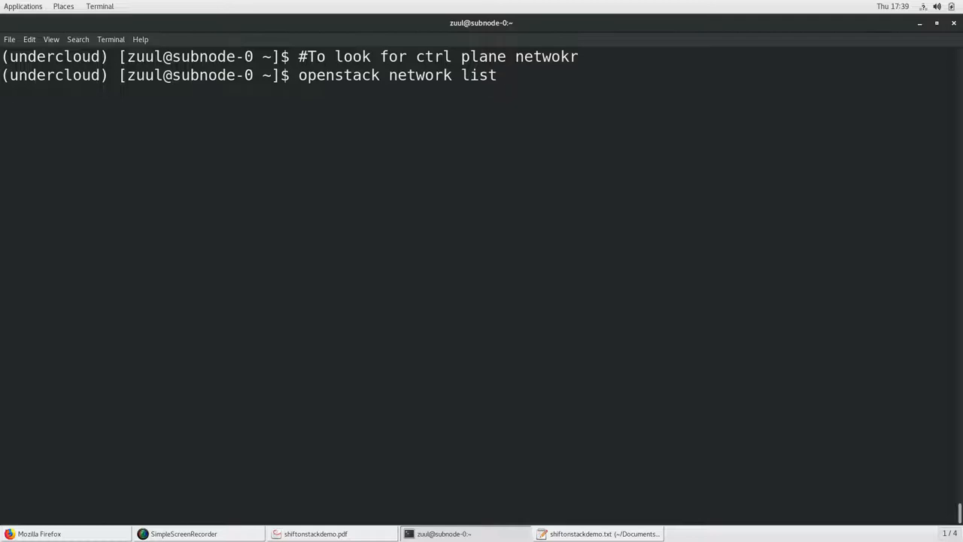
pyautogui.press('Return')
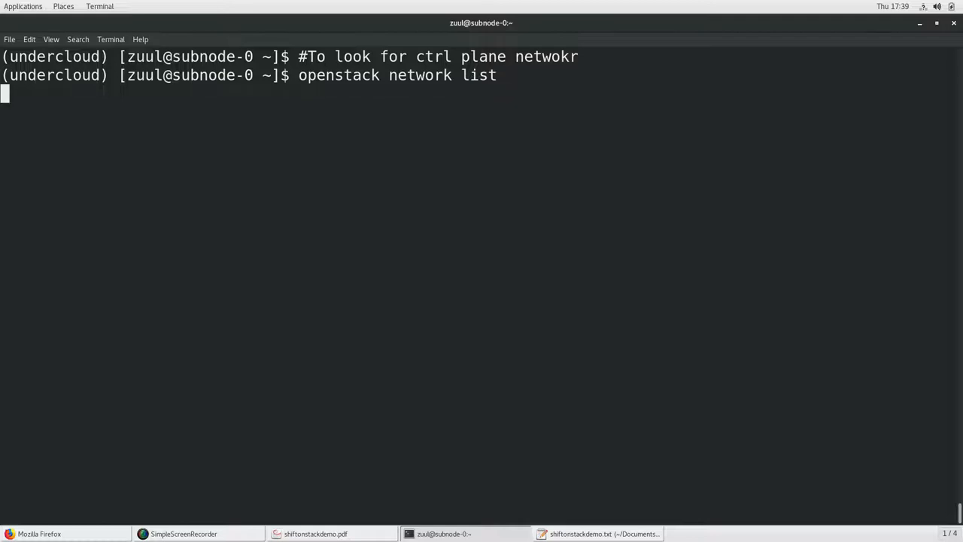
pyautogui.press('Return')
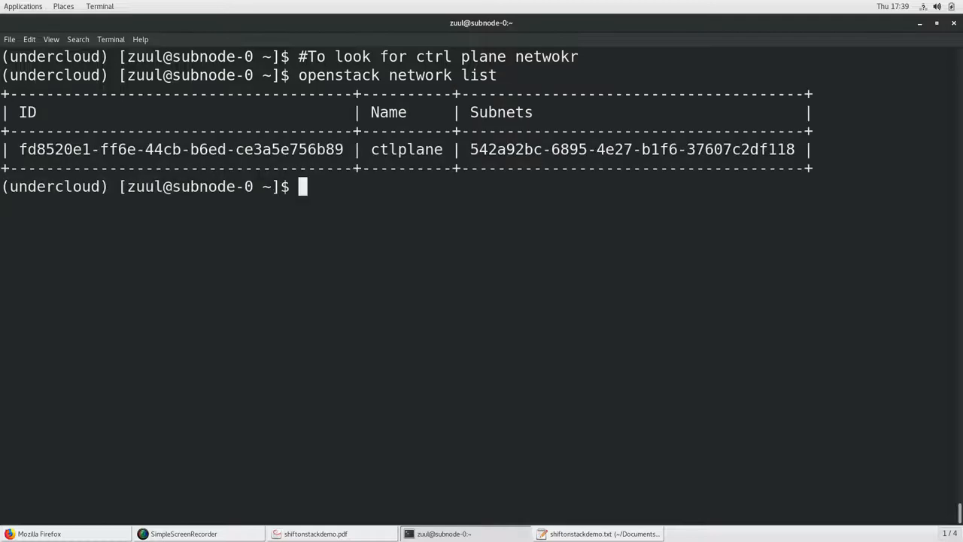
pyautogui.doubleClick(406, 149)
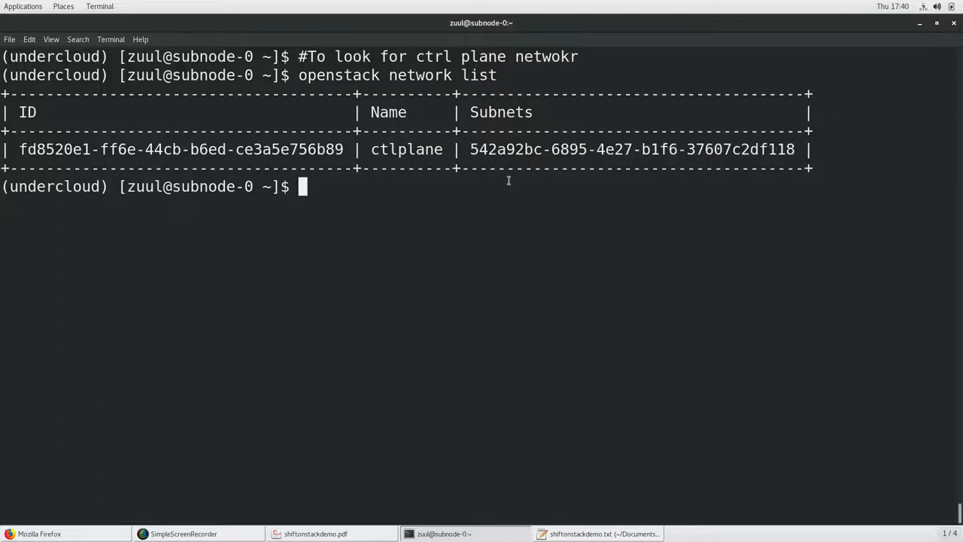
pyautogui.click(599, 532)
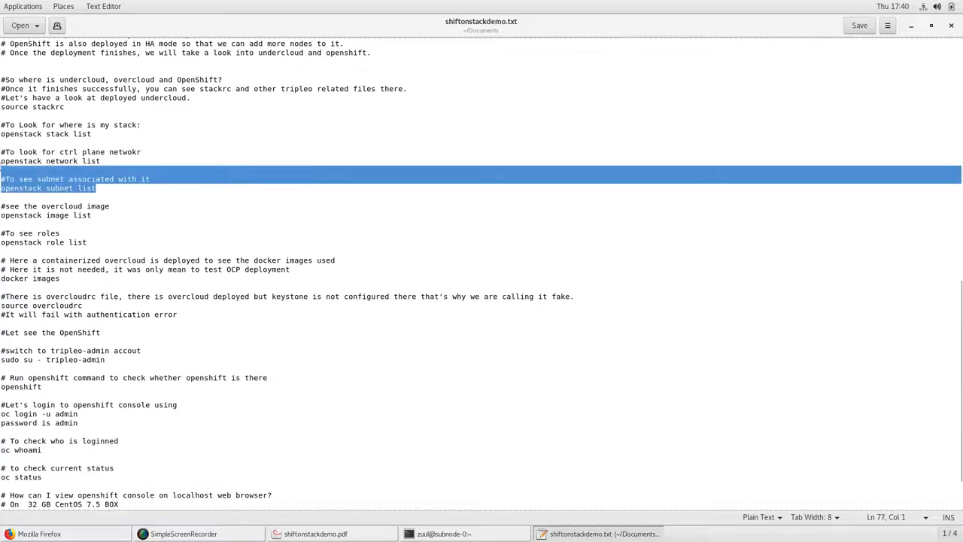
# - Run openstack subnet list, showing ctlplane-subnet on 192.168.24.0/24, and return to the notes
pyautogui.click(444, 532)
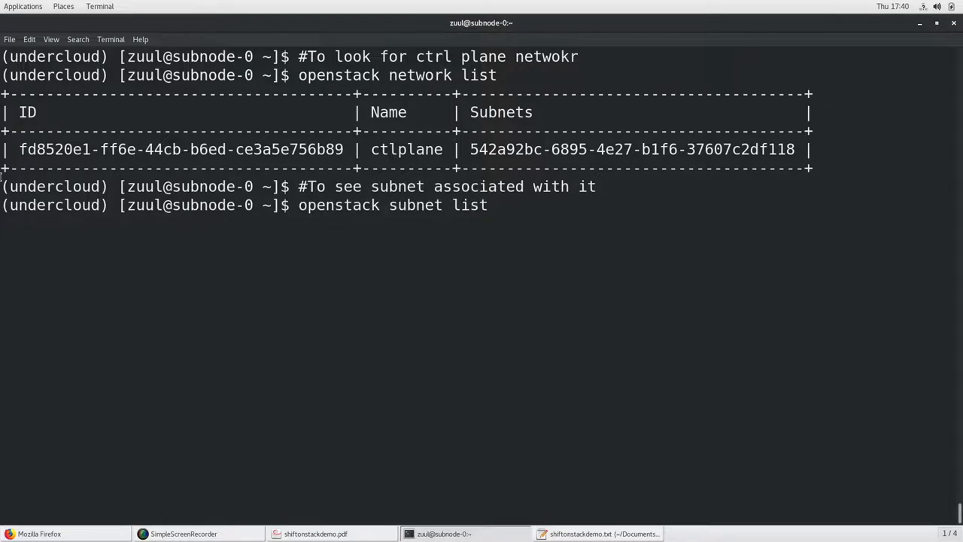
pyautogui.press('Return')
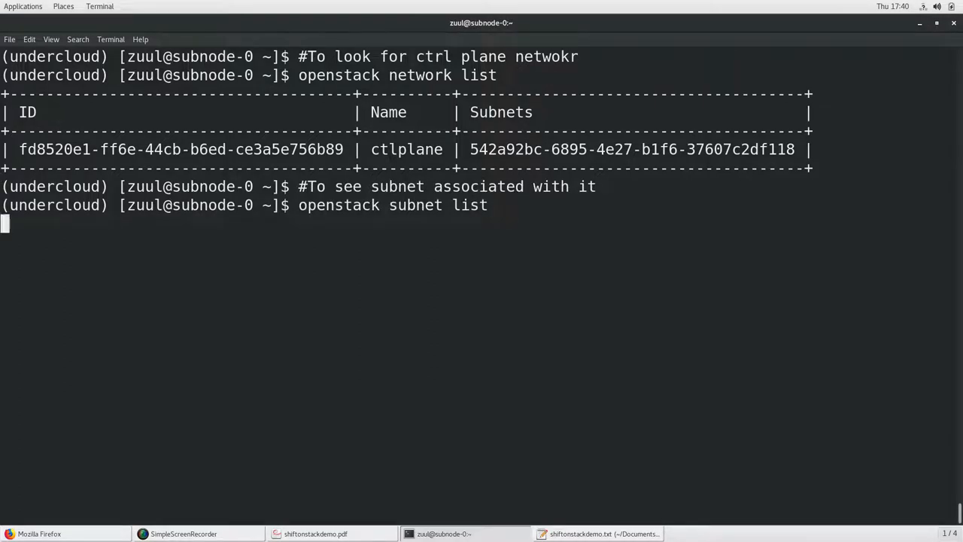
pyautogui.press('Return')
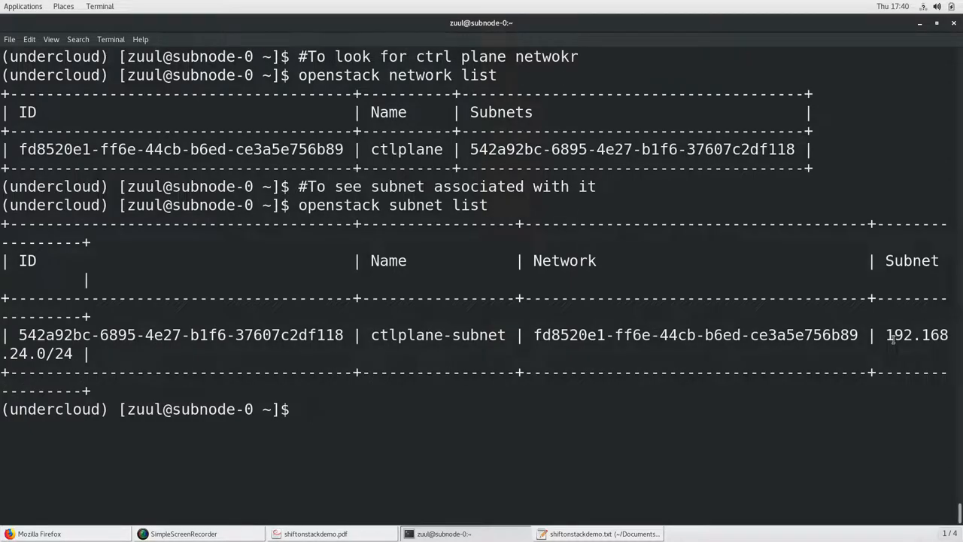
pyautogui.click(594, 533)
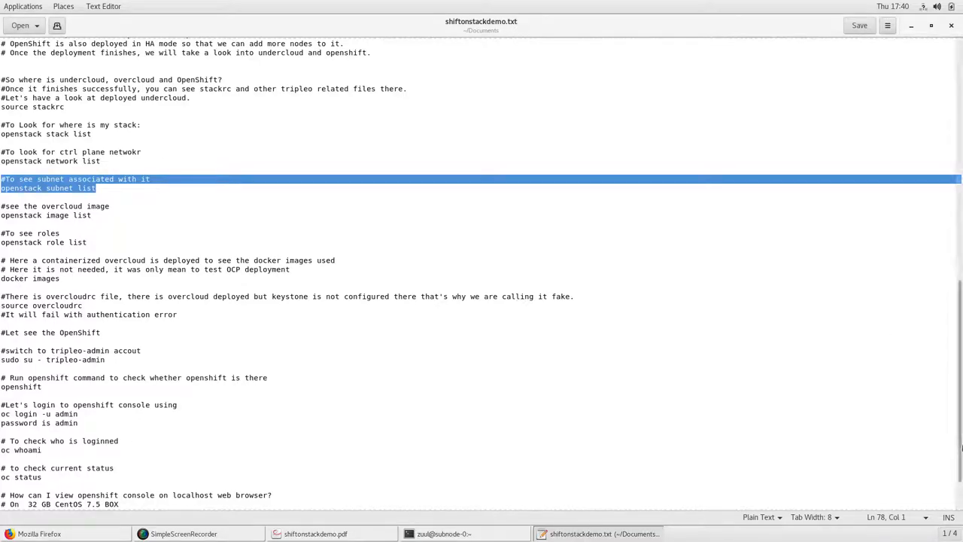
pyautogui.scroll(-3)
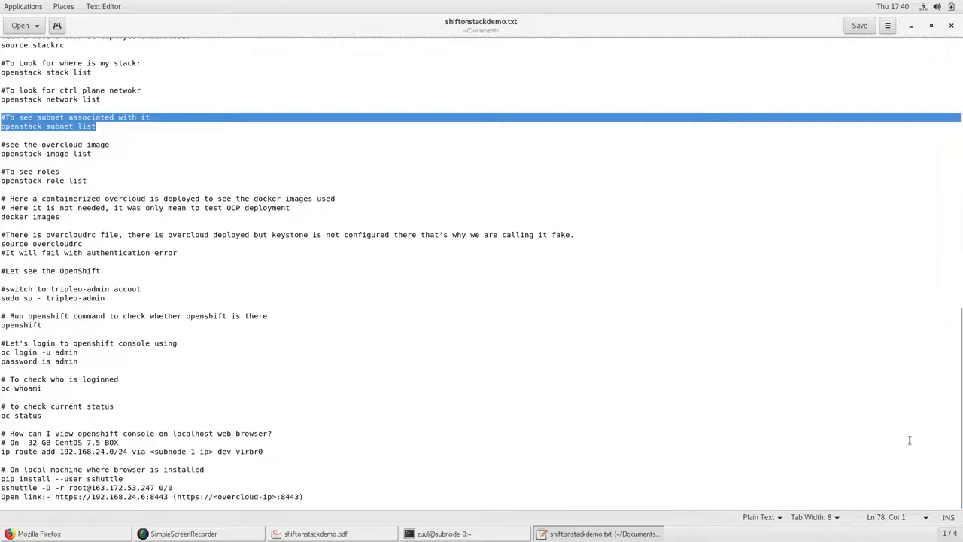
pyautogui.click(443, 533)
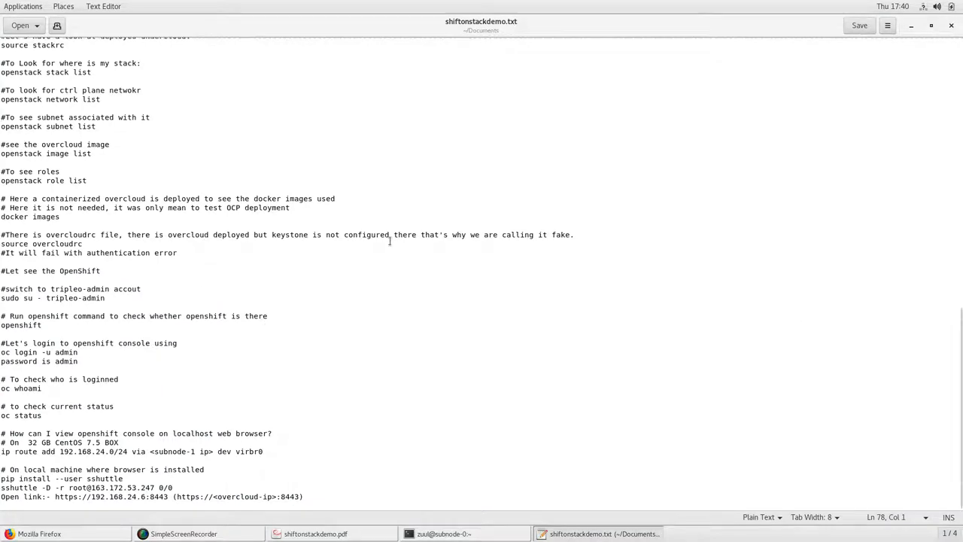
# - Run openstack image list from the notes, showing the overcloud-full image as active
pyautogui.moveTo(0, 145); pyautogui.dragTo(91, 154)
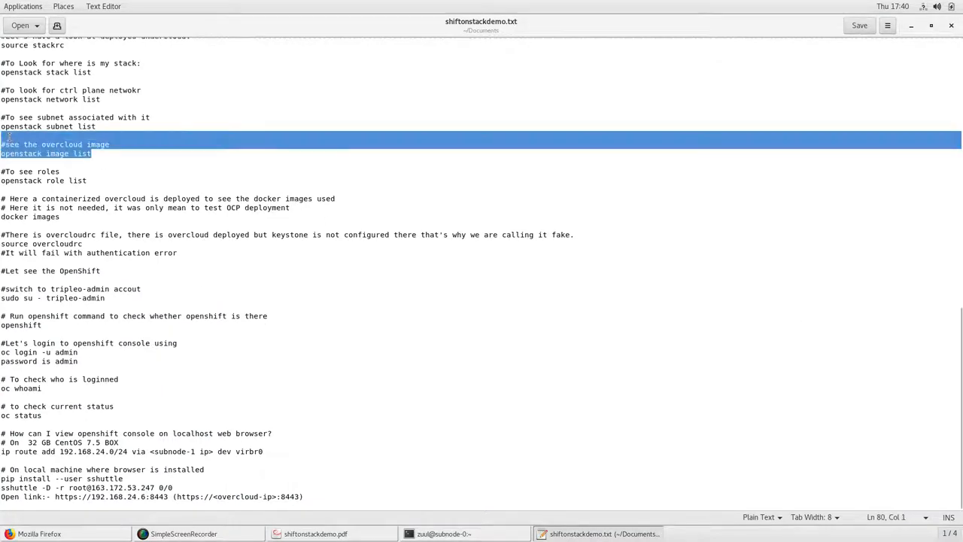
pyautogui.click(444, 532)
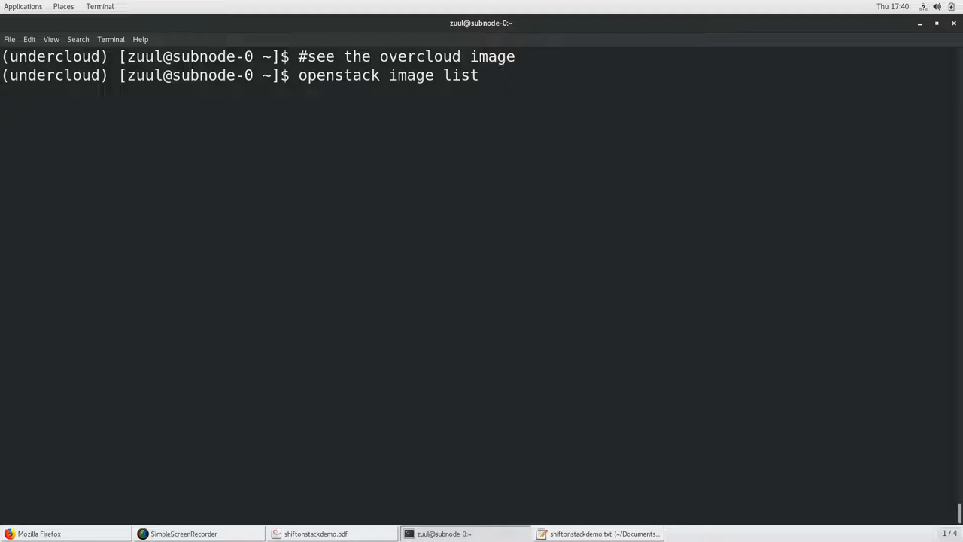
pyautogui.press('Return')
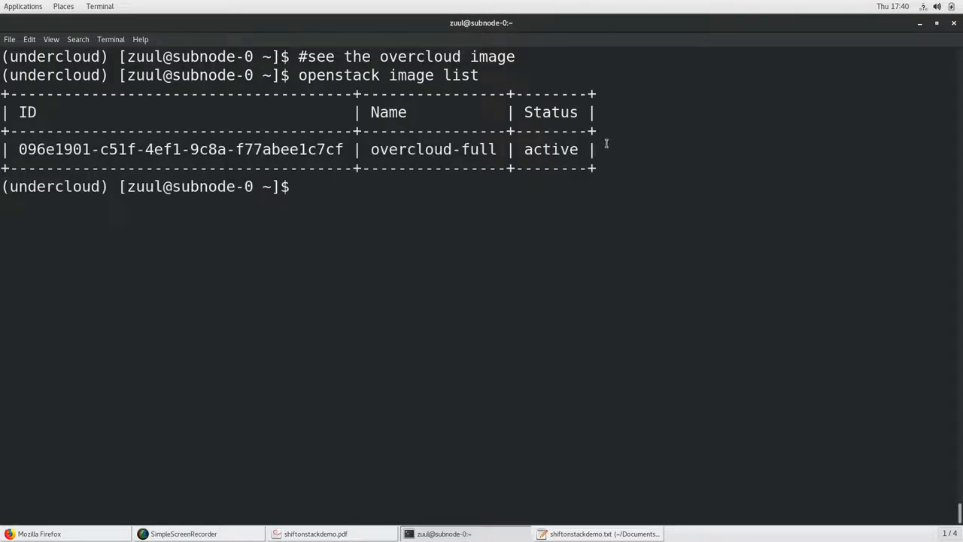
pyautogui.click(599, 533)
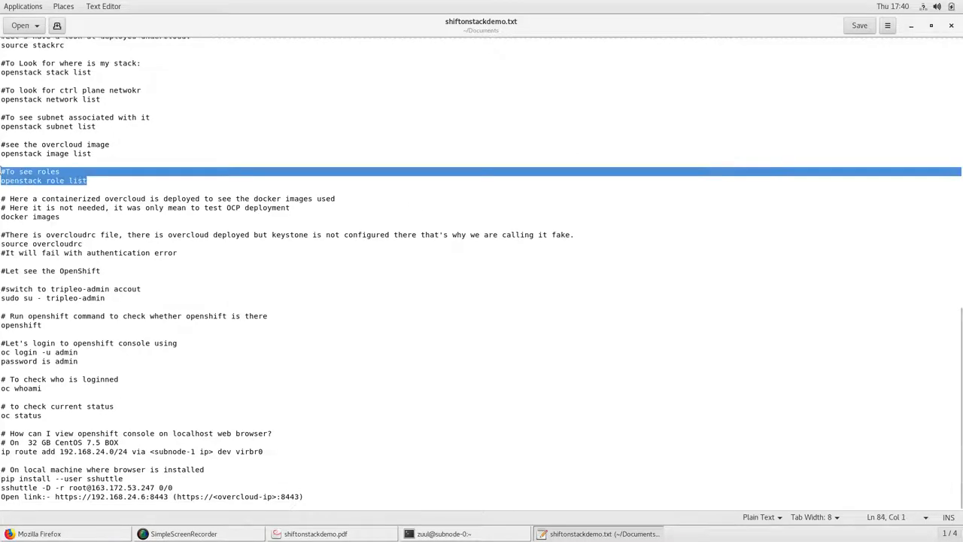
# - Run openstack role list, showing admin, member, reader and swiftoperator roles, then clear the screen
pyautogui.click(444, 532)
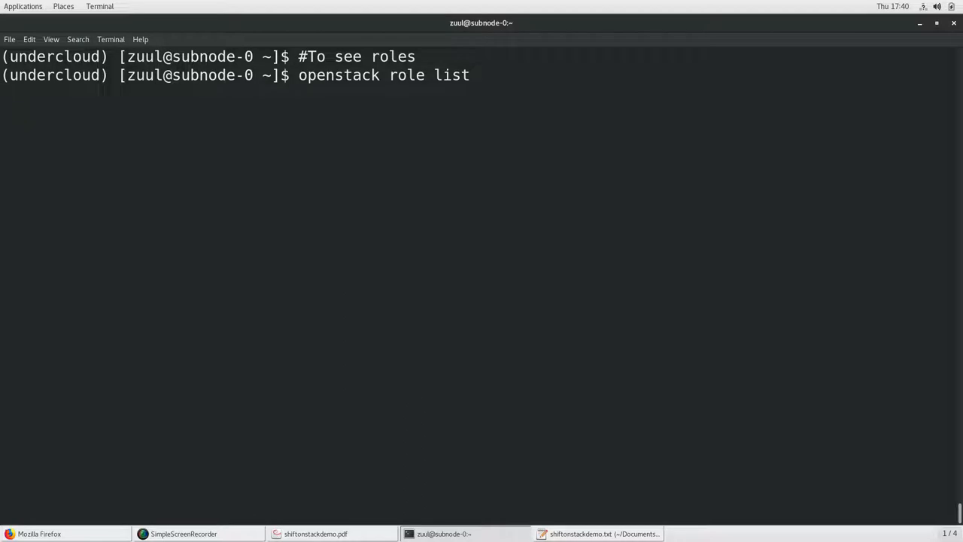
pyautogui.press('Return')
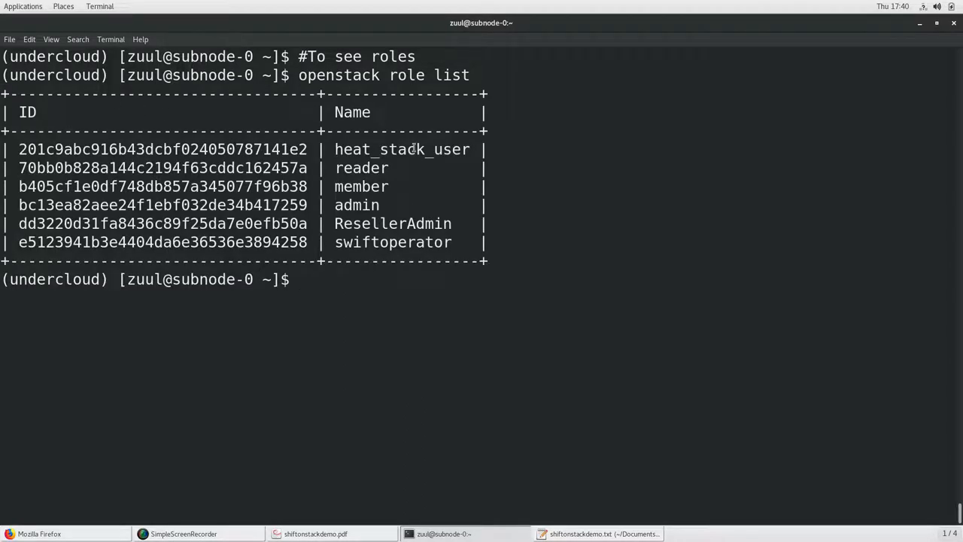
pyautogui.doubleClick(402, 149)
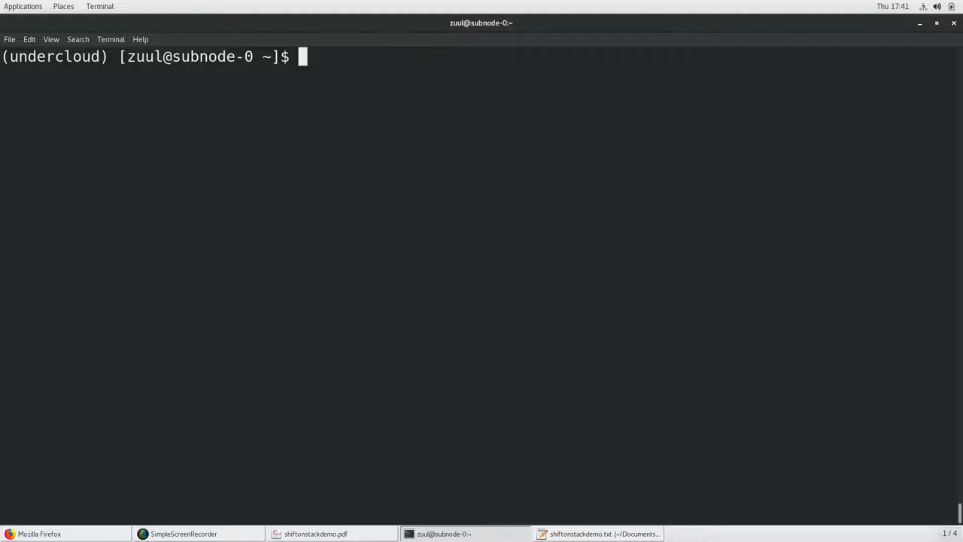
# - Open overcloud-deploy.sh in vi and read through its openstack overcloud deploy command and environment files
pyautogui.click(599, 532)
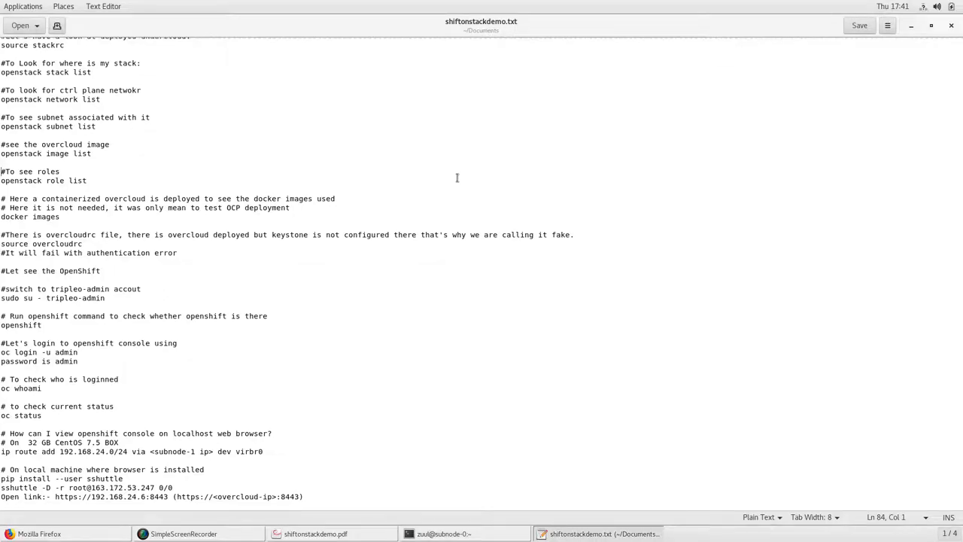
pyautogui.click(443, 533)
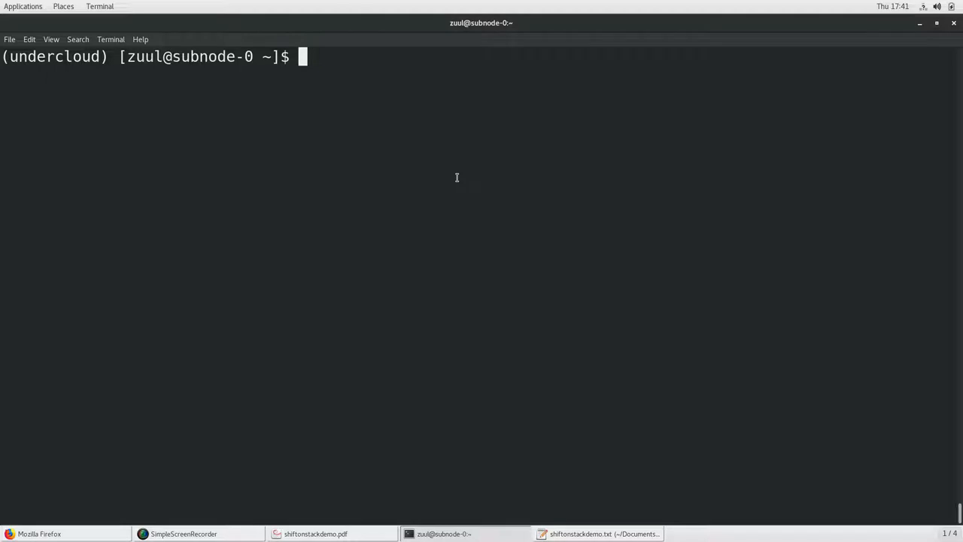
pyautogui.write('c')
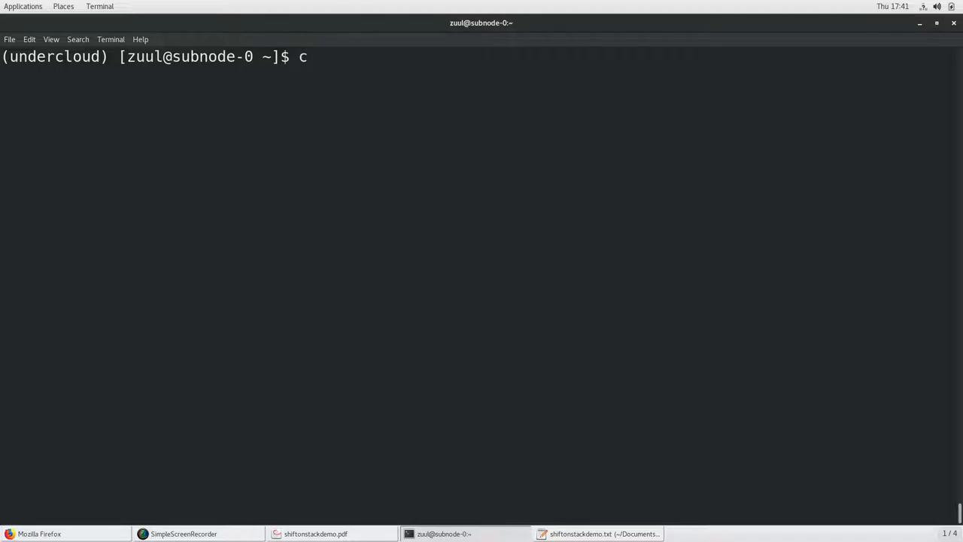
pyautogui.write('vi op')
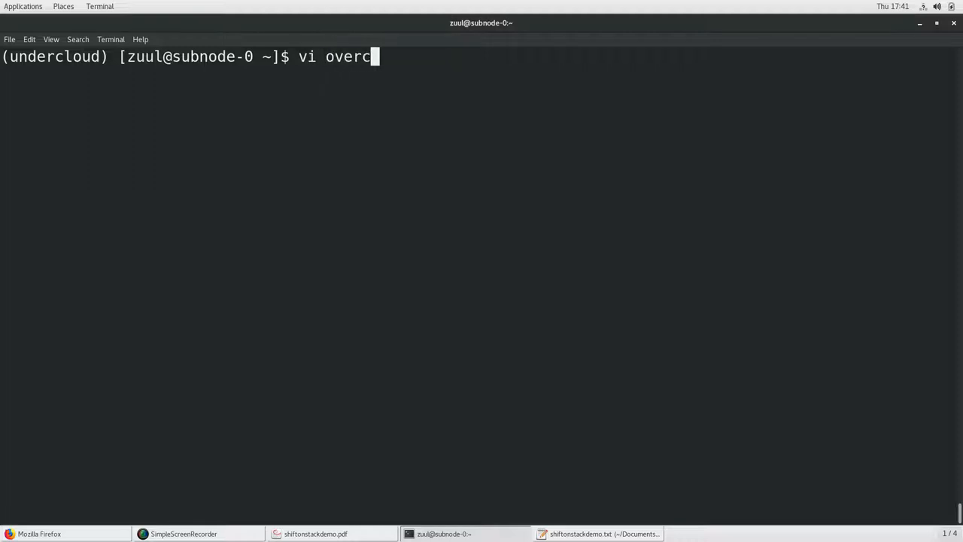
pyautogui.write('loud')
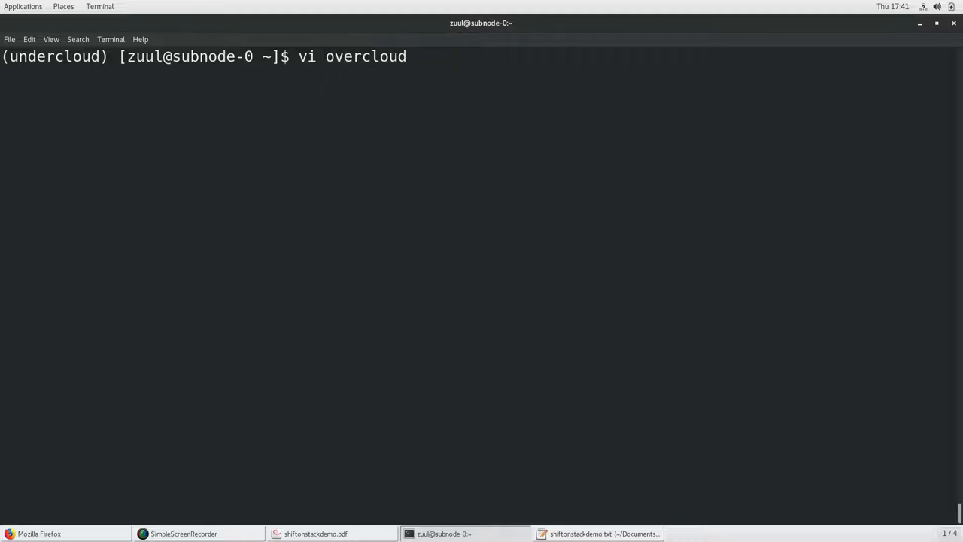
pyautogui.write('-deploy')
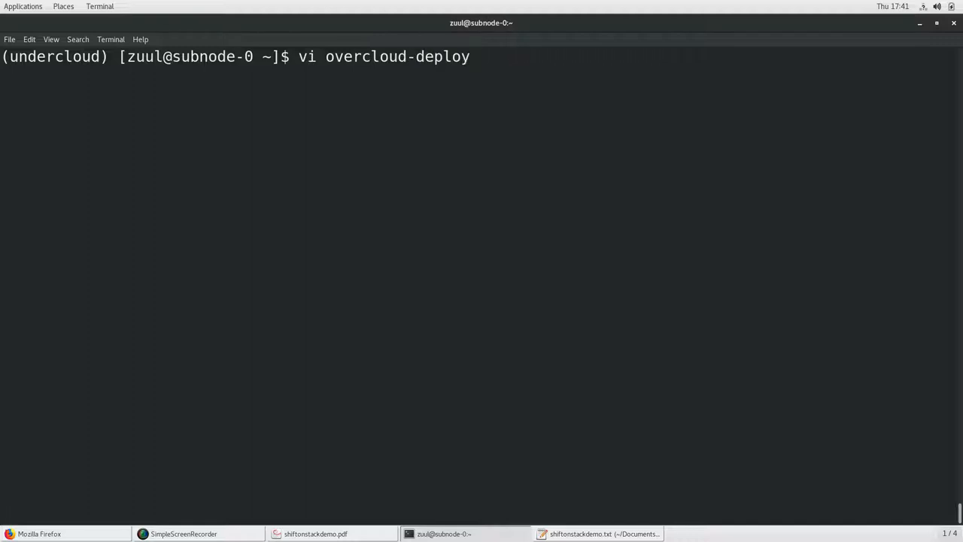
pyautogui.press('Return')
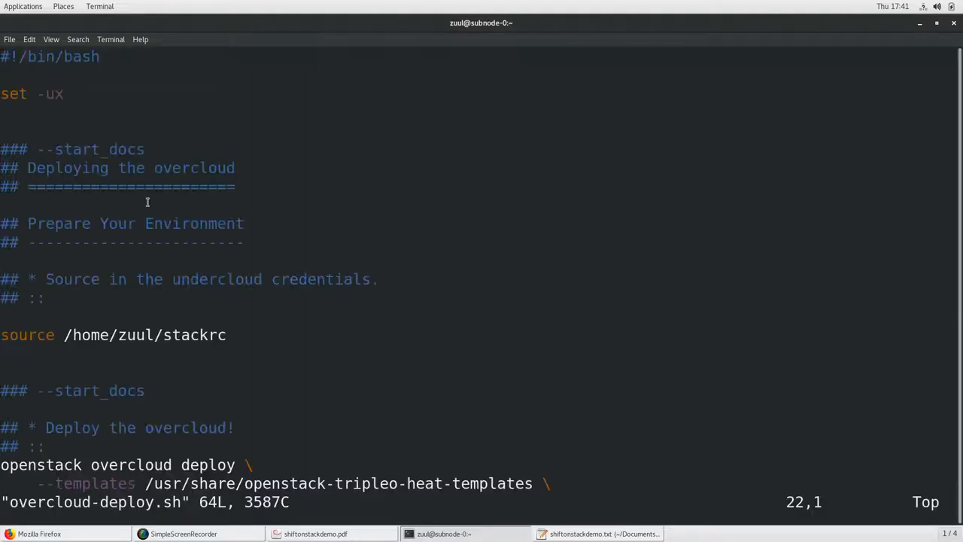
pyautogui.moveTo(123, 236)
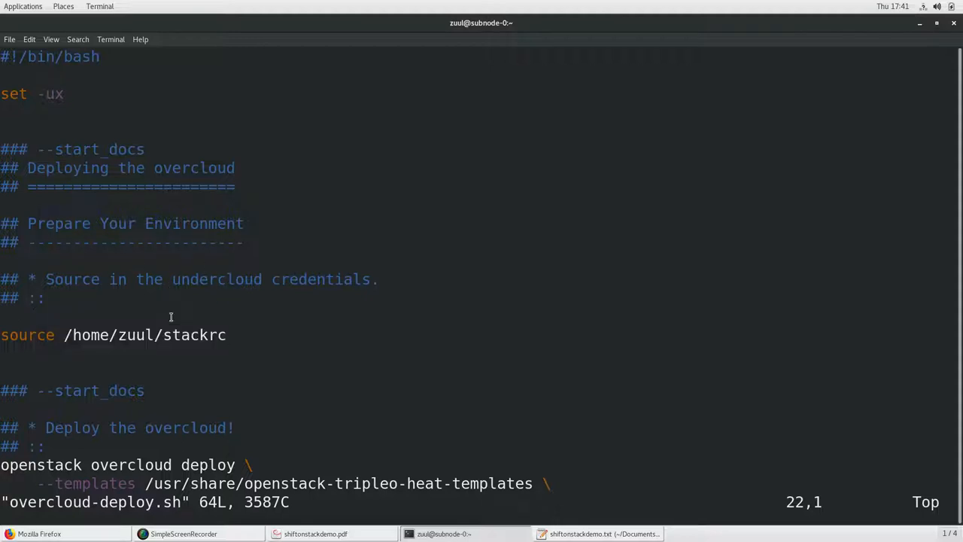
pyautogui.scroll(-3)
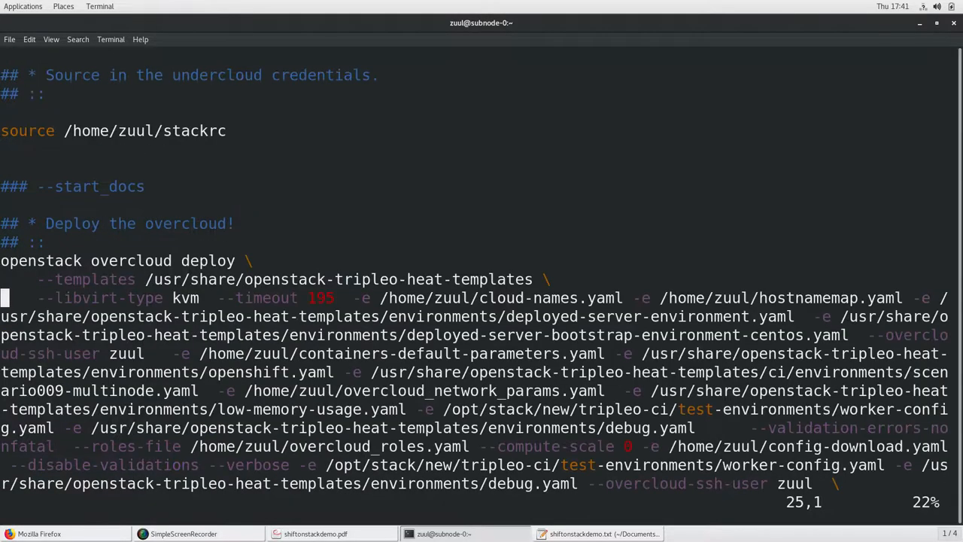
pyautogui.scroll(-3)
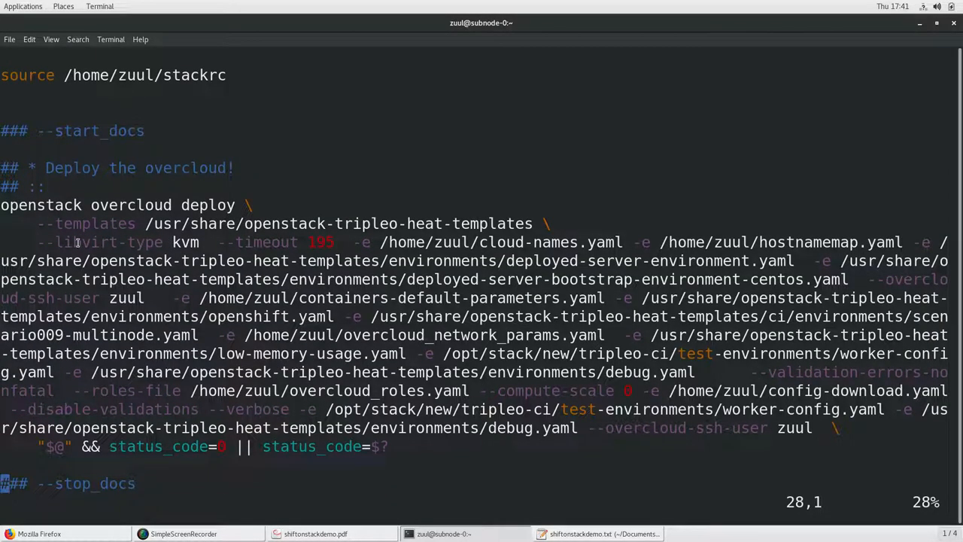
pyautogui.moveTo(509, 262)
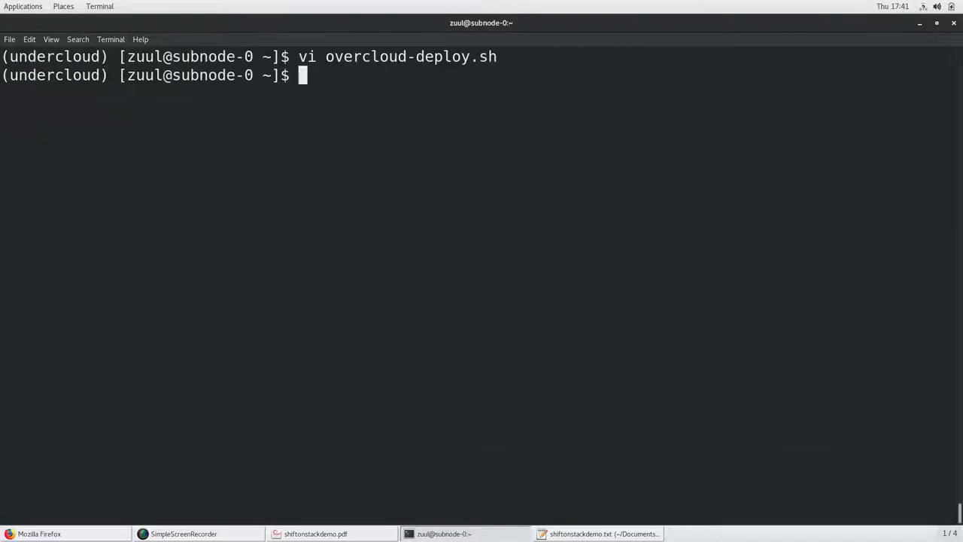
# - List the home directory and show cloud-names.yaml defaults (CloudName overcloud.localdomain, CloudDomain localdomain)
pyautogui.write('ls')
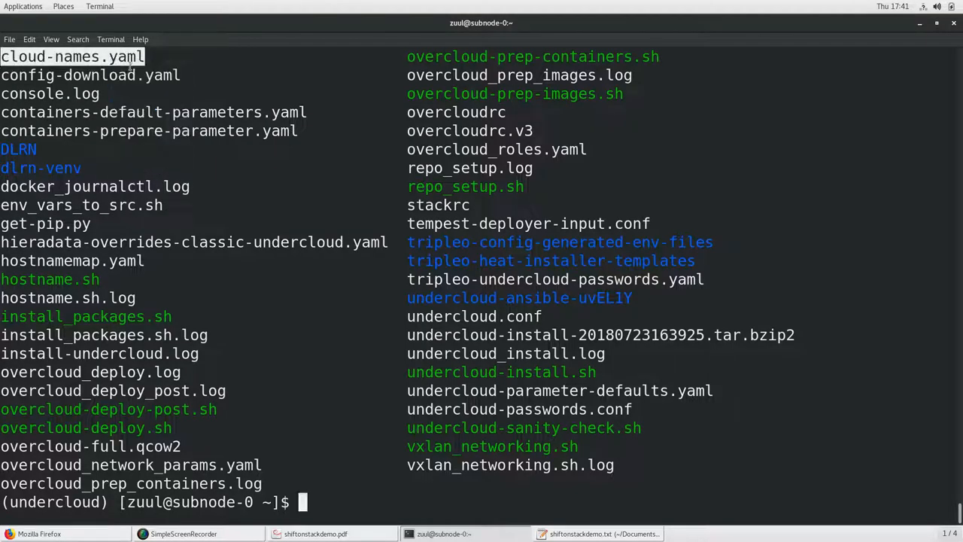
pyautogui.write('cat cl')
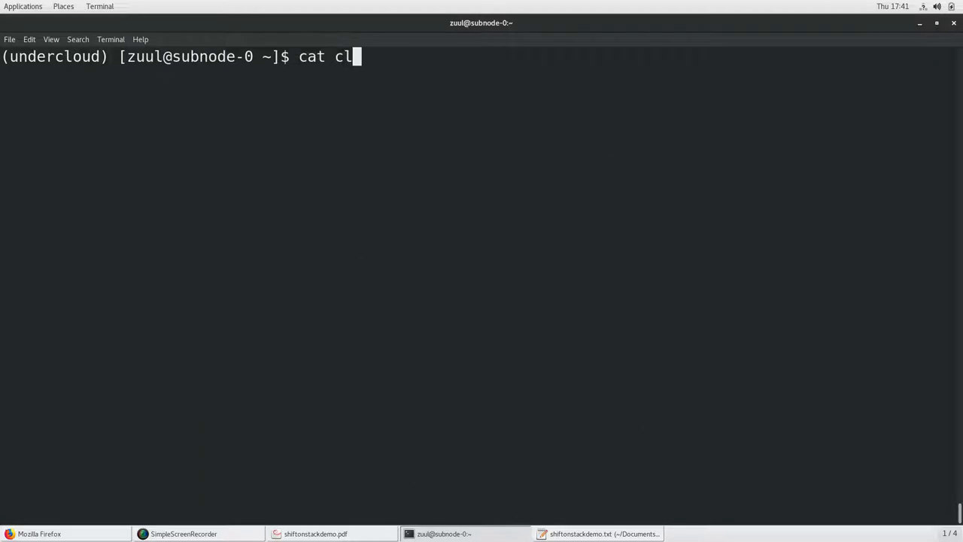
pyautogui.press('Return')
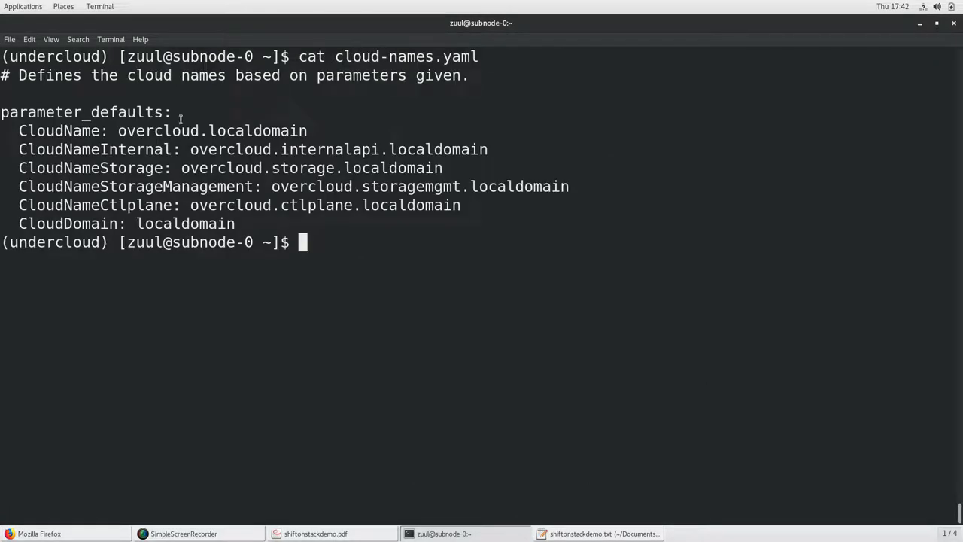
pyautogui.doubleClick(213, 129)
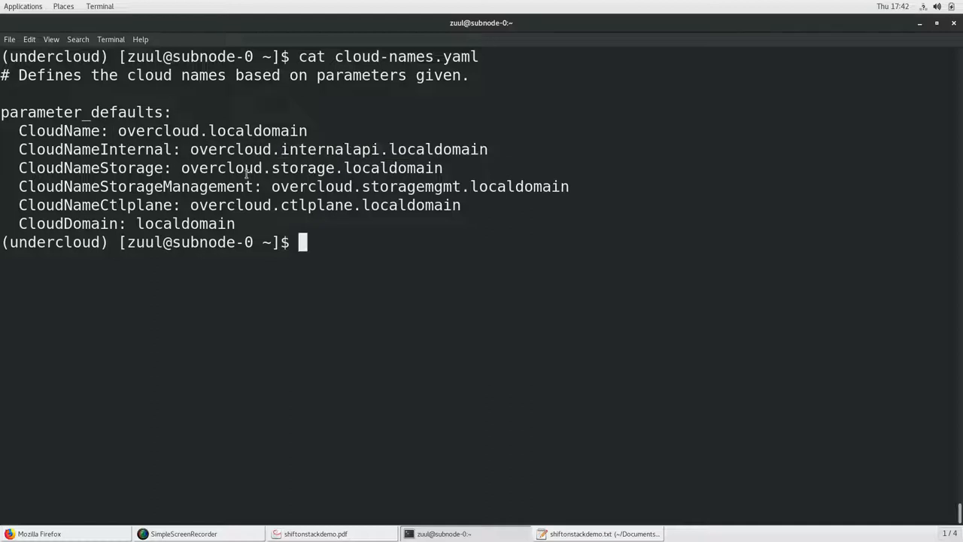
pyautogui.moveTo(201, 113)
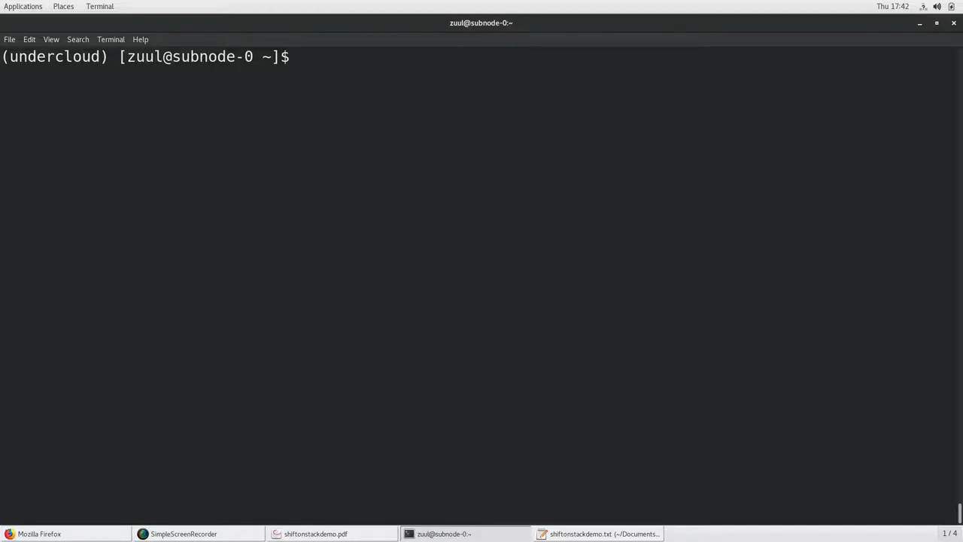
# - Copy the overcloudrc source line from the gedit notes and load the overcloud credentials
pyautogui.click(598, 532)
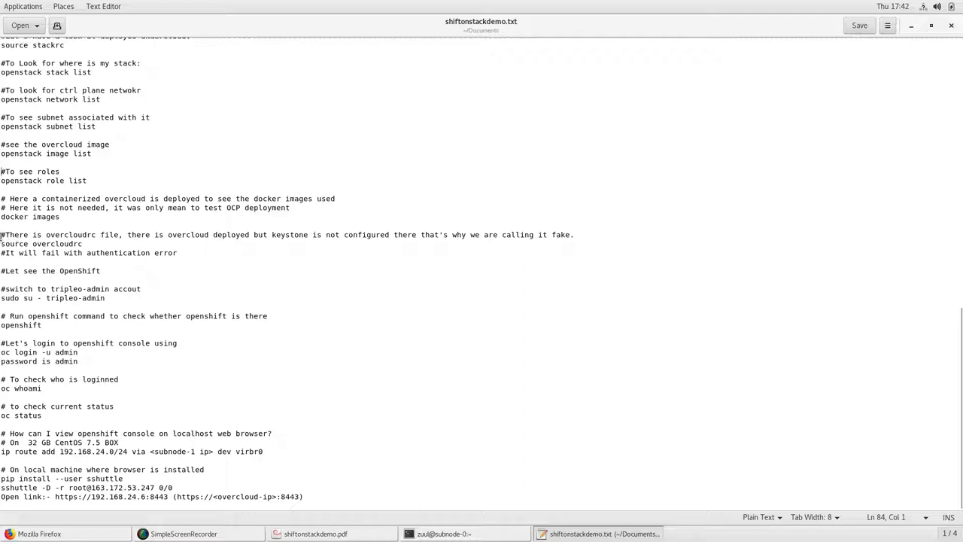
pyautogui.moveTo(0, 234); pyautogui.dragTo(85, 244)
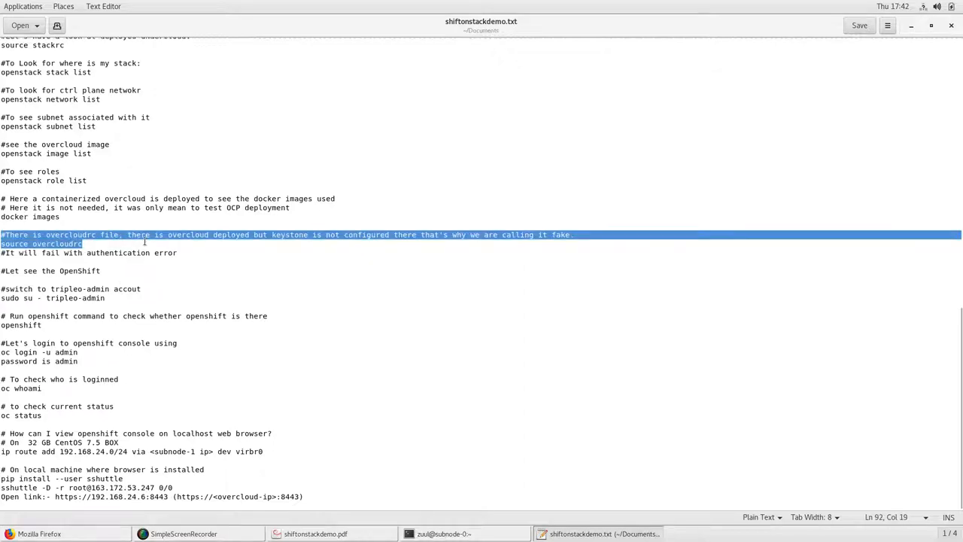
pyautogui.click(444, 532)
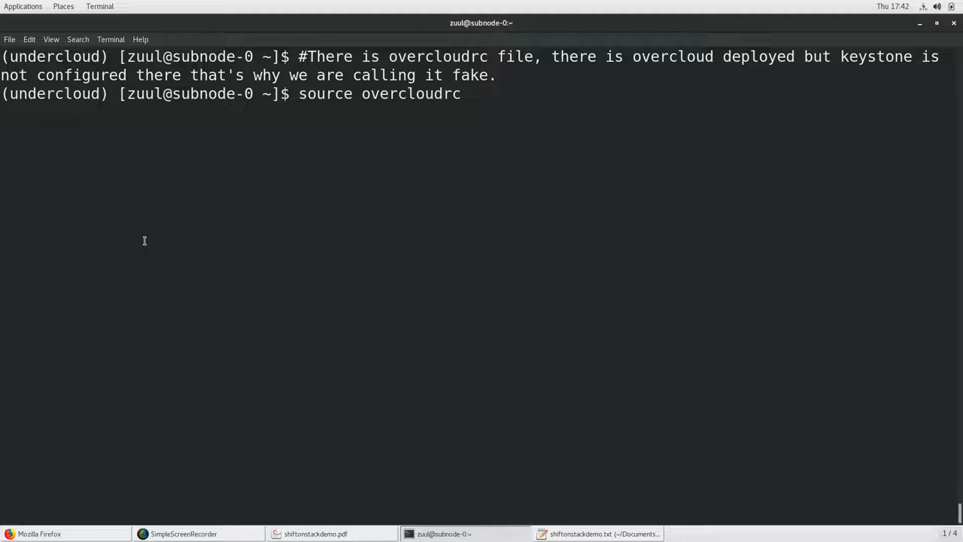
pyautogui.press('Return')
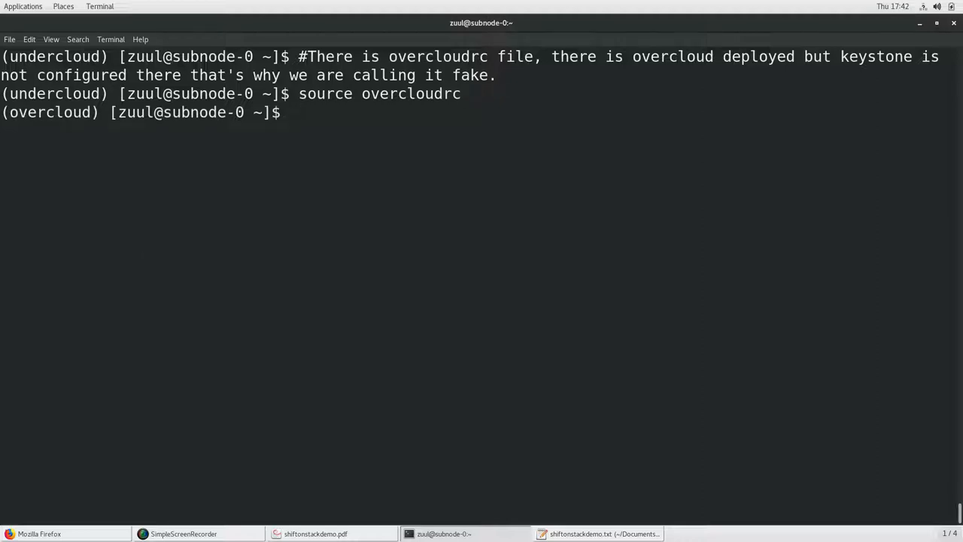
# - Run openstack role list (fails with no route to host), clear, and list docker images
pyautogui.write('openstack ro')
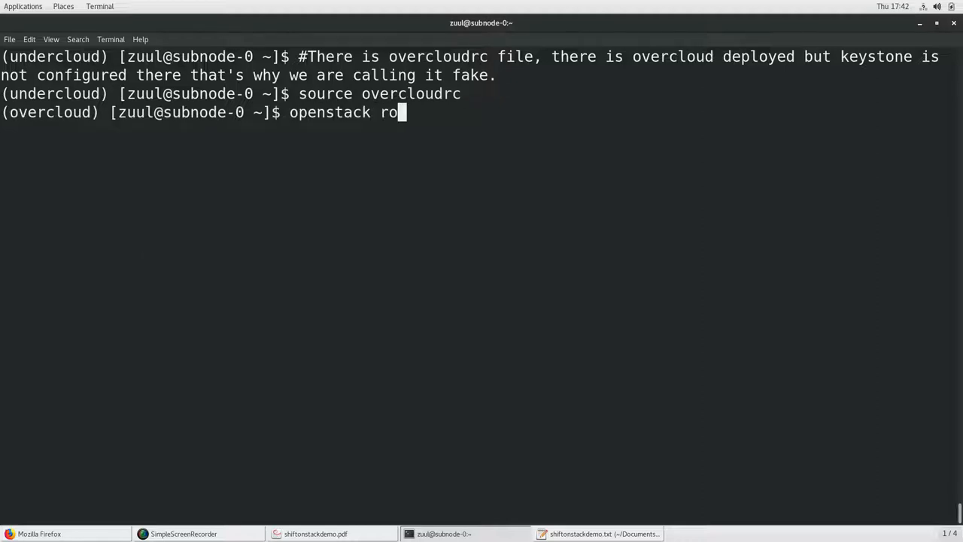
pyautogui.write('le list')
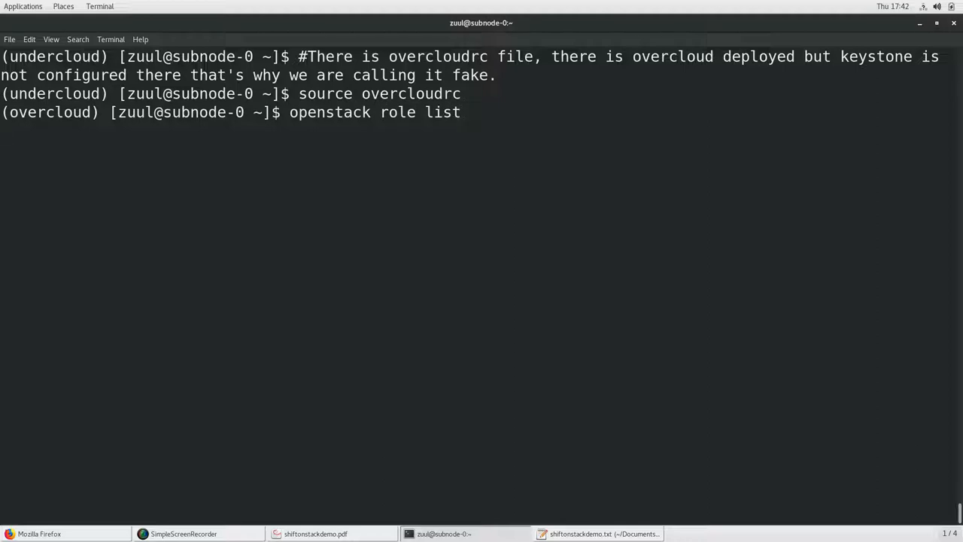
pyautogui.press('Return')
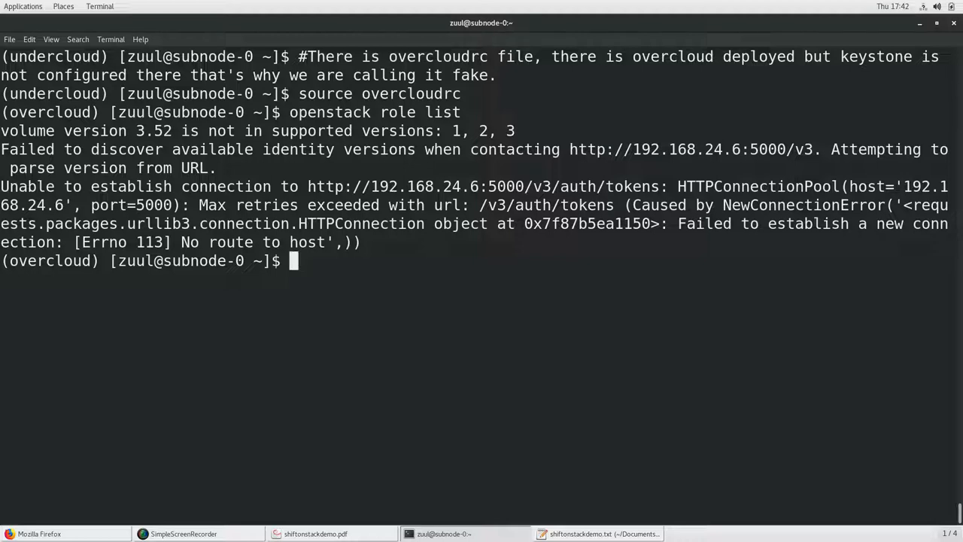
pyautogui.write('l')
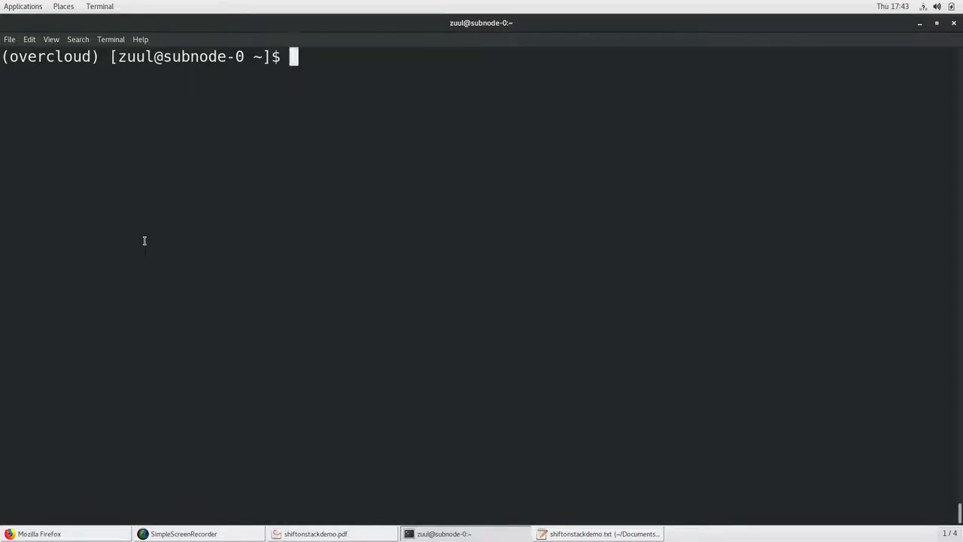
pyautogui.write('docker i')
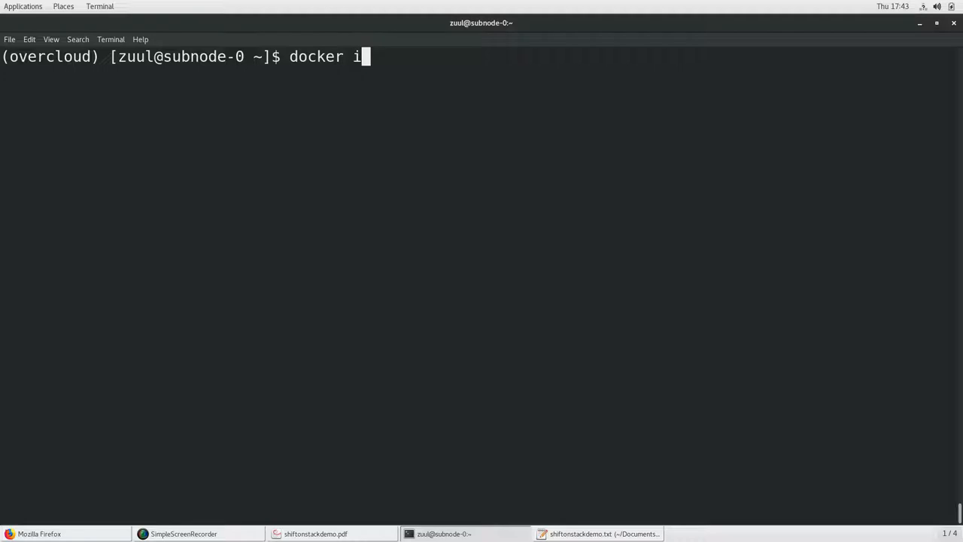
pyautogui.press('Return')
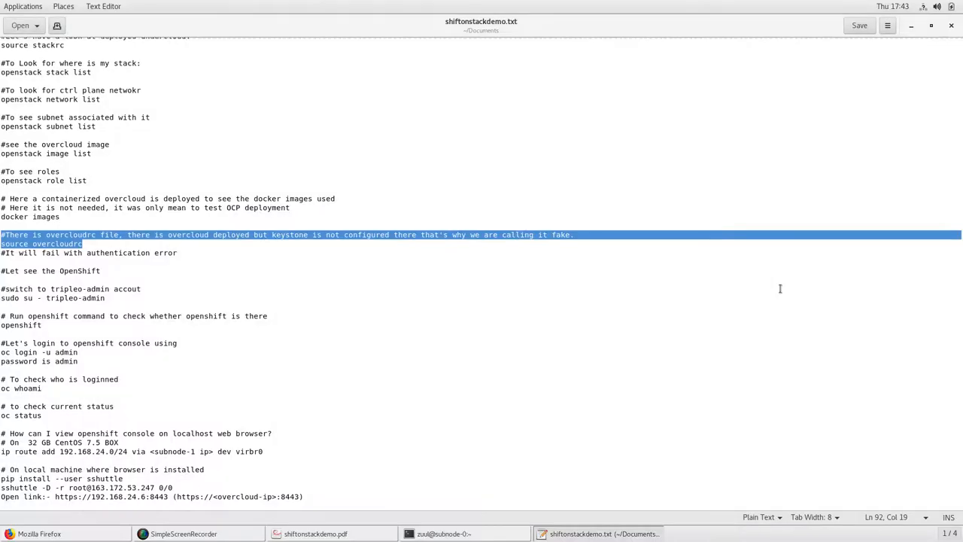
# - Enter a 'Going to play with openshift' comment and show ~/.ssh/known_hosts with the 192.168.122.154 key
pyautogui.click(444, 533)
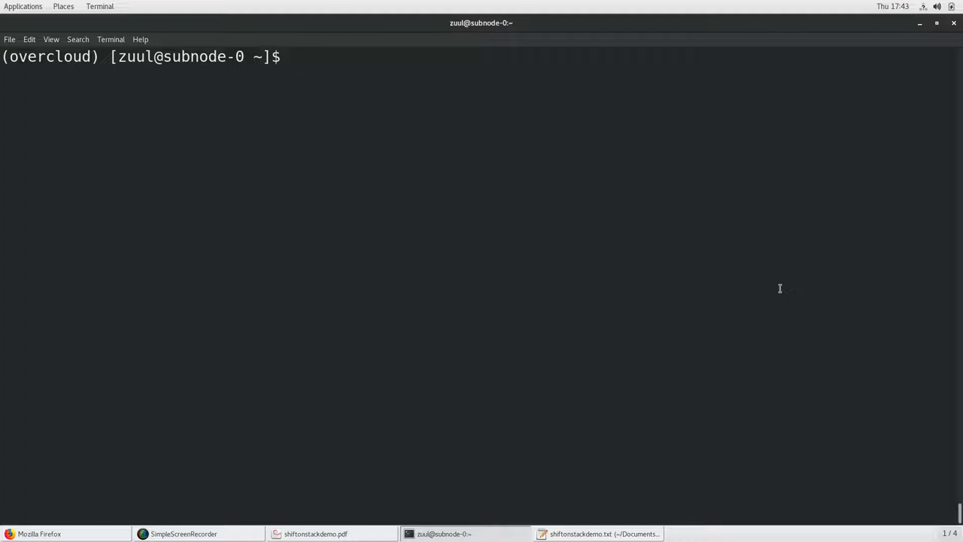
pyautogui.write('# G')
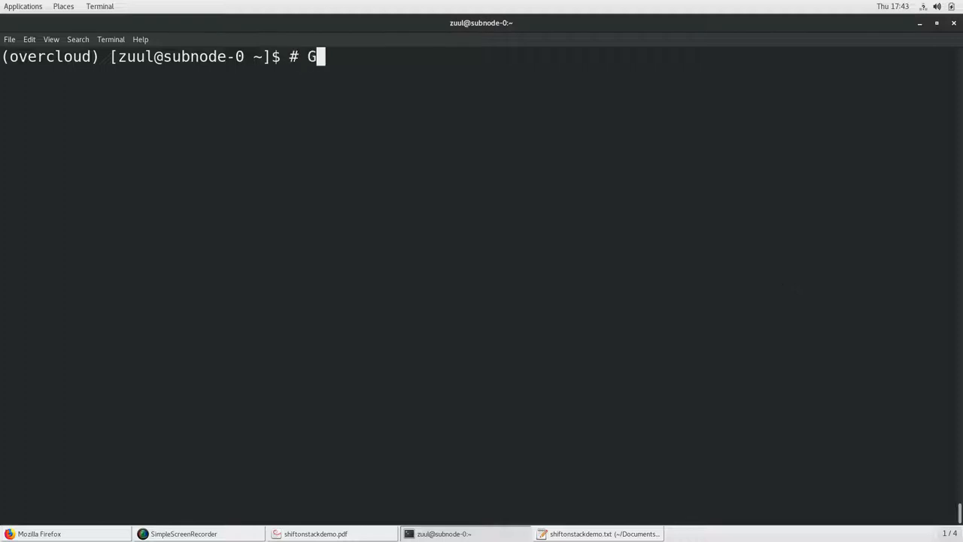
pyautogui.write('oing')
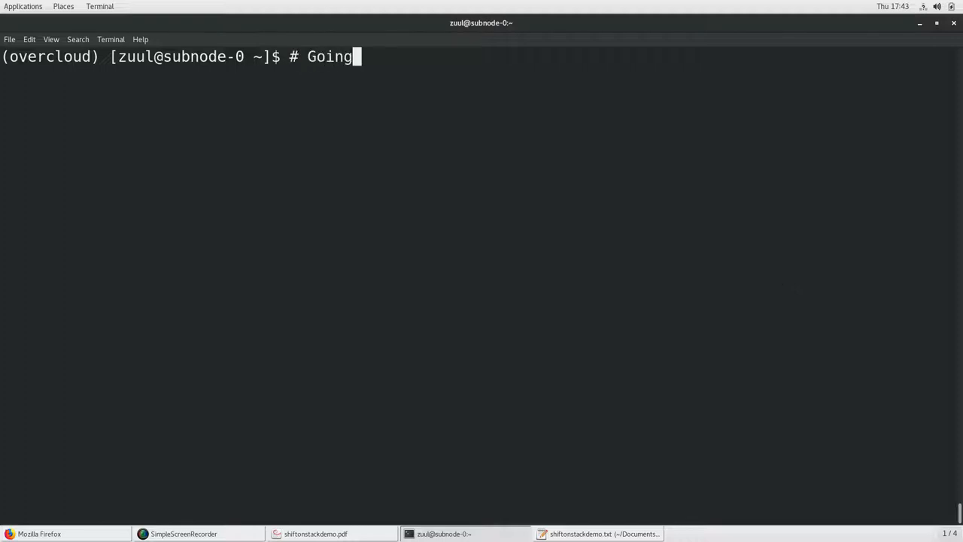
pyautogui.write('to')
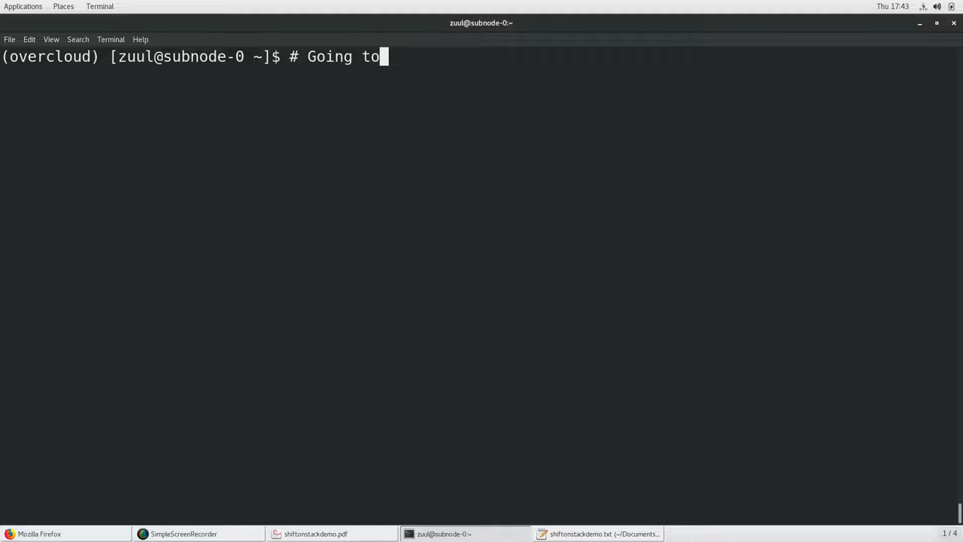
pyautogui.write('play with')
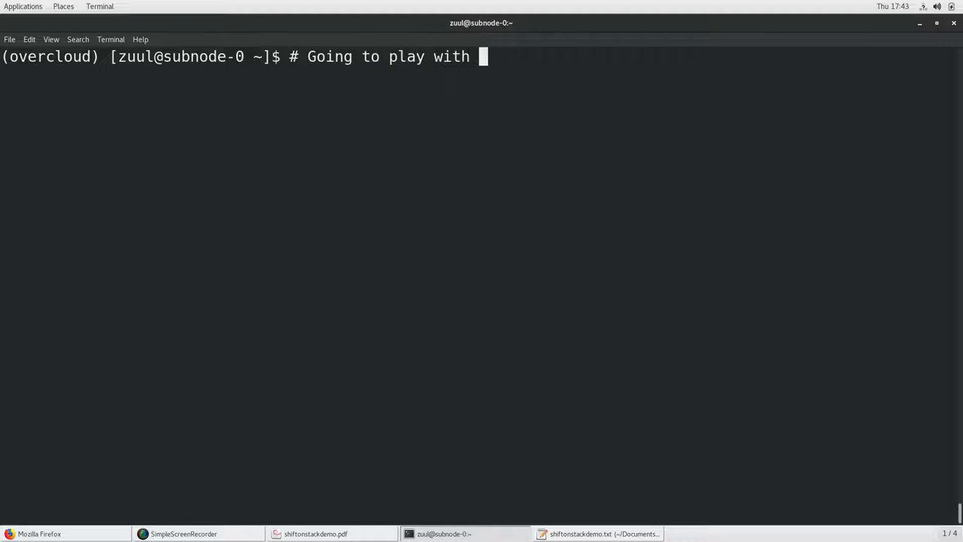
pyautogui.write('openshif')
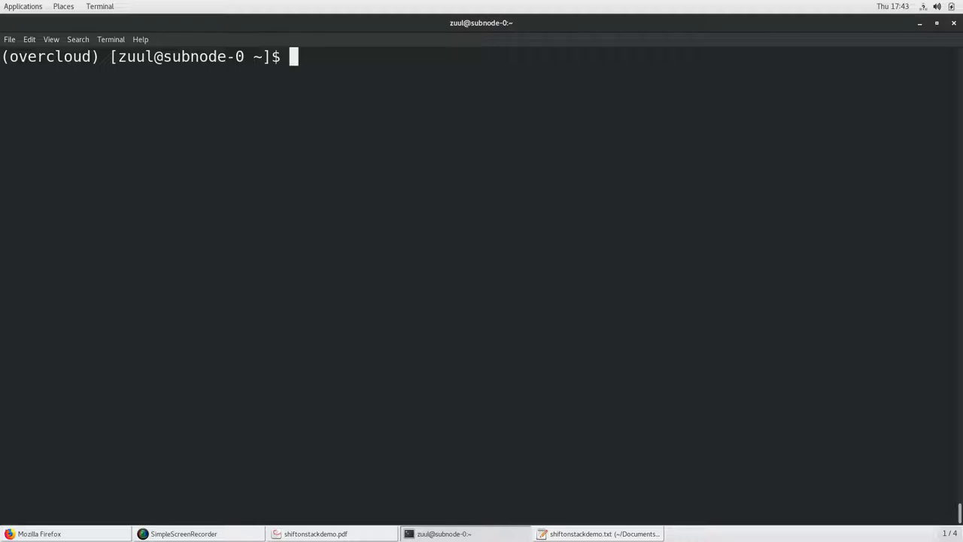
pyautogui.write('cat')
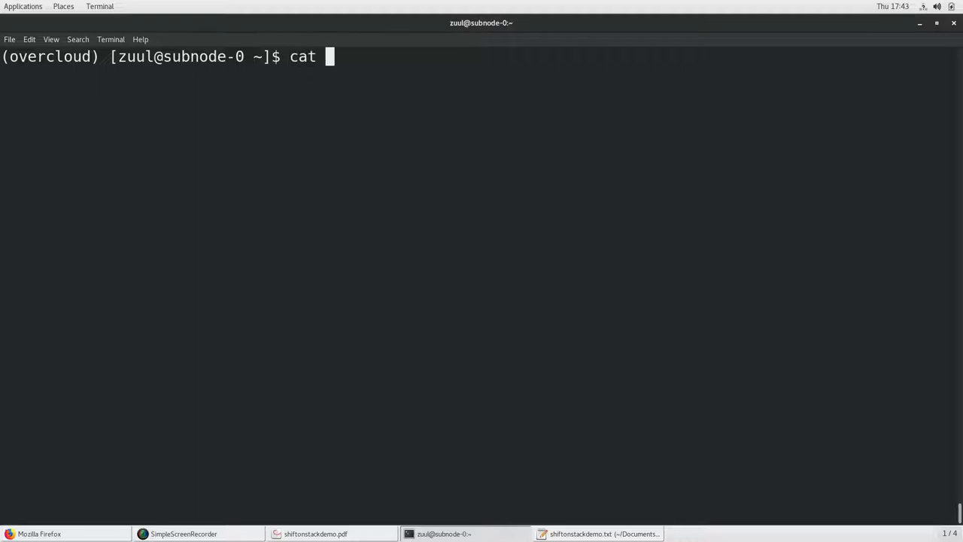
pyautogui.write('~/.ssh/known_hosts')
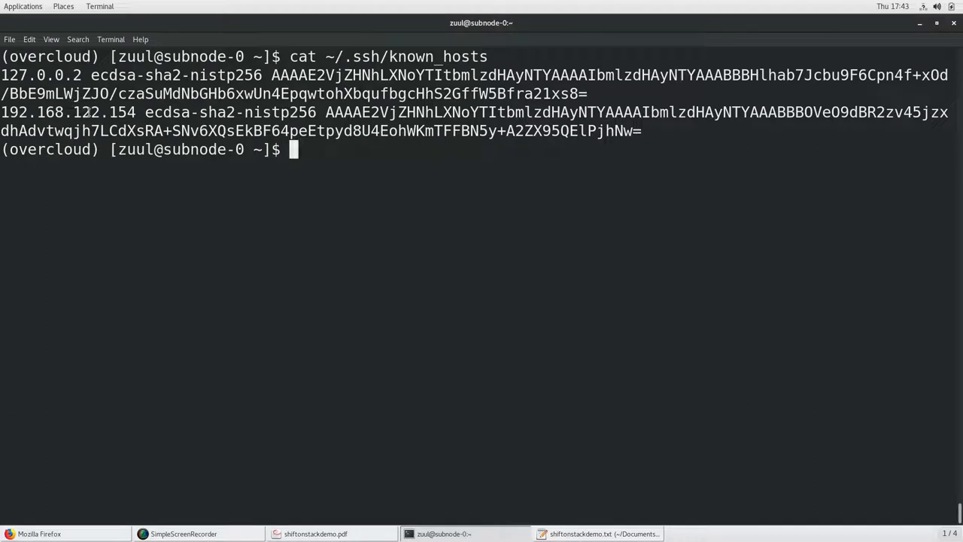
# - SSH as zuul to 192.168.122.154 and list subnode-1's home files, selecting repo_setup.sh
pyautogui.doubleClick(67, 112)
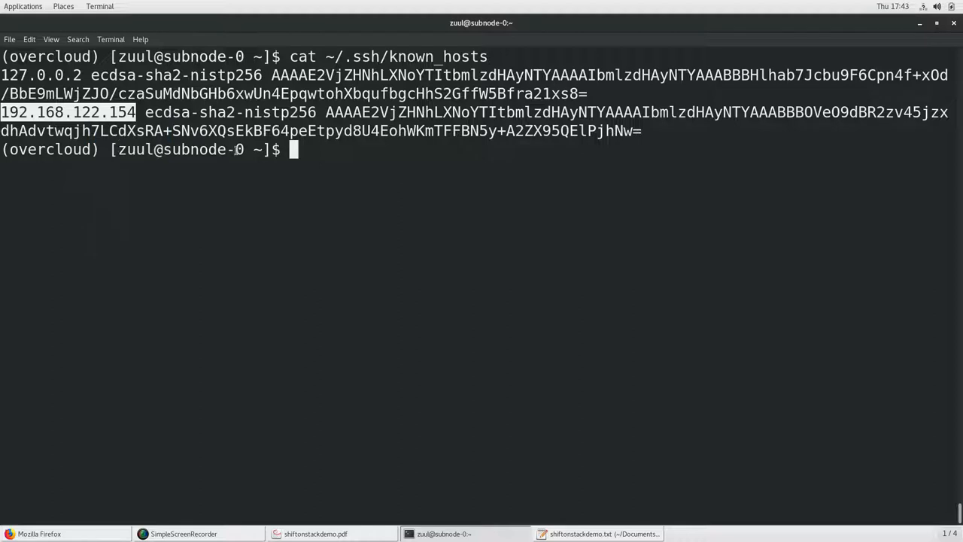
pyautogui.write('ssh z')
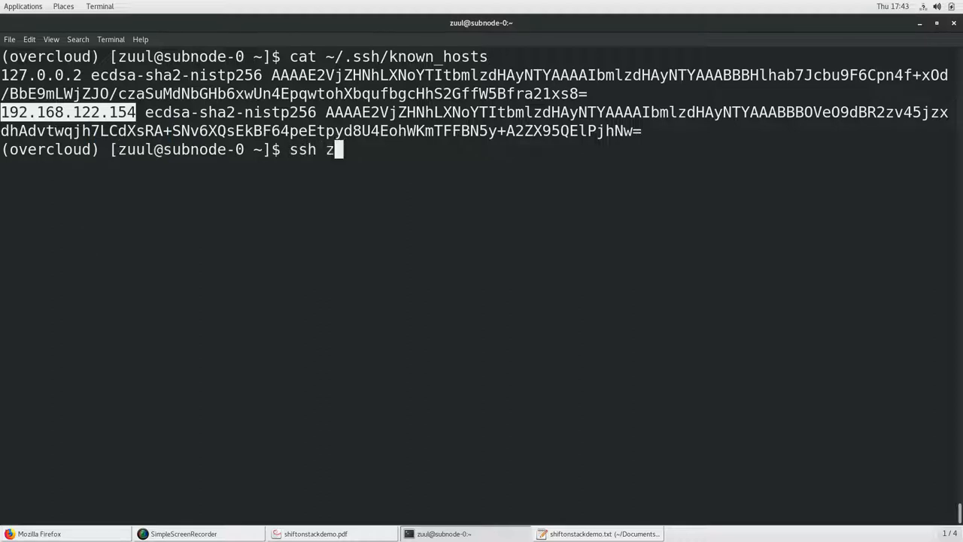
pyautogui.write('uul')
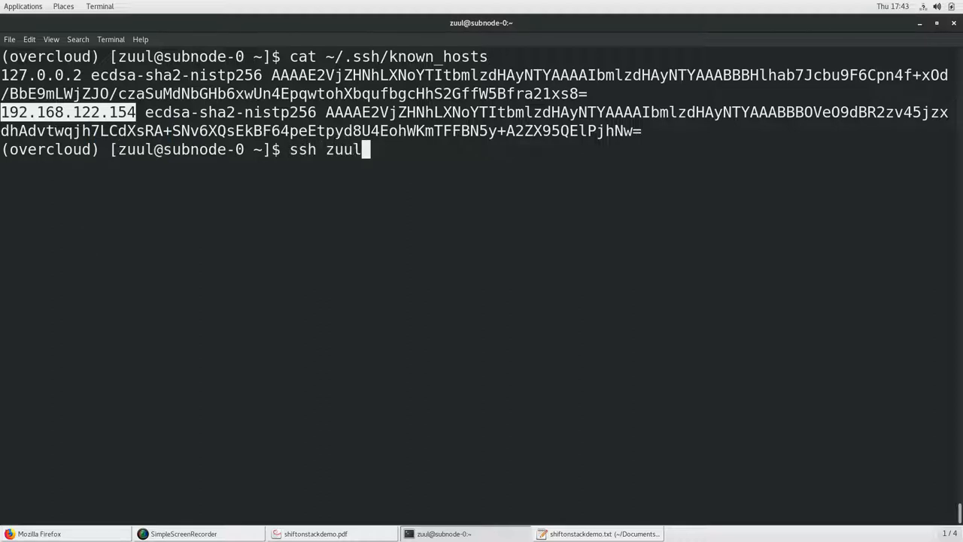
pyautogui.write('@192.168.122.154')
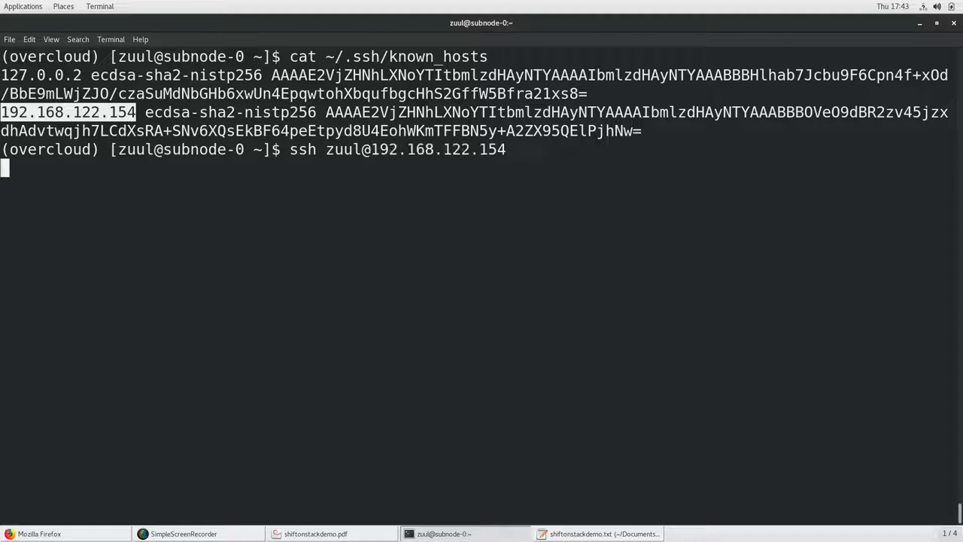
pyautogui.press('Return')
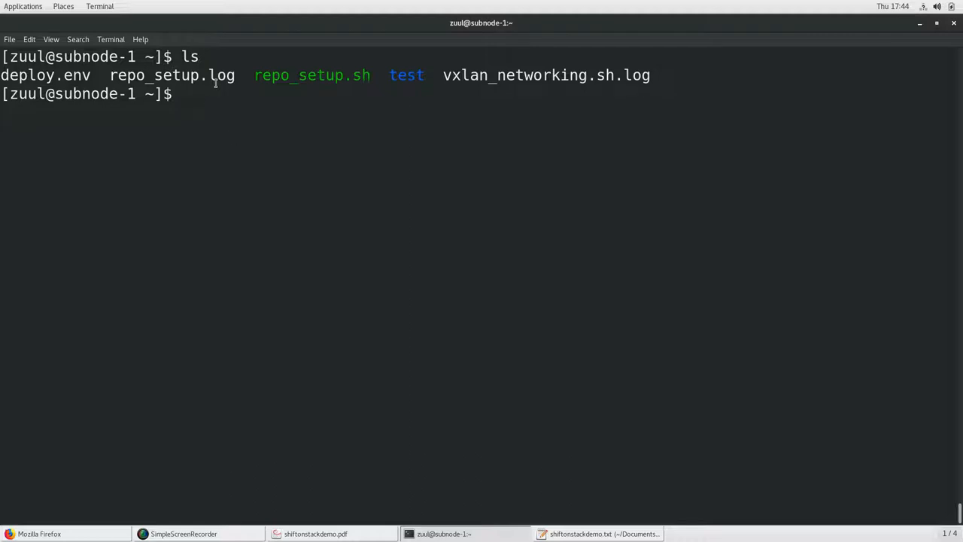
pyautogui.doubleClick(311, 76)
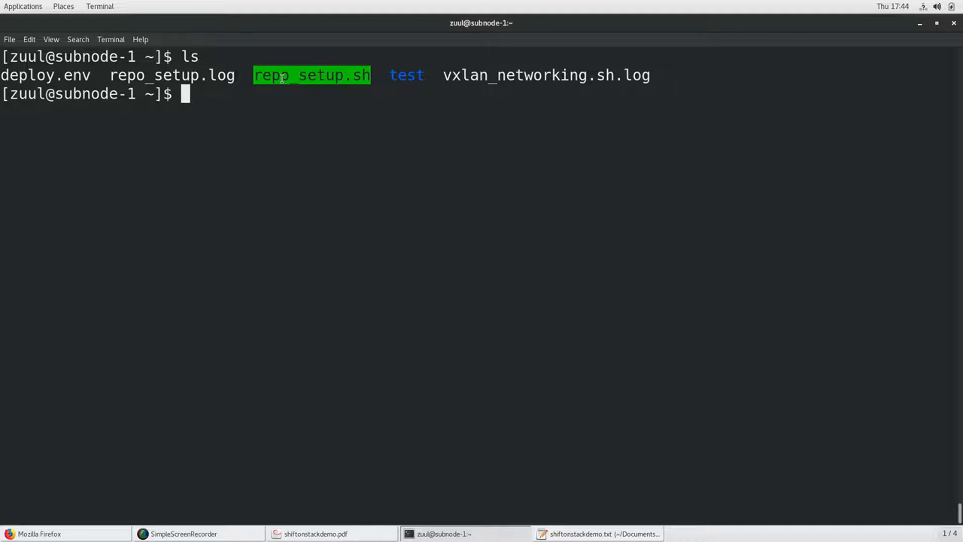
pyautogui.write('vim')
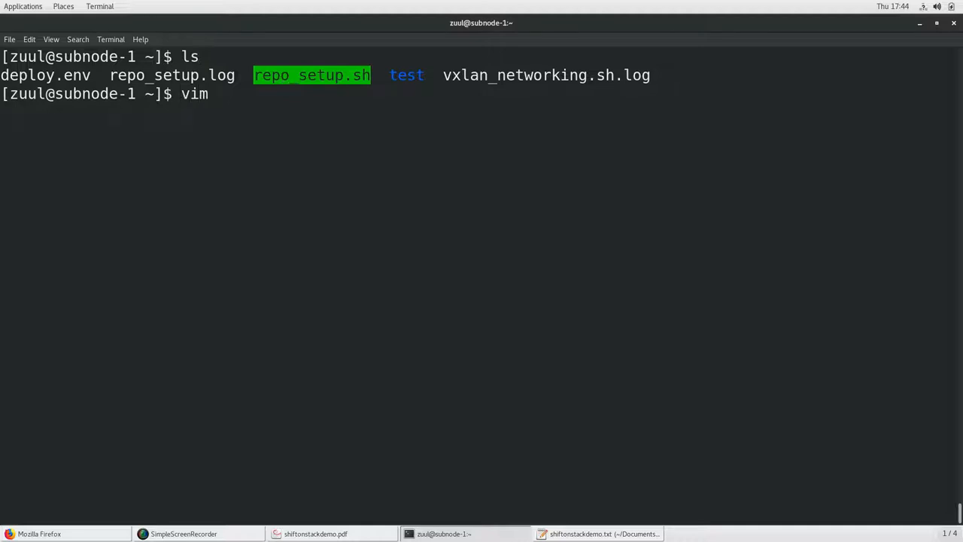
pyautogui.write('re')
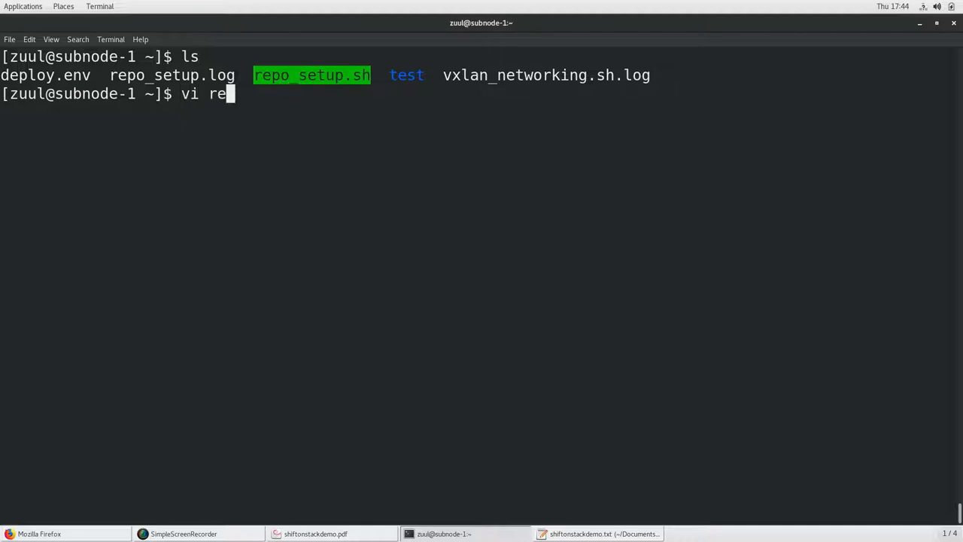
pyautogui.press('Return')
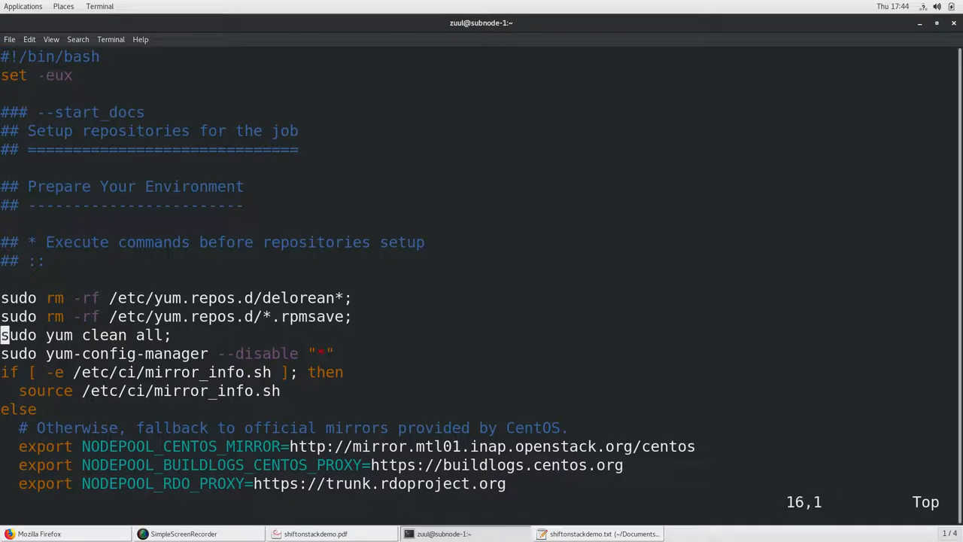
pyautogui.scroll(-3)
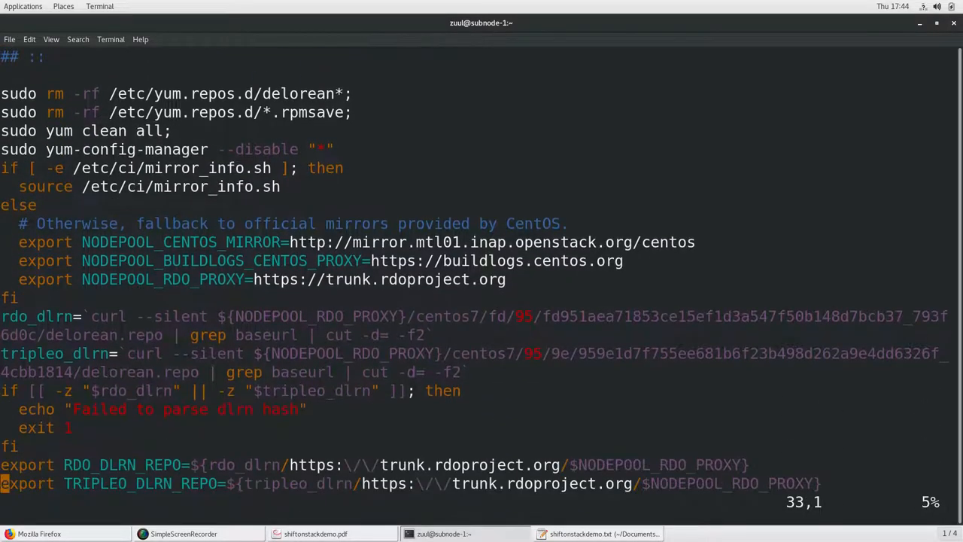
pyautogui.scroll(-3)
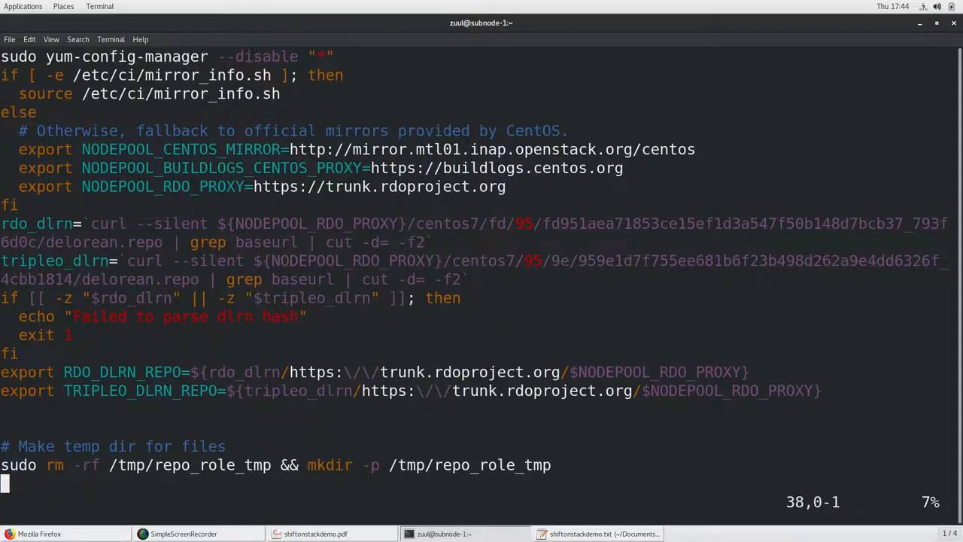
pyautogui.scroll(-3)
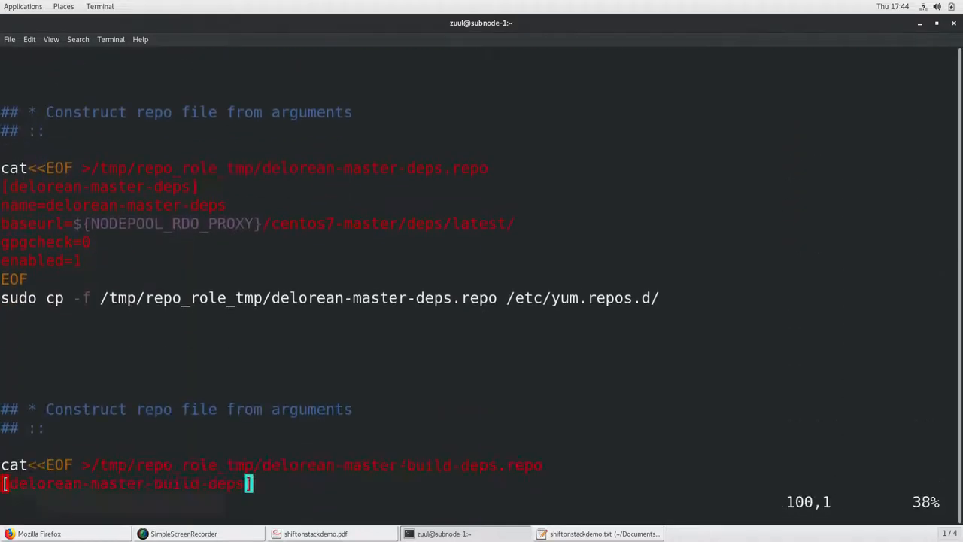
pyautogui.scroll(-3)
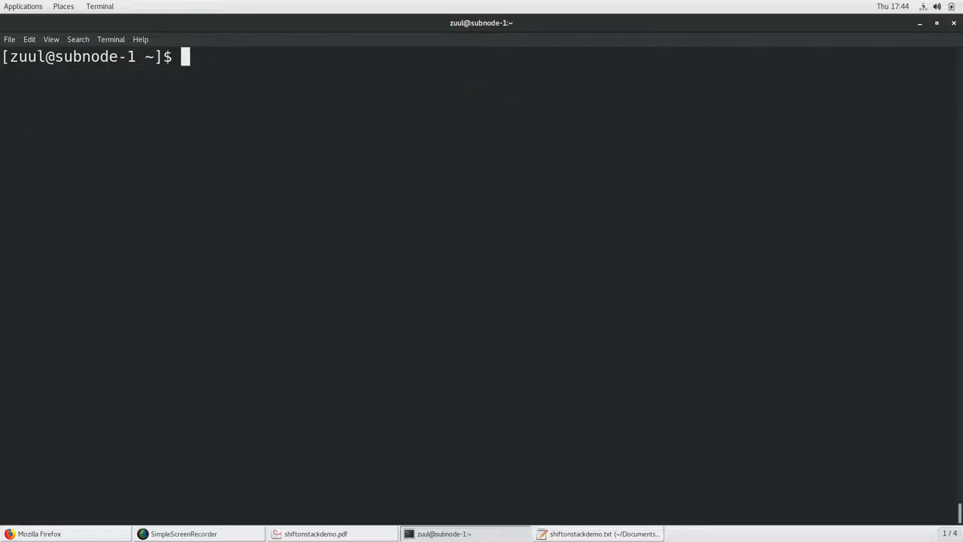
# - Change to /home and switch to the tripleo-admin account with sudo su -
pyautogui.write('cd /home/')
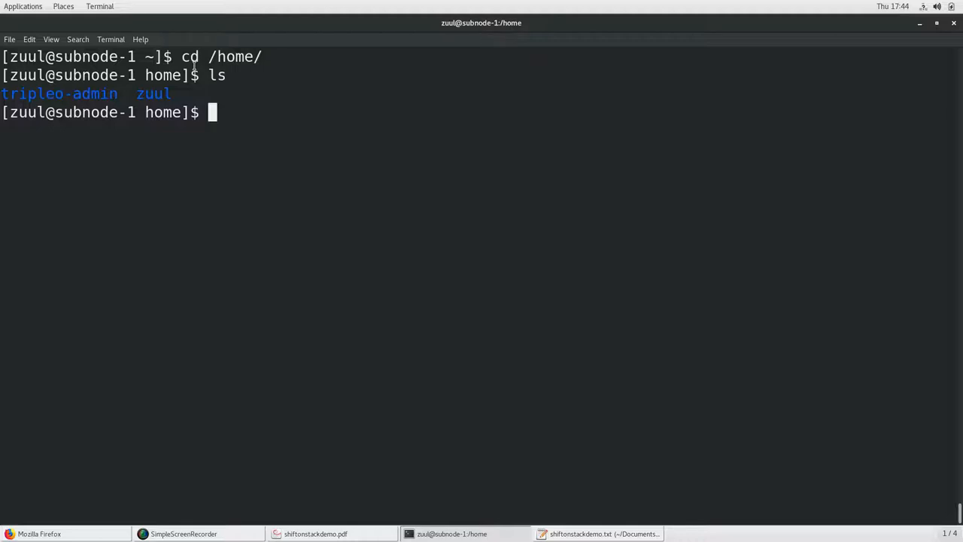
pyautogui.write('sudo')
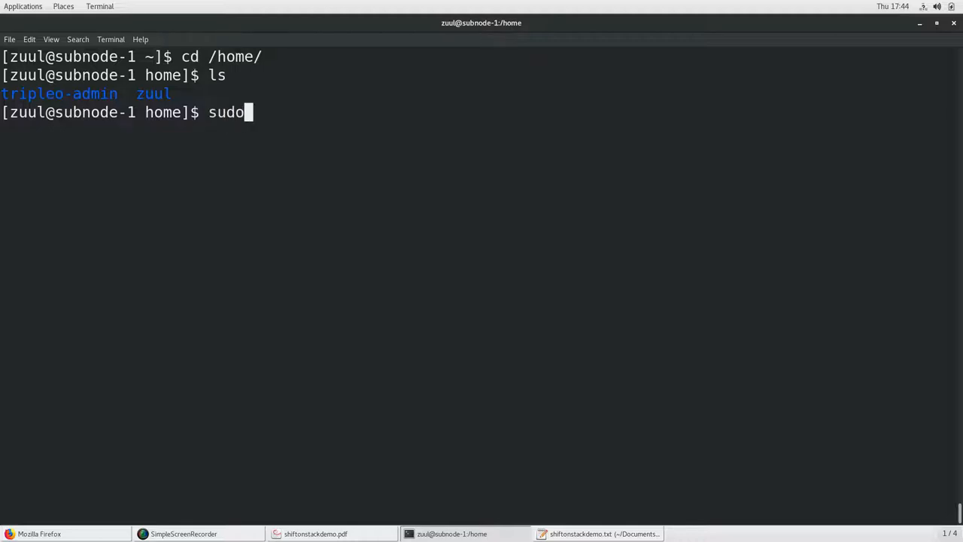
pyautogui.write('su')
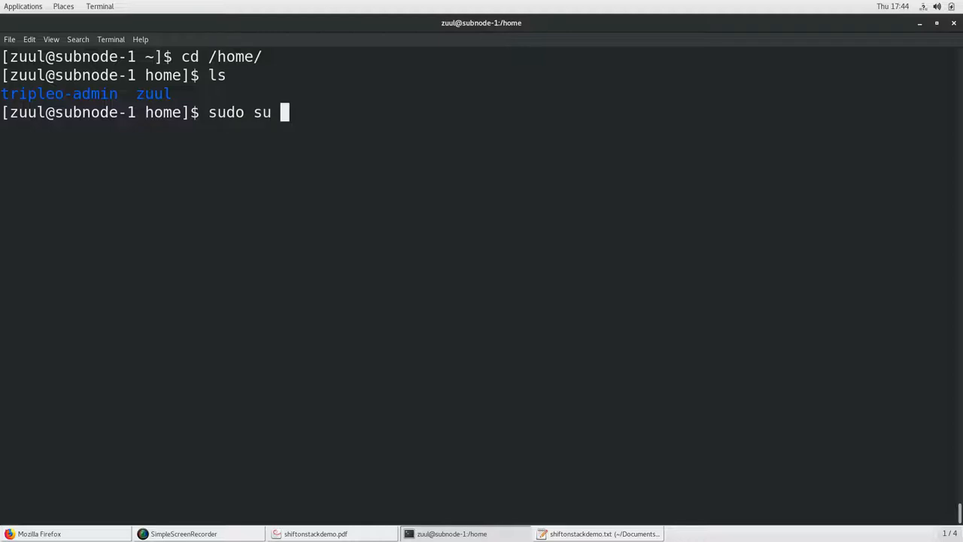
pyautogui.write('tripleo-admin')
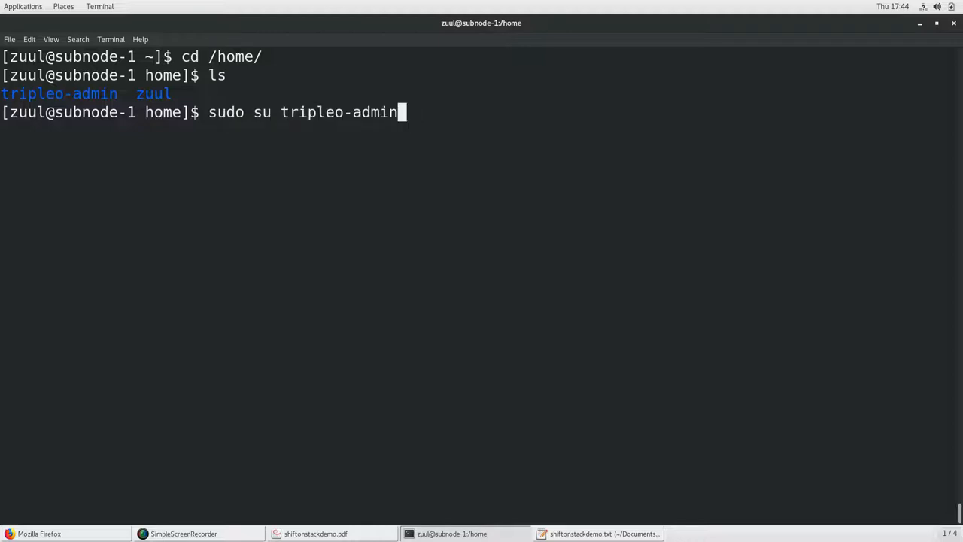
pyautogui.press('BackSpace')
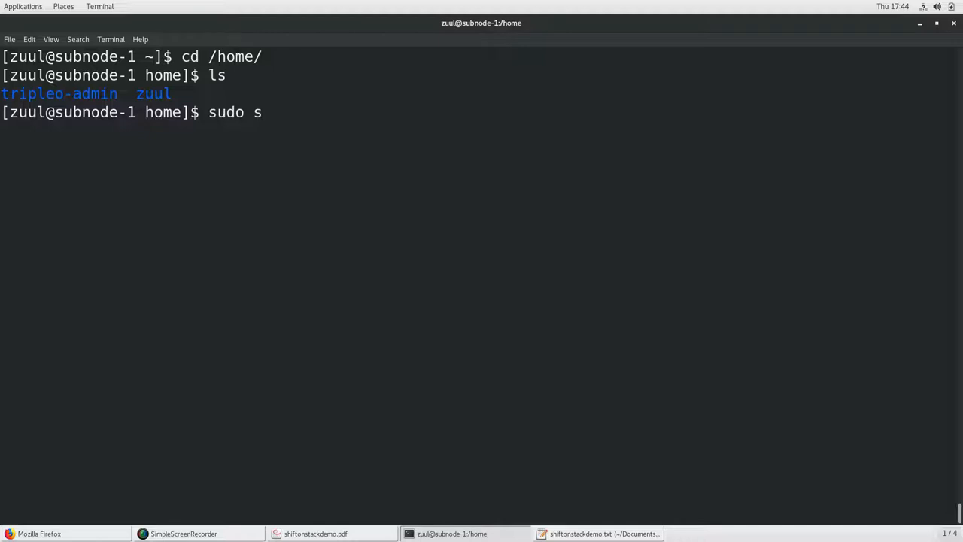
pyautogui.write('u - tri')
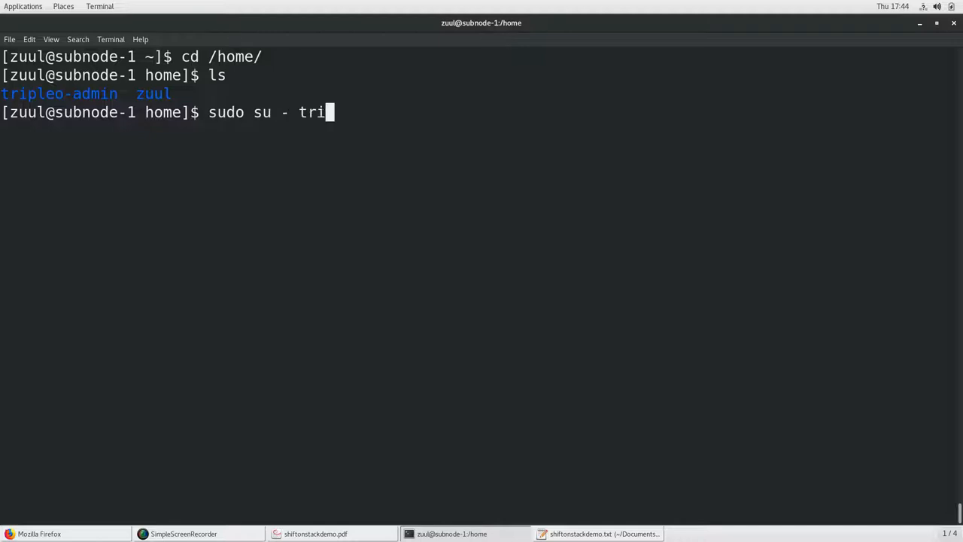
pyautogui.write('pleo-admin')
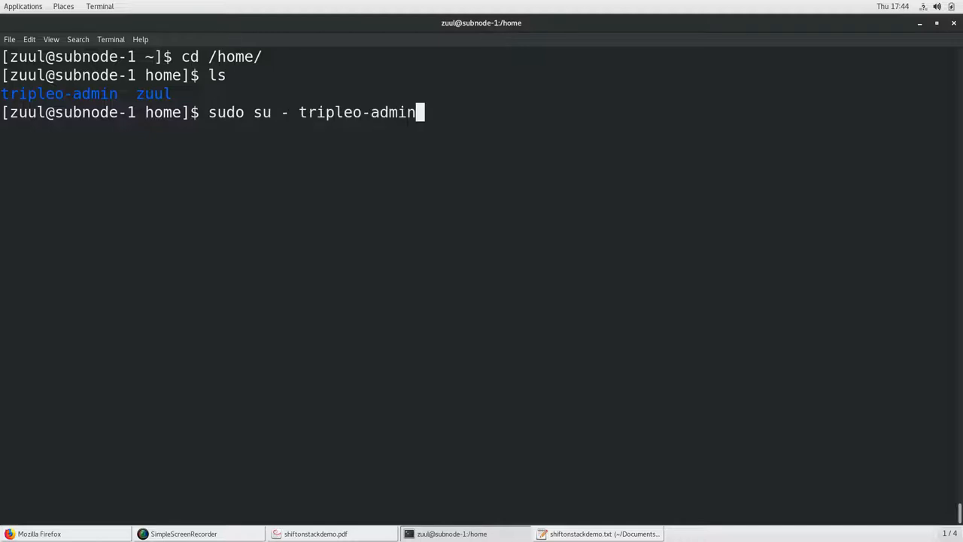
pyautogui.press('Return')
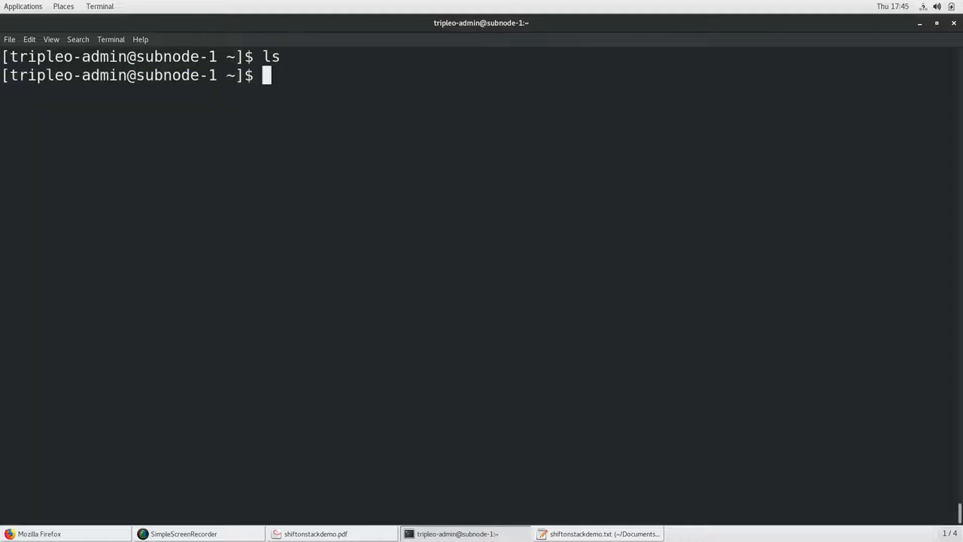
# - List hidden files and print the Kubernetes config under .kube showing client key data
pyautogui.write('ls -a')
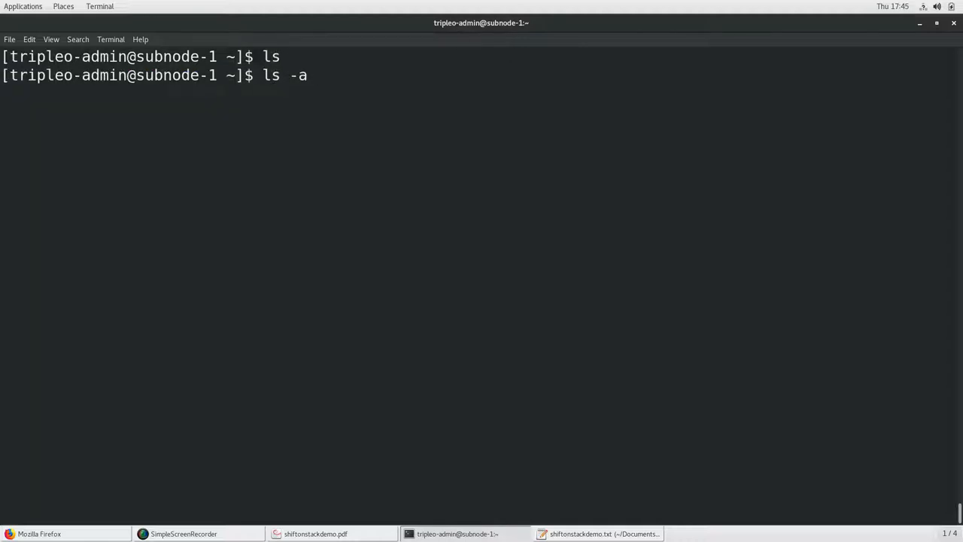
pyautogui.press('Return')
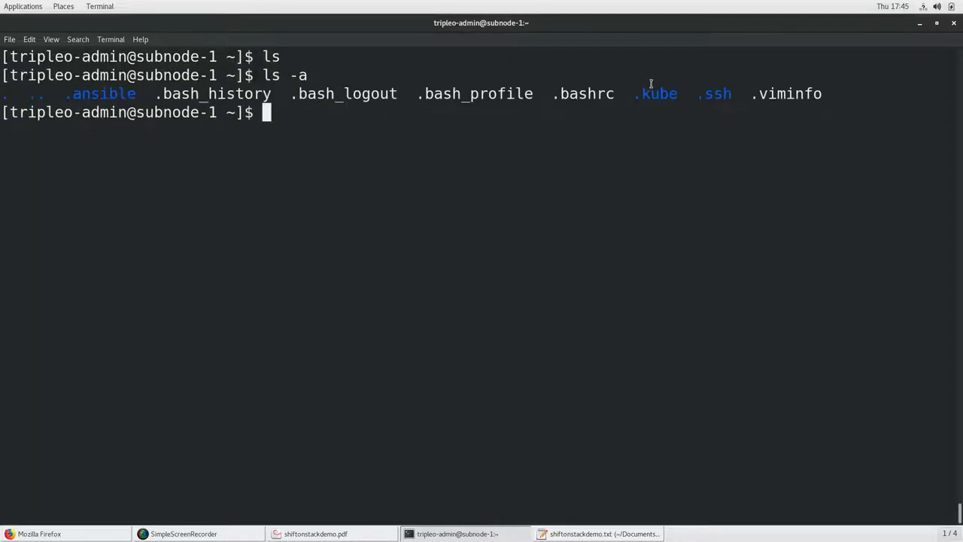
pyautogui.moveTo(686, 78)
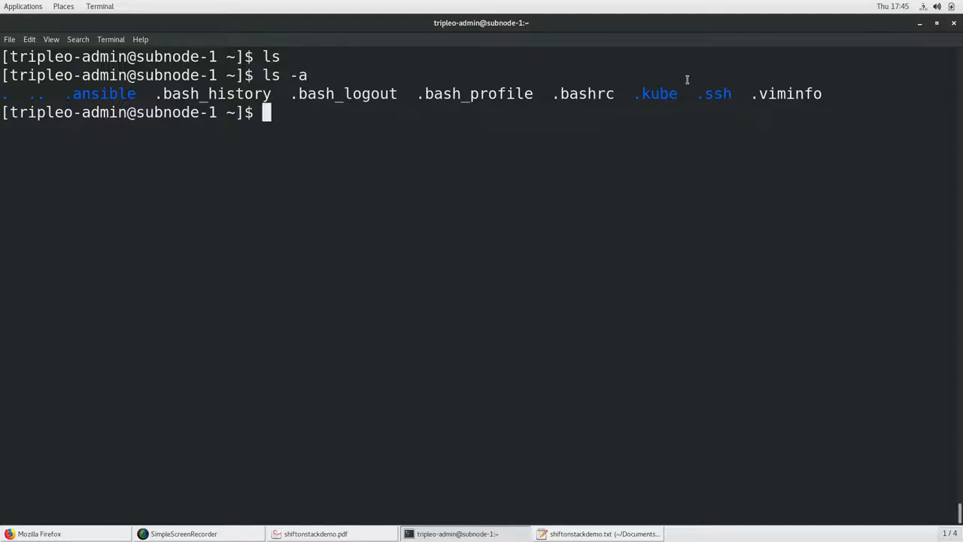
pyautogui.write('cat')
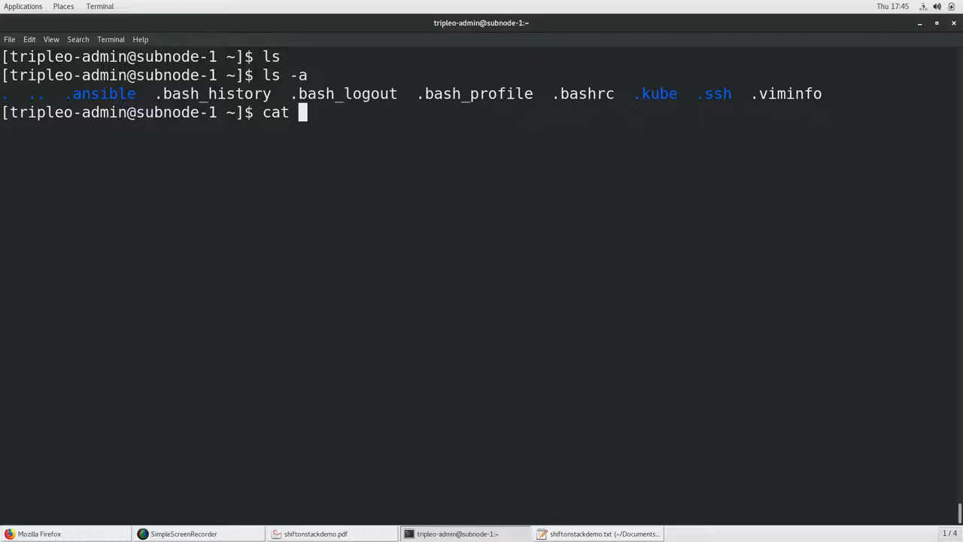
pyautogui.write('.kube/')
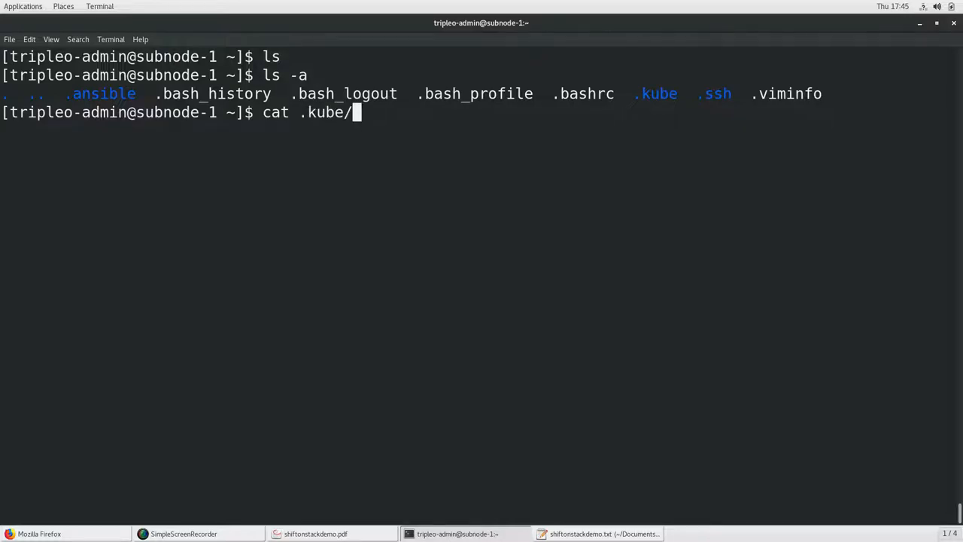
pyautogui.press('Return')
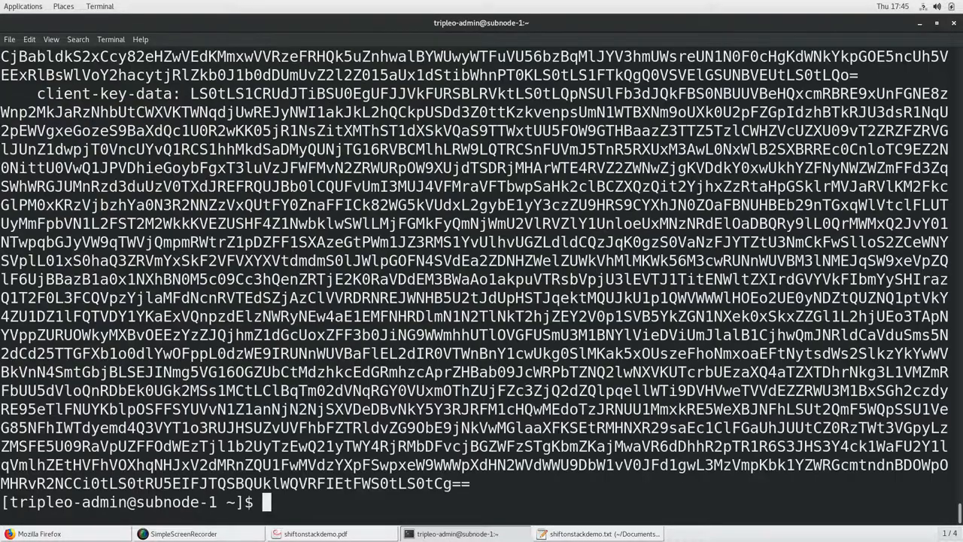
# - Review the kubeconfig dump, list the empty admin home, and fetch the openshift check lines from the notes
pyautogui.scroll(3)
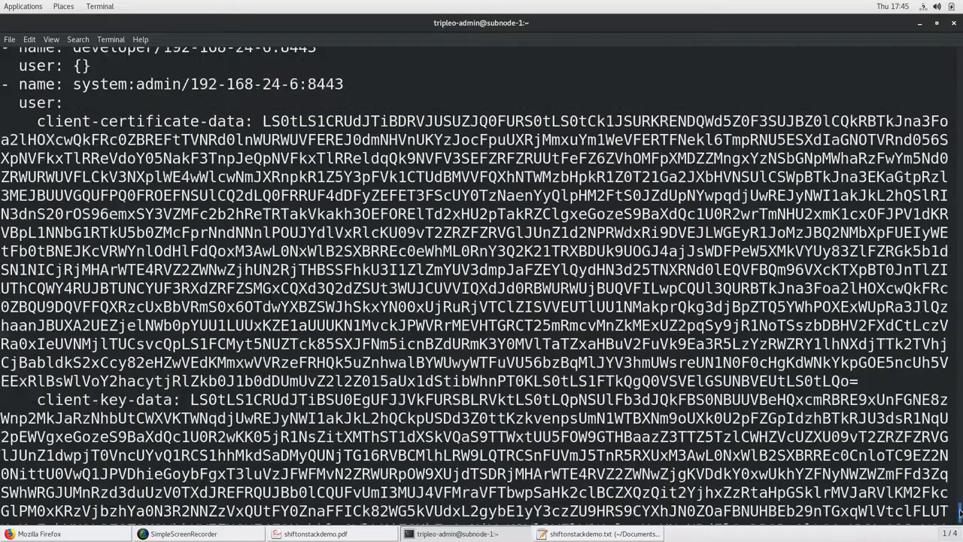
pyautogui.scroll(-3)
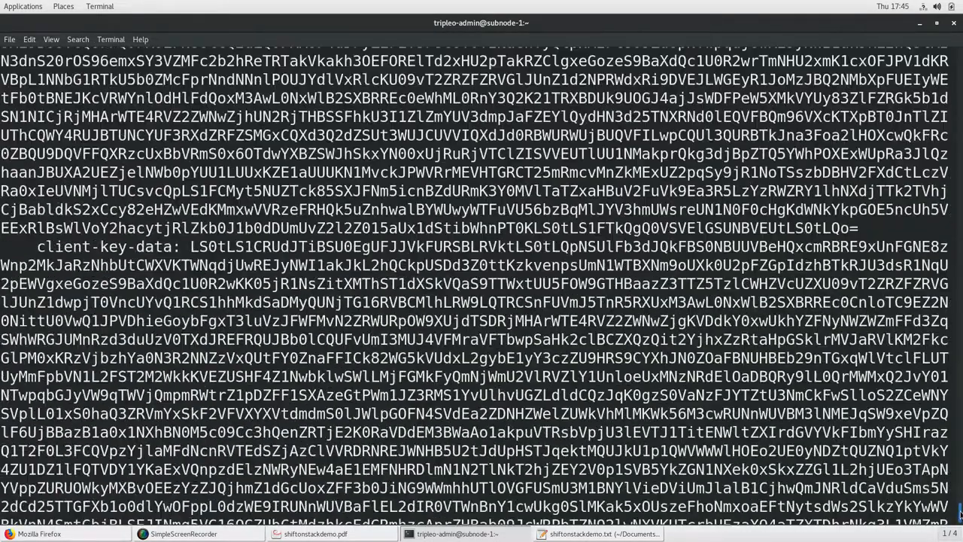
pyautogui.scroll(3)
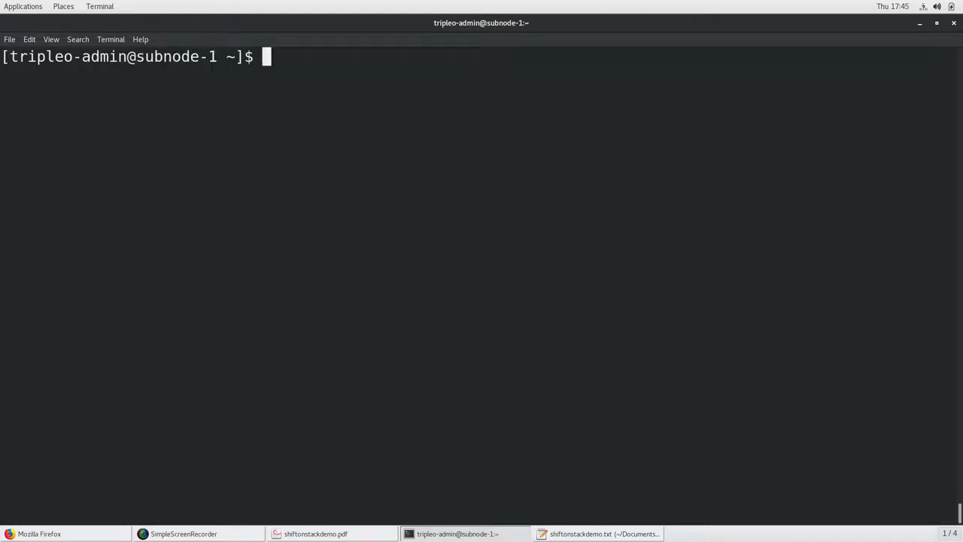
pyautogui.press('Return')
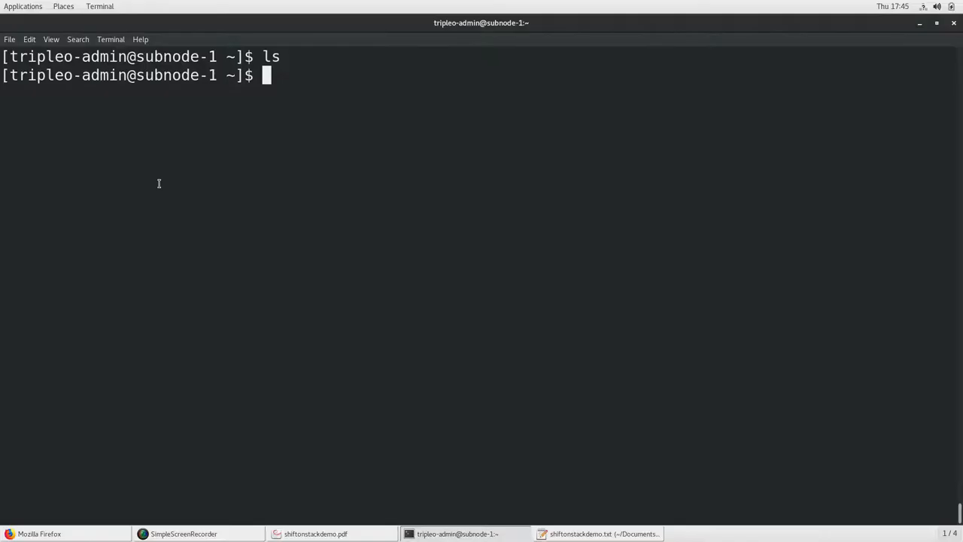
pyautogui.click(595, 533)
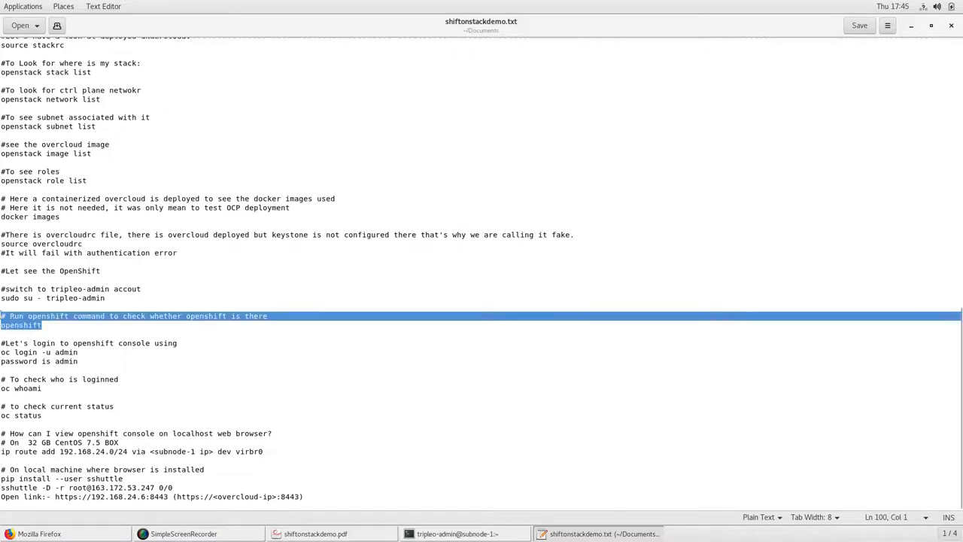
pyautogui.click(457, 533)
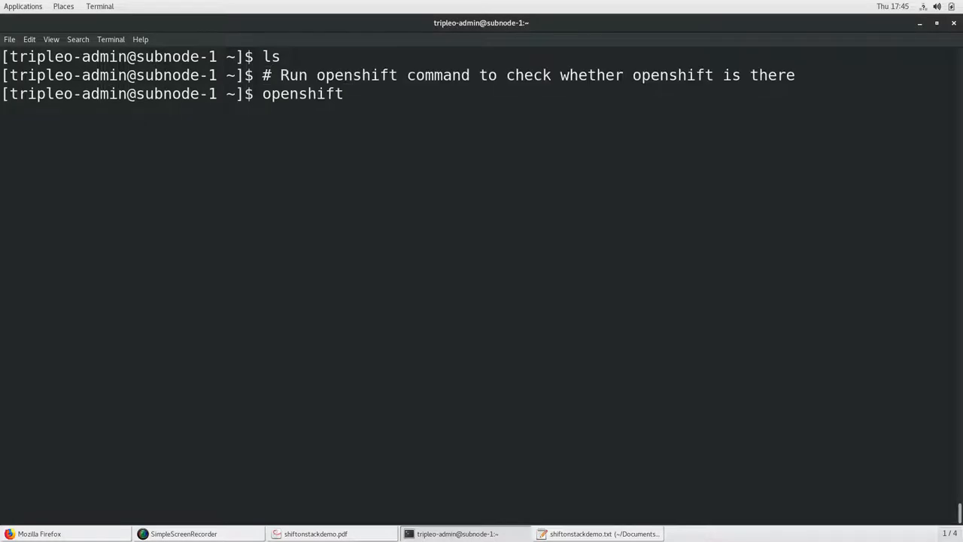
# - Run the openshift command to print the OpenShift Application Platform help
pyautogui.press('Return')
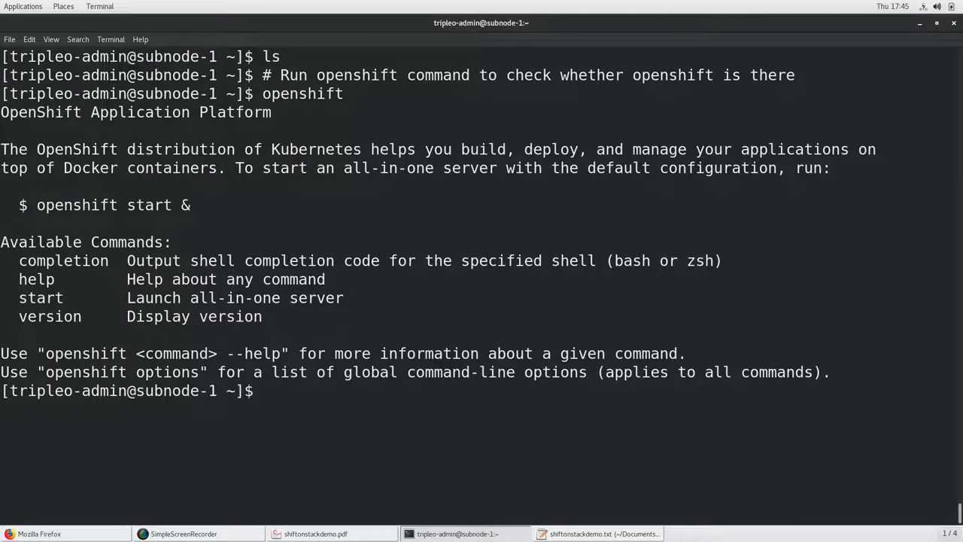
pyautogui.click(599, 533)
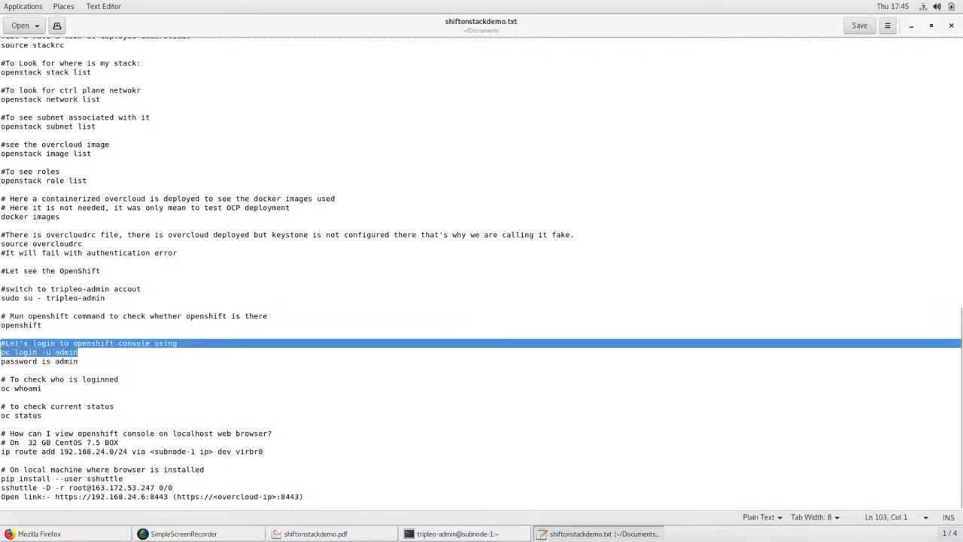
# - Run oc login -u admin against 192.168.24.6:8443 and submit the password
pyautogui.click(458, 532)
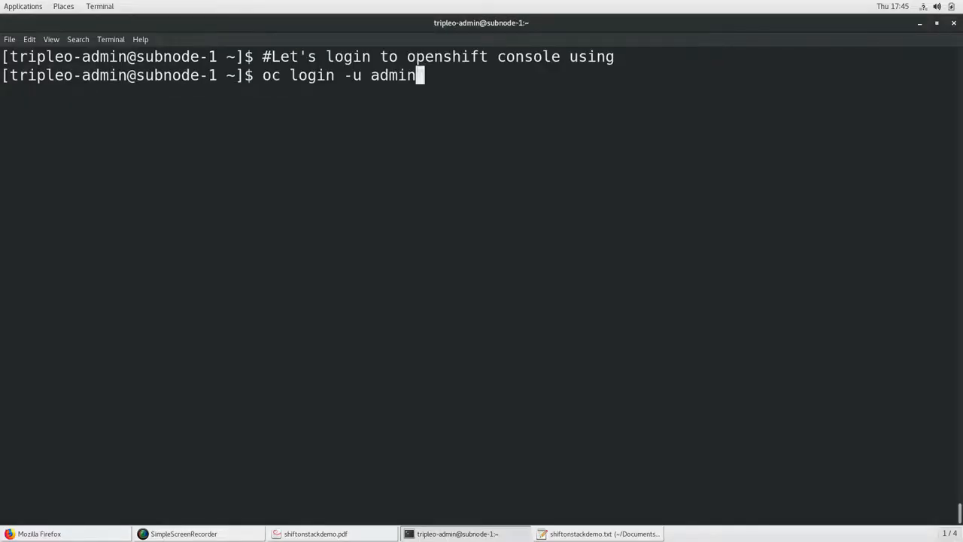
pyautogui.press('Return')
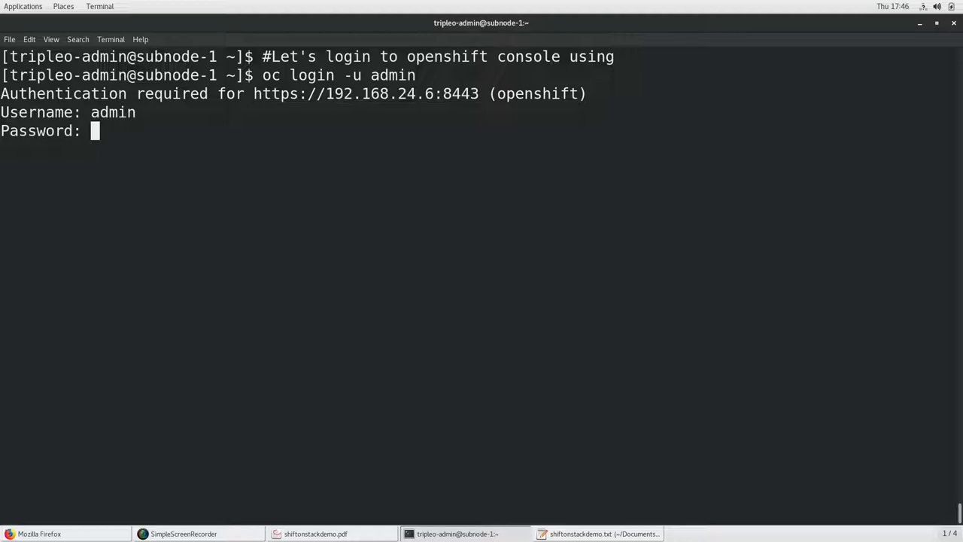
pyautogui.press('Return')
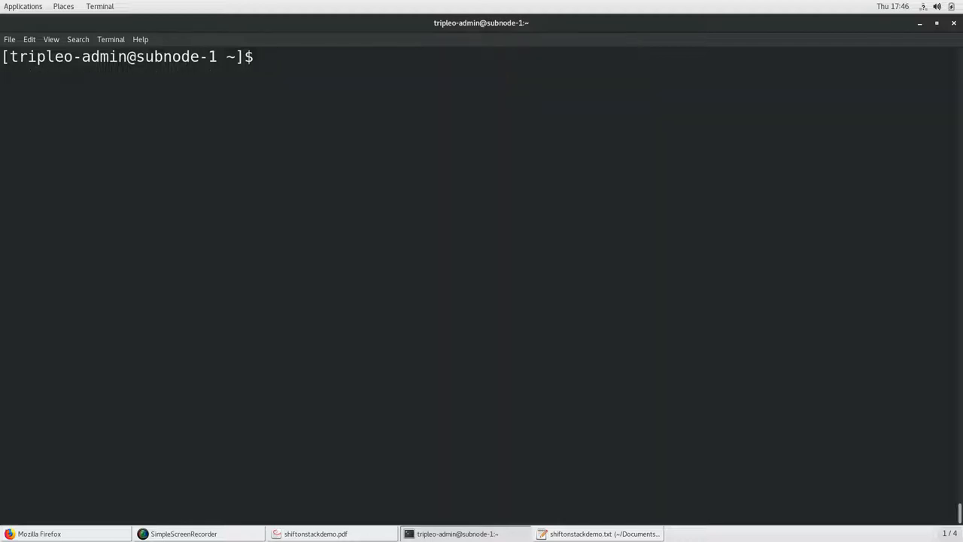
pyautogui.write('oc')
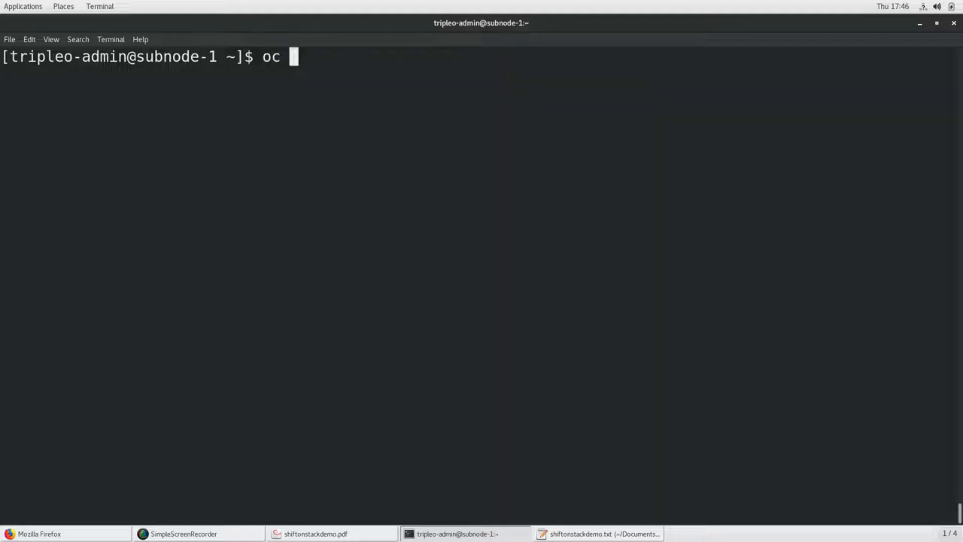
pyautogui.write('get project')
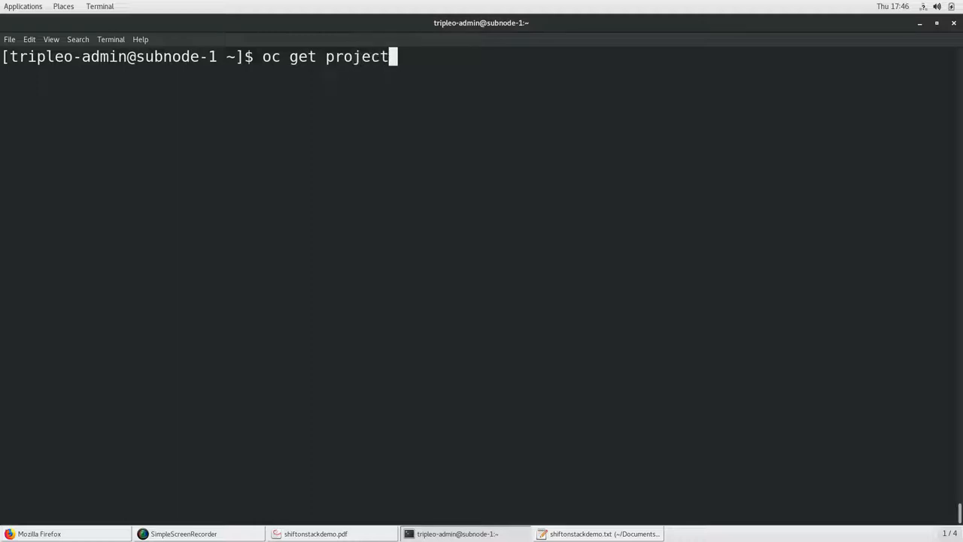
pyautogui.press('Return')
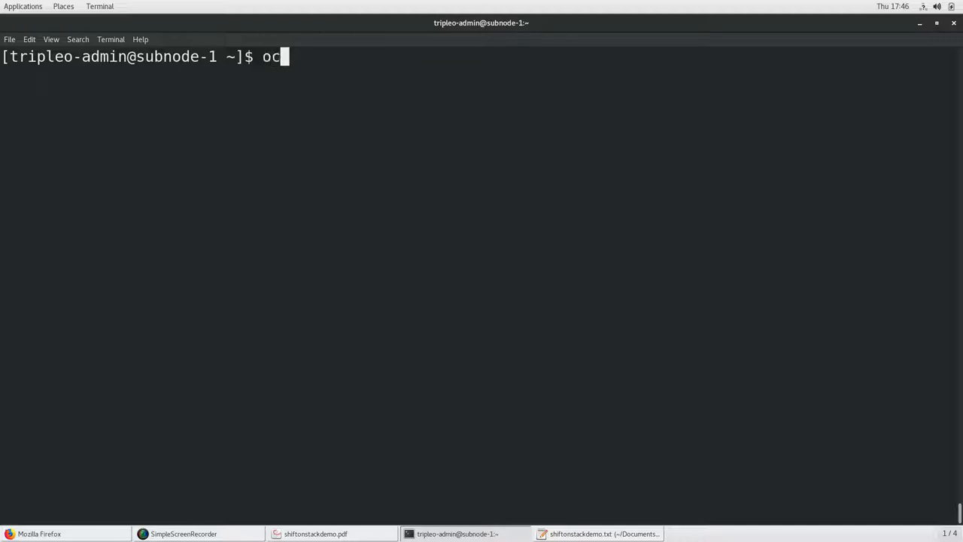
pyautogui.press('BackSpace')
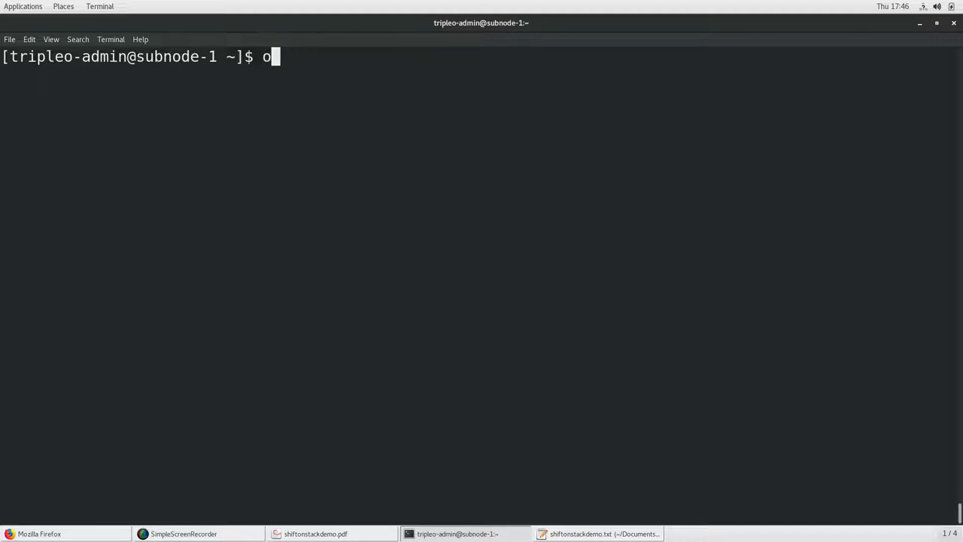
# - Copy the oc whoami lines from the notes and run them, reporting admin
pyautogui.click(598, 533)
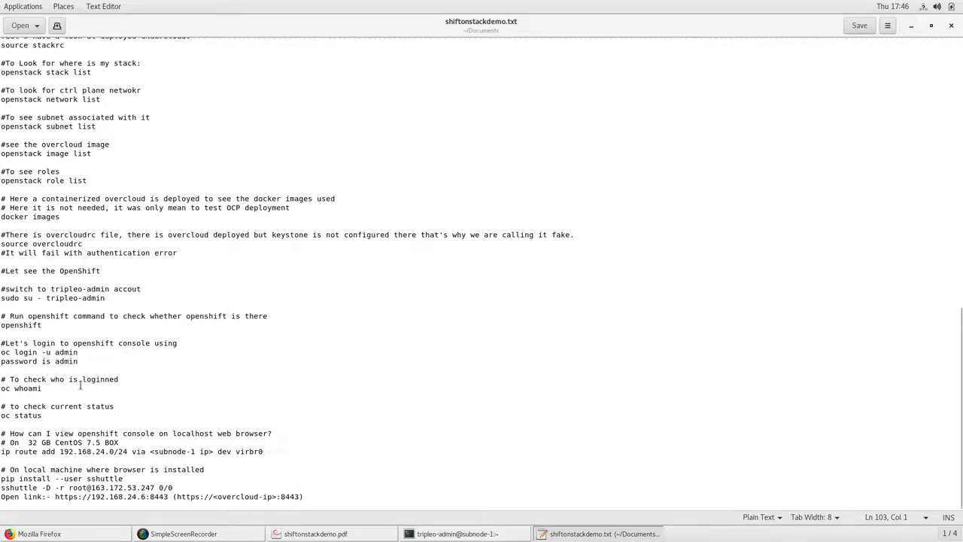
pyautogui.moveTo(2, 379); pyautogui.dragTo(40, 388)
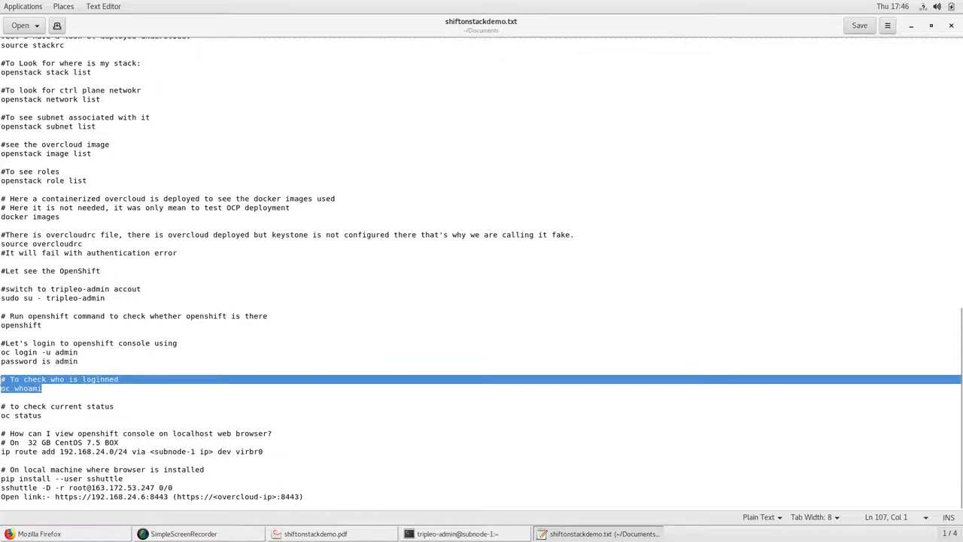
pyautogui.click(457, 533)
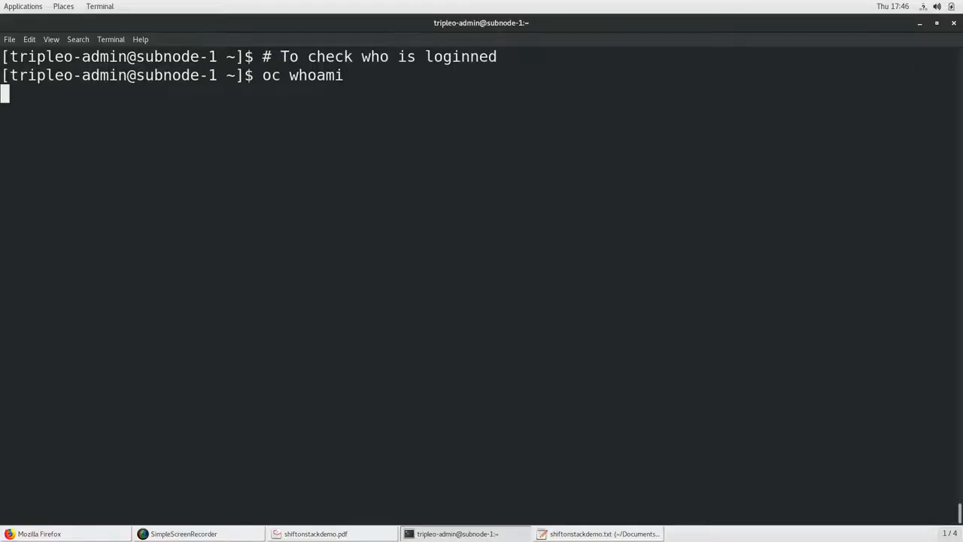
pyautogui.click(599, 533)
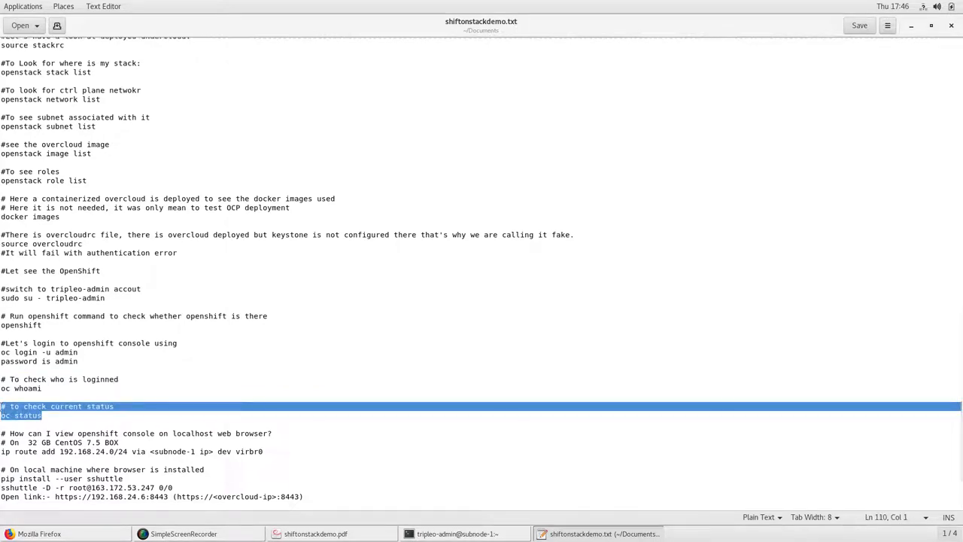
# - Run oc status showing project foobar with httpd-example, jenkins and ruby-ex services
pyautogui.click(457, 532)
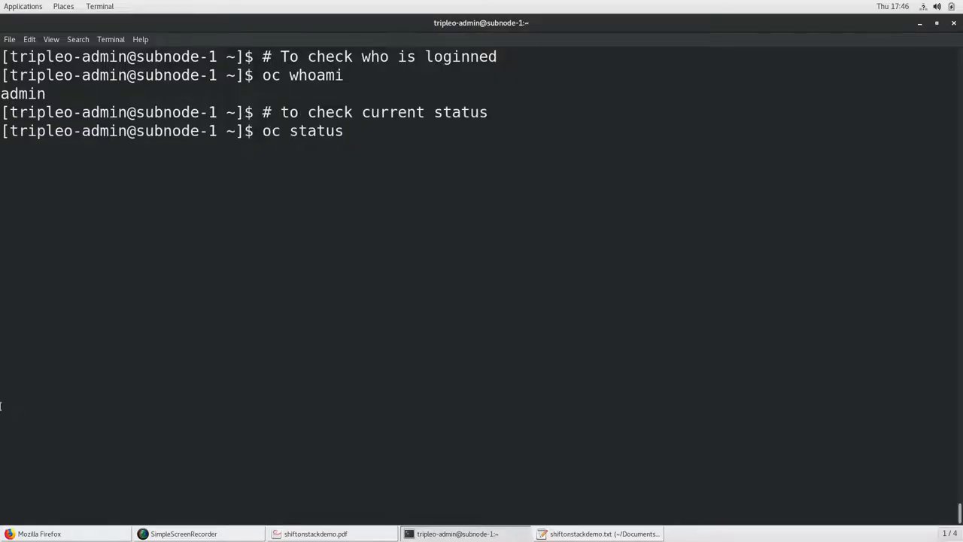
pyautogui.press('Return')
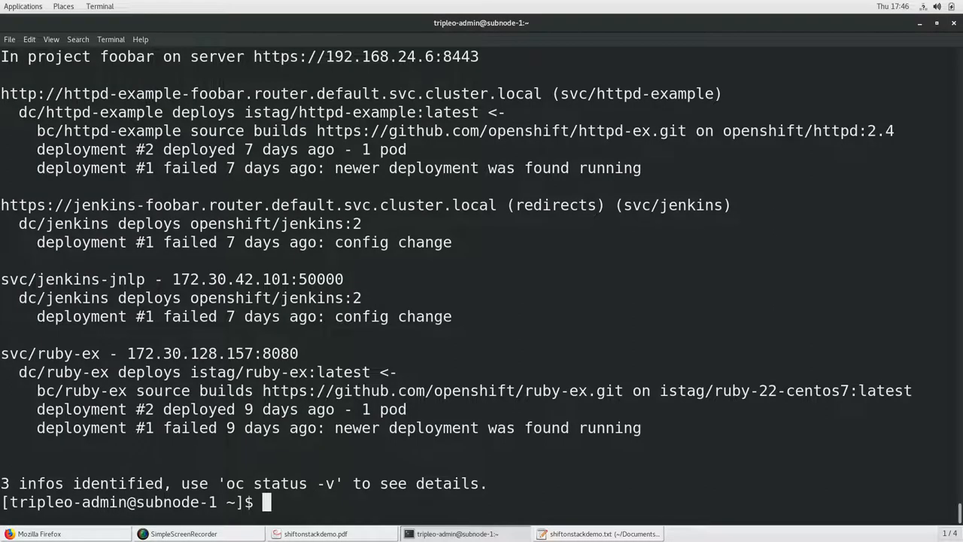
pyautogui.doubleClick(190, 241)
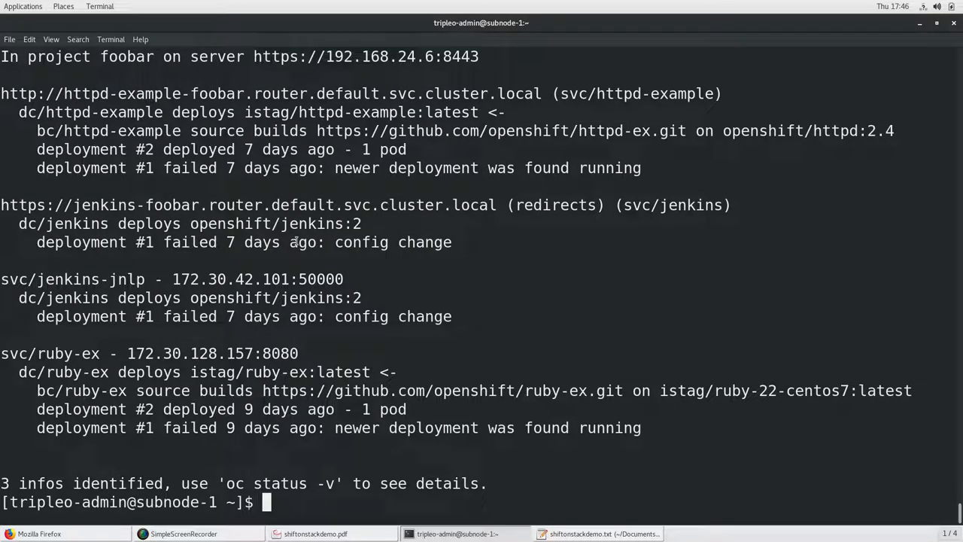
pyautogui.click(599, 533)
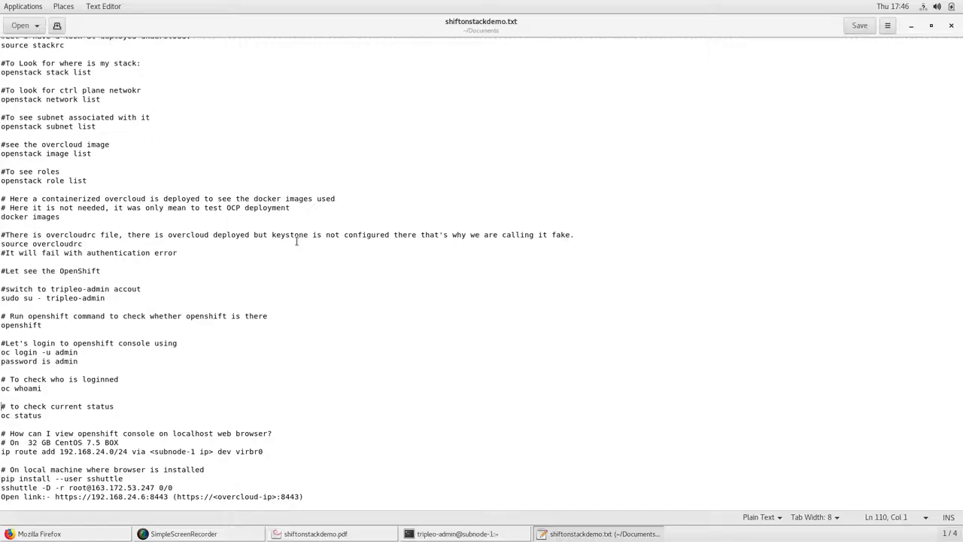
pyautogui.moveTo(253, 418)
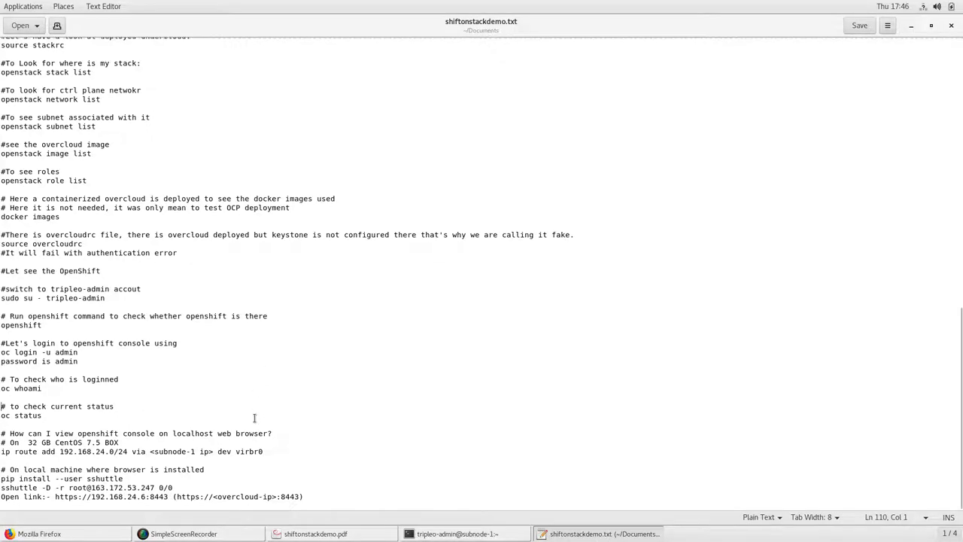
pyautogui.moveTo(376, 392)
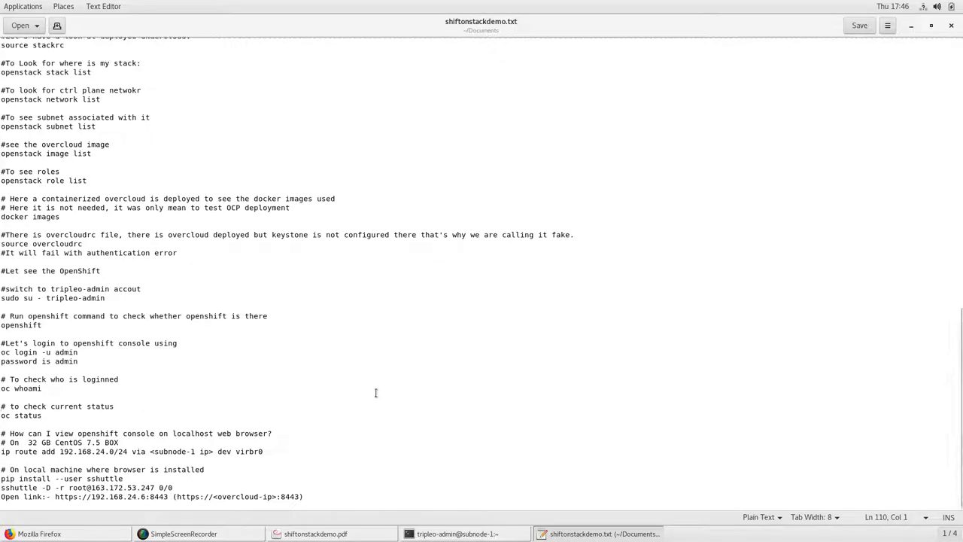
# - Log admin out of the cluster with oc logout
pyautogui.click(457, 532)
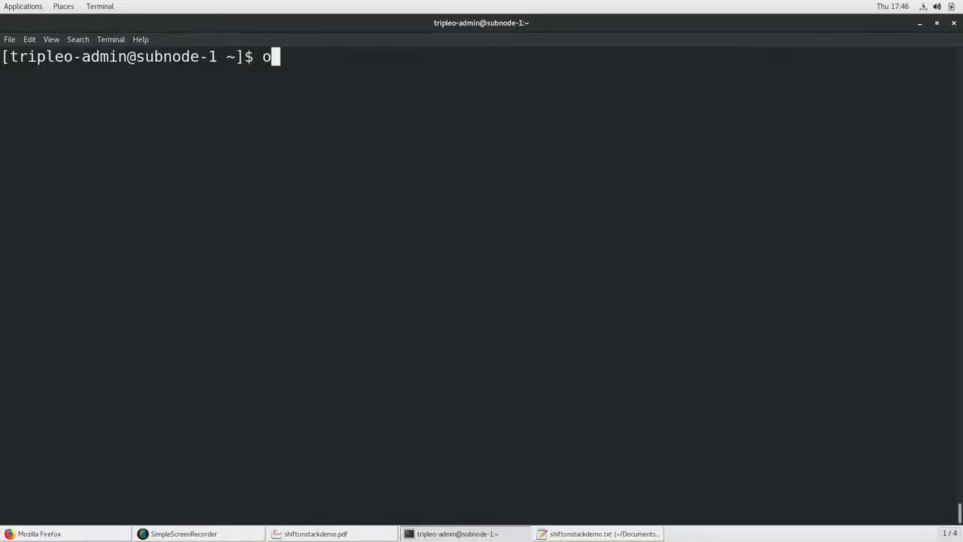
pyautogui.write('c logo')
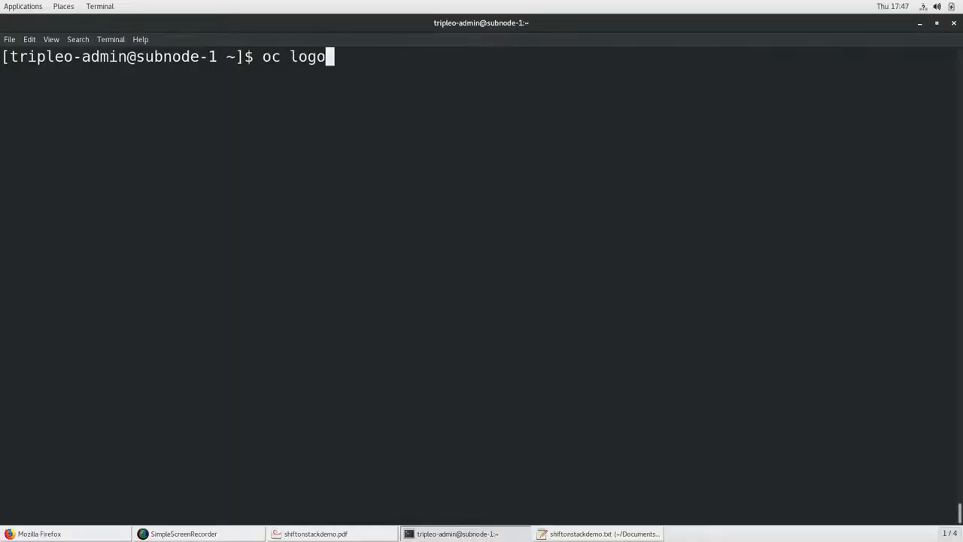
pyautogui.press('Return')
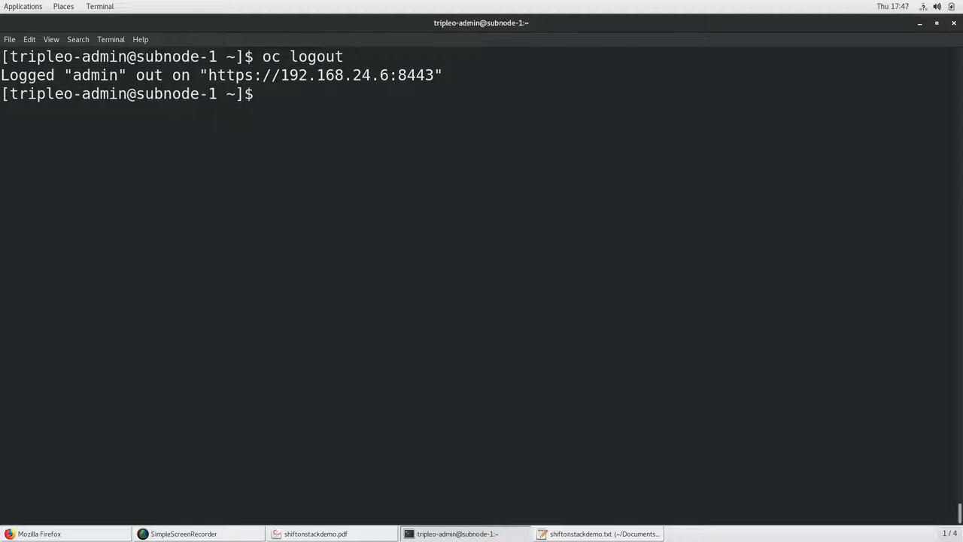
# - Log in as developer with oc login -u developer, reporting no projects yet
pyautogui.write('oc')
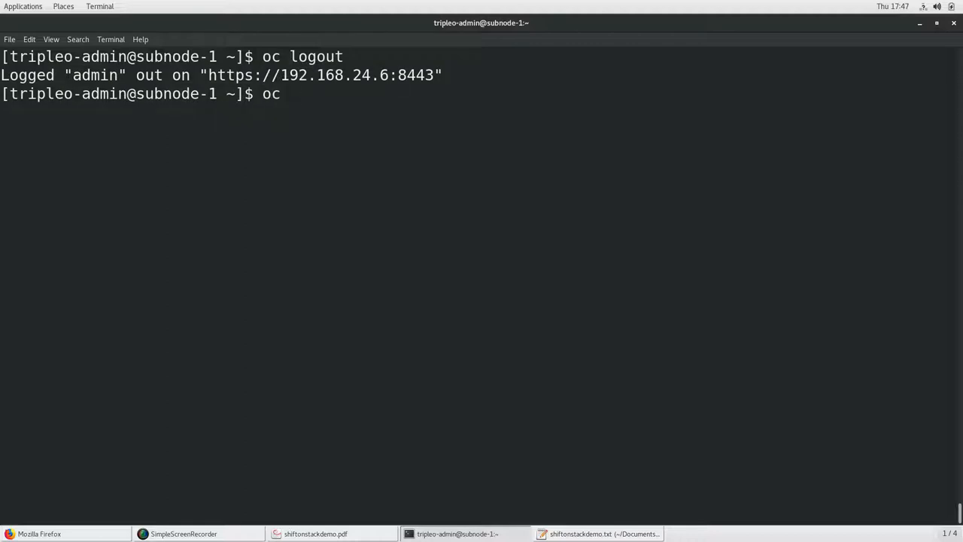
pyautogui.write('login -')
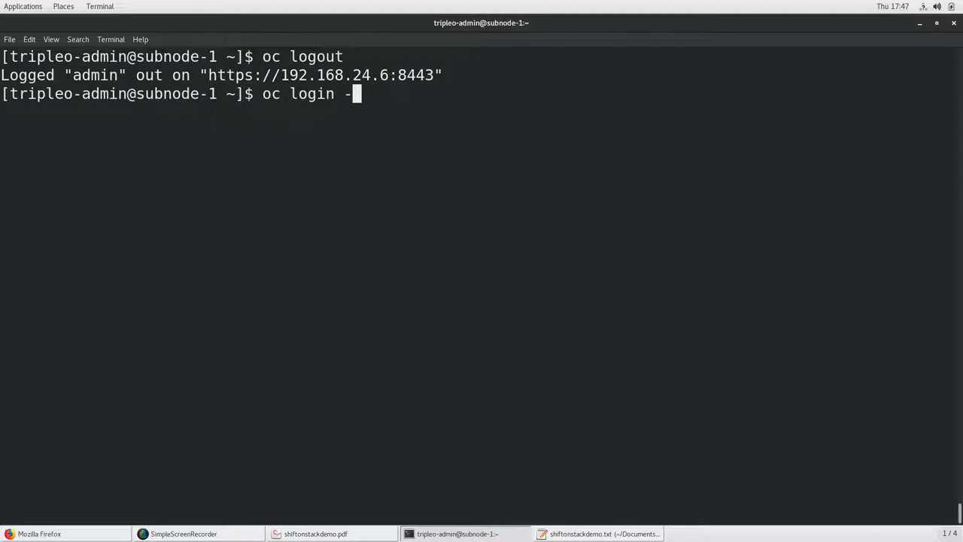
pyautogui.write('u develpp')
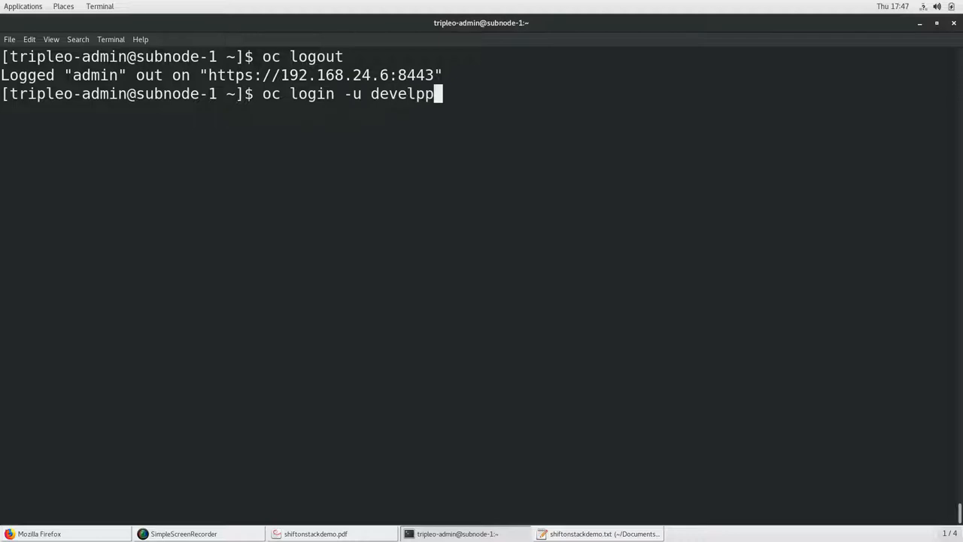
pyautogui.write('er')
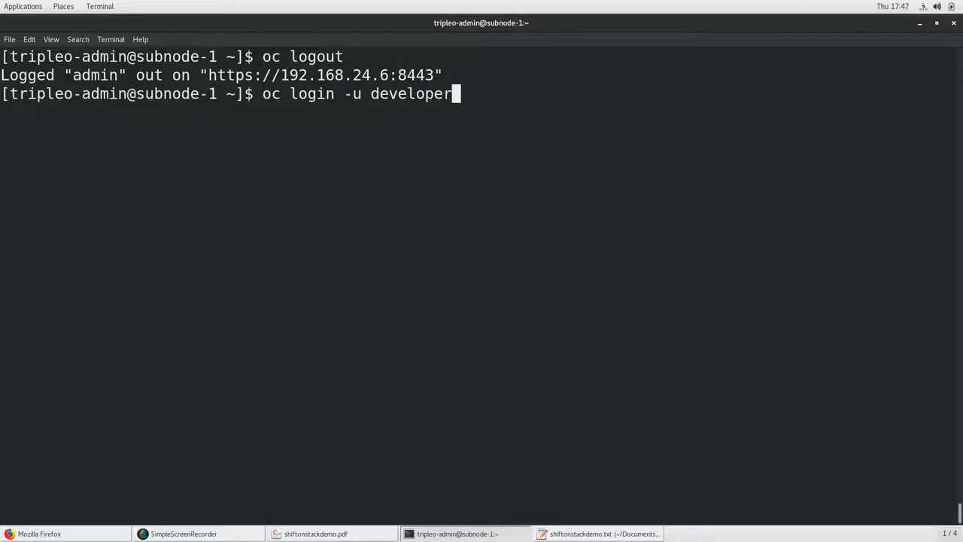
pyautogui.press('Return')
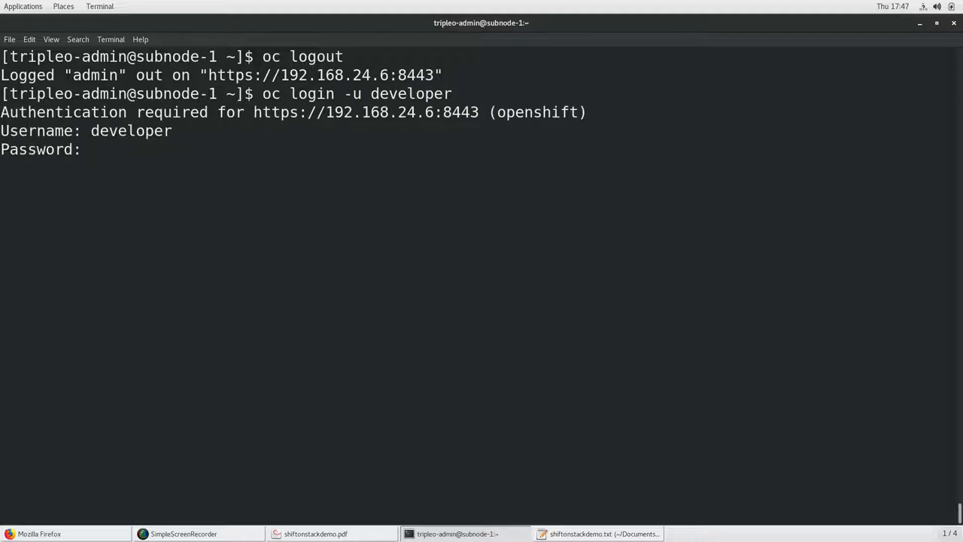
pyautogui.press('Return')
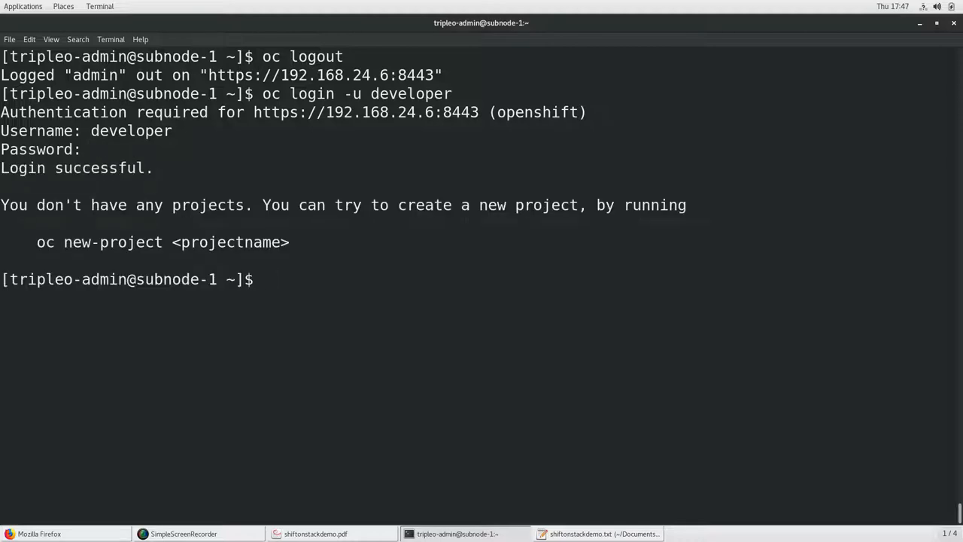
# - Create the OpenShift project shiftonstackdemo with oc new-project, correcting the mistyped name first
pyautogui.write('oc')
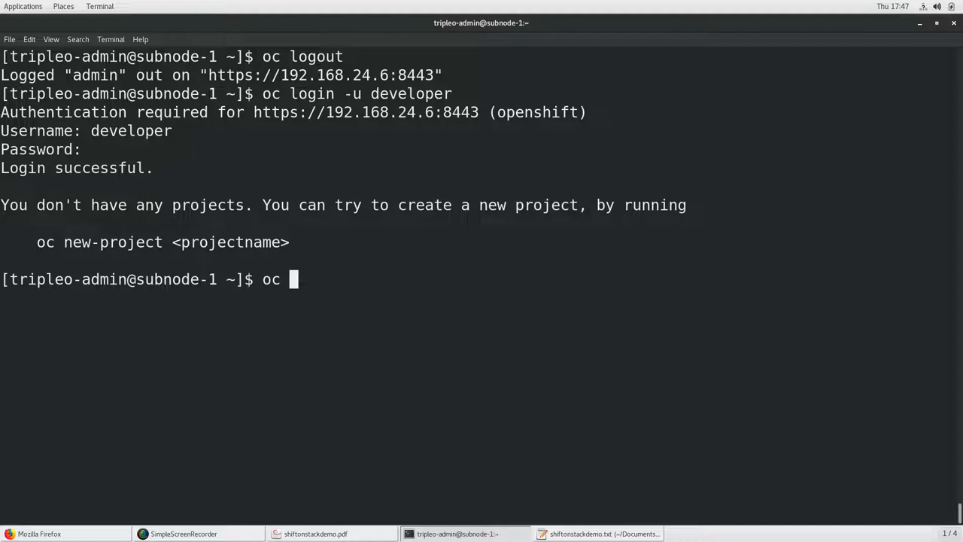
pyautogui.write('new-')
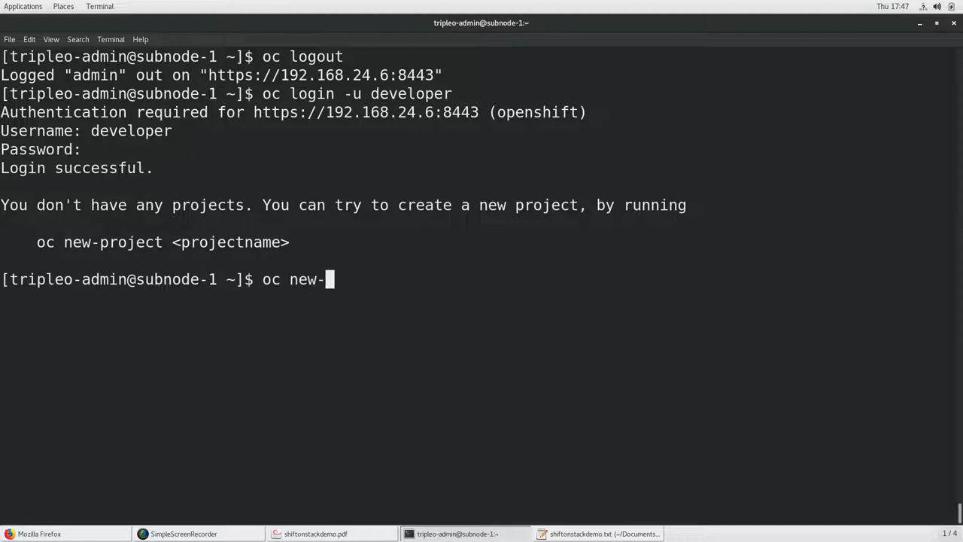
pyautogui.write('prok')
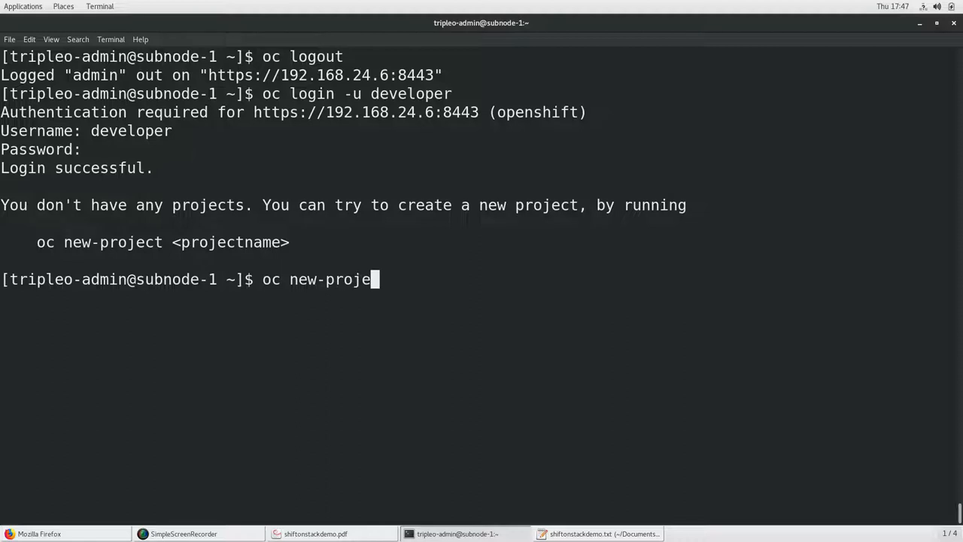
pyautogui.write('ct')
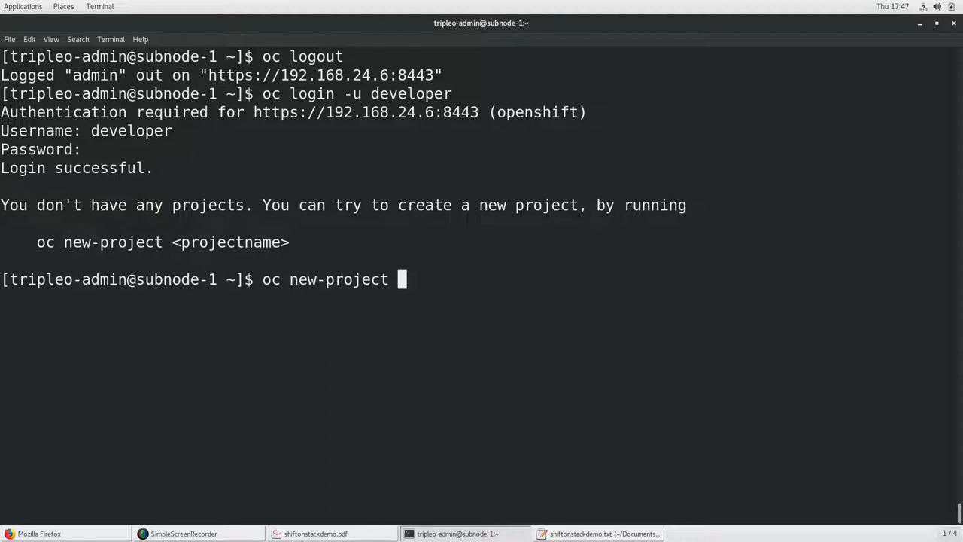
pyautogui.write('developer')
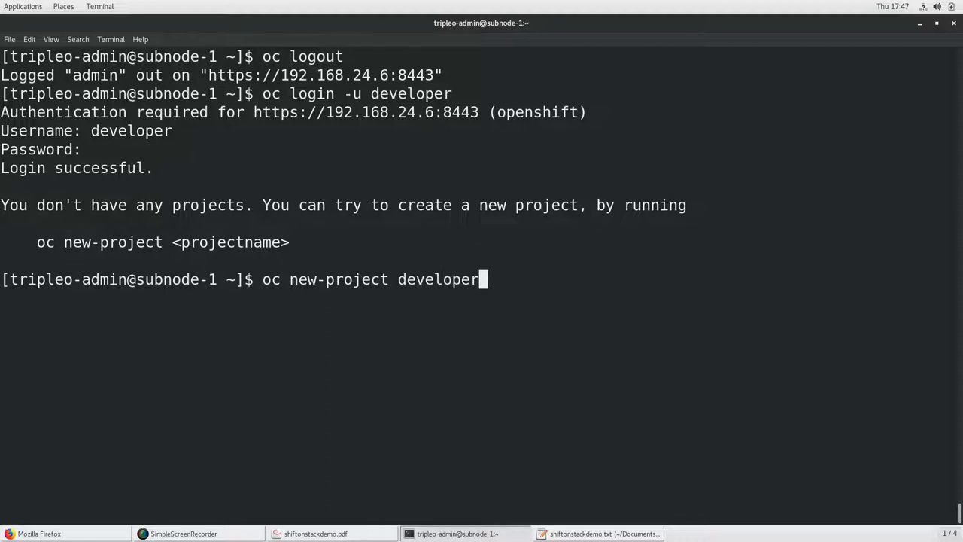
pyautogui.press('BackSpace')
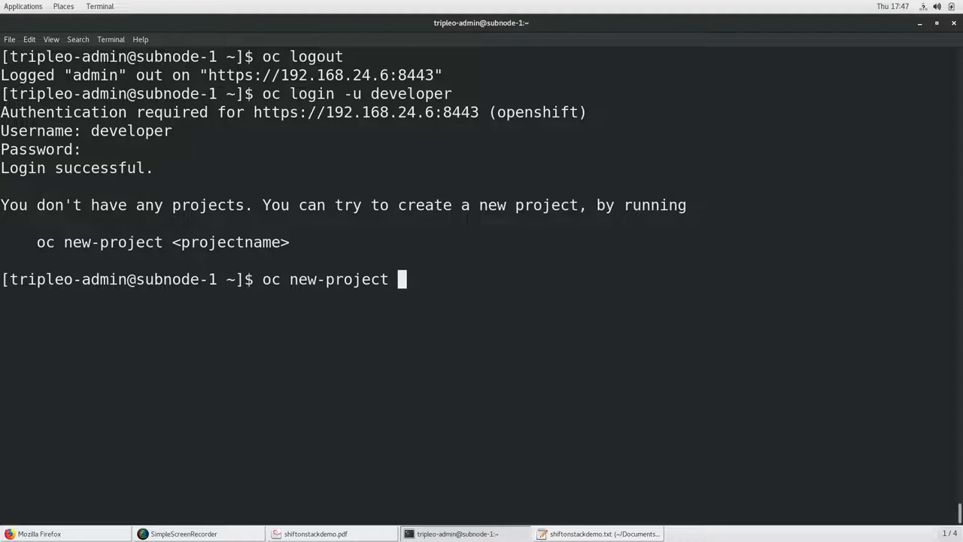
pyautogui.write('shiftpon')
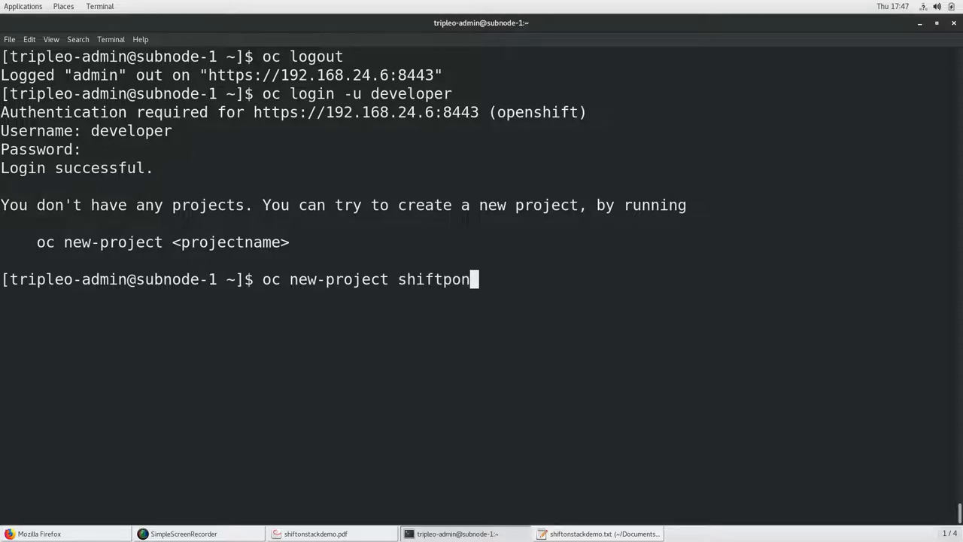
pyautogui.write('sta')
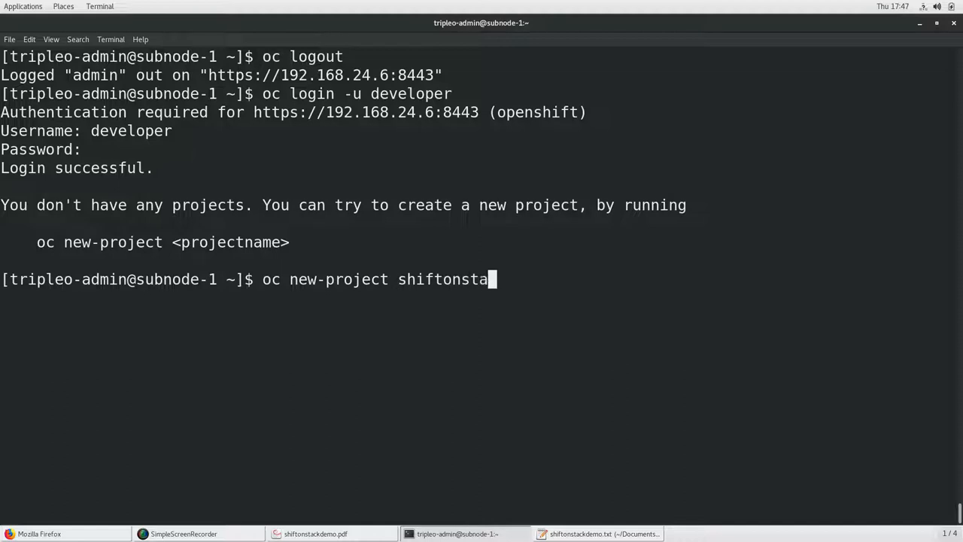
pyautogui.write('ckdemo')
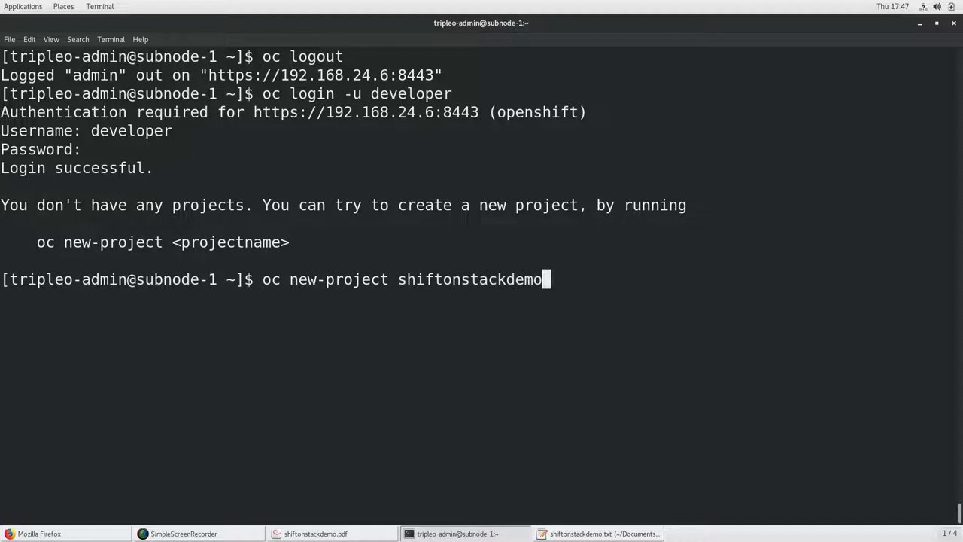
pyautogui.press('Return')
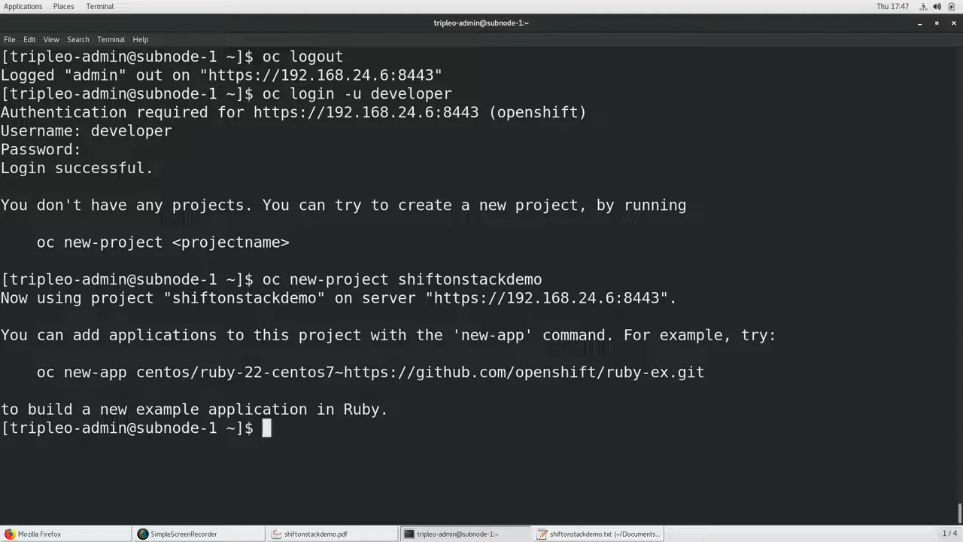
pyautogui.moveTo(39, 371)
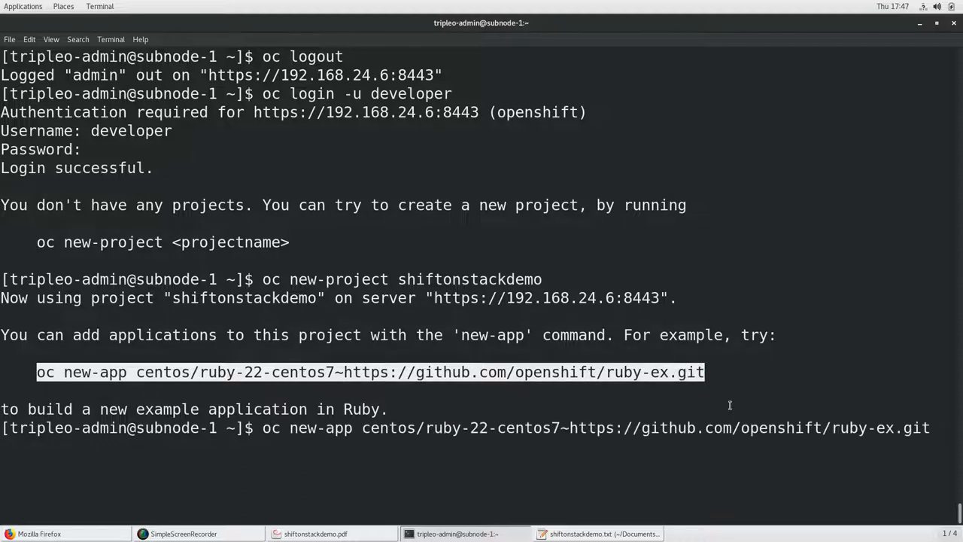
# - Run oc new-app to create the ruby-ex example app from centos/ruby-22-centos7 and its git repo
pyautogui.press('Return')
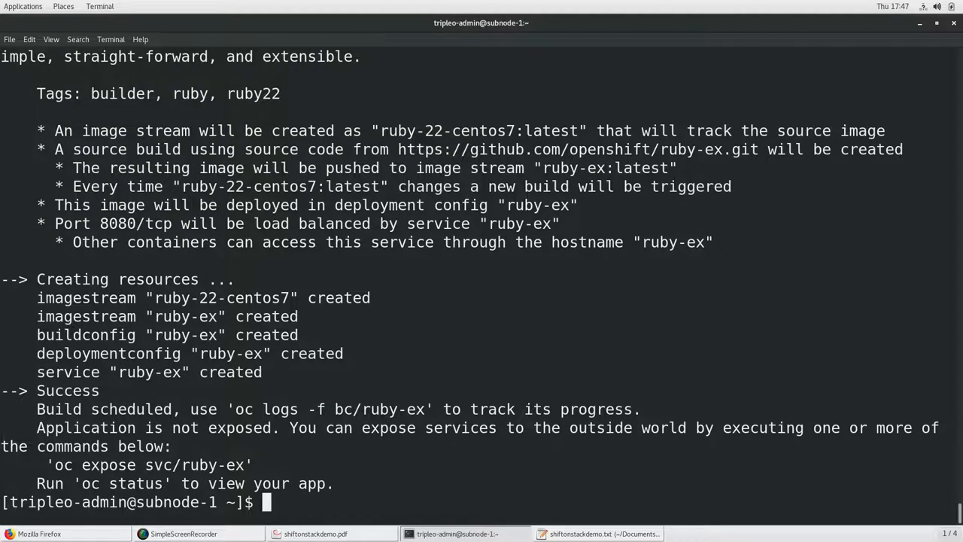
pyautogui.moveTo(725, 379)
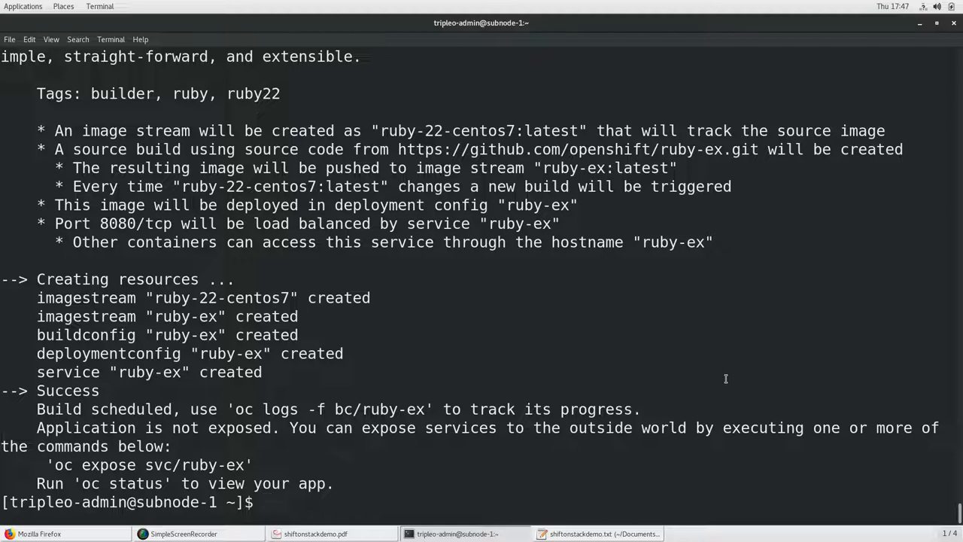
# - Check the new app with oc status and begin an oc get command
pyautogui.write('oc stat')
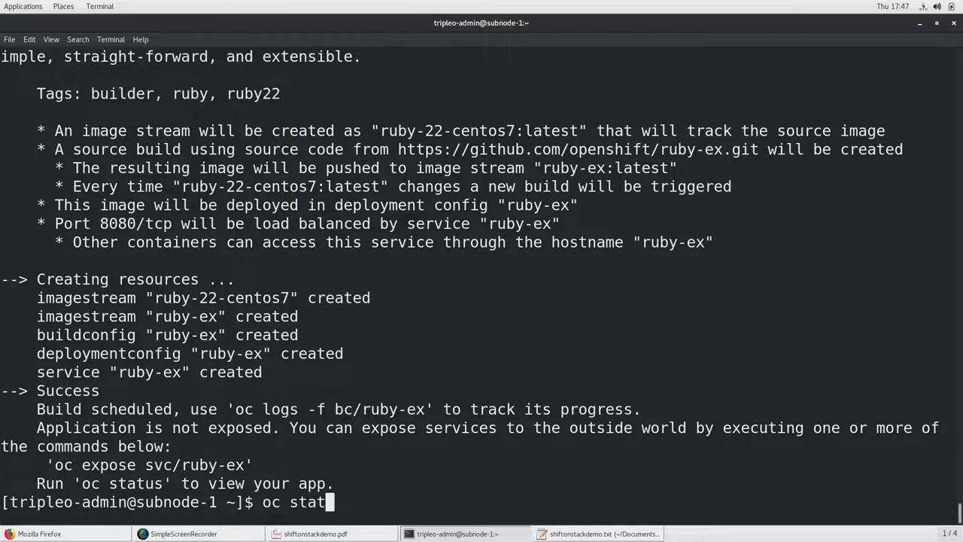
pyautogui.press('Return')
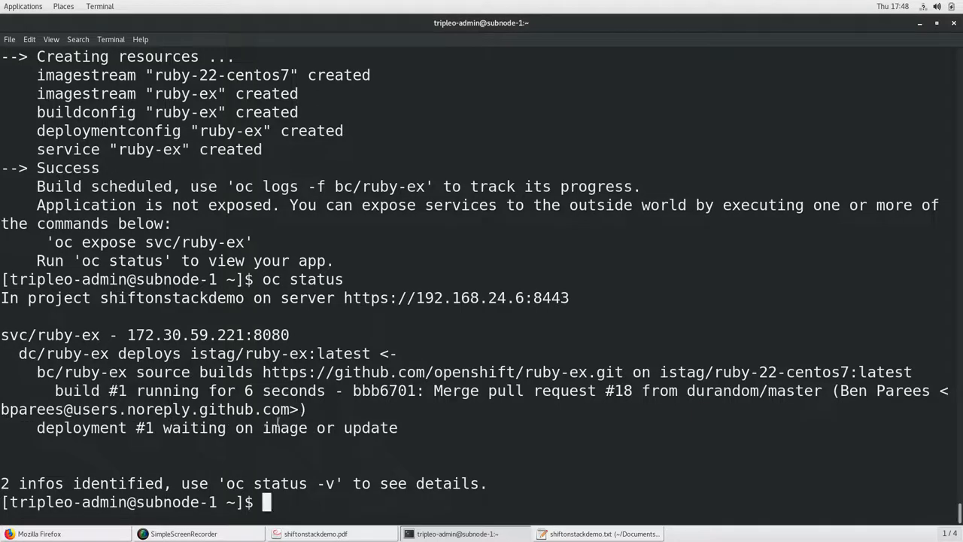
pyautogui.write('oc get nodes')
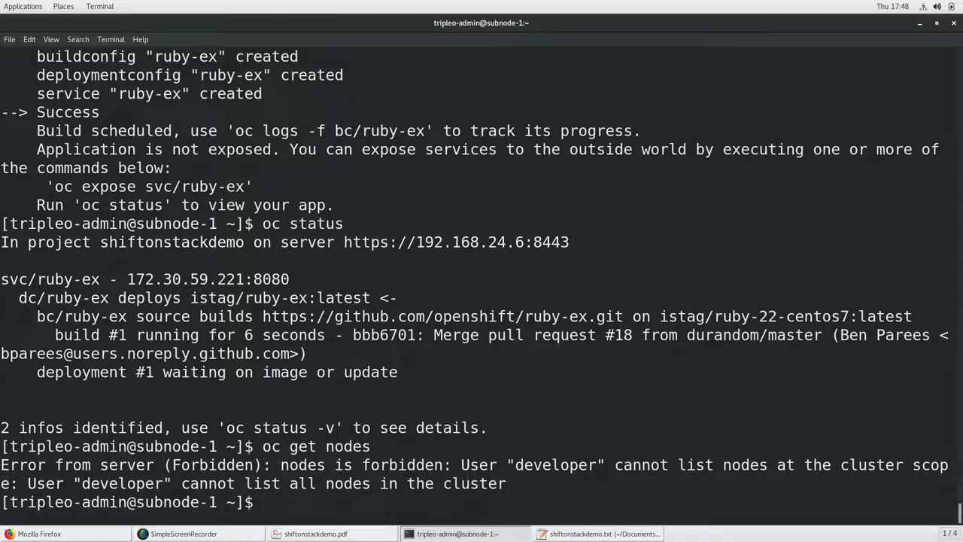
# - Log out of the session, change to the home directory and abandon an oc login as admin
pyautogui.write('logout')
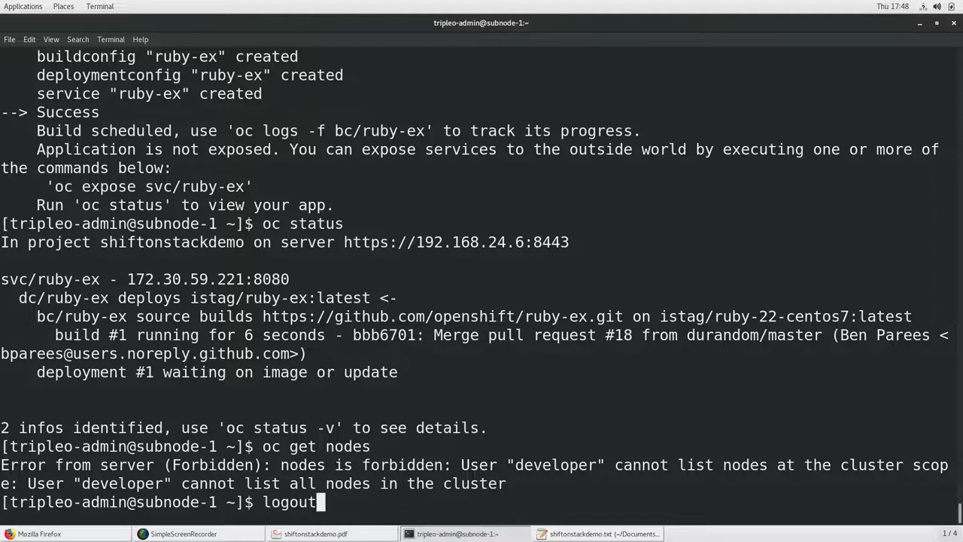
pyautogui.press('Return')
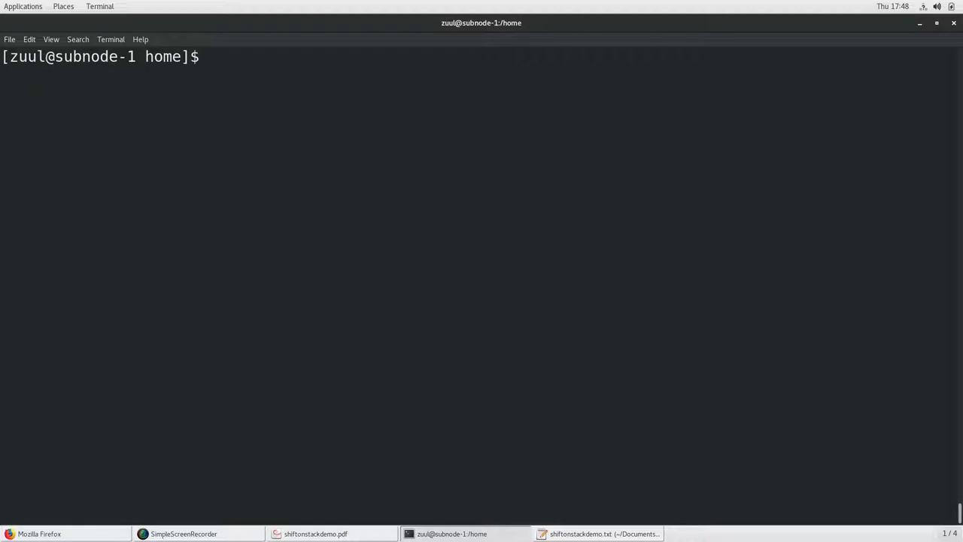
pyautogui.write('cd ~/')
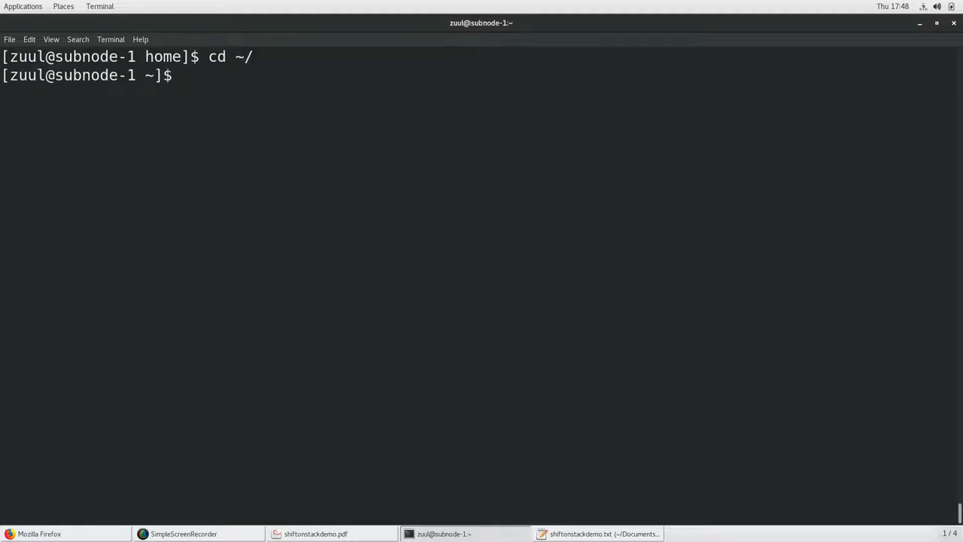
pyautogui.write('oc login -u adm')
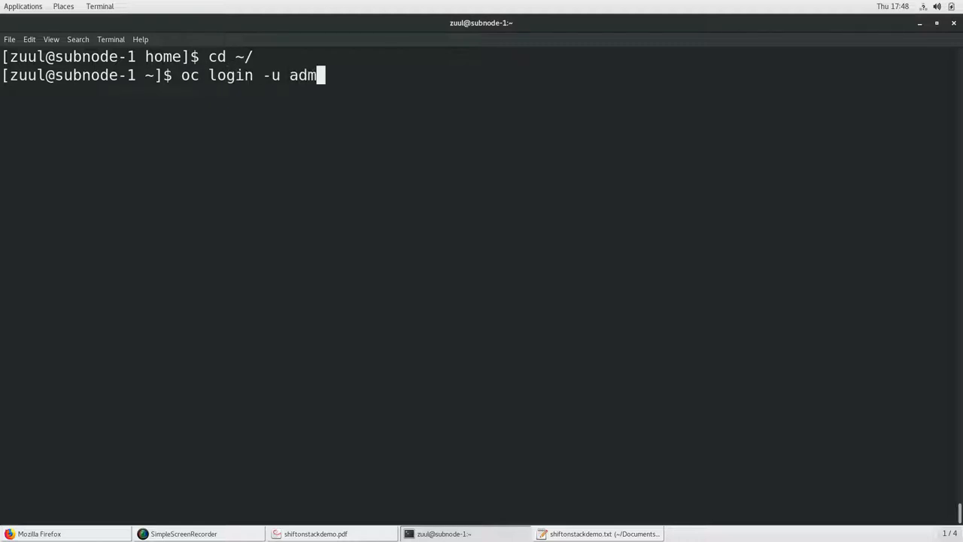
pyautogui.press('Return')
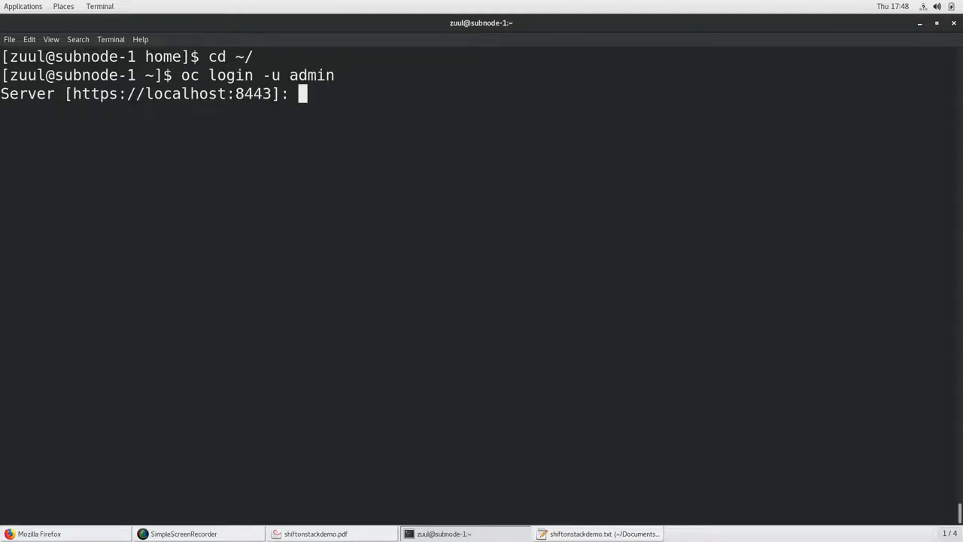
pyautogui.press('ctrl+c')
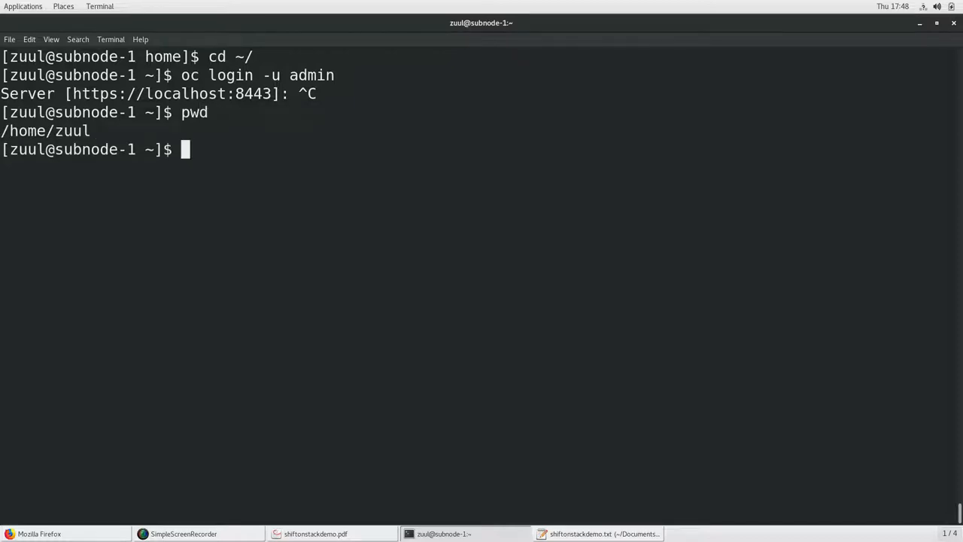
# - Switch to the tripleo-admin user with sudo su
pyautogui.write('sudo')
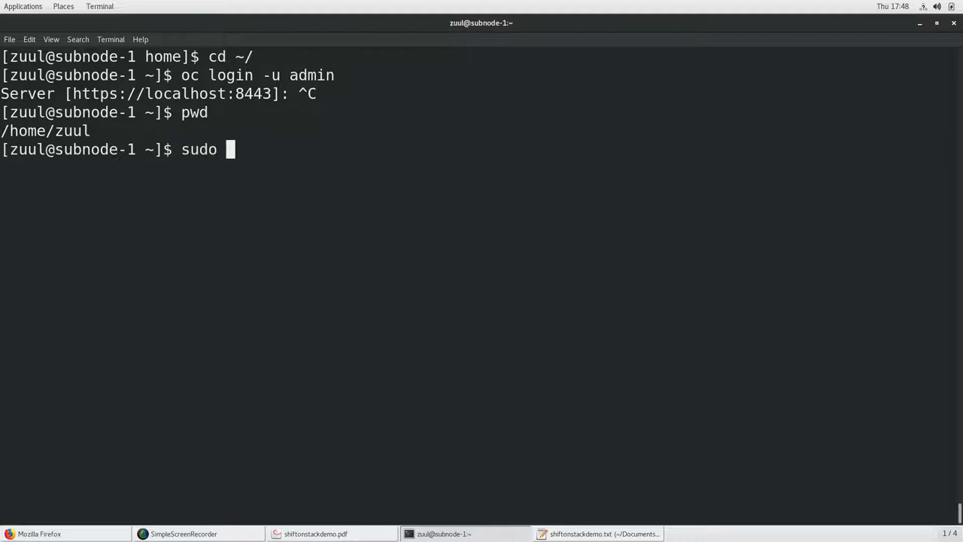
pyautogui.write('su')
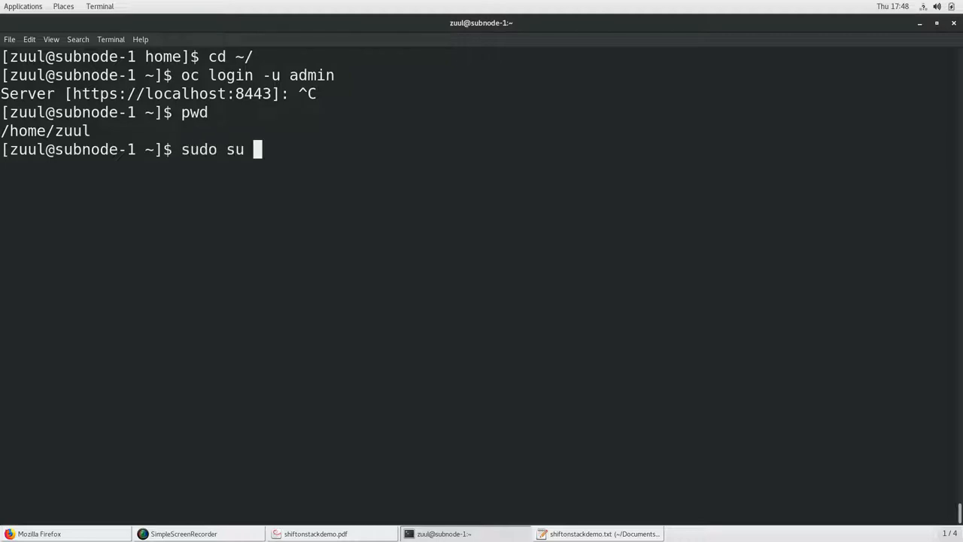
pyautogui.write('- tripleo-adm')
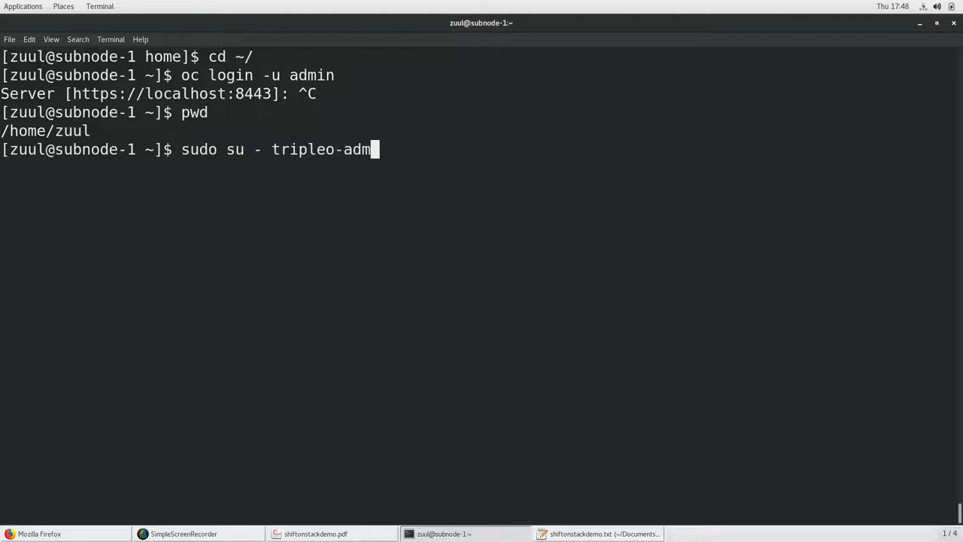
pyautogui.press('Return')
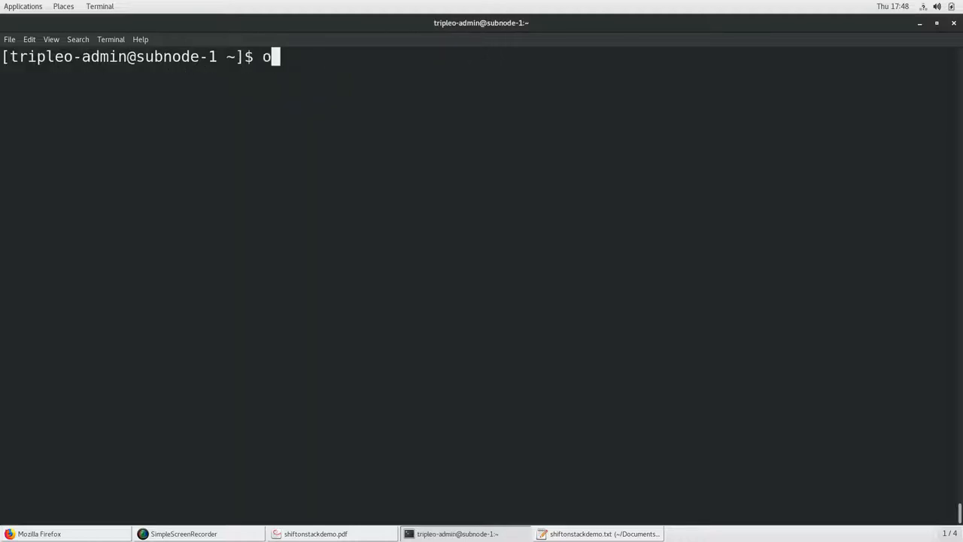
# - Log in to the cluster as admin and try listing the nodes
pyautogui.write('c login')
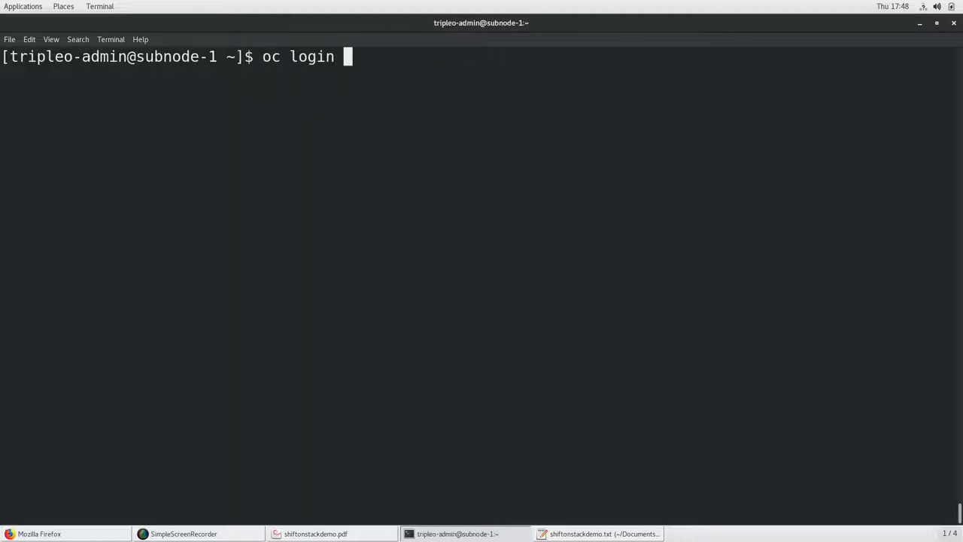
pyautogui.write('-u admin')
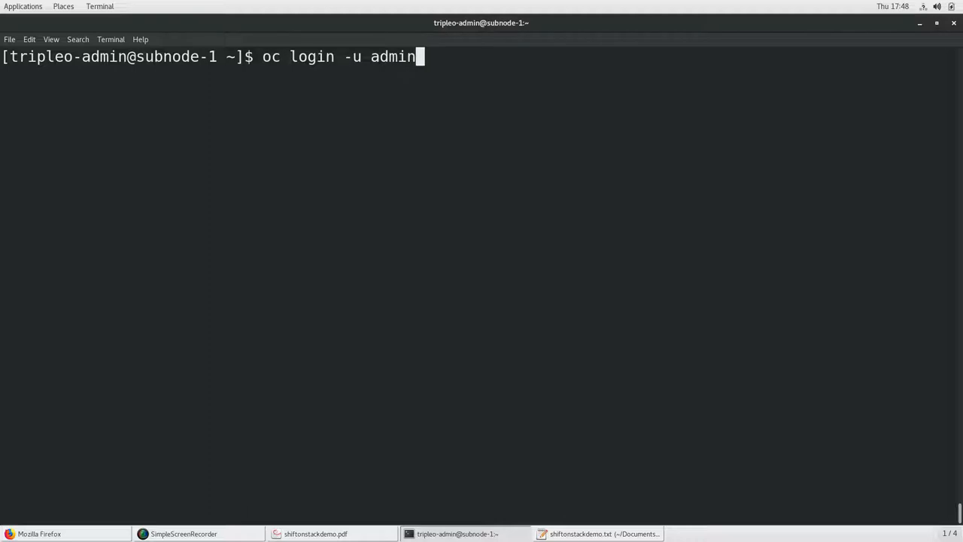
pyautogui.press('Return')
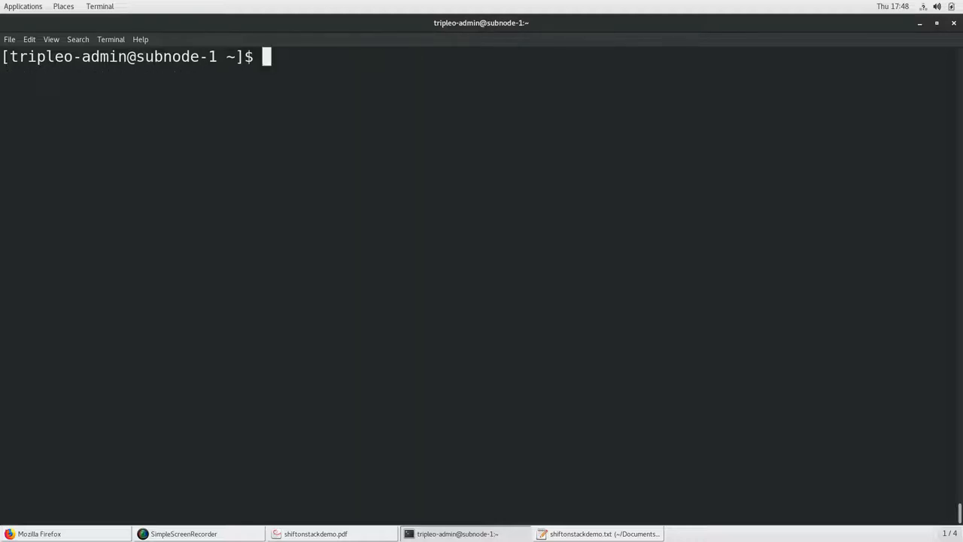
pyautogui.write('oc get nod')
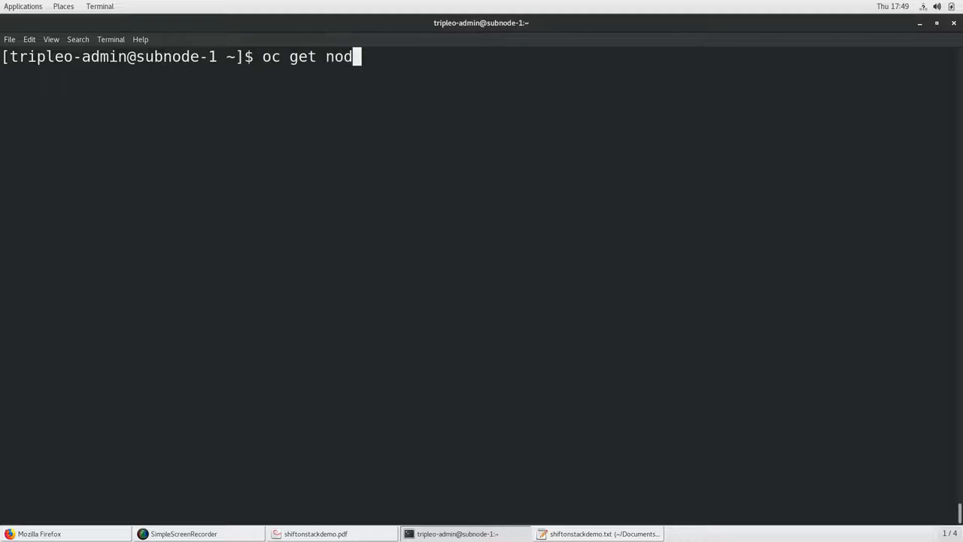
pyautogui.press('Return')
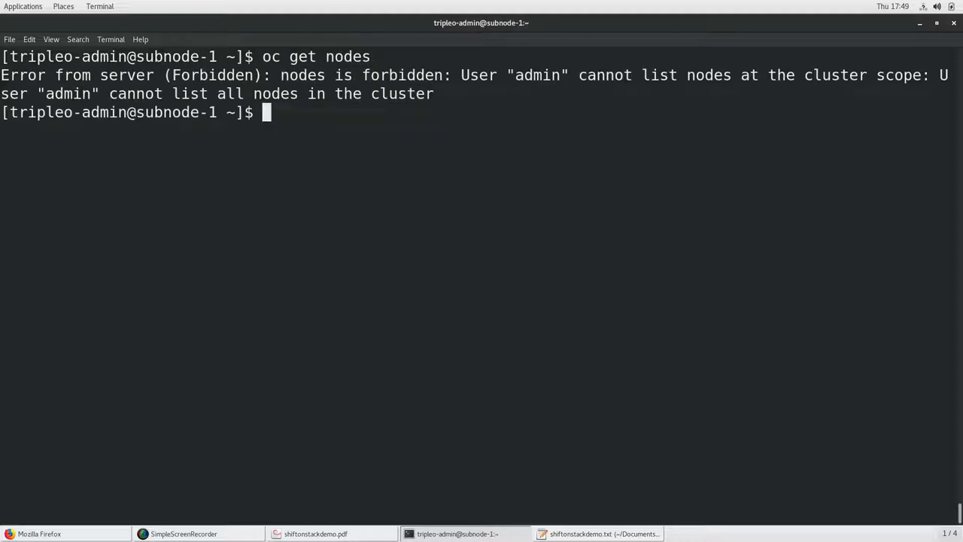
# - List the pods, highlighting ruby-ex-2-gqxnv and the jenkins-1-deploy Error, then start logging out
pyautogui.press('Return')
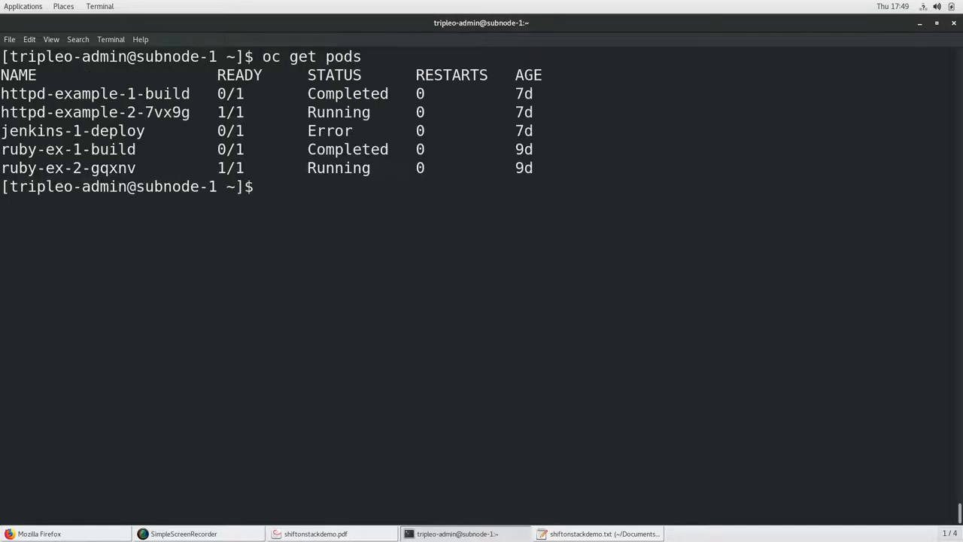
pyautogui.doubleClick(95, 93)
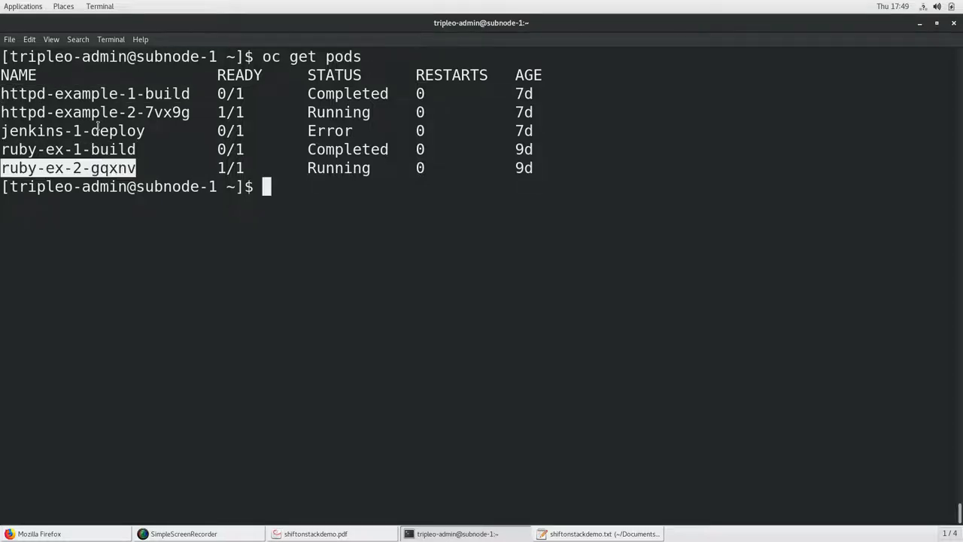
pyautogui.doubleClick(72, 130)
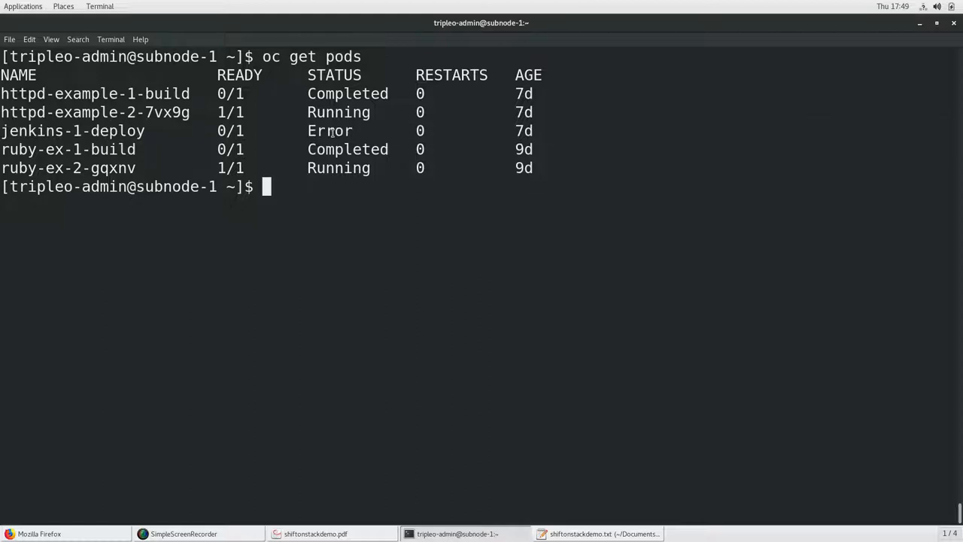
pyautogui.write('logout')
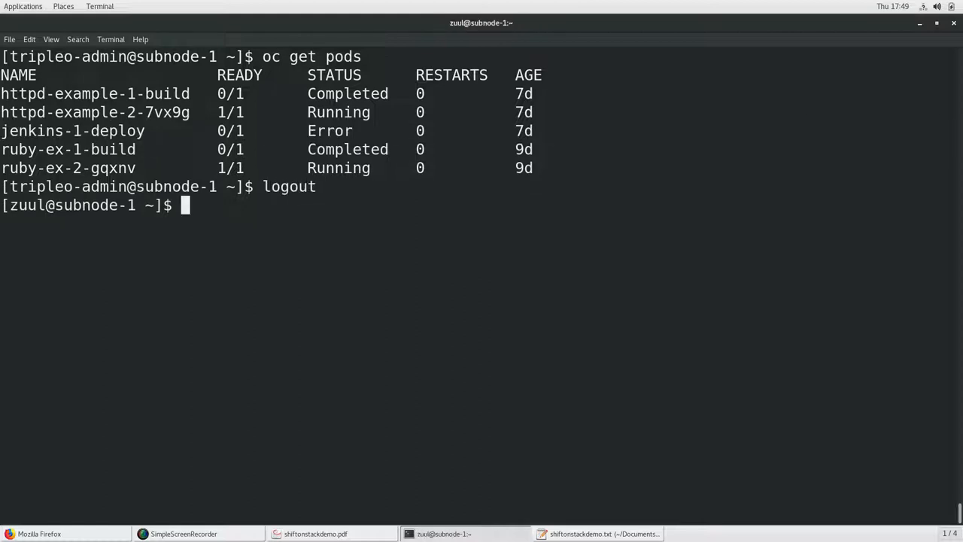
# - Log in to OpenShift as the developer user on project shiftonstackdemo
pyautogui.write('oc')
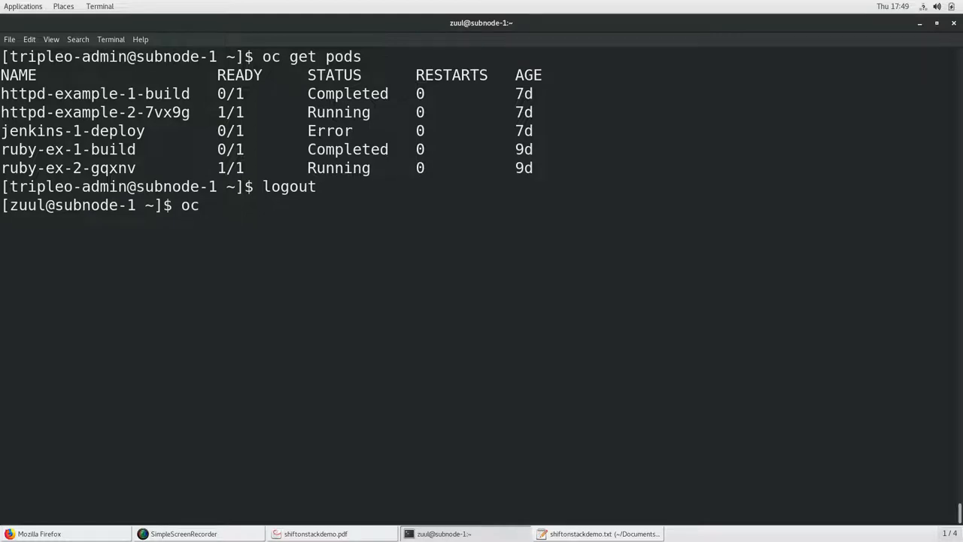
pyautogui.write('pwd')
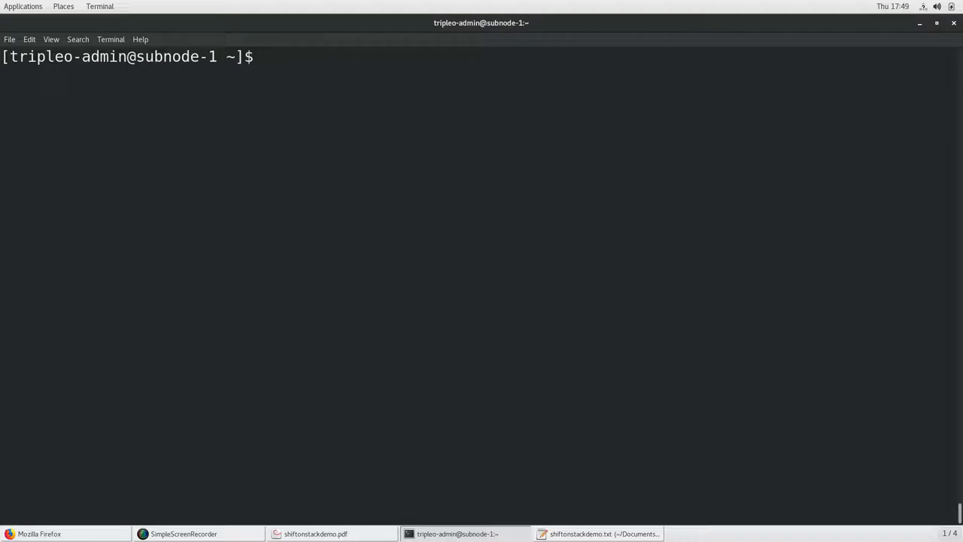
pyautogui.write('oc login -u admin')
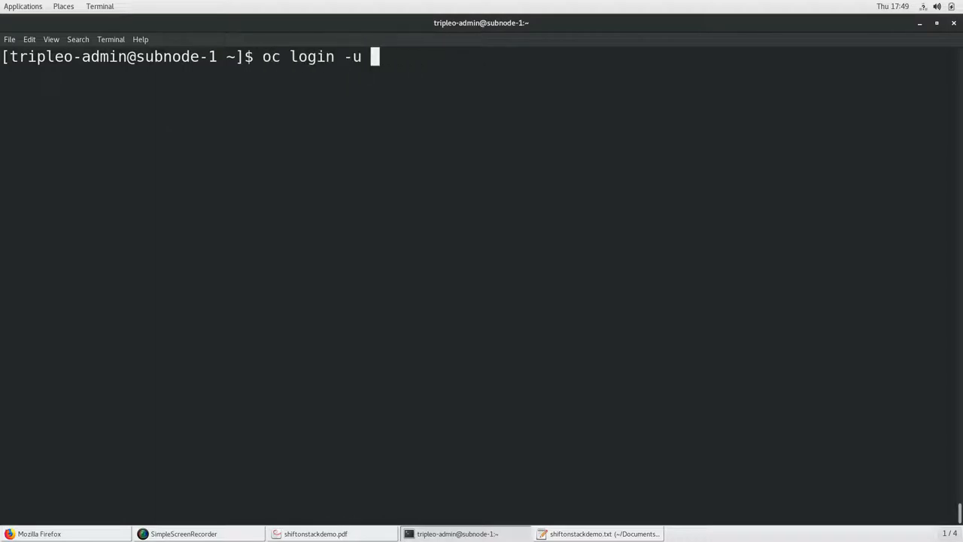
pyautogui.write('develope')
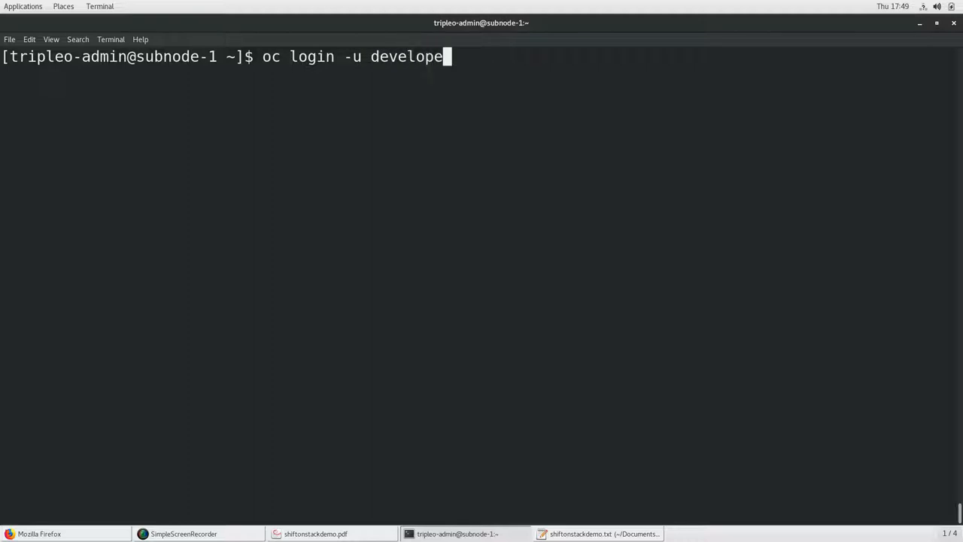
pyautogui.press('Return')
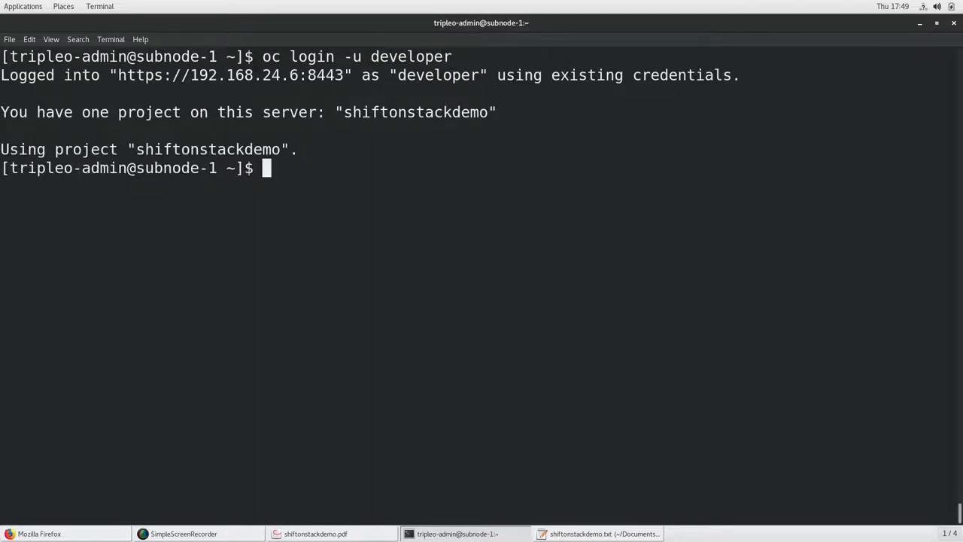
# - List the pods, highlighting the Completed ruby-ex-1-build, and type logout
pyautogui.write('oc get p')
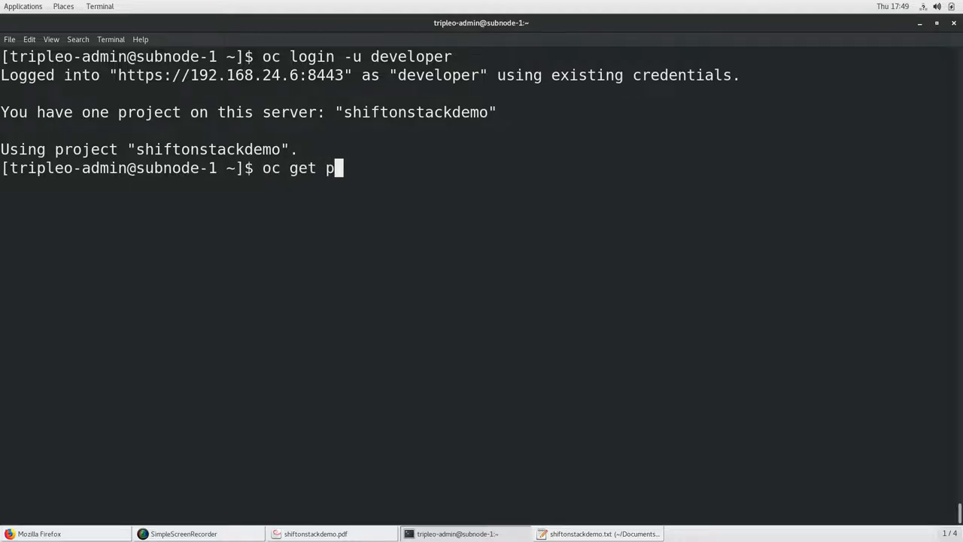
pyautogui.press('Return')
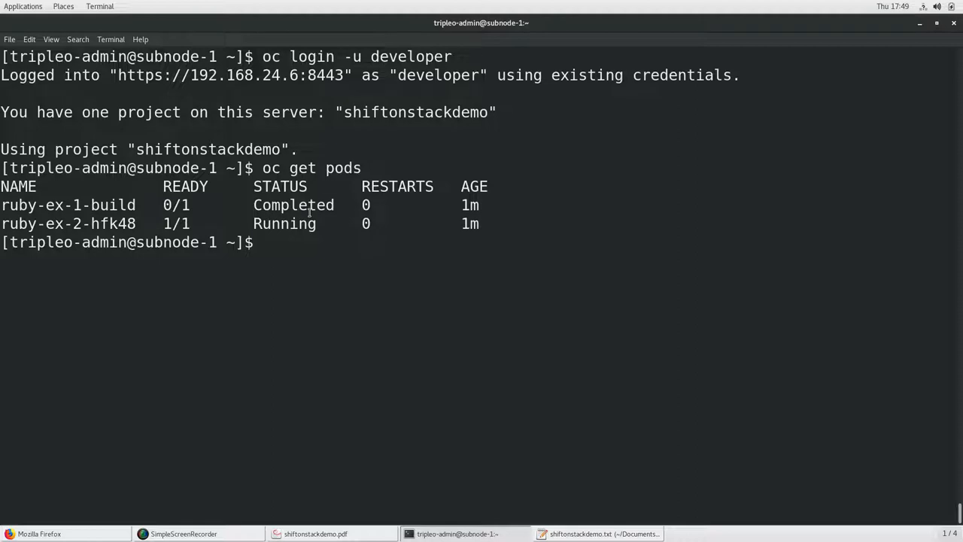
pyautogui.doubleClick(284, 223)
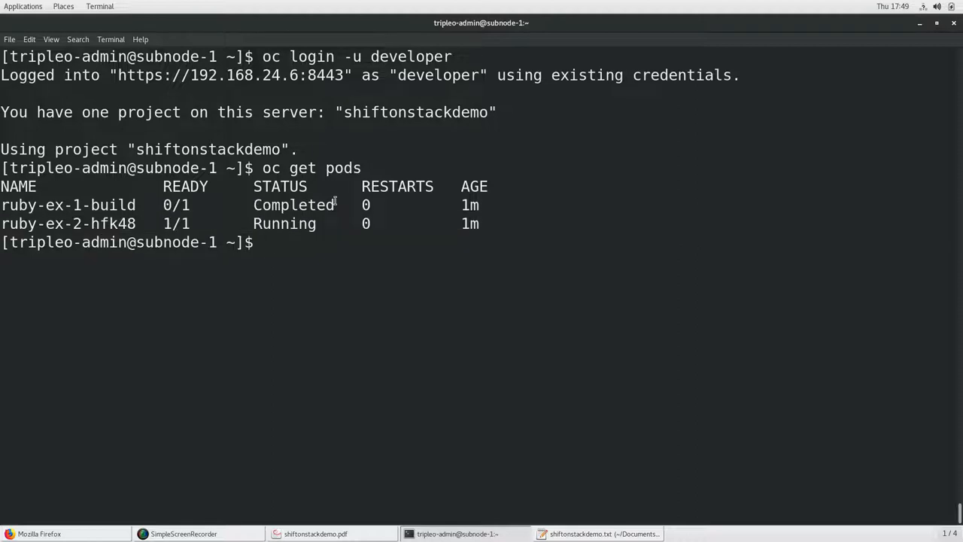
pyautogui.write('logout')
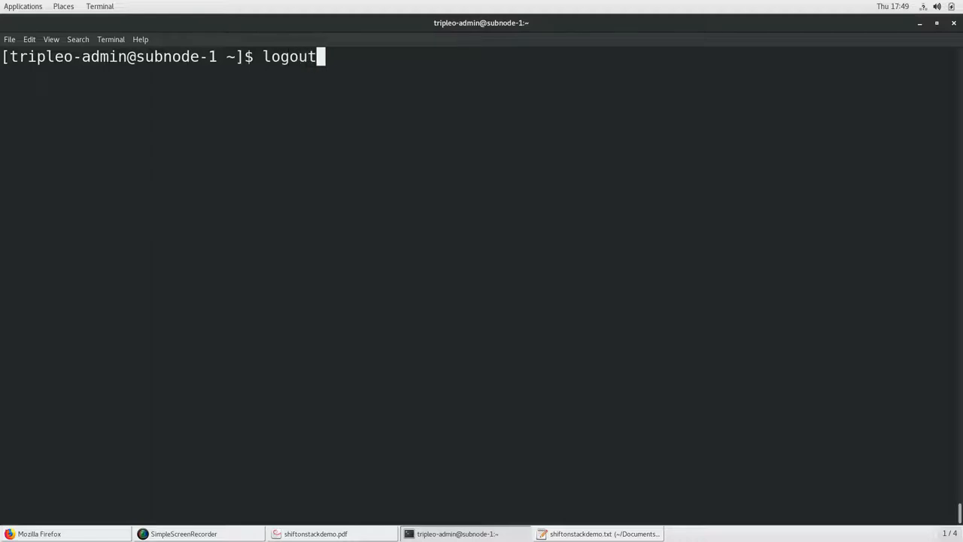
pyautogui.click(598, 533)
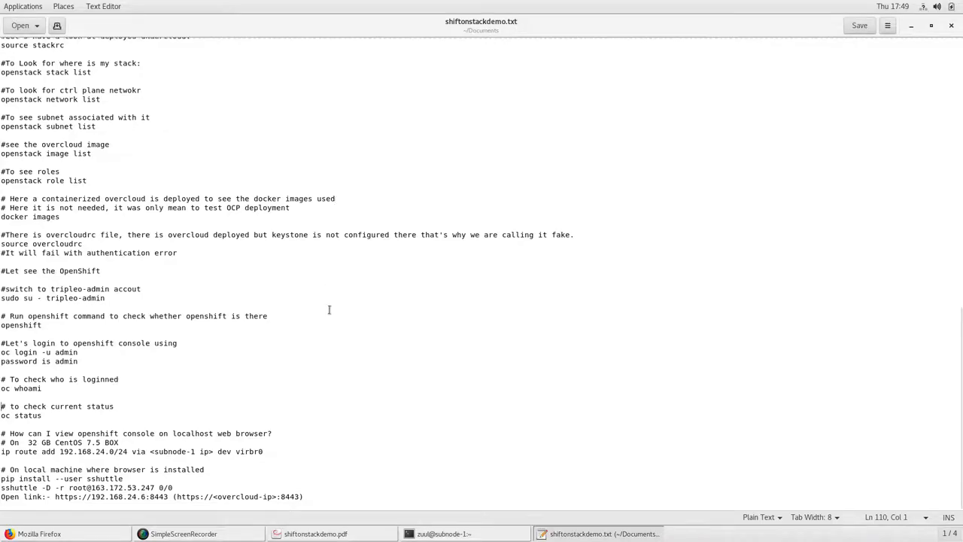
pyautogui.moveTo(300, 367)
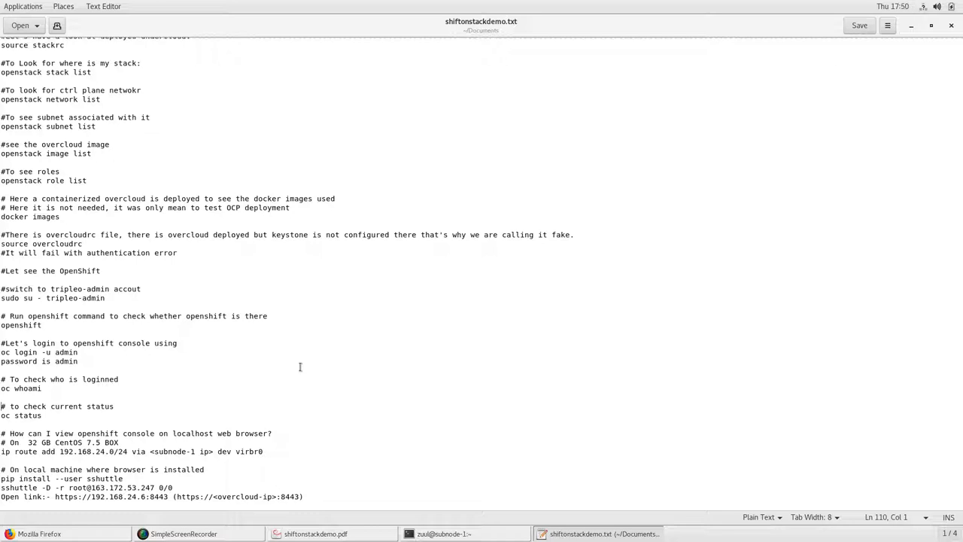
pyautogui.click(444, 532)
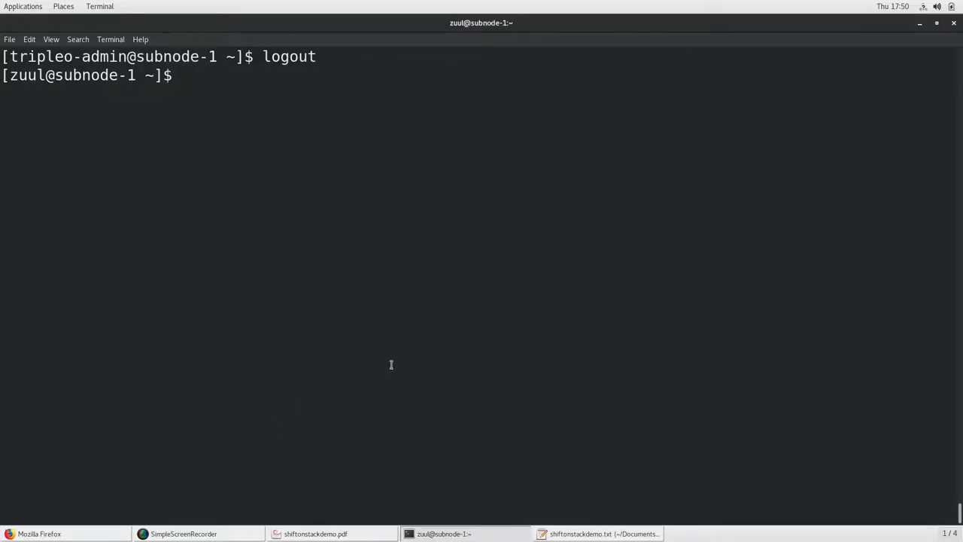
# - Exit the overcloud SSH sessions and return to the root shell on swiftonstack
pyautogui.write('exit')
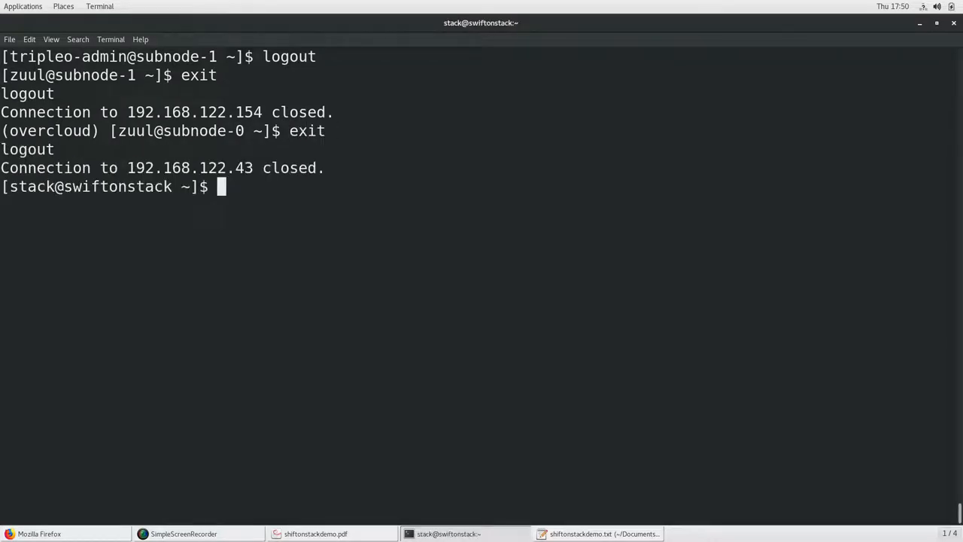
pyautogui.write('exit')
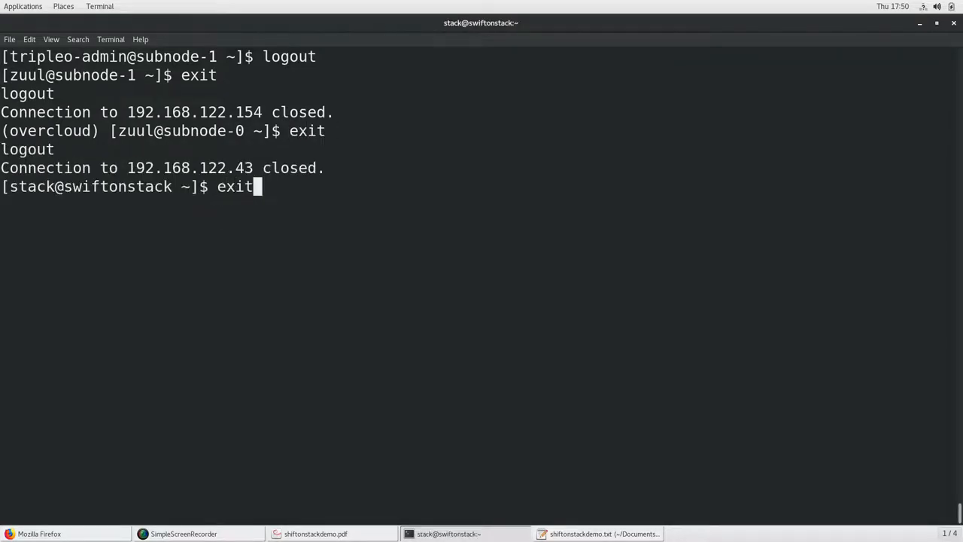
pyautogui.press('Return')
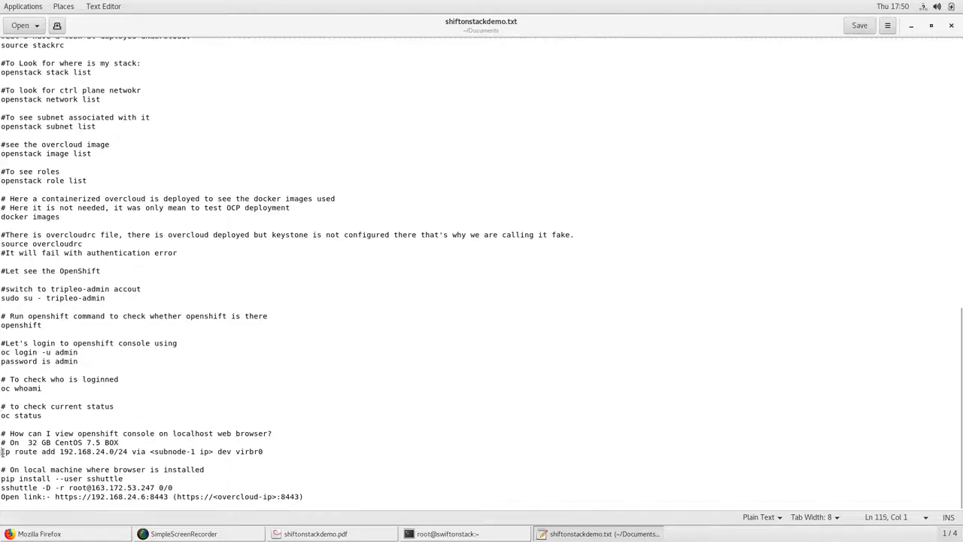
pyautogui.click(447, 532)
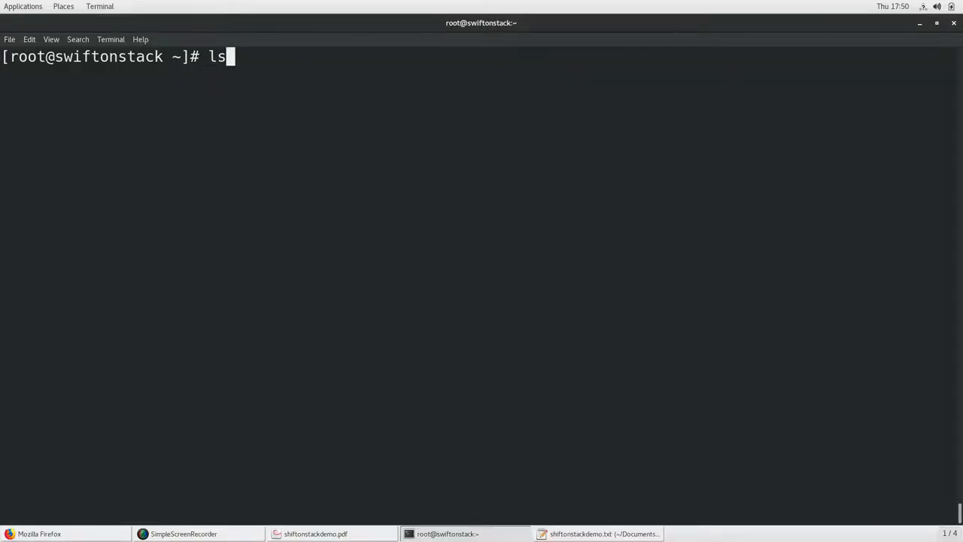
# - Add the ip route to 192.168.24.0/24 via 192.168.122.154 as root
pyautogui.write('ps -eaf|grep vbmc')
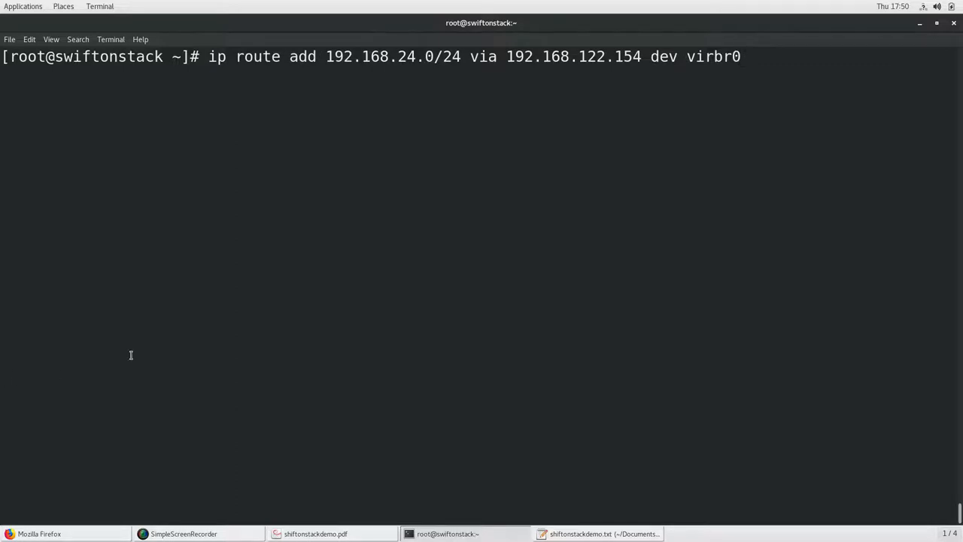
pyautogui.doubleClick(393, 57)
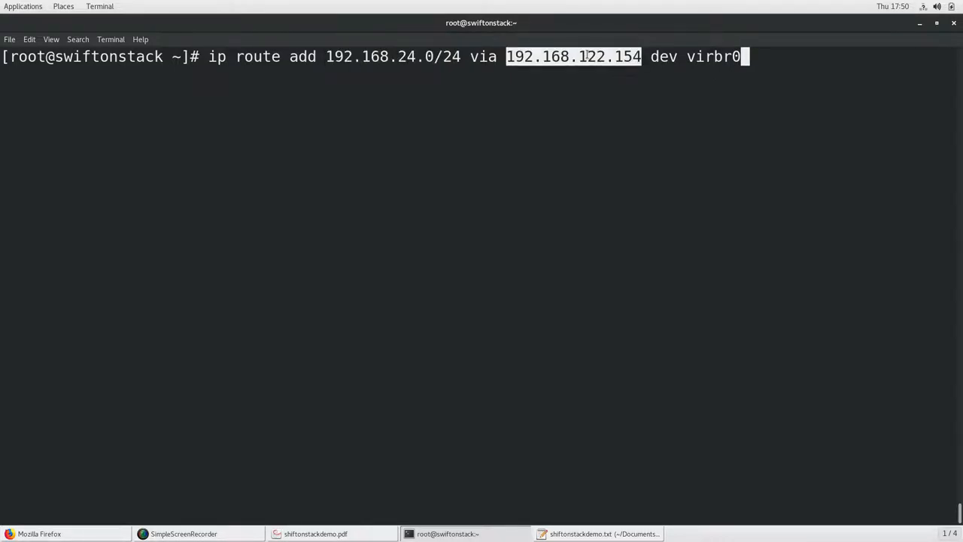
pyautogui.press('Return')
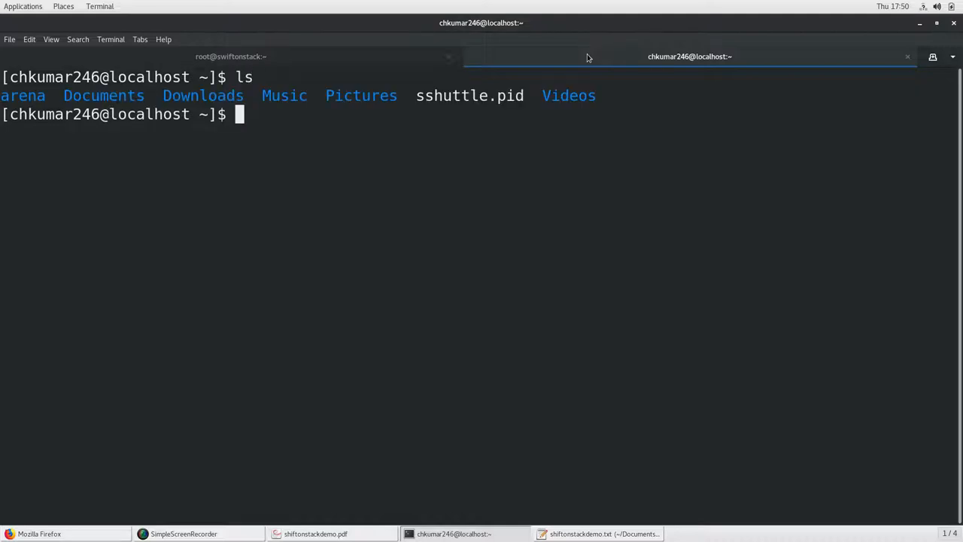
# - Run pip install --user sshuttle on localhost and bring the demo notes back up
pyautogui.write('pi')
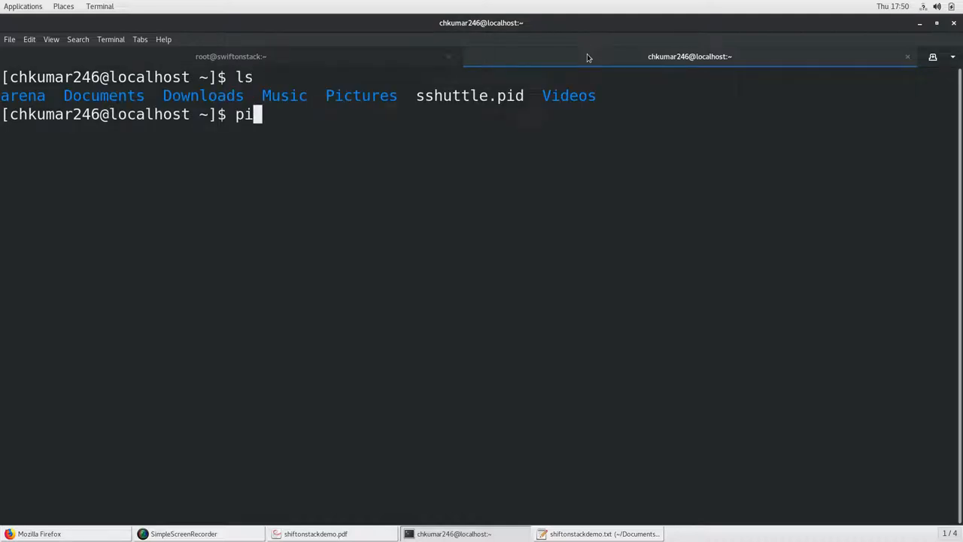
pyautogui.write('p')
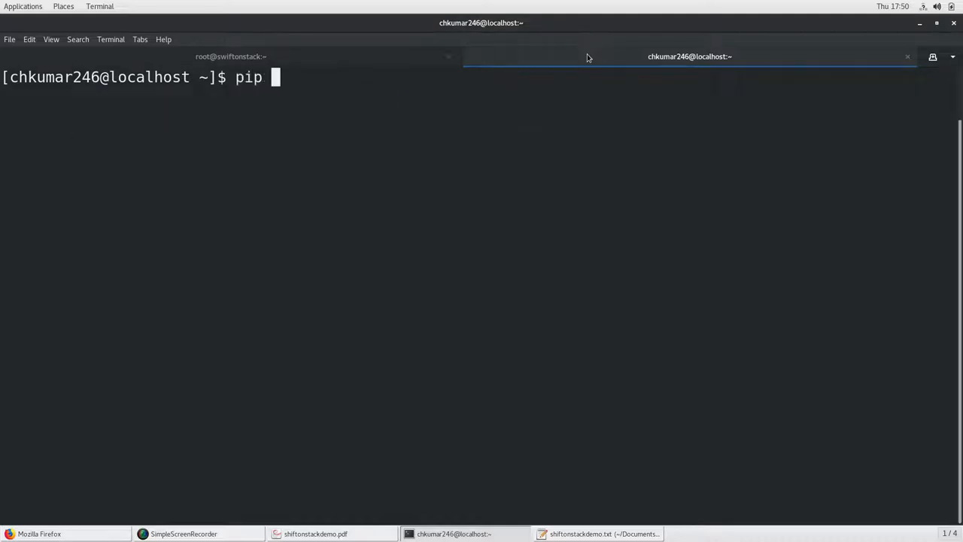
pyautogui.write('install -')
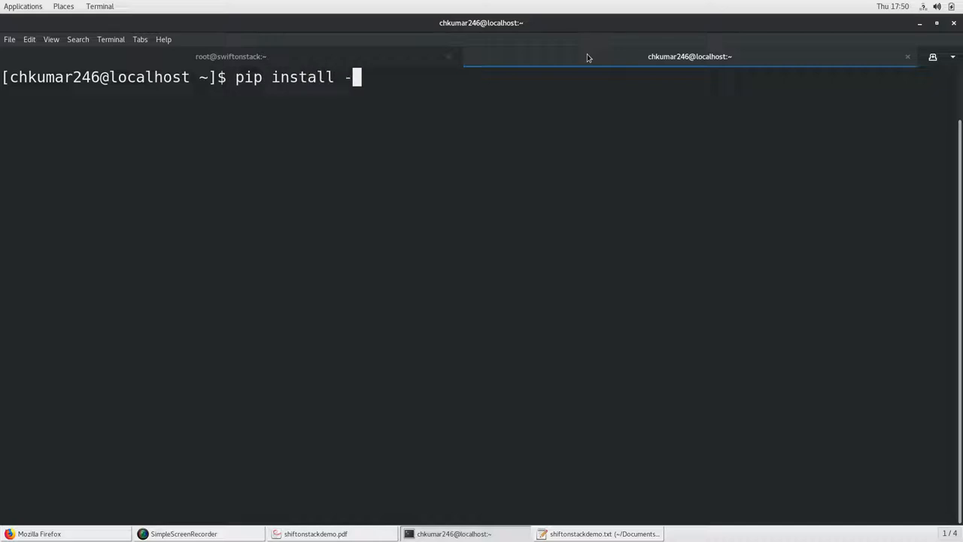
pyautogui.write('-user s')
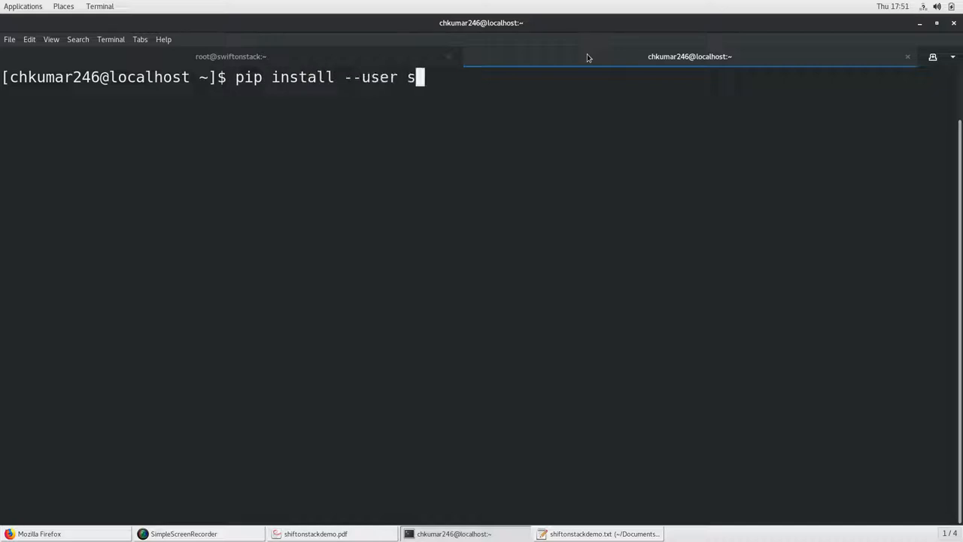
pyautogui.write('ss')
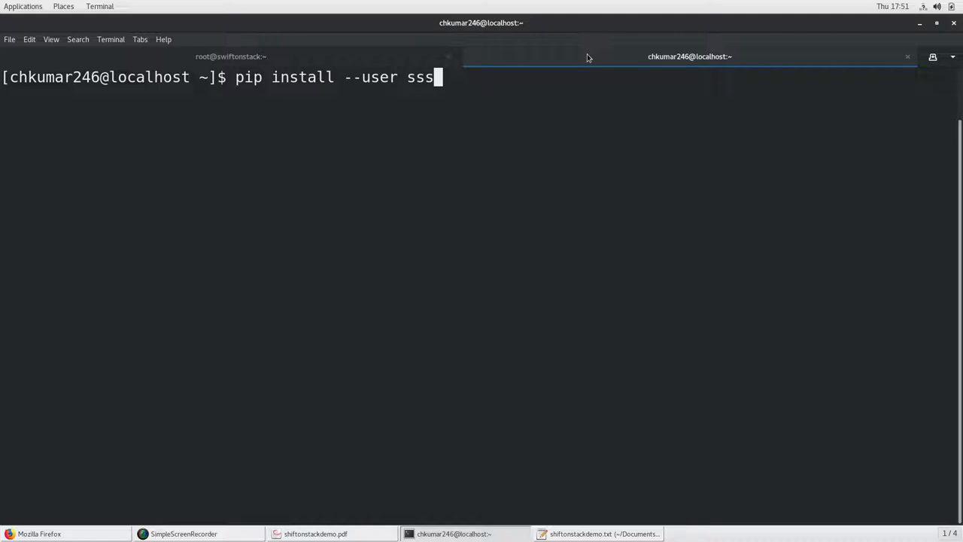
pyautogui.write('huttle')
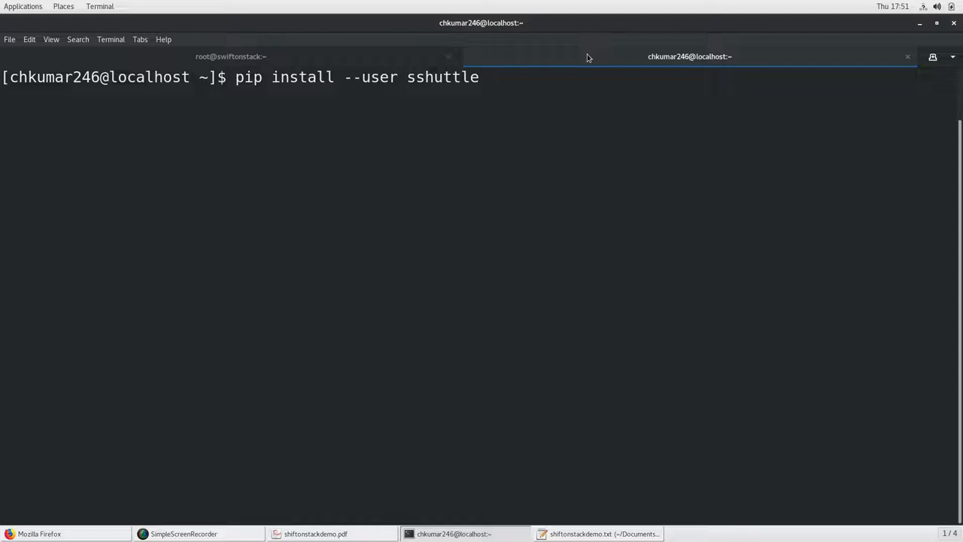
pyautogui.press('Return')
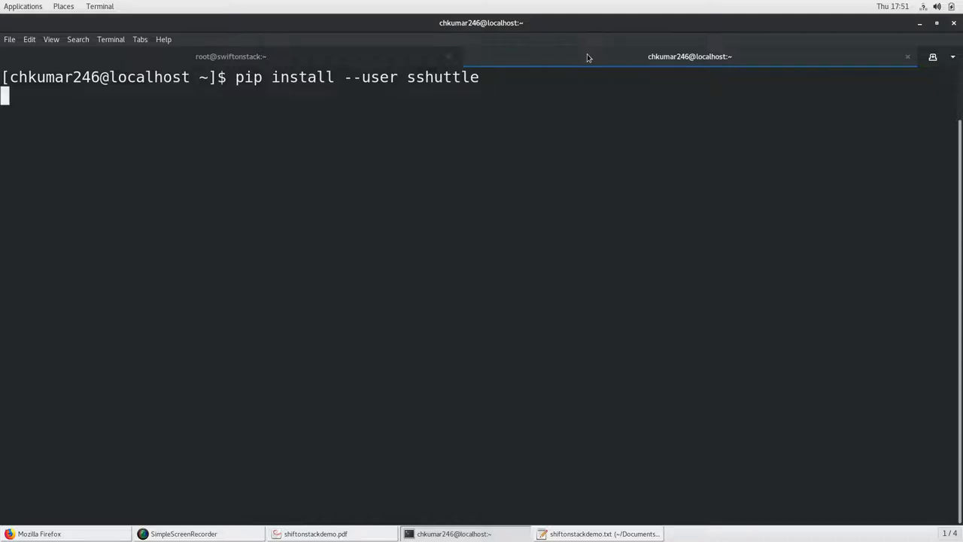
pyautogui.press('Return')
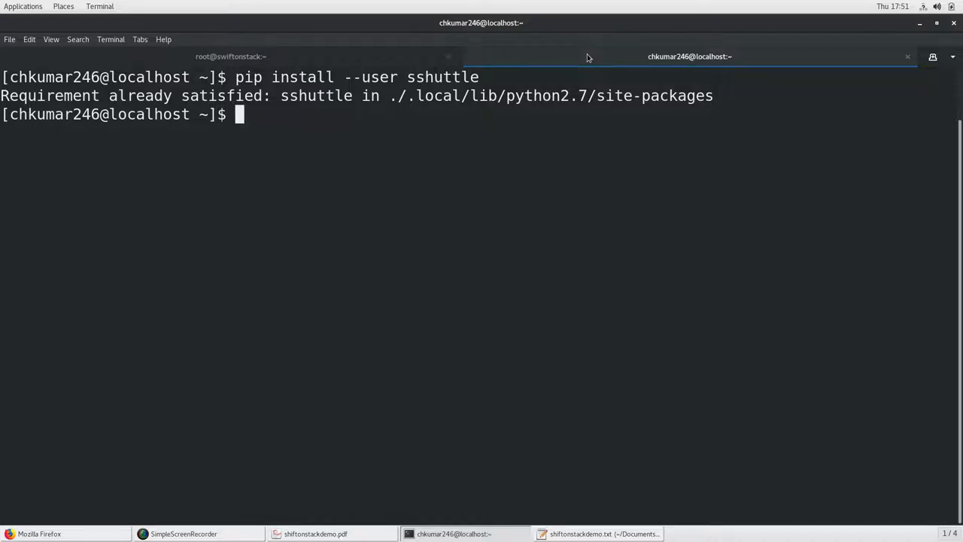
pyautogui.click(599, 533)
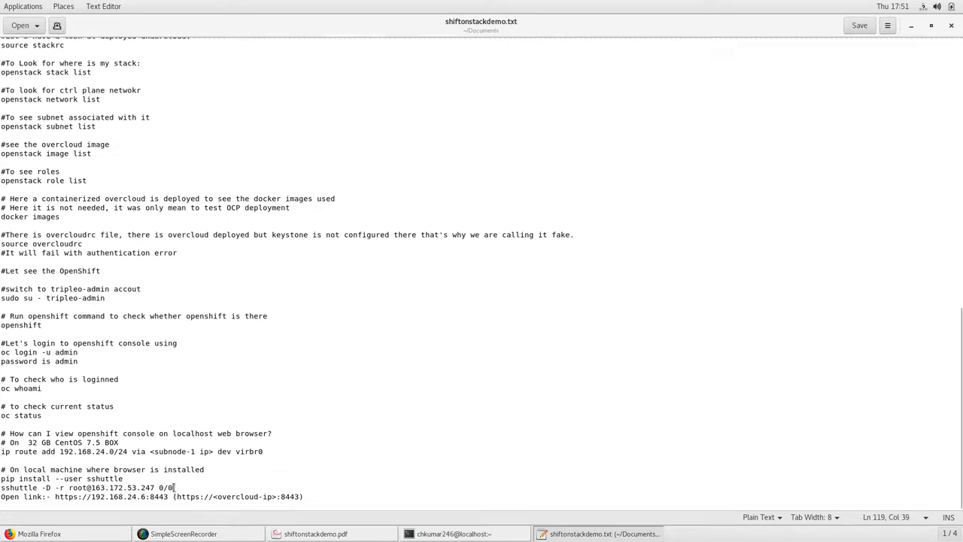
# - Copy the sshuttle command from the notes and start the tunnel in the local terminal
pyautogui.tripleClick(87, 487)
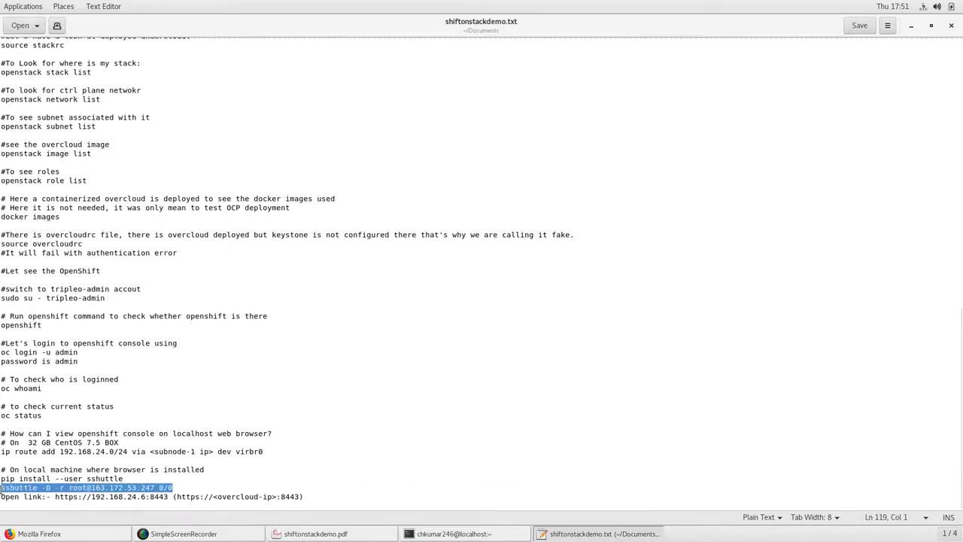
pyautogui.click(453, 532)
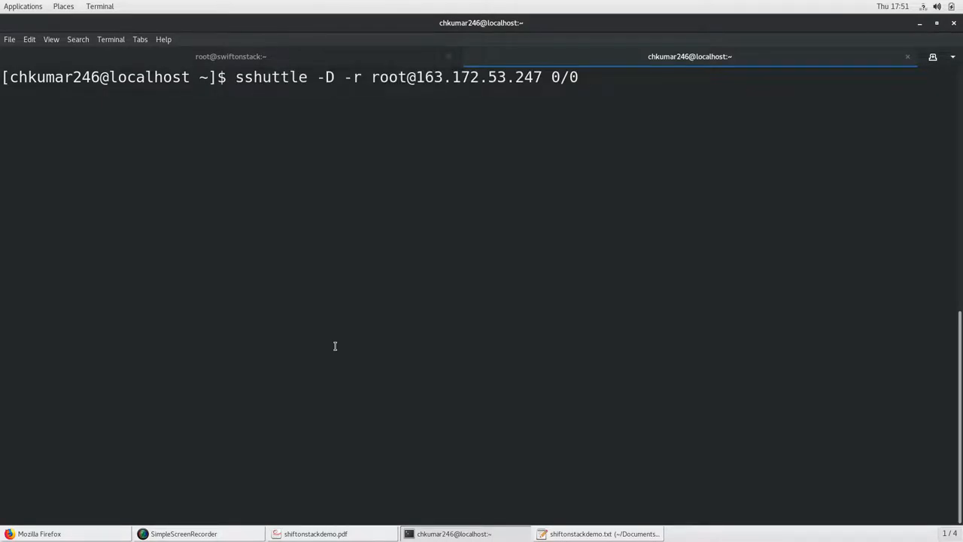
pyautogui.doubleClick(454, 77)
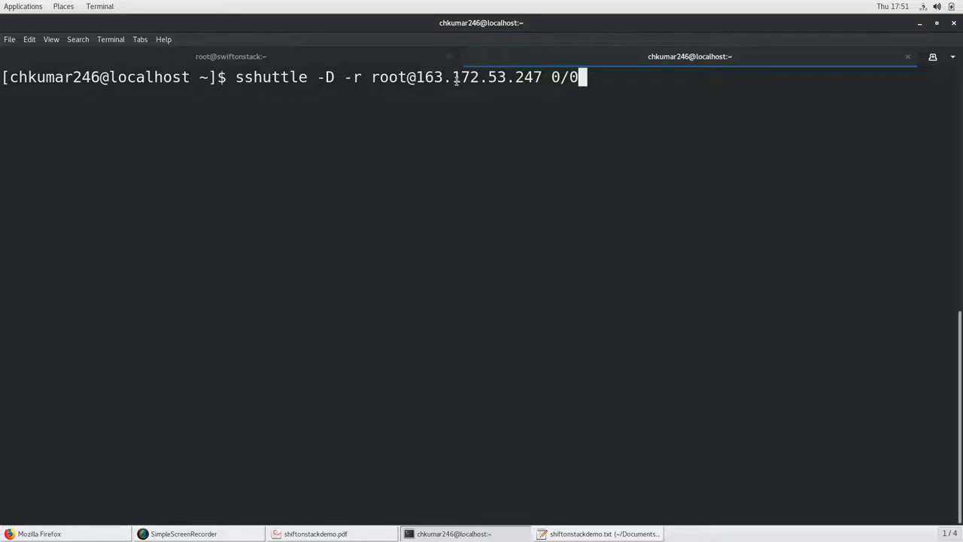
pyautogui.press('Return')
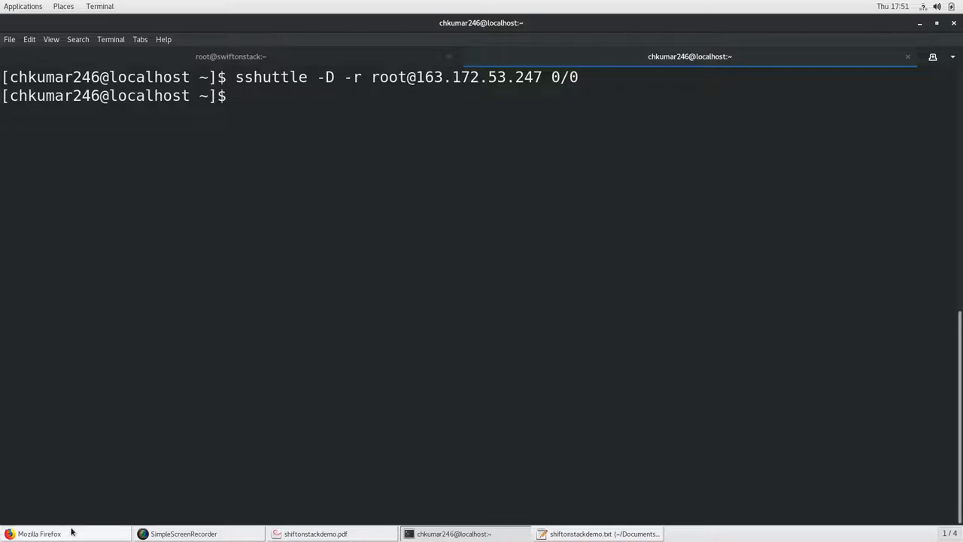
pyautogui.click(599, 533)
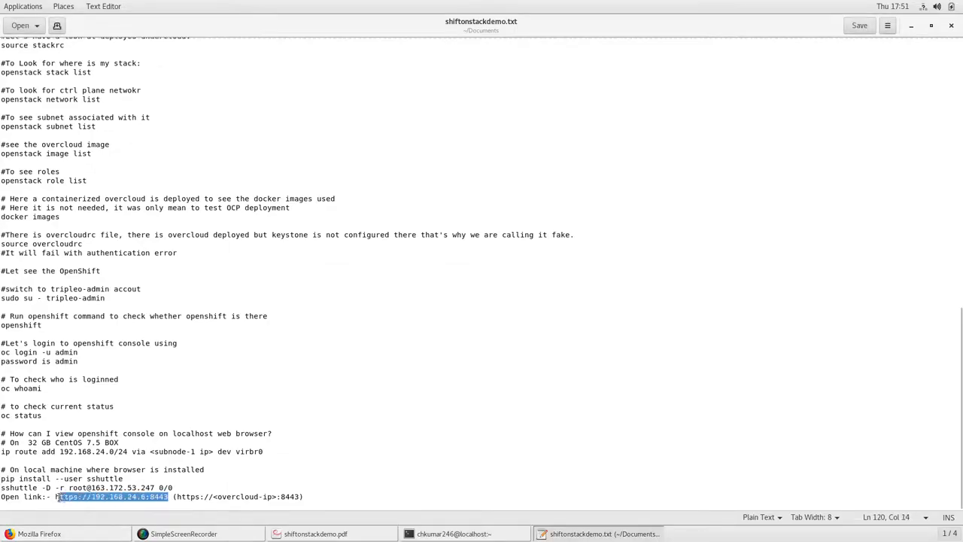
pyautogui.click(448, 533)
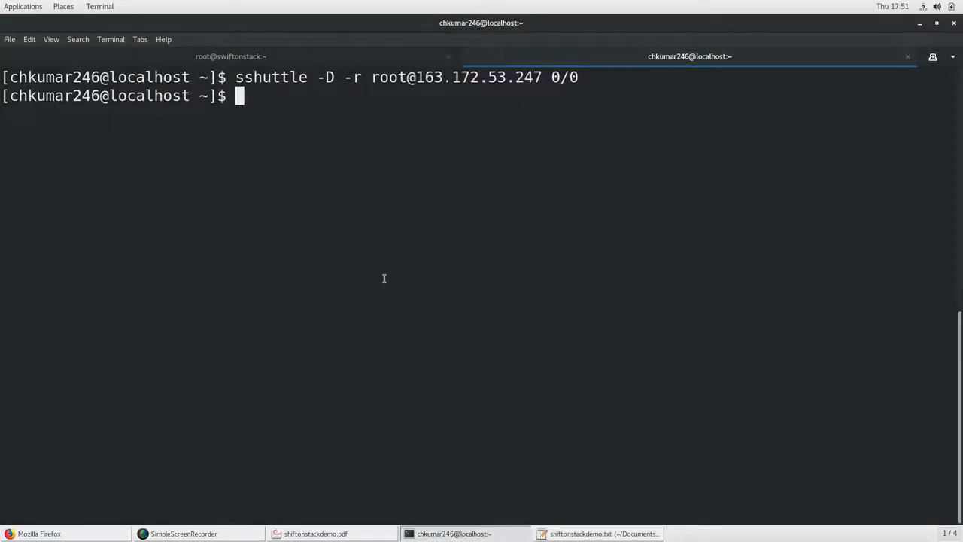
pyautogui.click(39, 533)
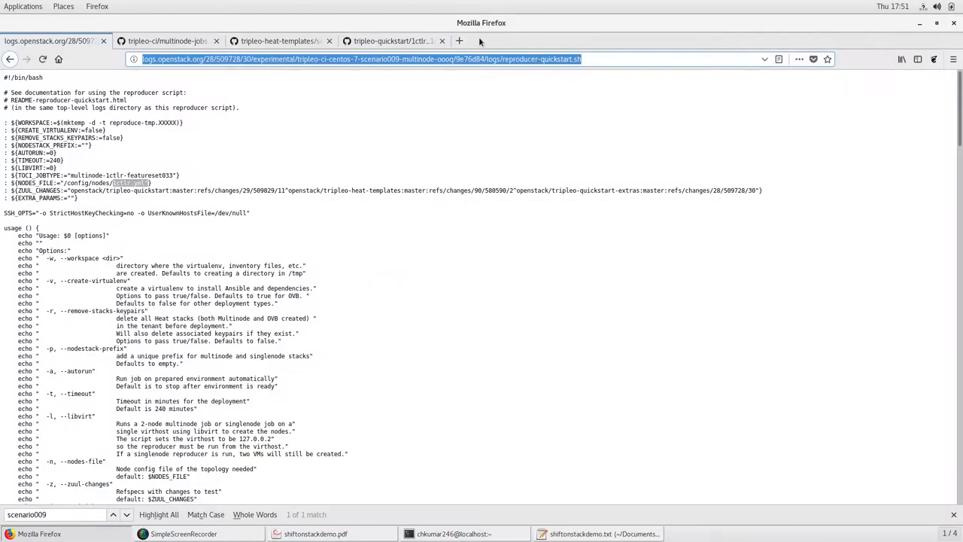
pyautogui.click(459, 41)
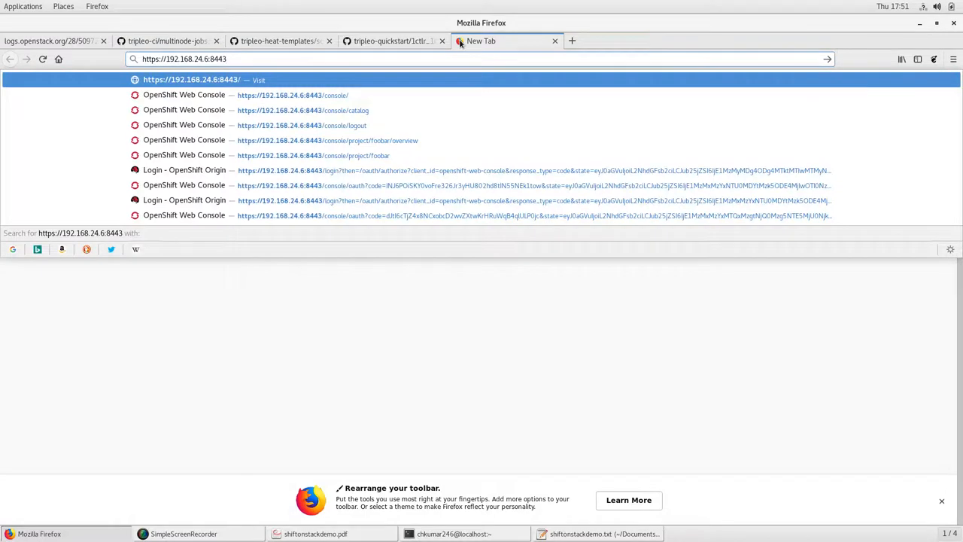
pyautogui.click(292, 95)
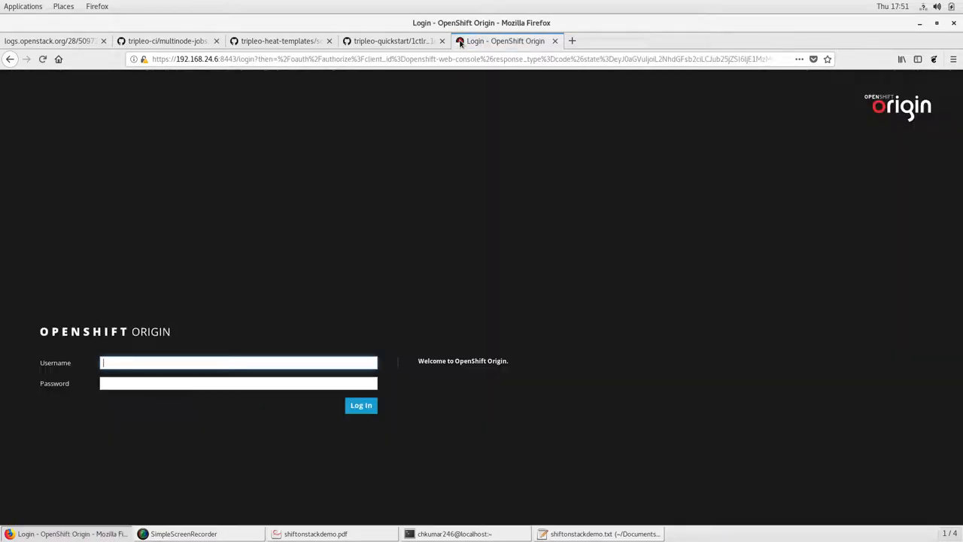
pyautogui.write('admin')
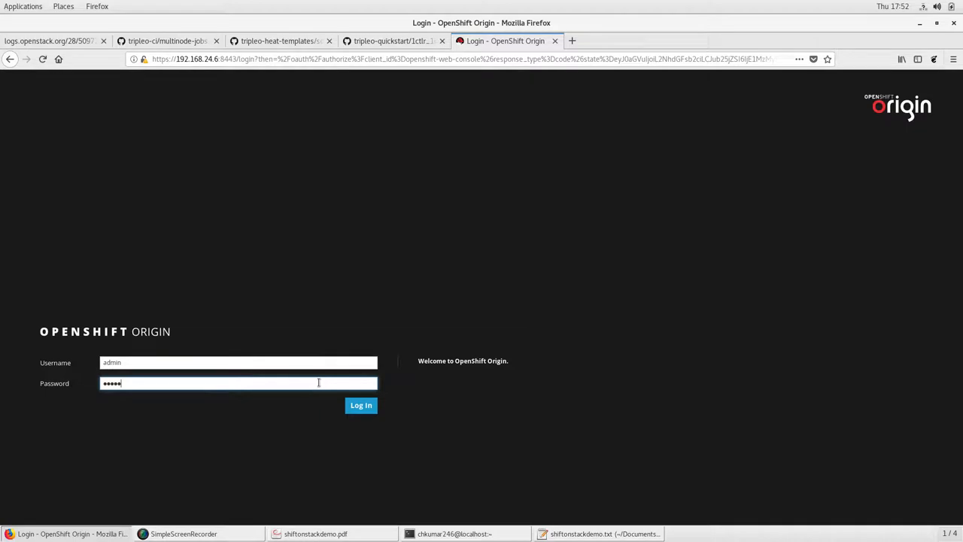
pyautogui.click(361, 405)
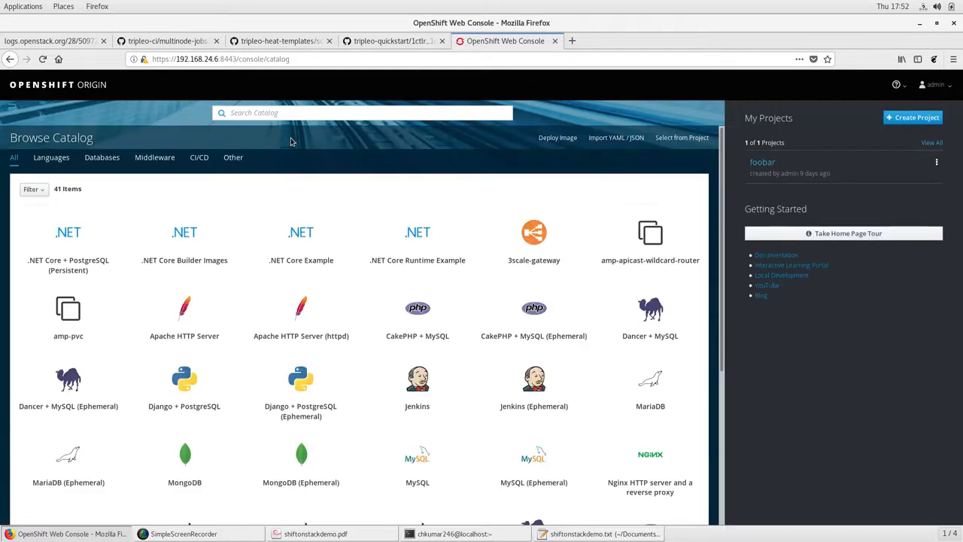
# - View the foobar project overview, then browse the catalog's Languages and CI/CD categories
pyautogui.click(761, 163)
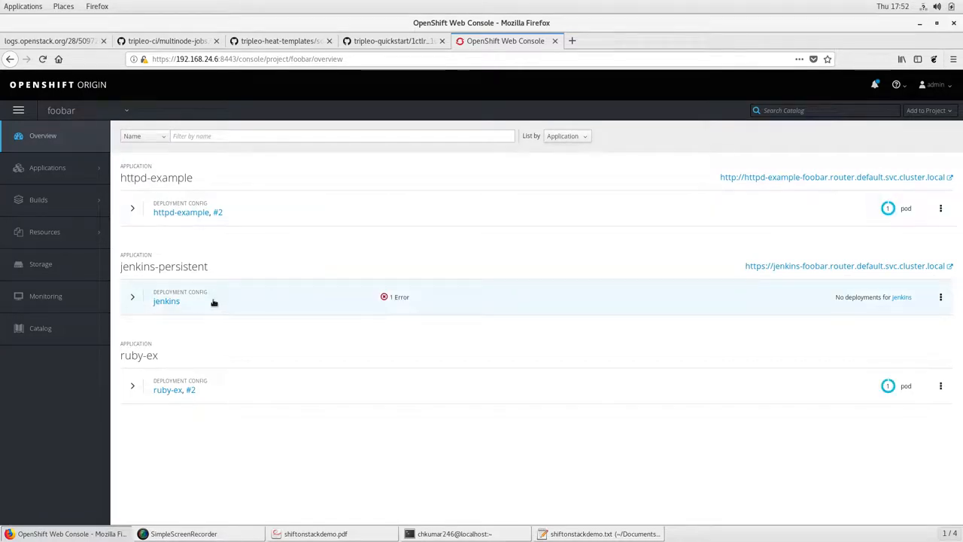
pyautogui.doubleClick(163, 264)
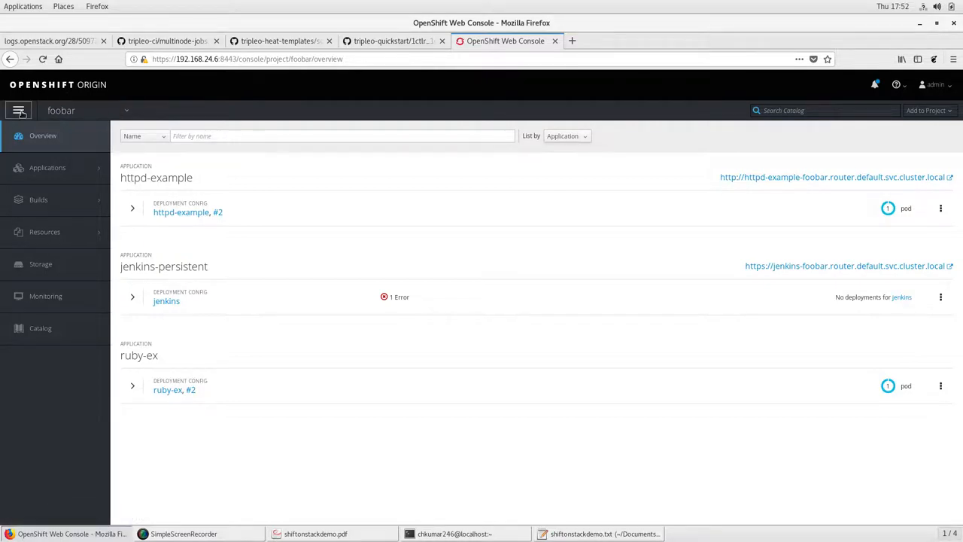
pyautogui.click(39, 328)
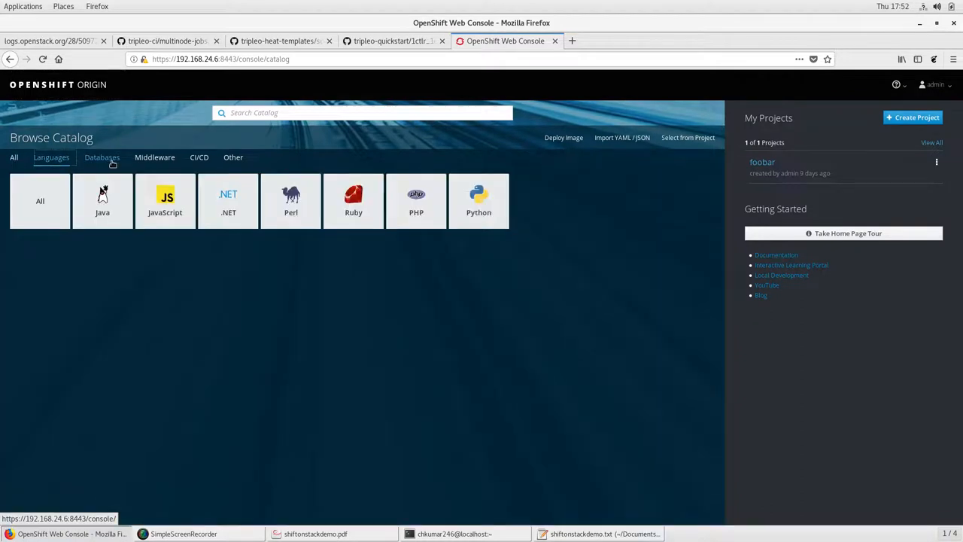
pyautogui.click(199, 158)
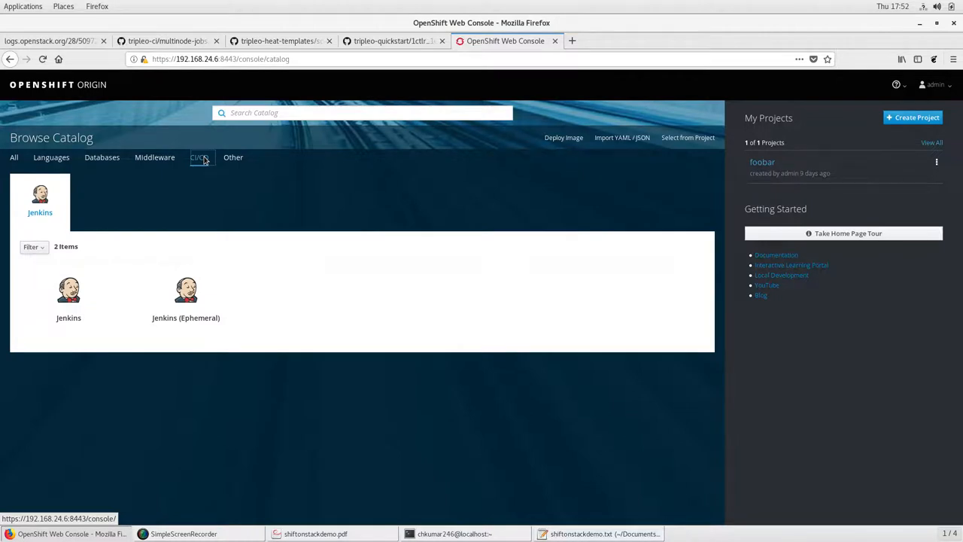
pyautogui.moveTo(476, 198)
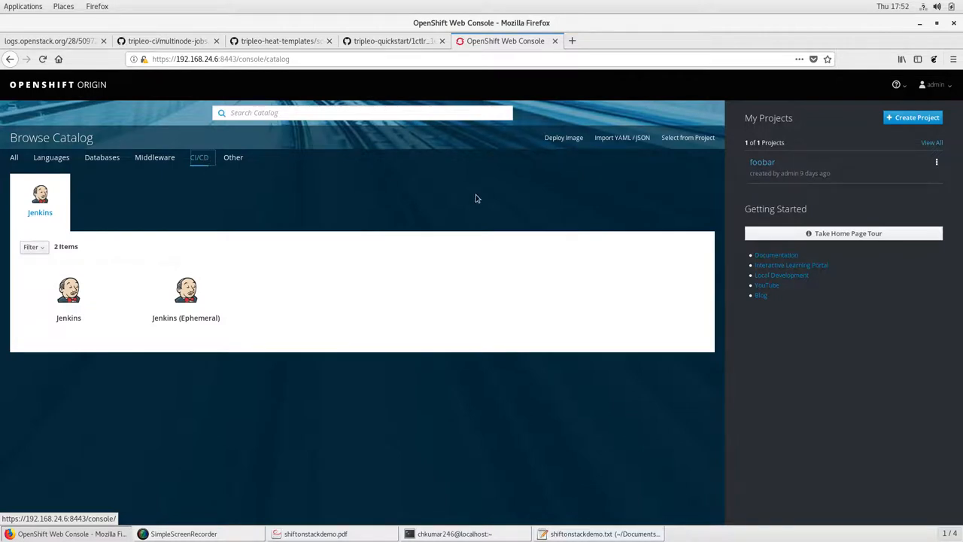
# - Log the admin user out of the OpenShift Web Console
pyautogui.click(934, 84)
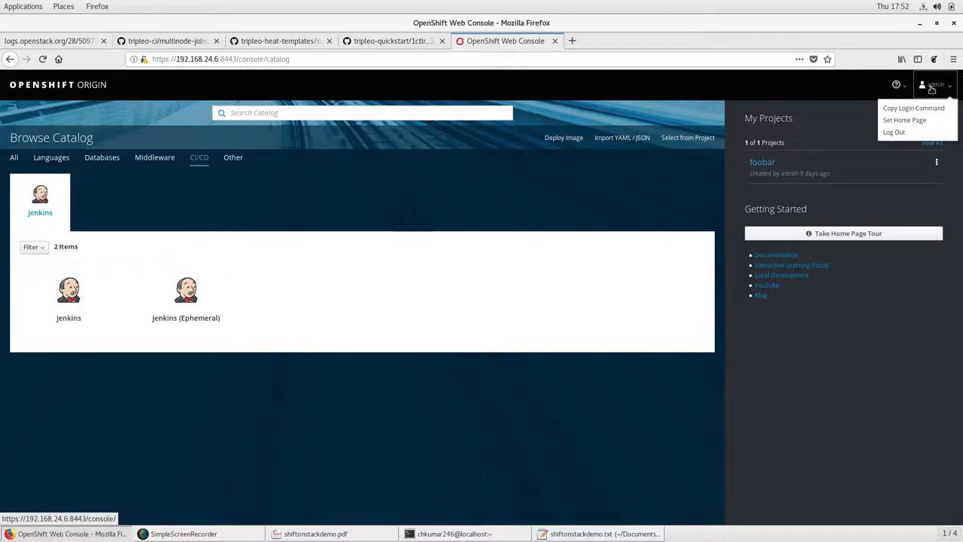
pyautogui.click(893, 133)
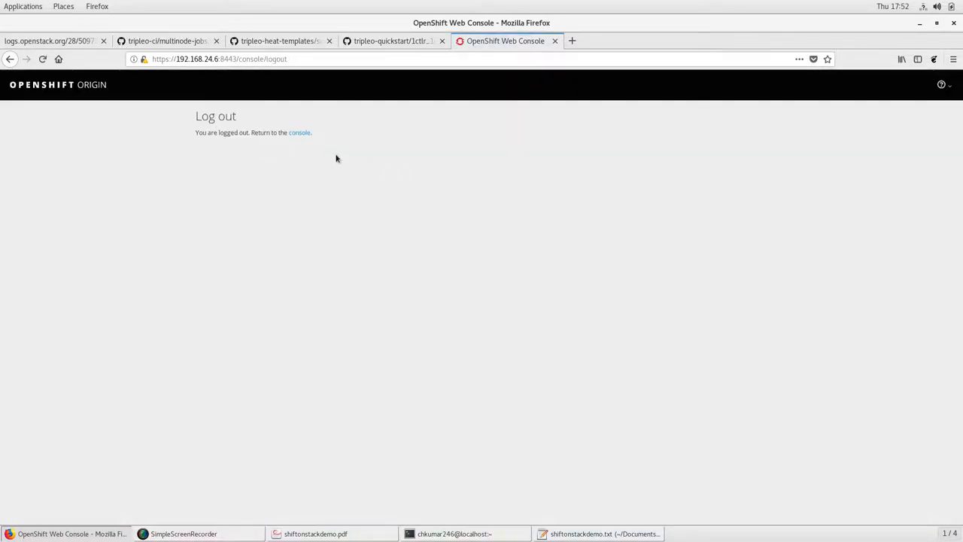
# - Log in as developer and decline Firefox's offer to save the password
pyautogui.click(300, 133)
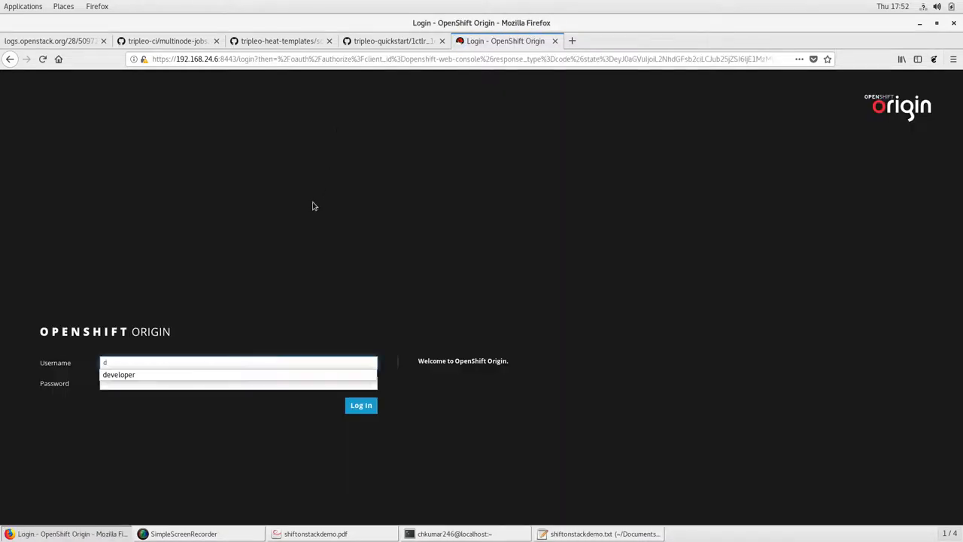
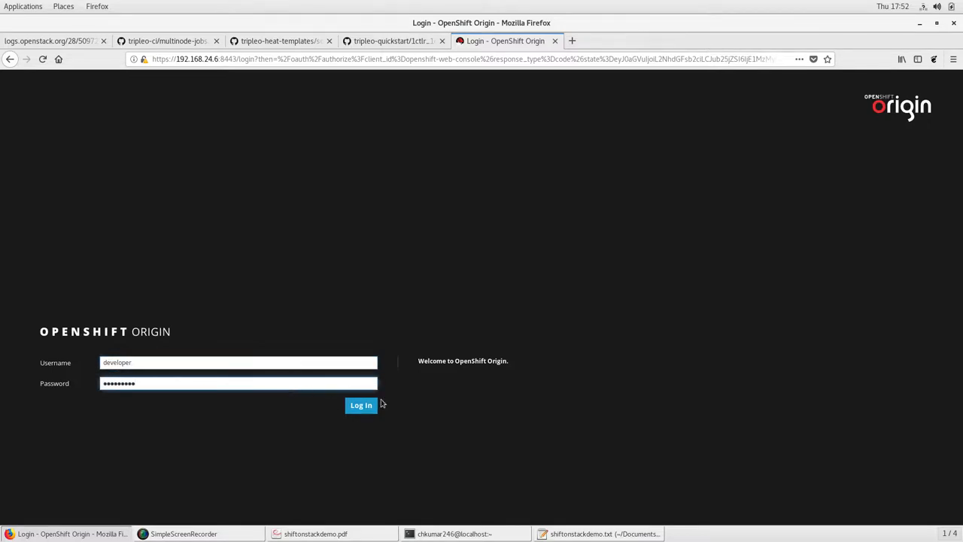
pyautogui.click(361, 405)
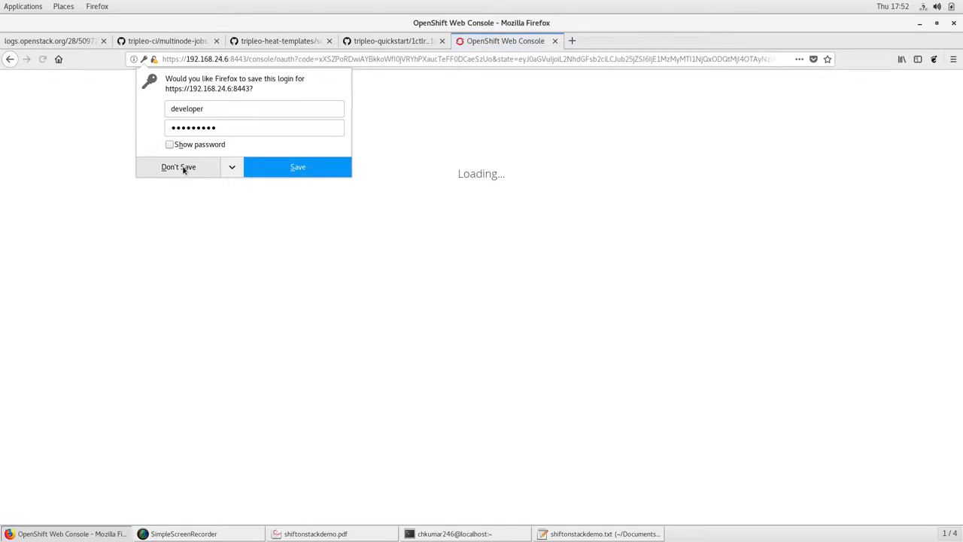
pyautogui.click(178, 166)
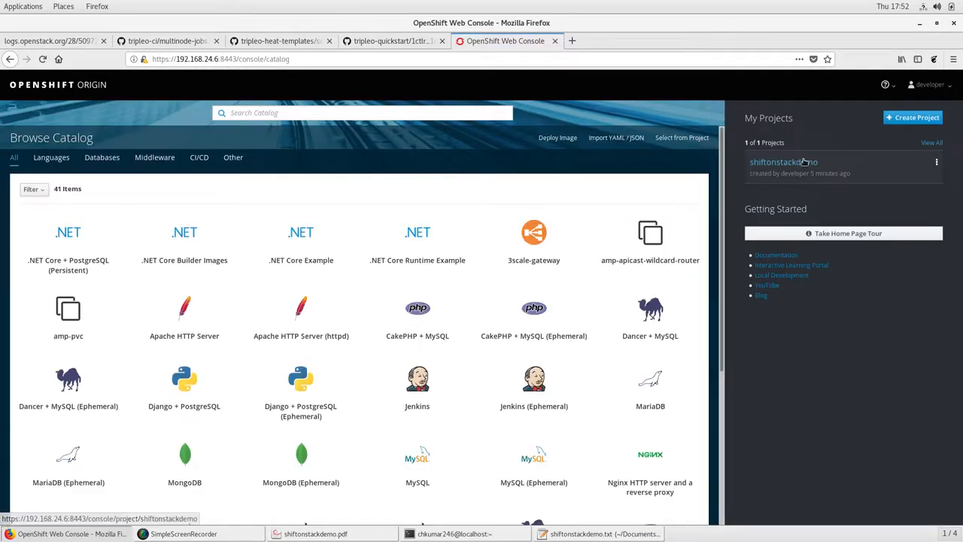
# - View the ruby-ex #2 deployment in shiftonstackdemo and its Pods table showing one running pod
pyautogui.click(782, 162)
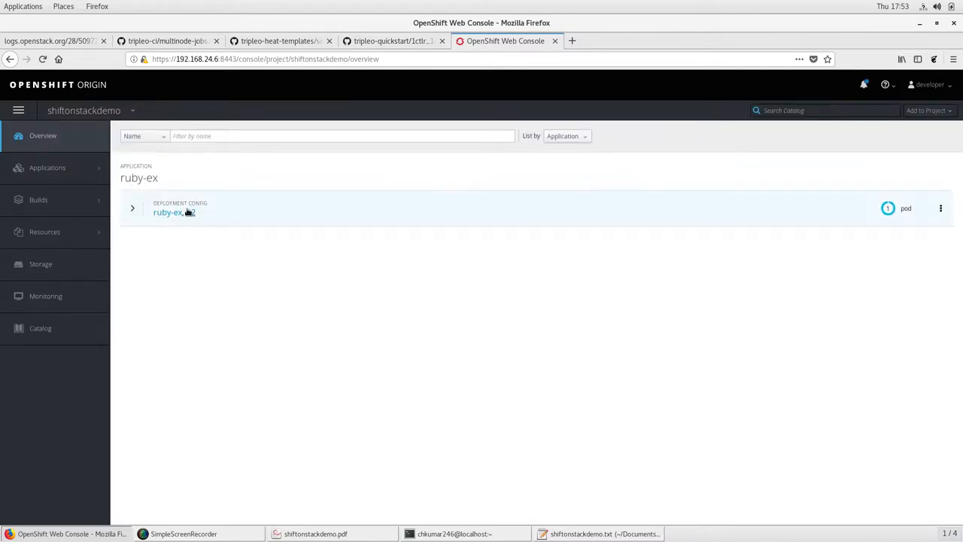
pyautogui.click(167, 212)
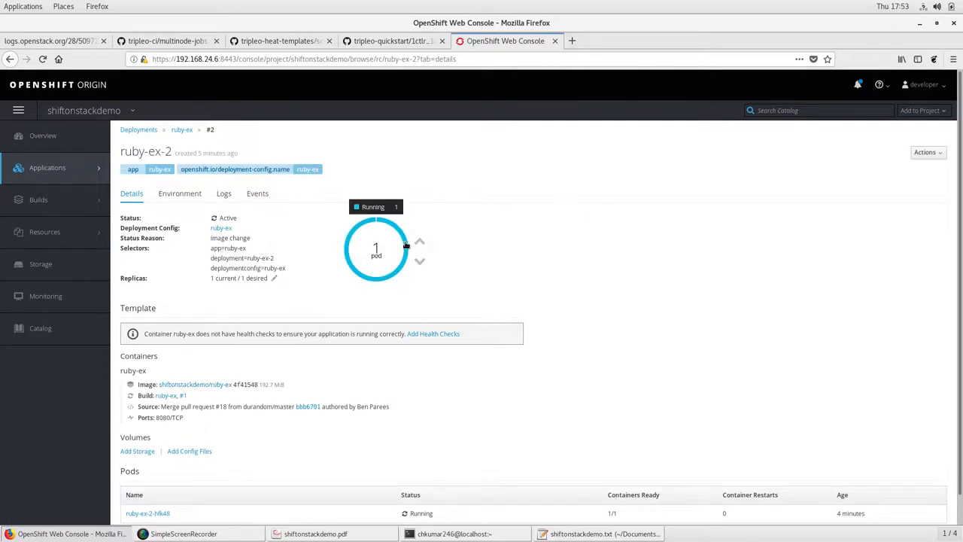
pyautogui.moveTo(519, 285)
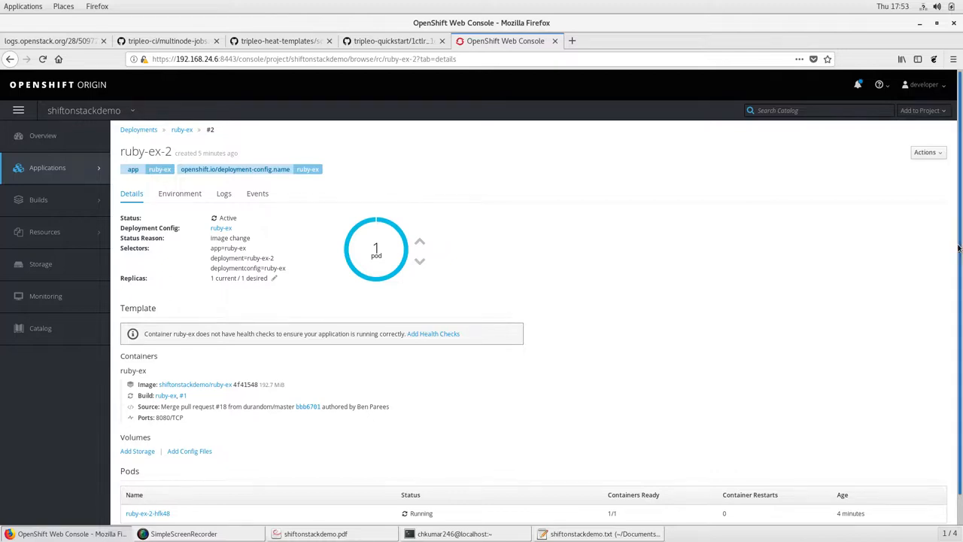
pyautogui.scroll(-3)
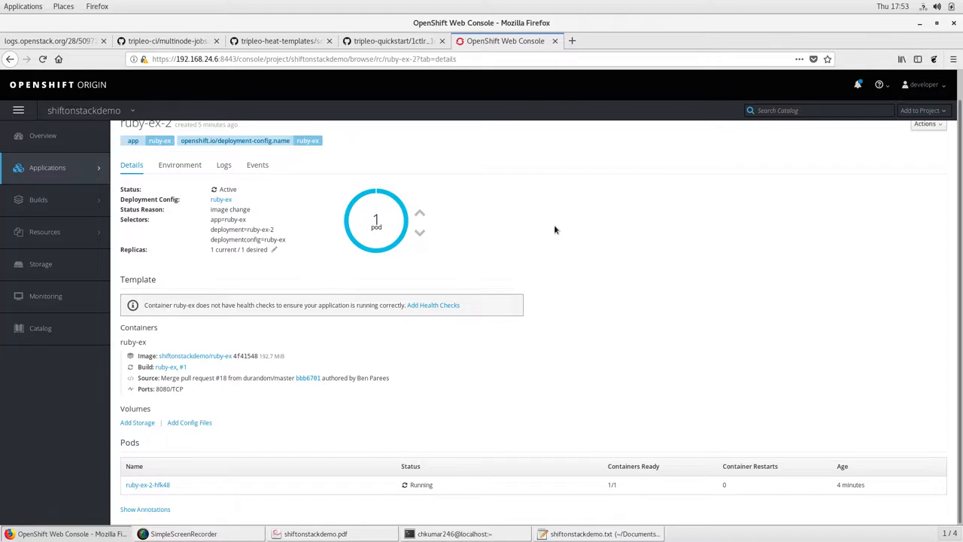
pyautogui.click(38, 199)
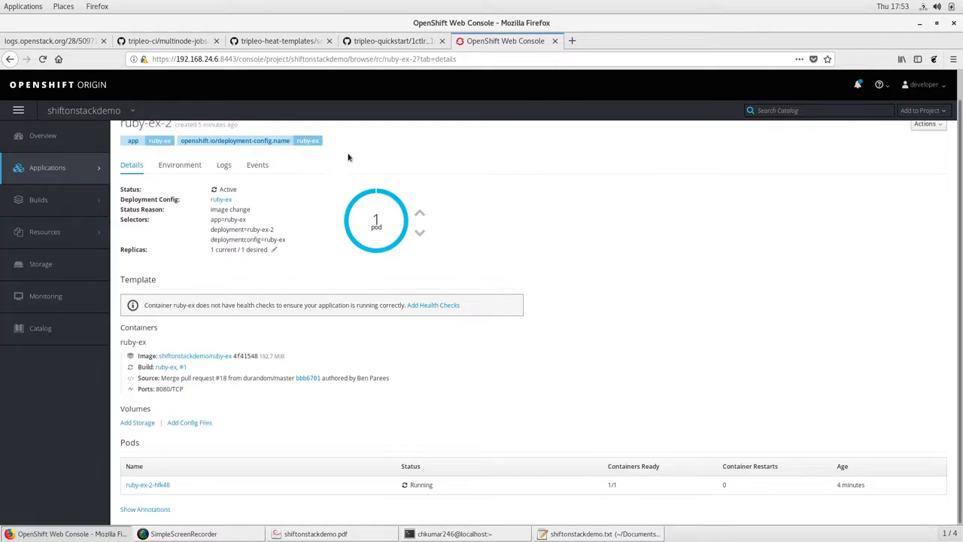
# - Log the developer user out of the OpenShift Web Console
pyautogui.click(924, 84)
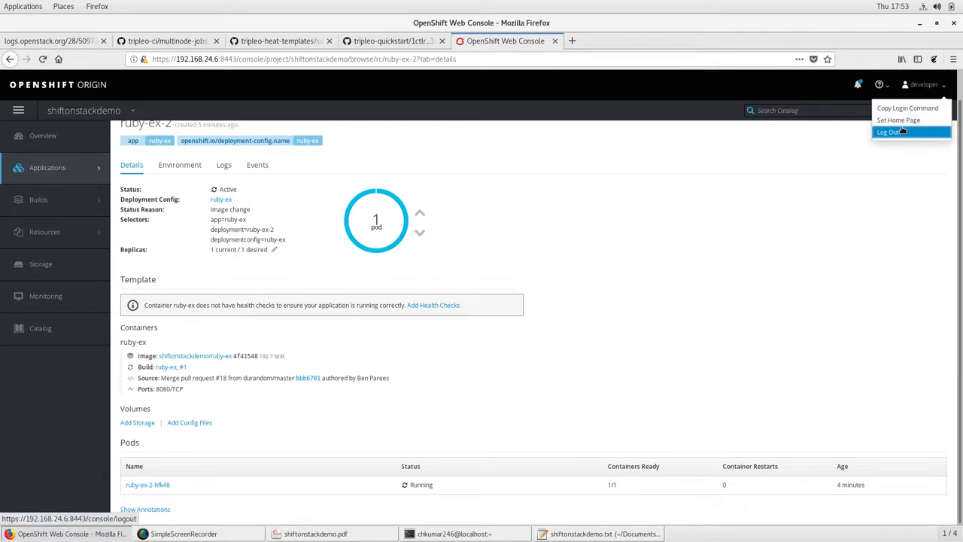
pyautogui.click(891, 132)
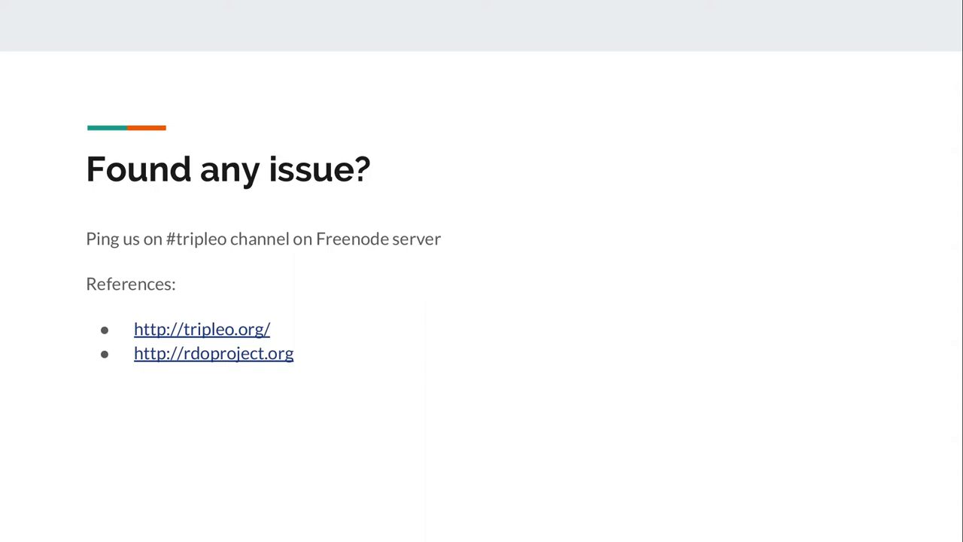
pyautogui.moveTo(558, 240)
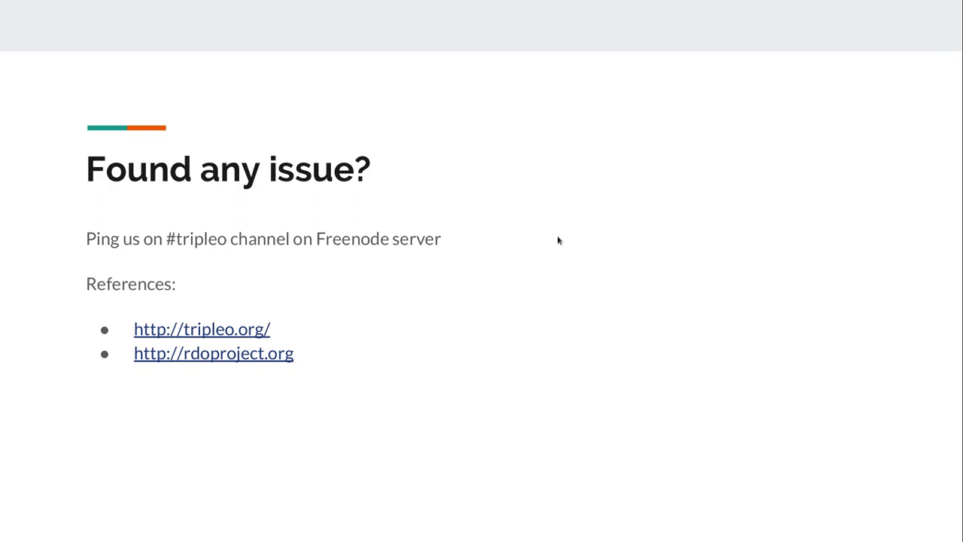
# - Follow the rdoproject.org reference link from the 'Found any issue?' slide into Chrome
pyautogui.click(201, 328)
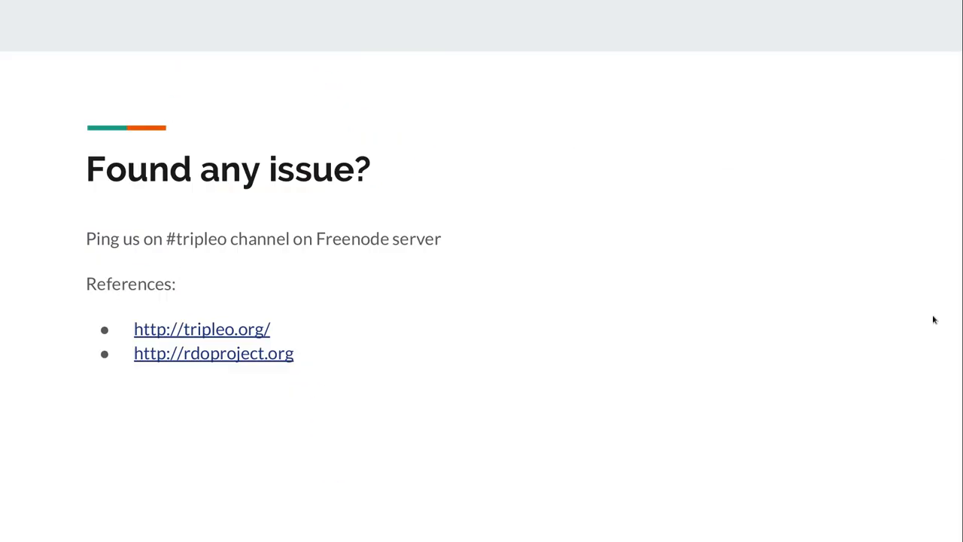
pyautogui.click(214, 352)
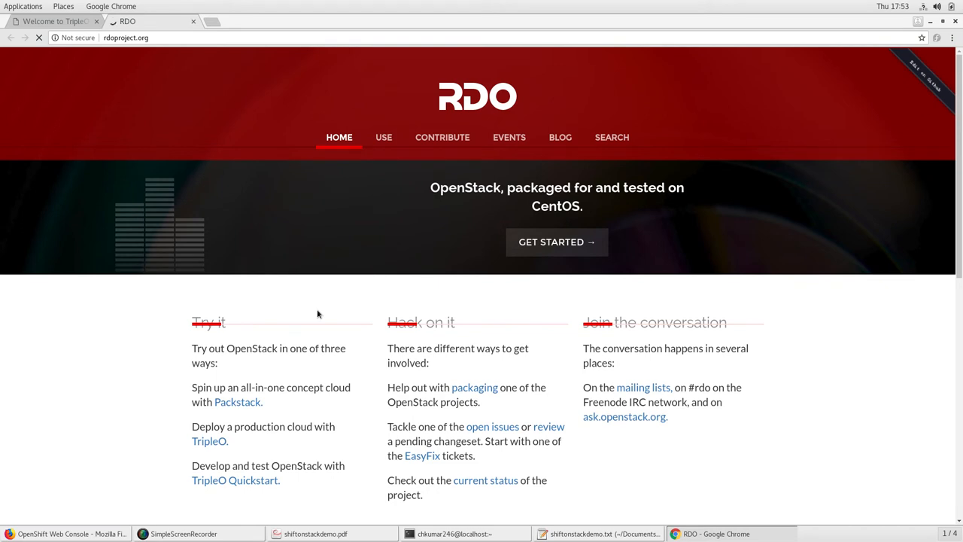